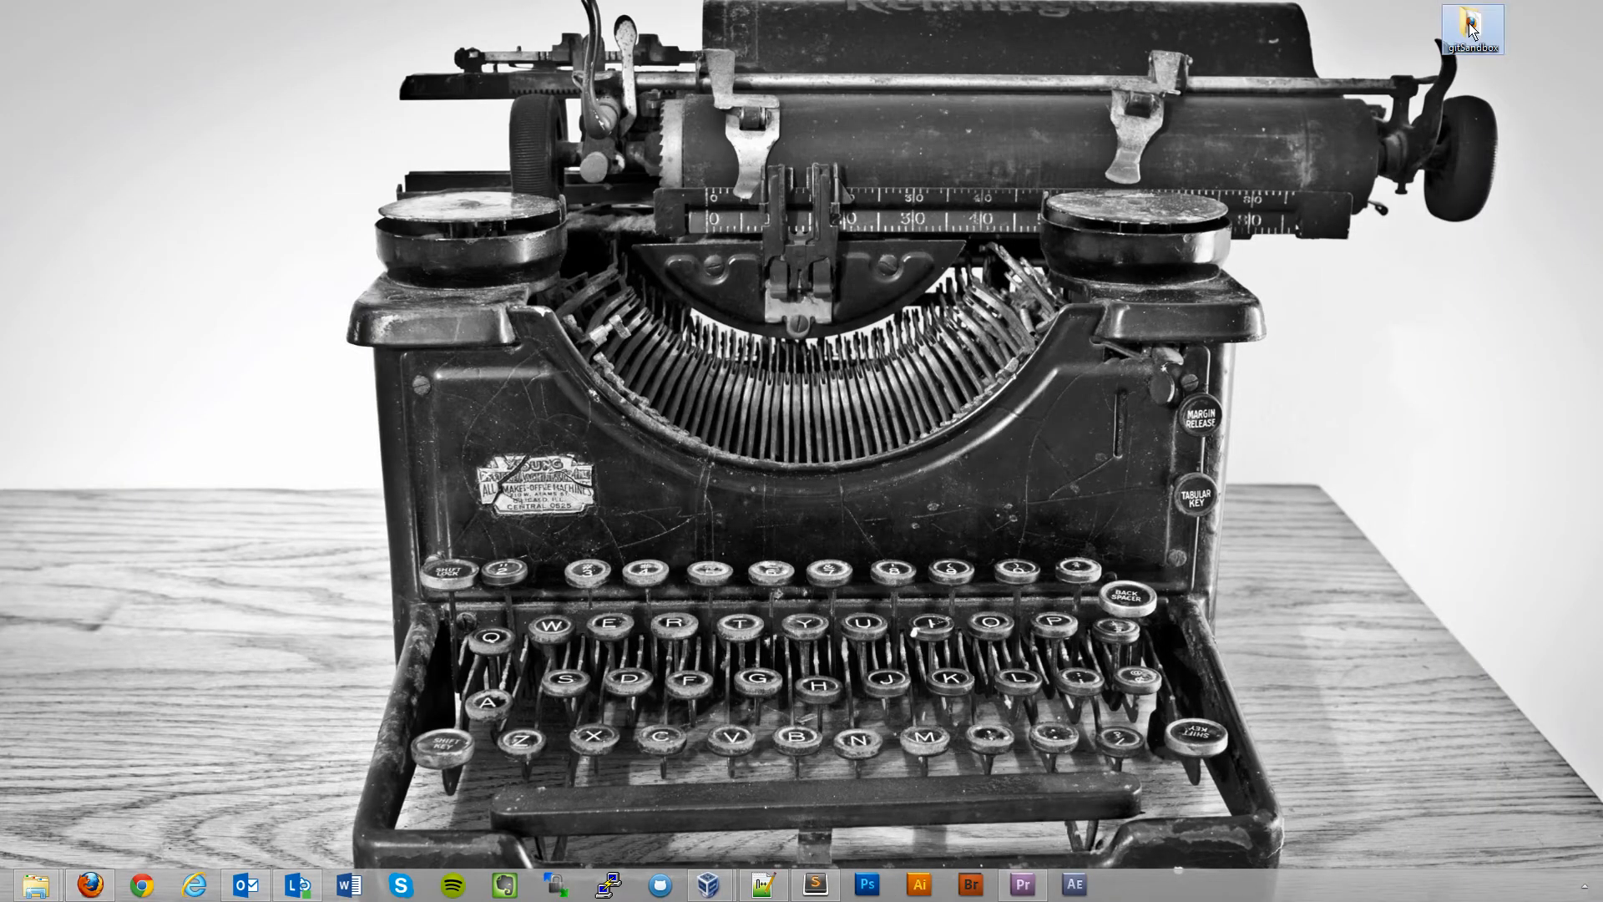
# Open index.html from gitSandbox, view the Apache test page at 192.168.2.102, and hide the CentOS VM.
pyautogui.doubleClick(1470, 26)
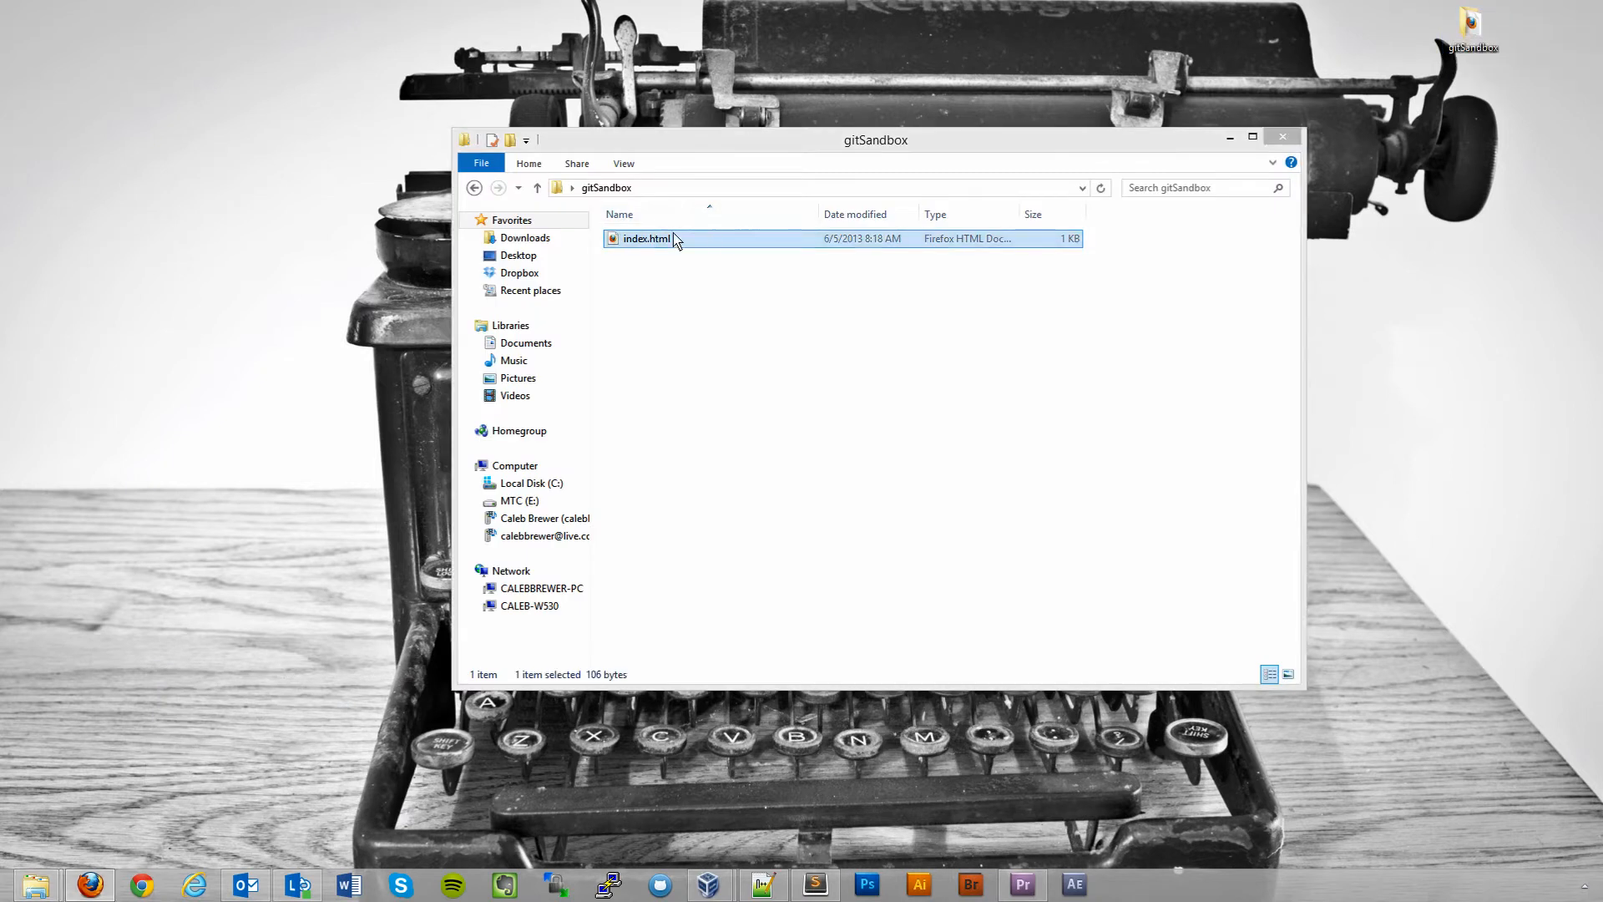
pyautogui.doubleClick(646, 238)
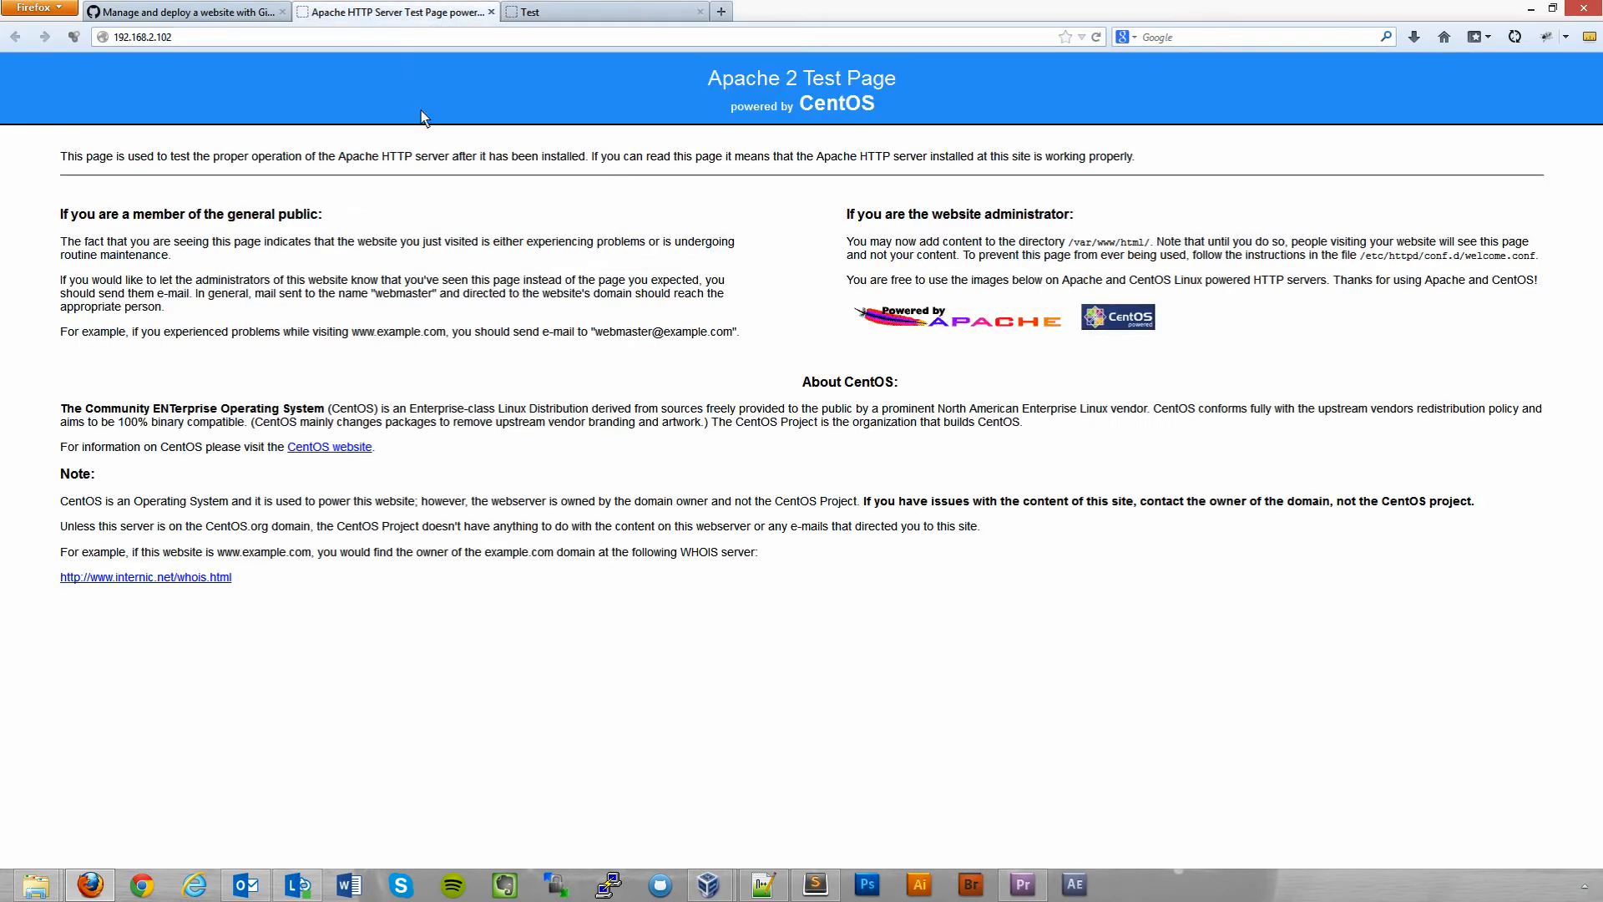
pyautogui.click(143, 36)
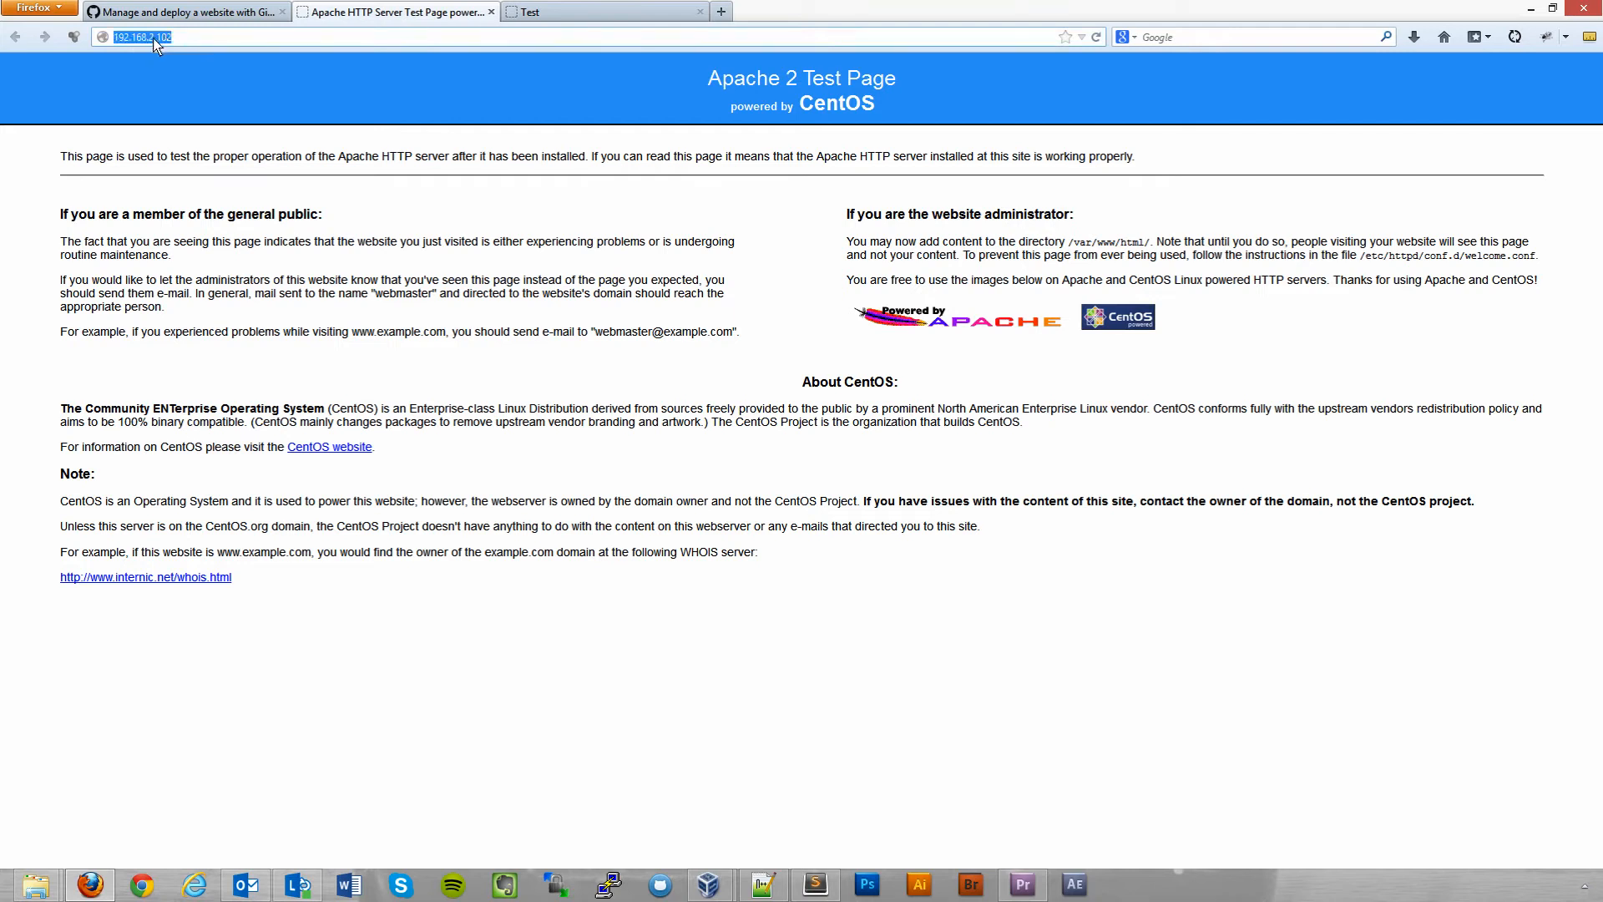
pyautogui.moveTo(708, 884)
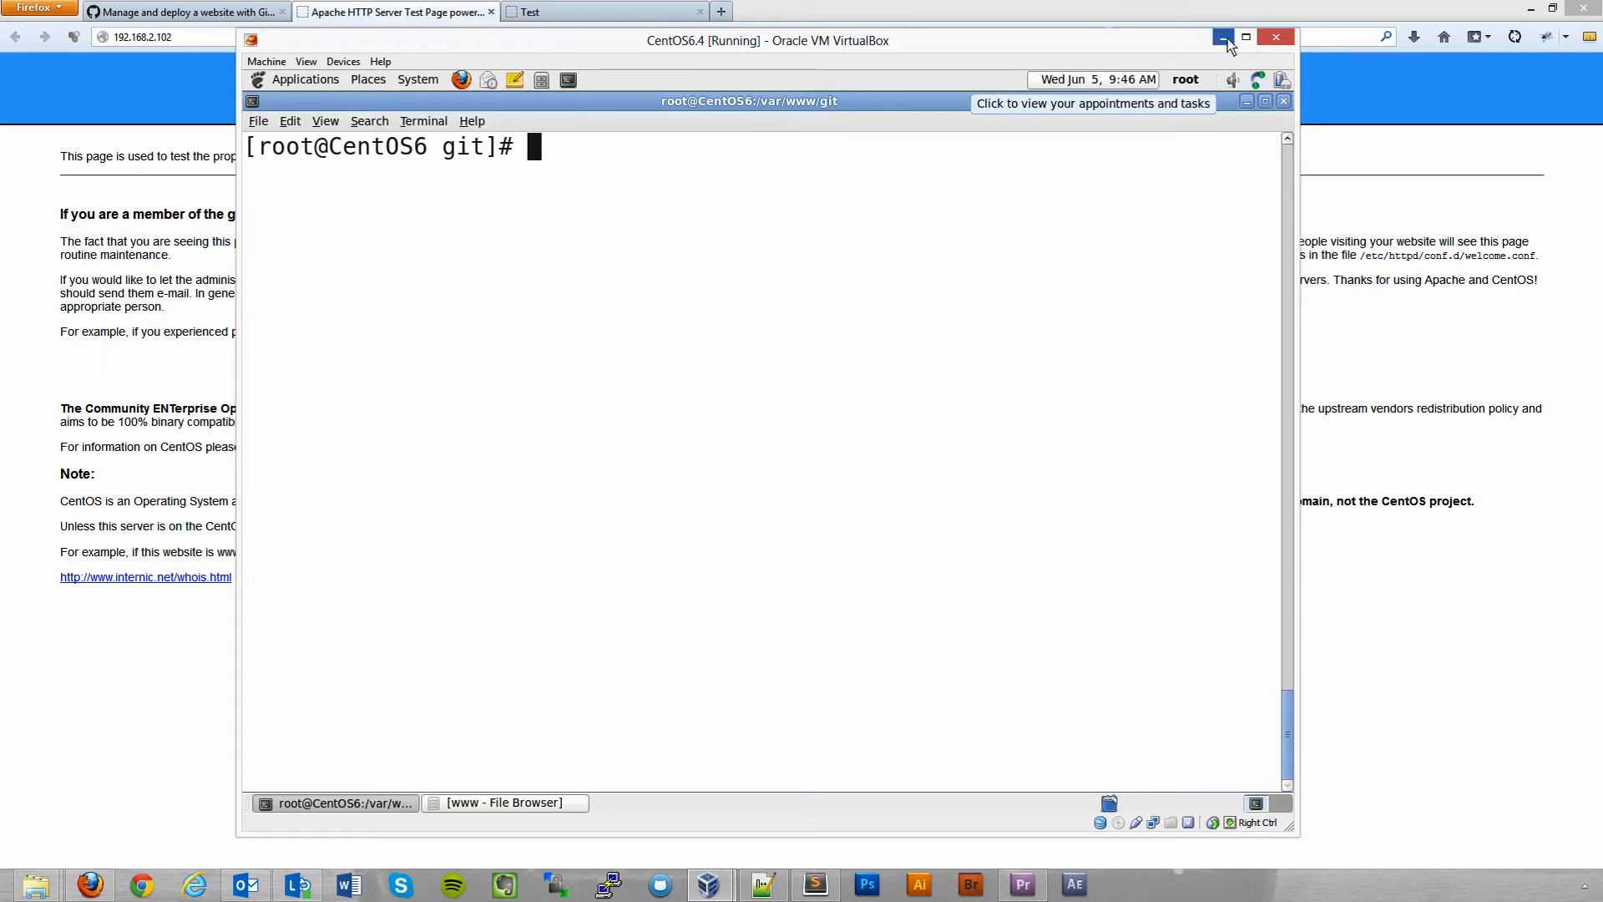
pyautogui.moveTo(1224, 37)
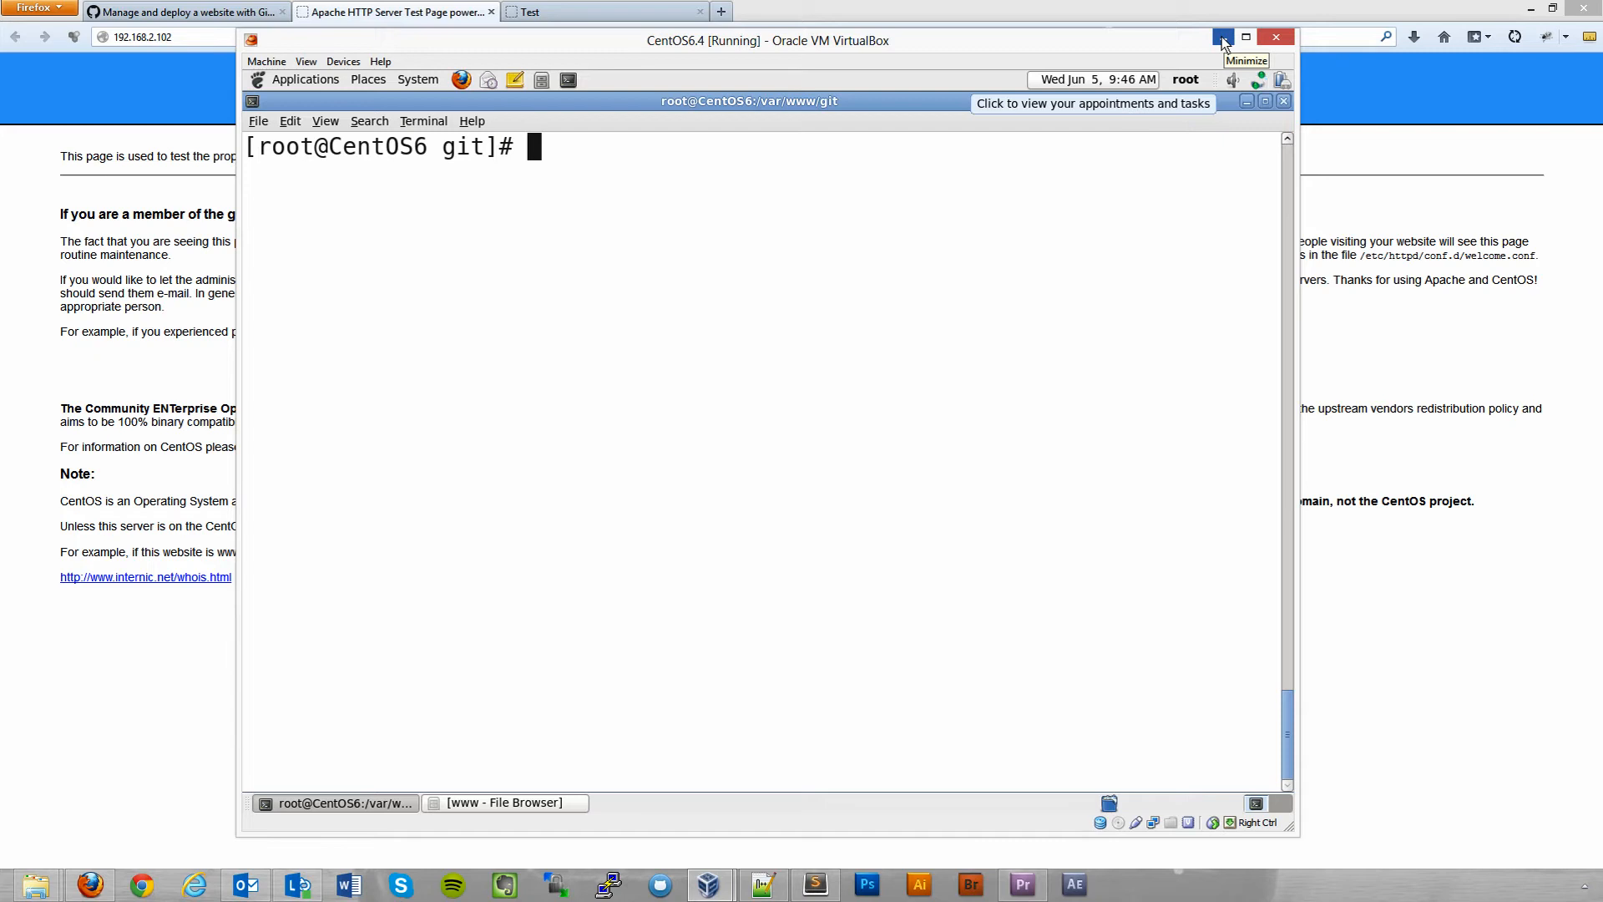
pyautogui.click(1222, 37)
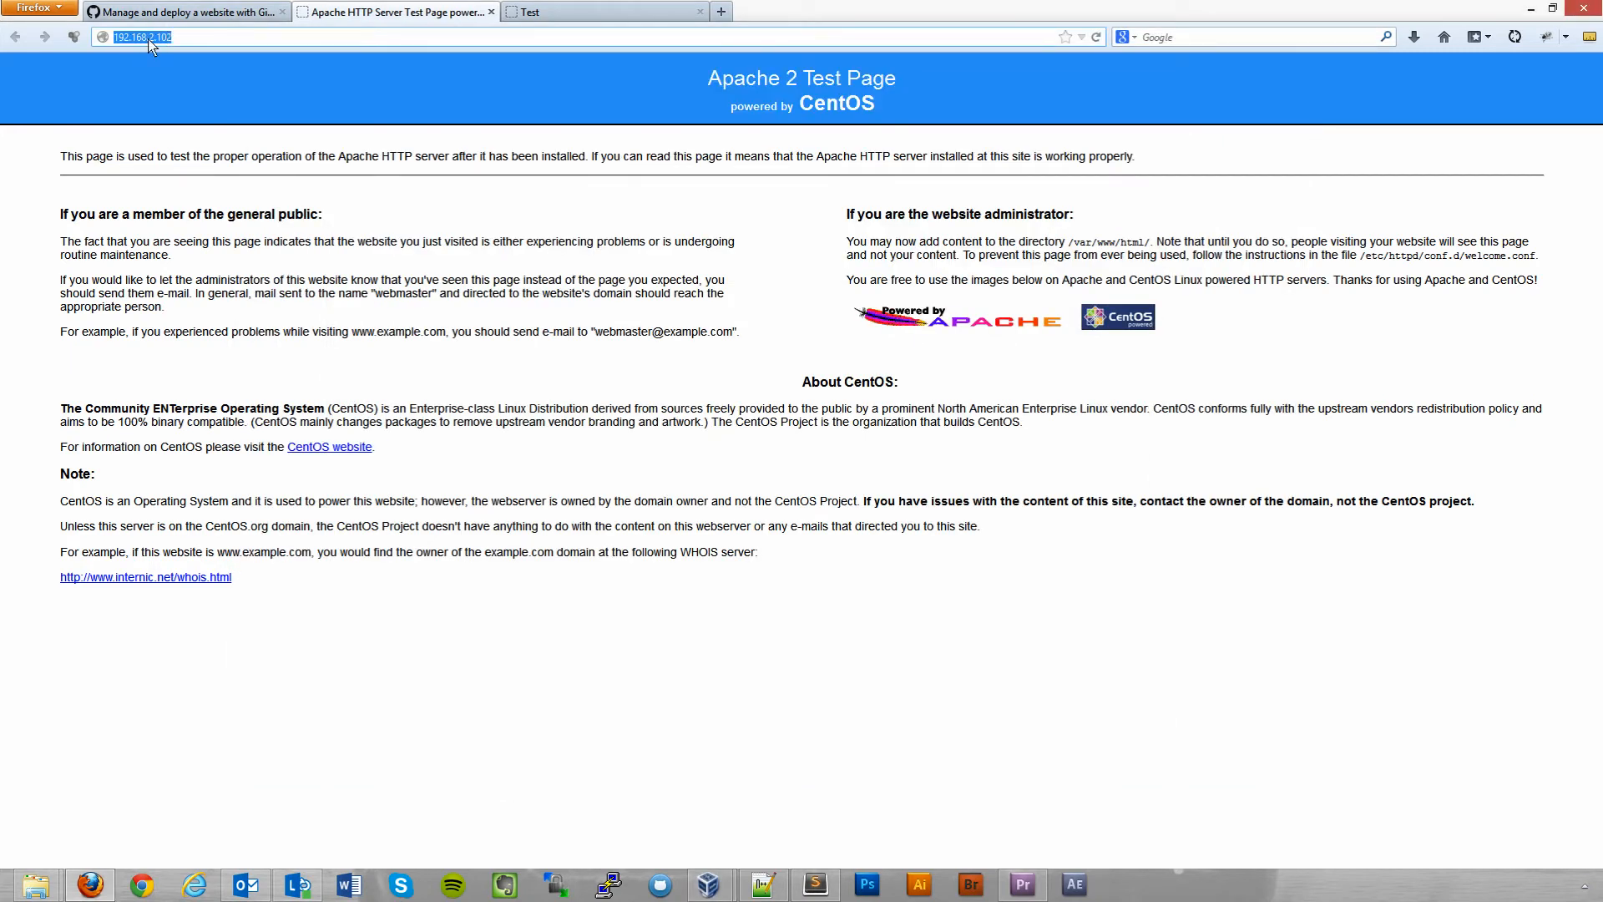
pyautogui.moveTo(741, 118)
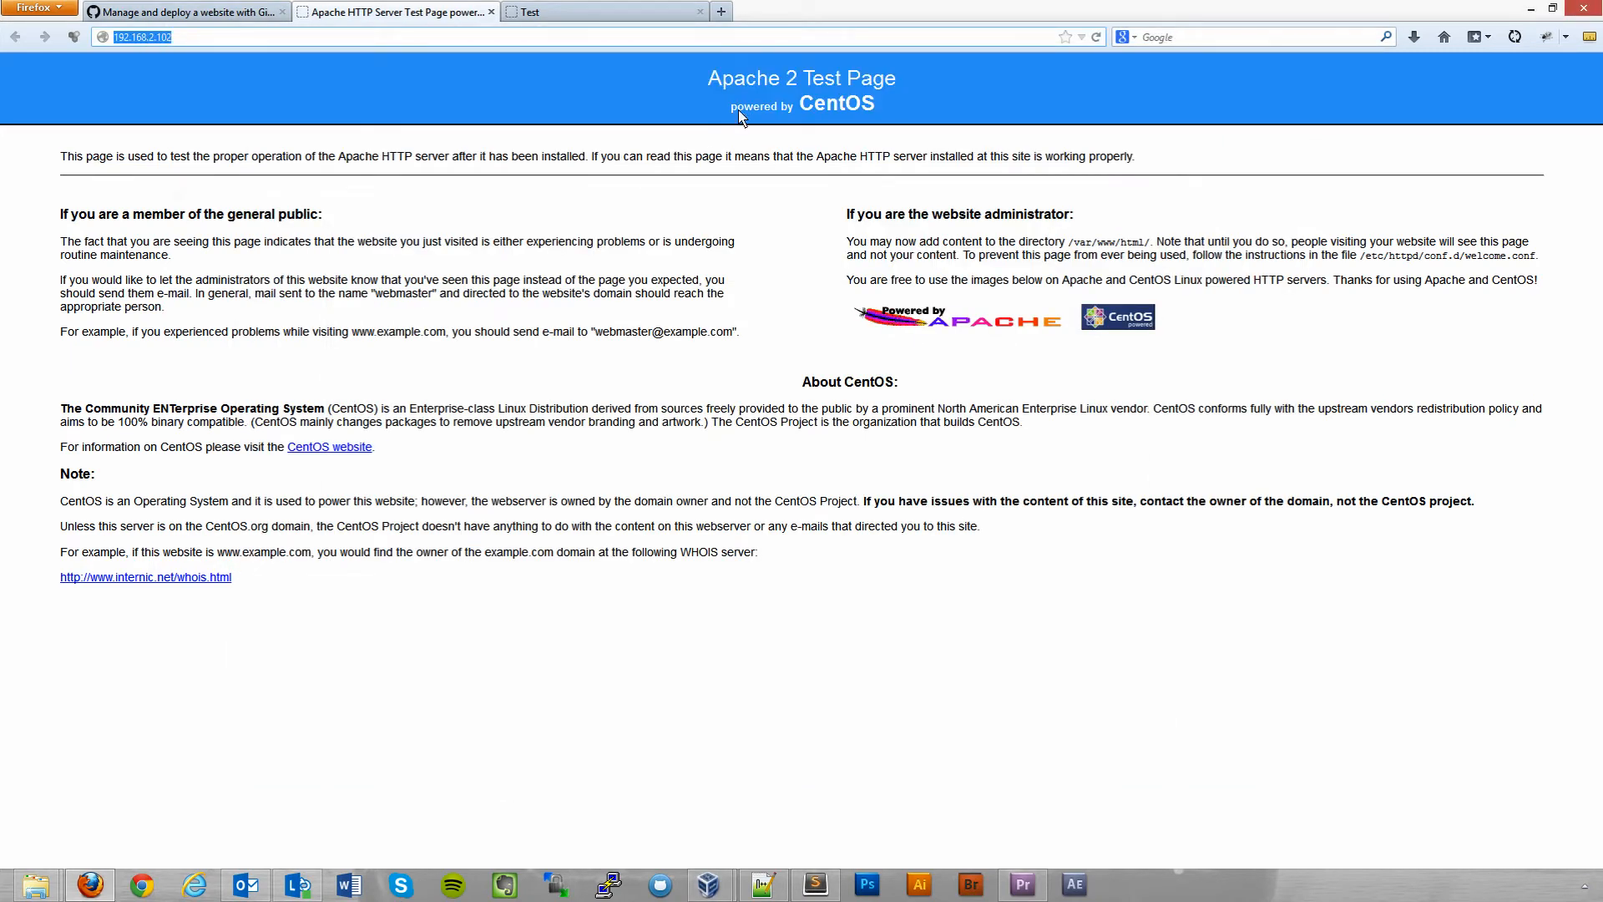
pyautogui.moveTo(744, 102)
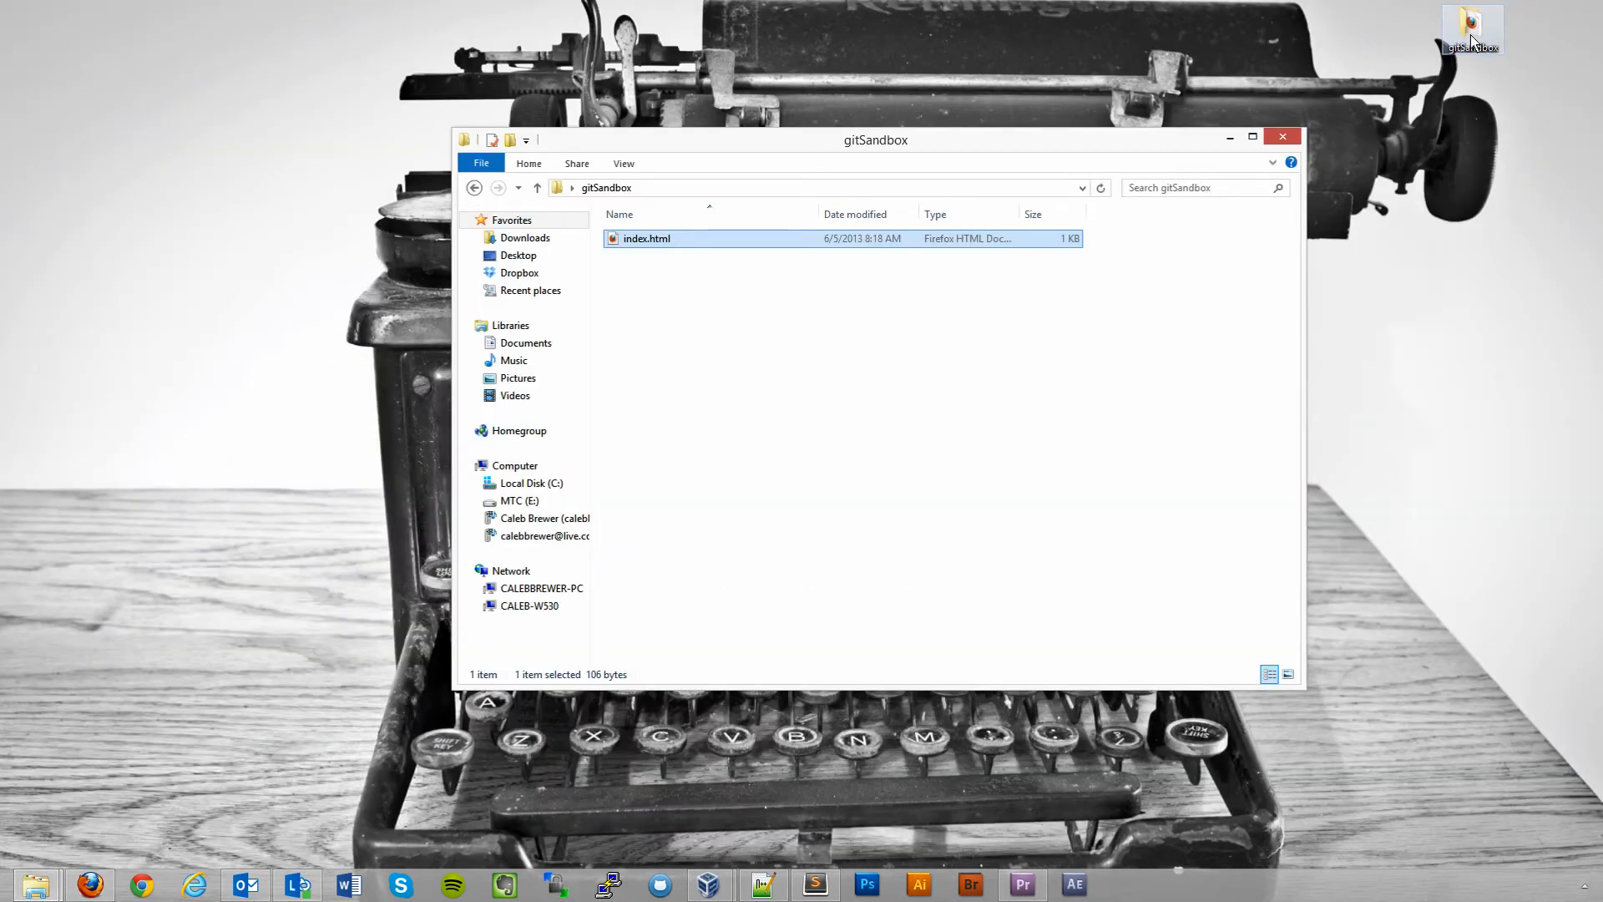
# Launch Git Bash from the gitSandbox folder's right-click context menu.
pyautogui.click(768, 402)
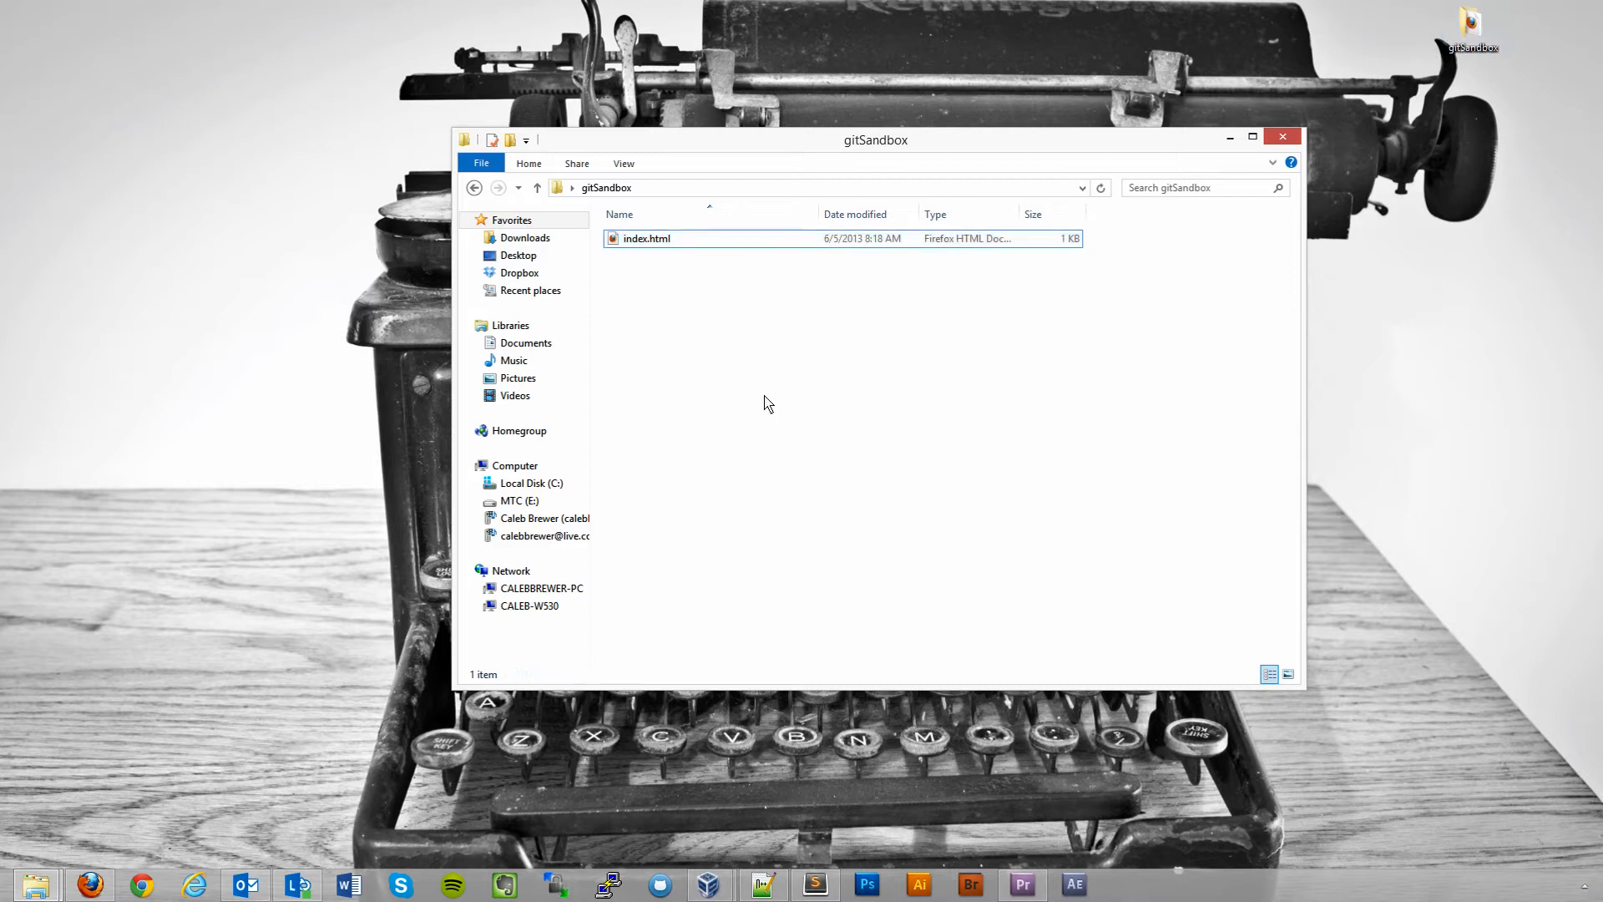
pyautogui.rightClick(768, 403)
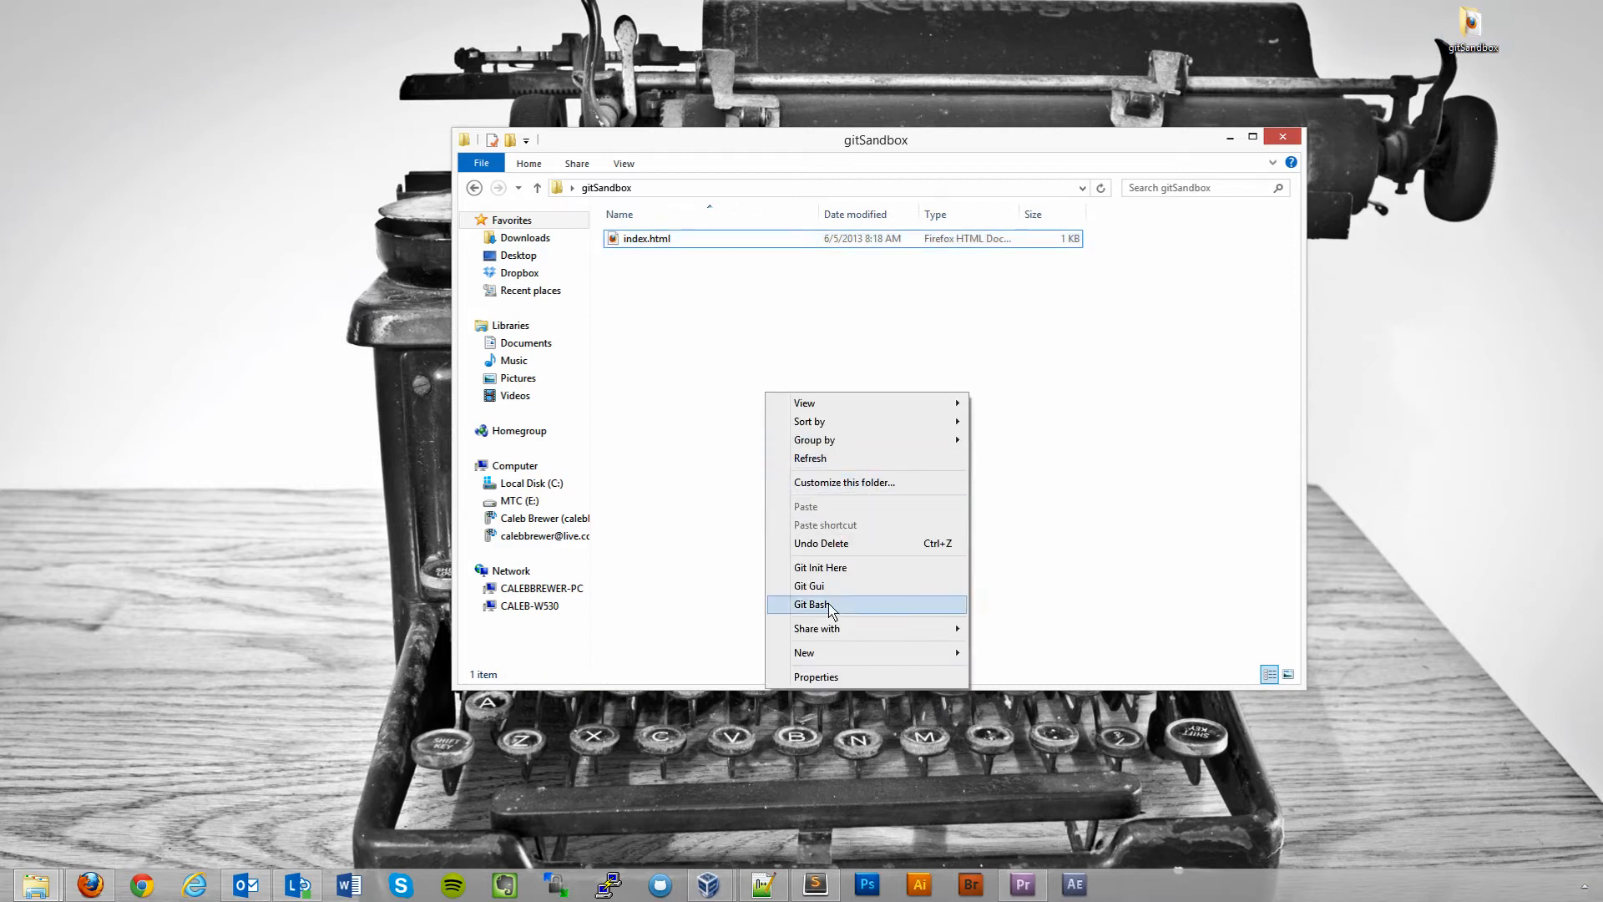
pyautogui.moveTo(828, 586)
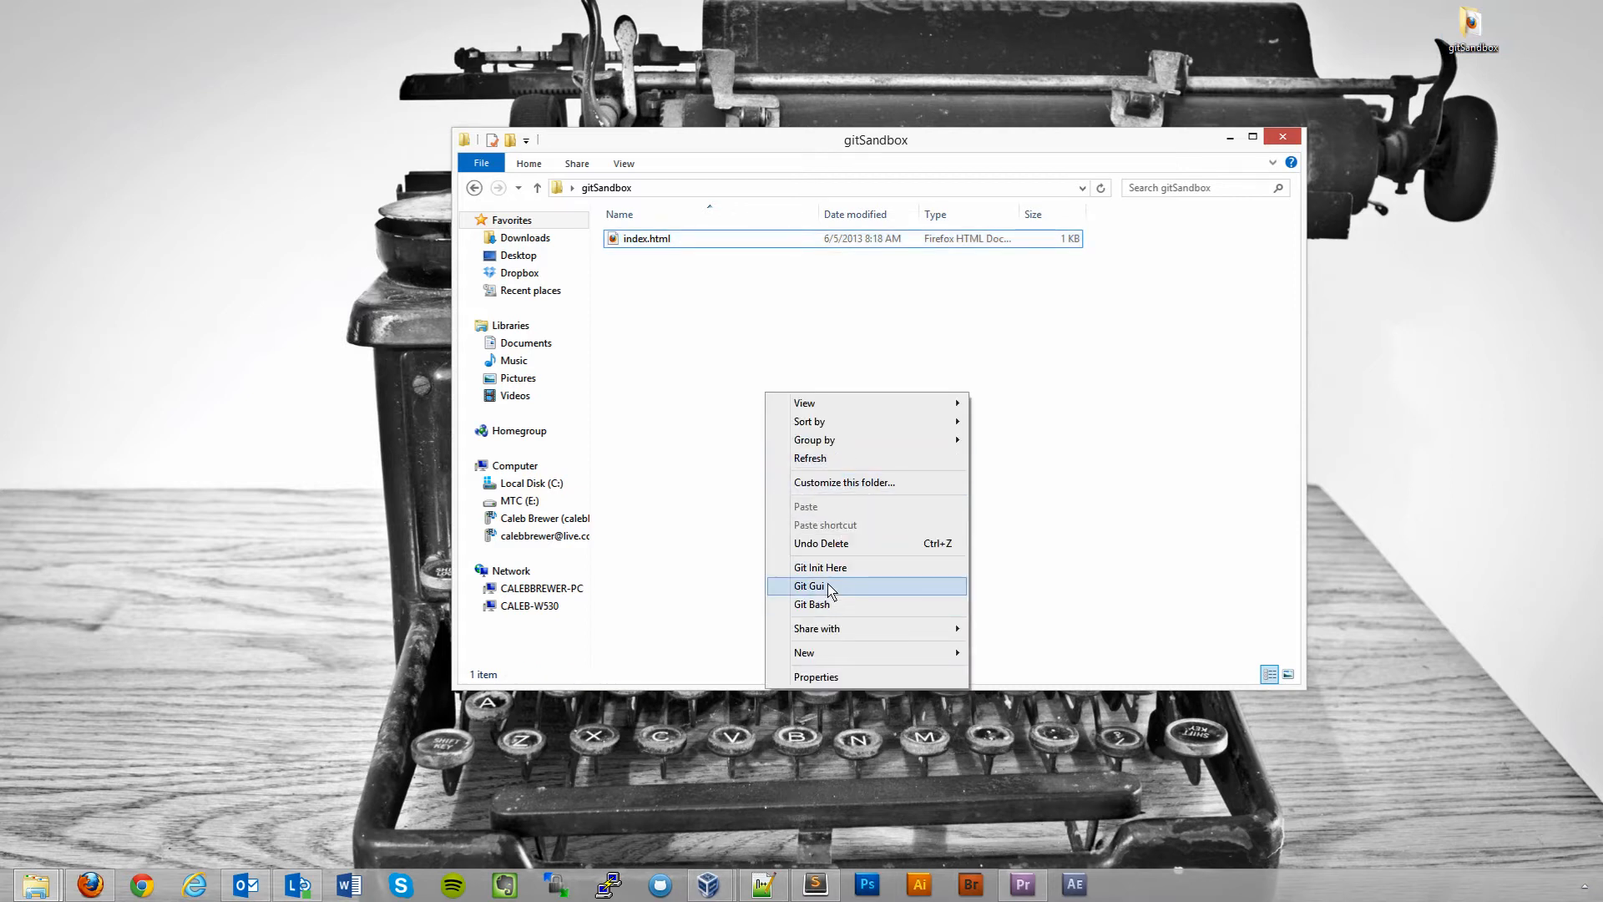
pyautogui.moveTo(828, 567)
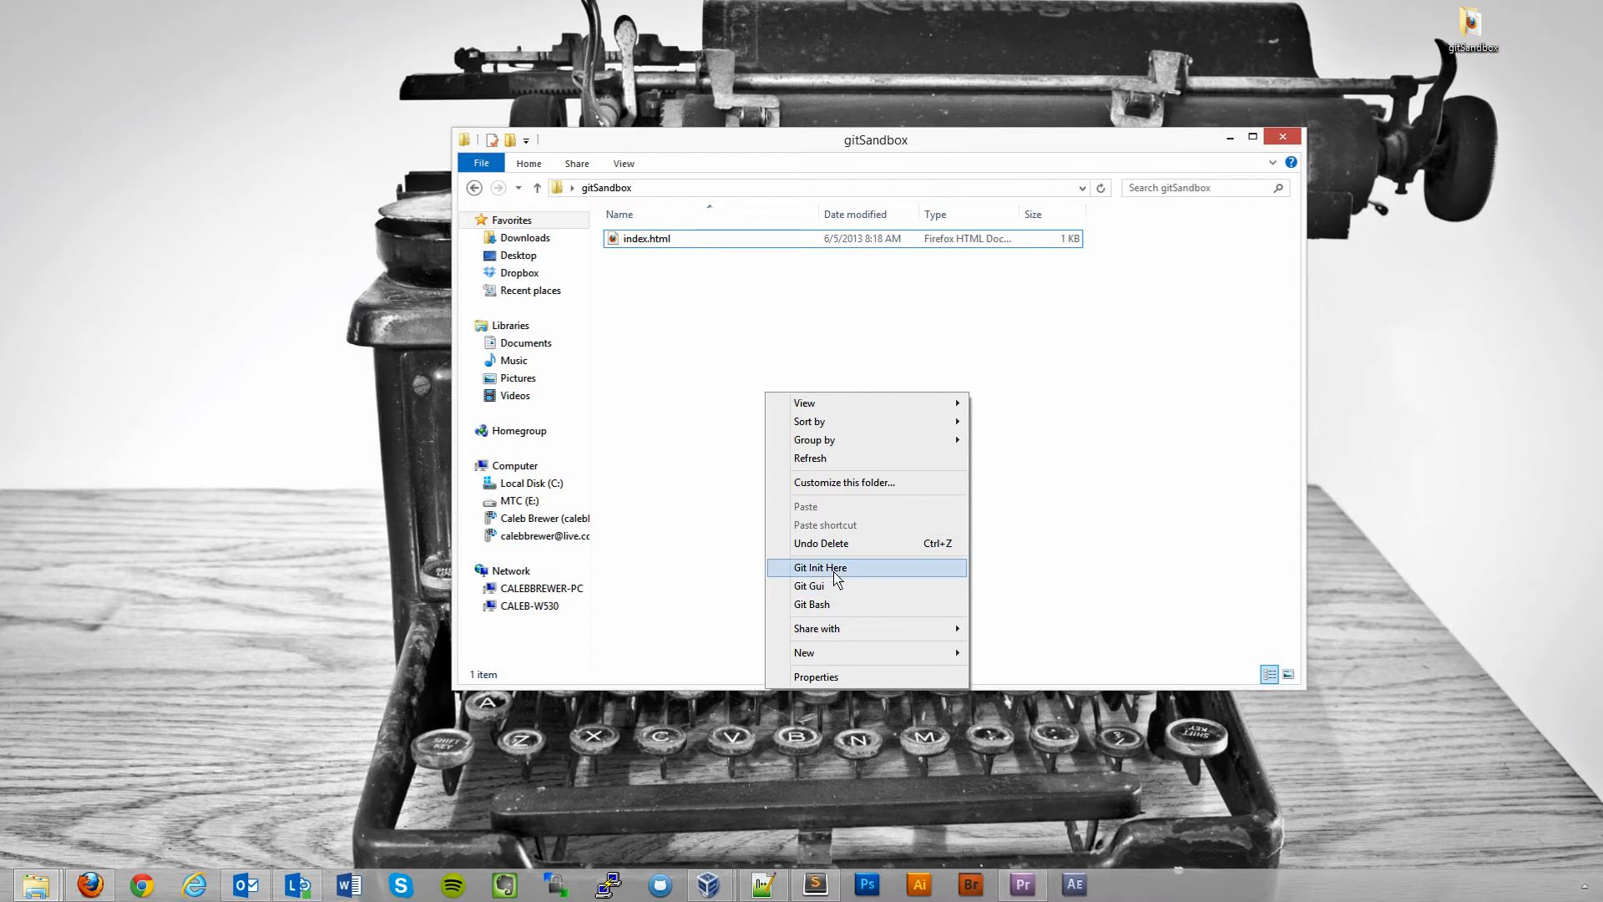
pyautogui.moveTo(837, 604)
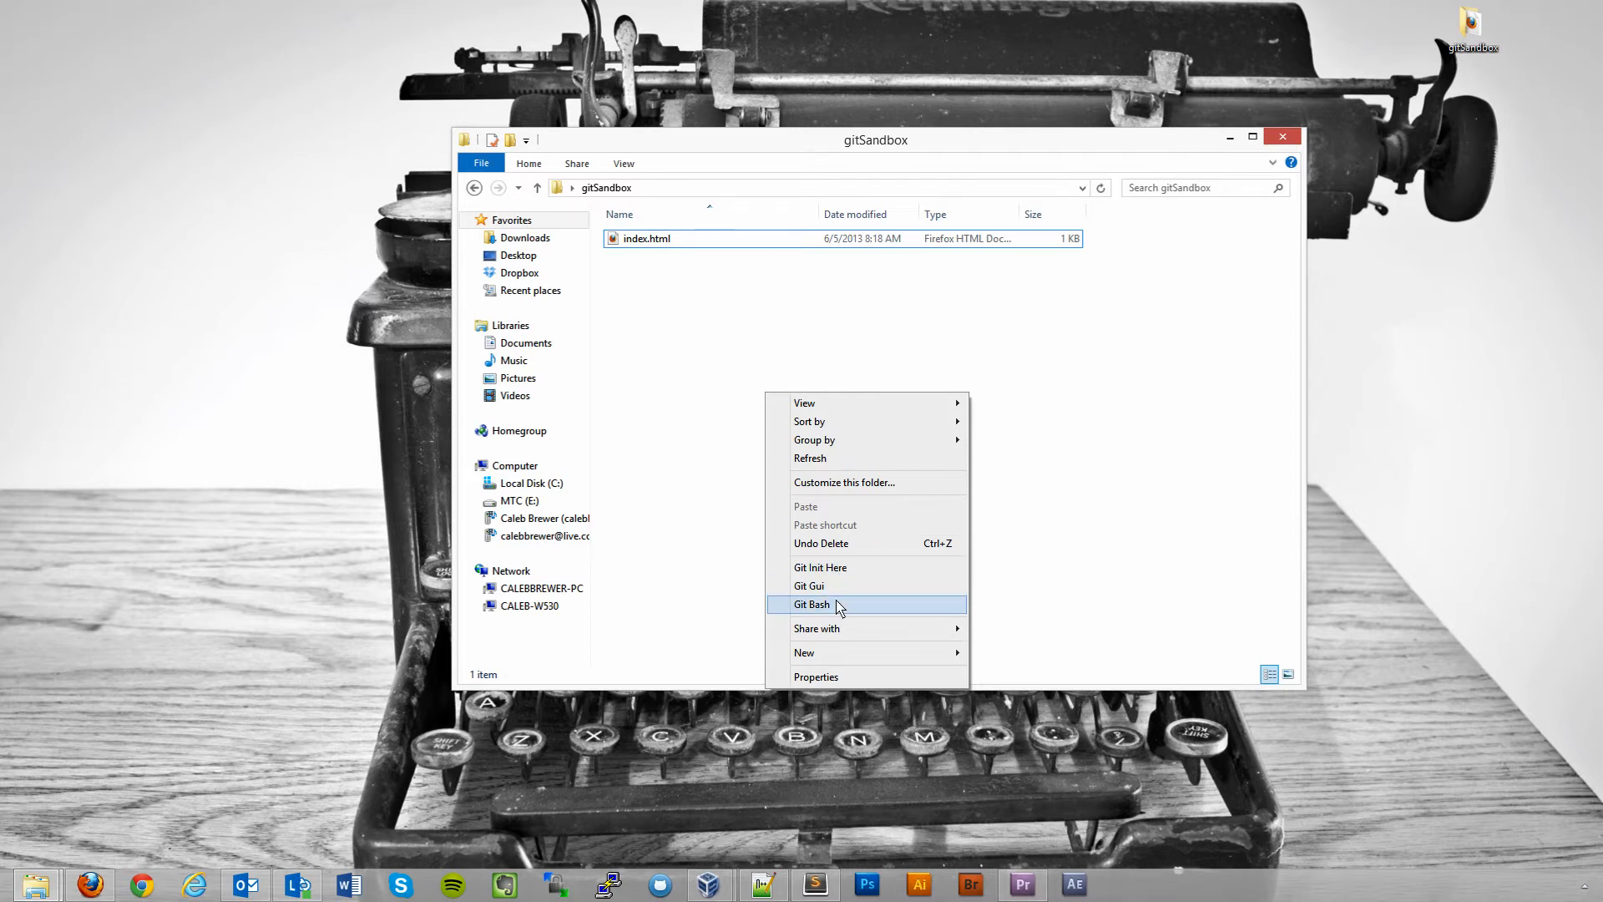
pyautogui.click(810, 604)
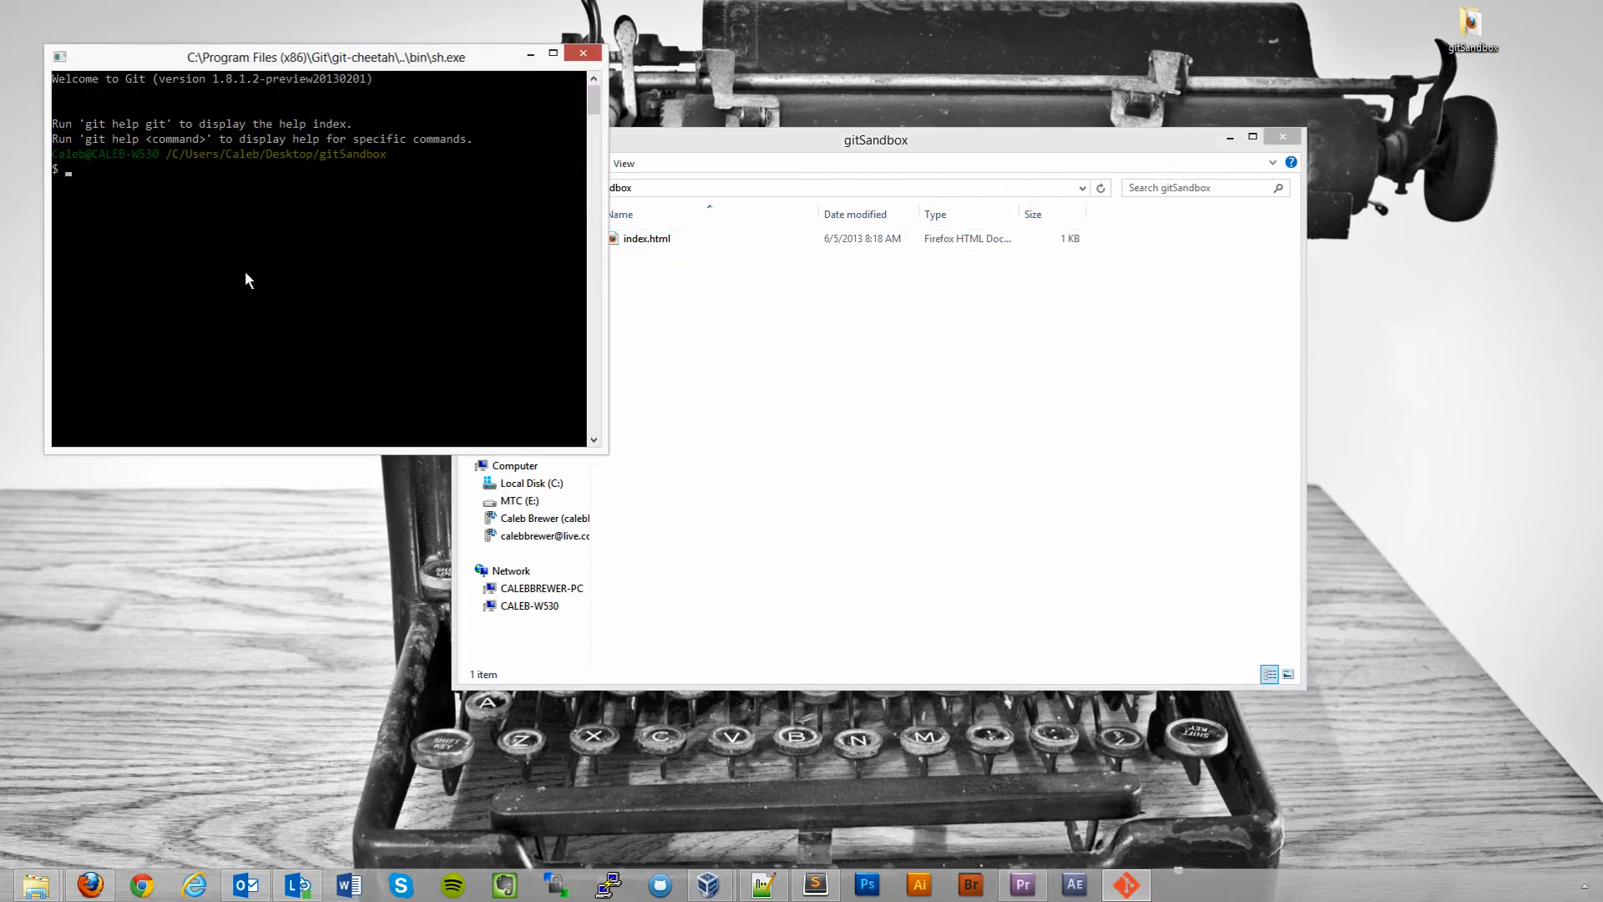
# Run git init in gitSandbox and open the newly created .git folder in Explorer.
pyautogui.write('git in')
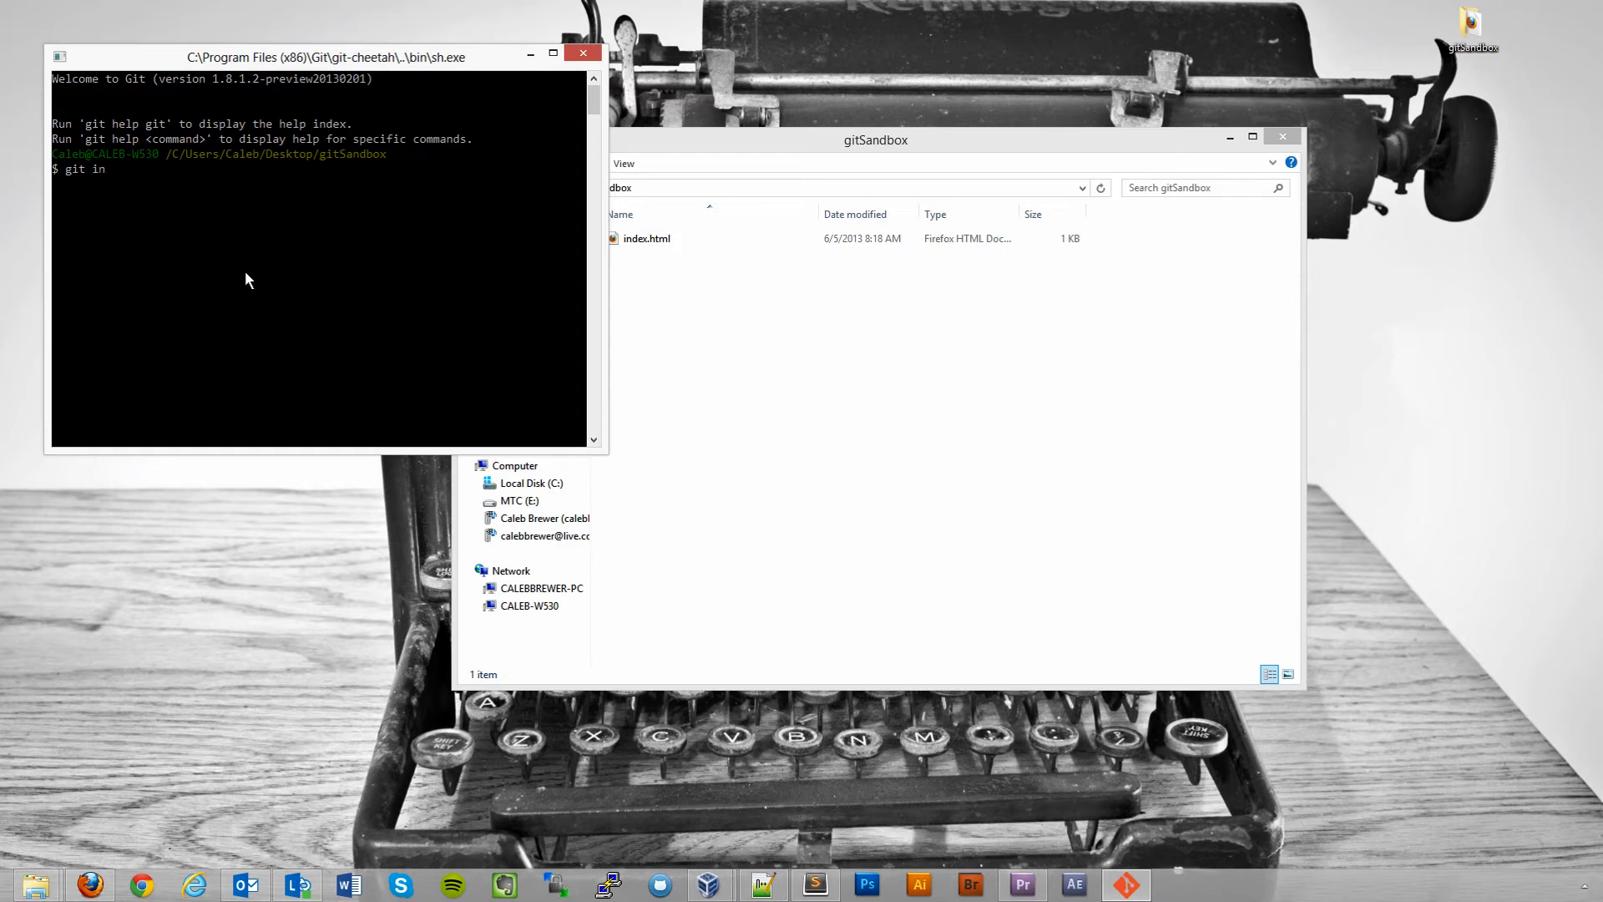
pyautogui.write('it')
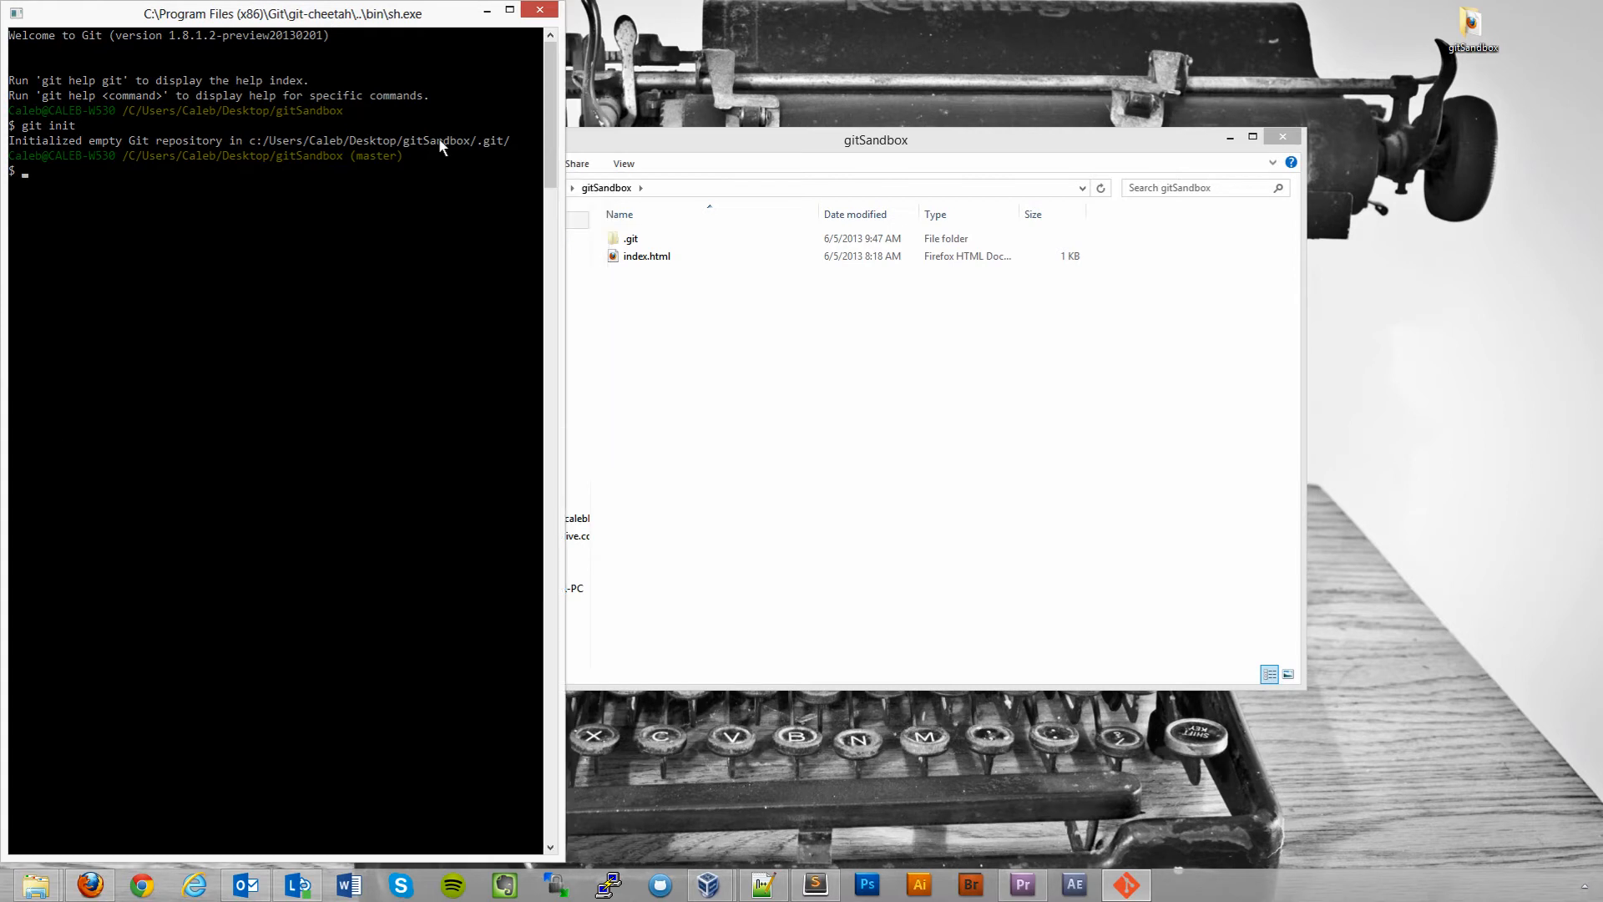
pyautogui.click(1281, 136)
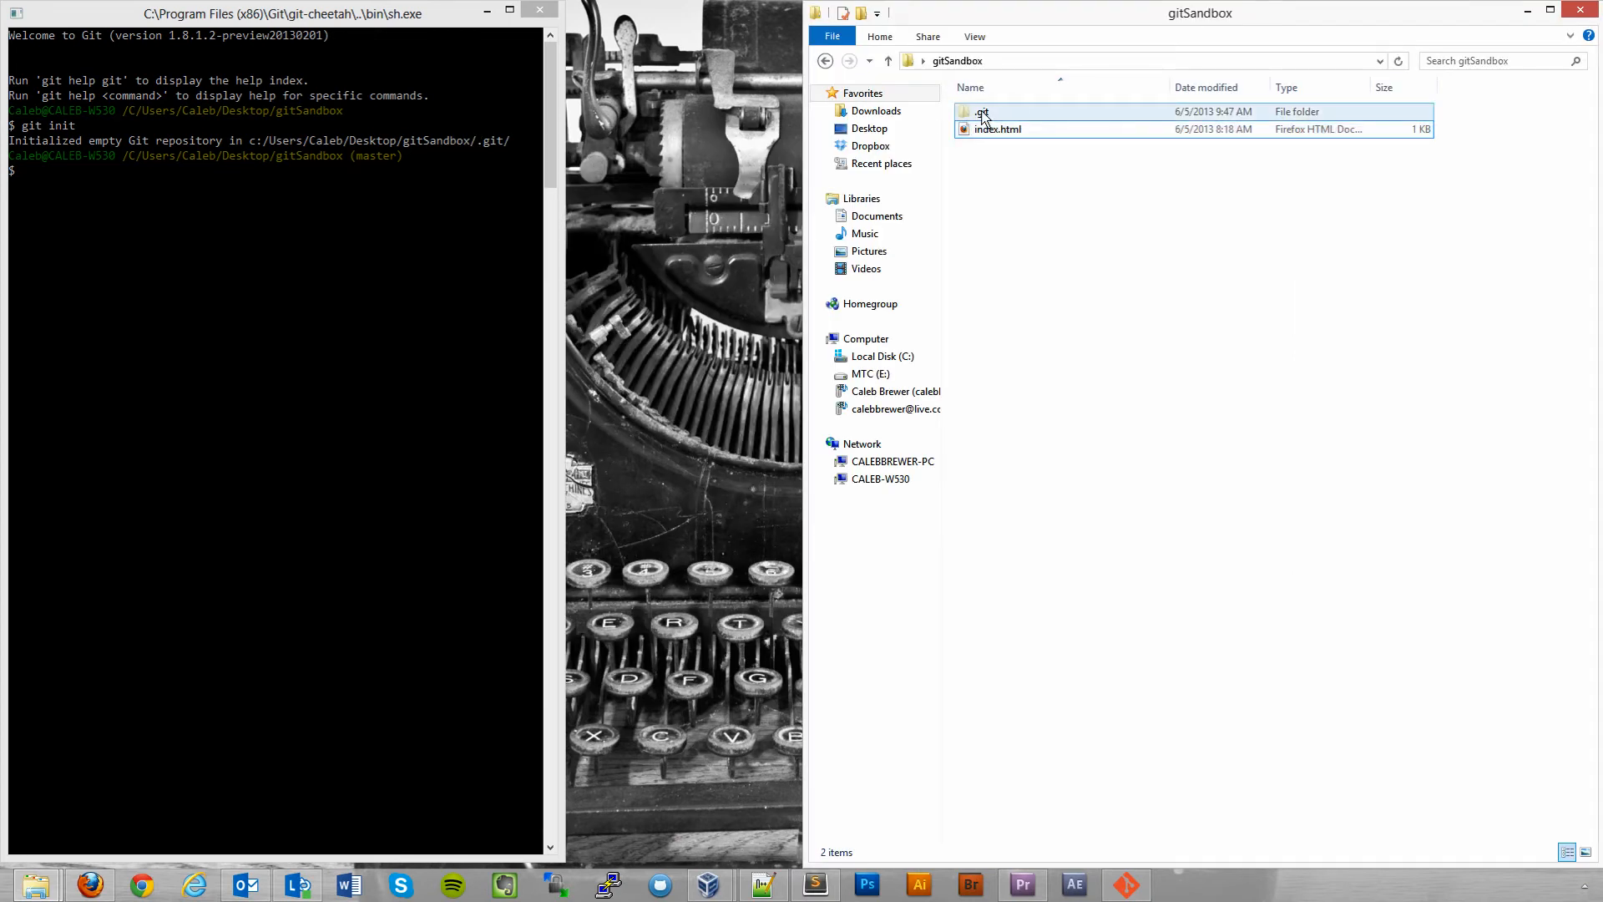
pyautogui.doubleClick(982, 111)
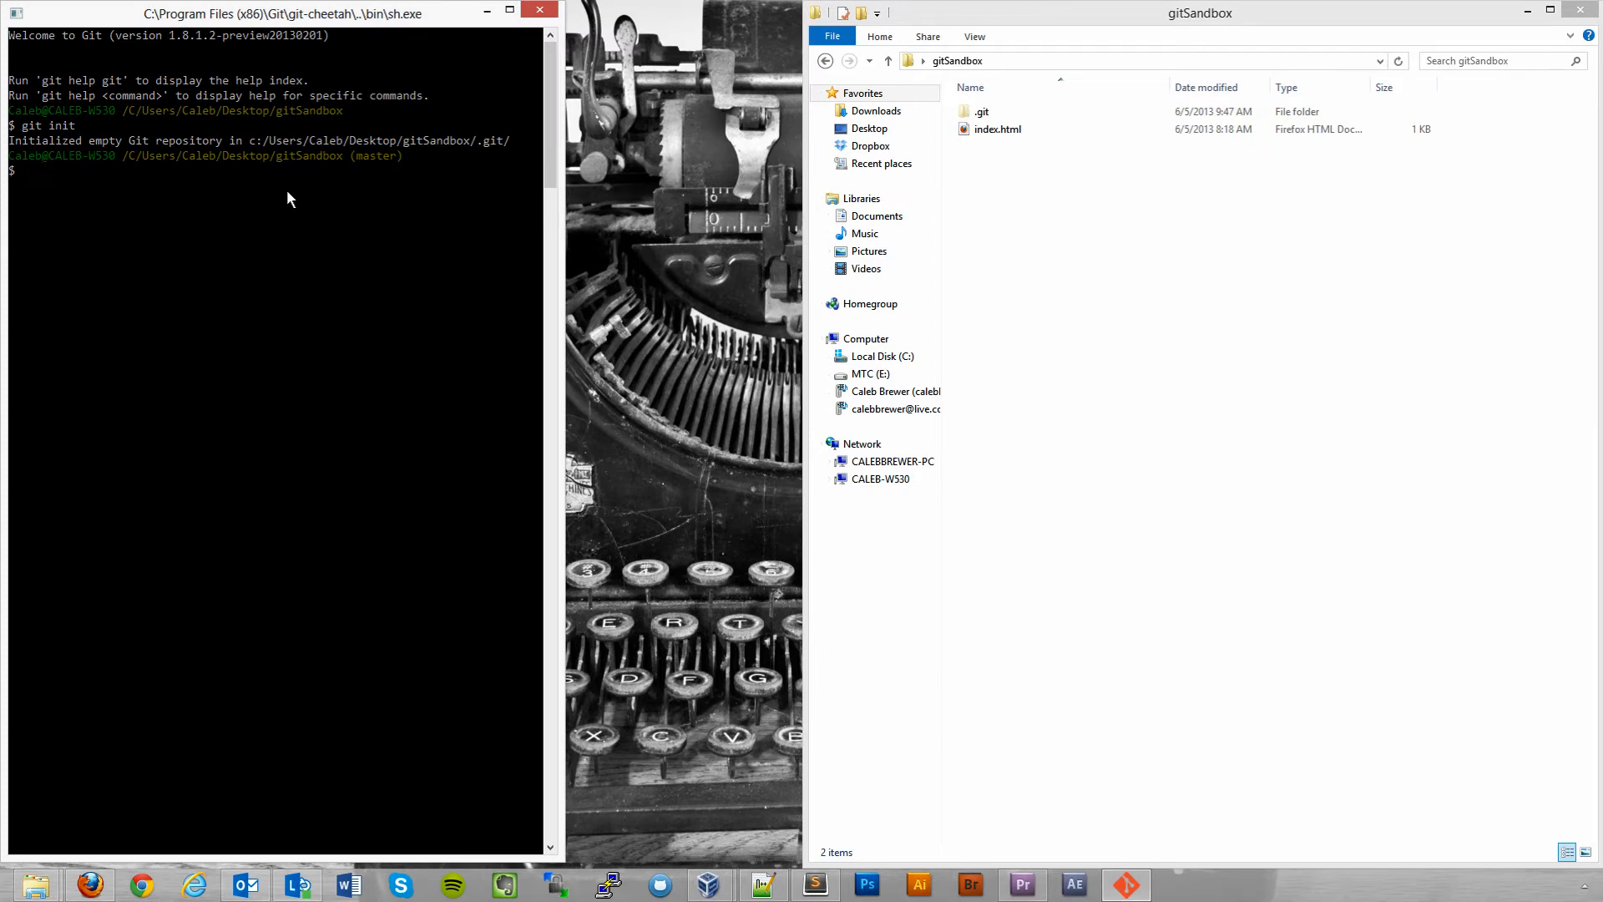
# Commit index.html with message 'First commit', then check git status and git log.
pyautogui.write('git add .')
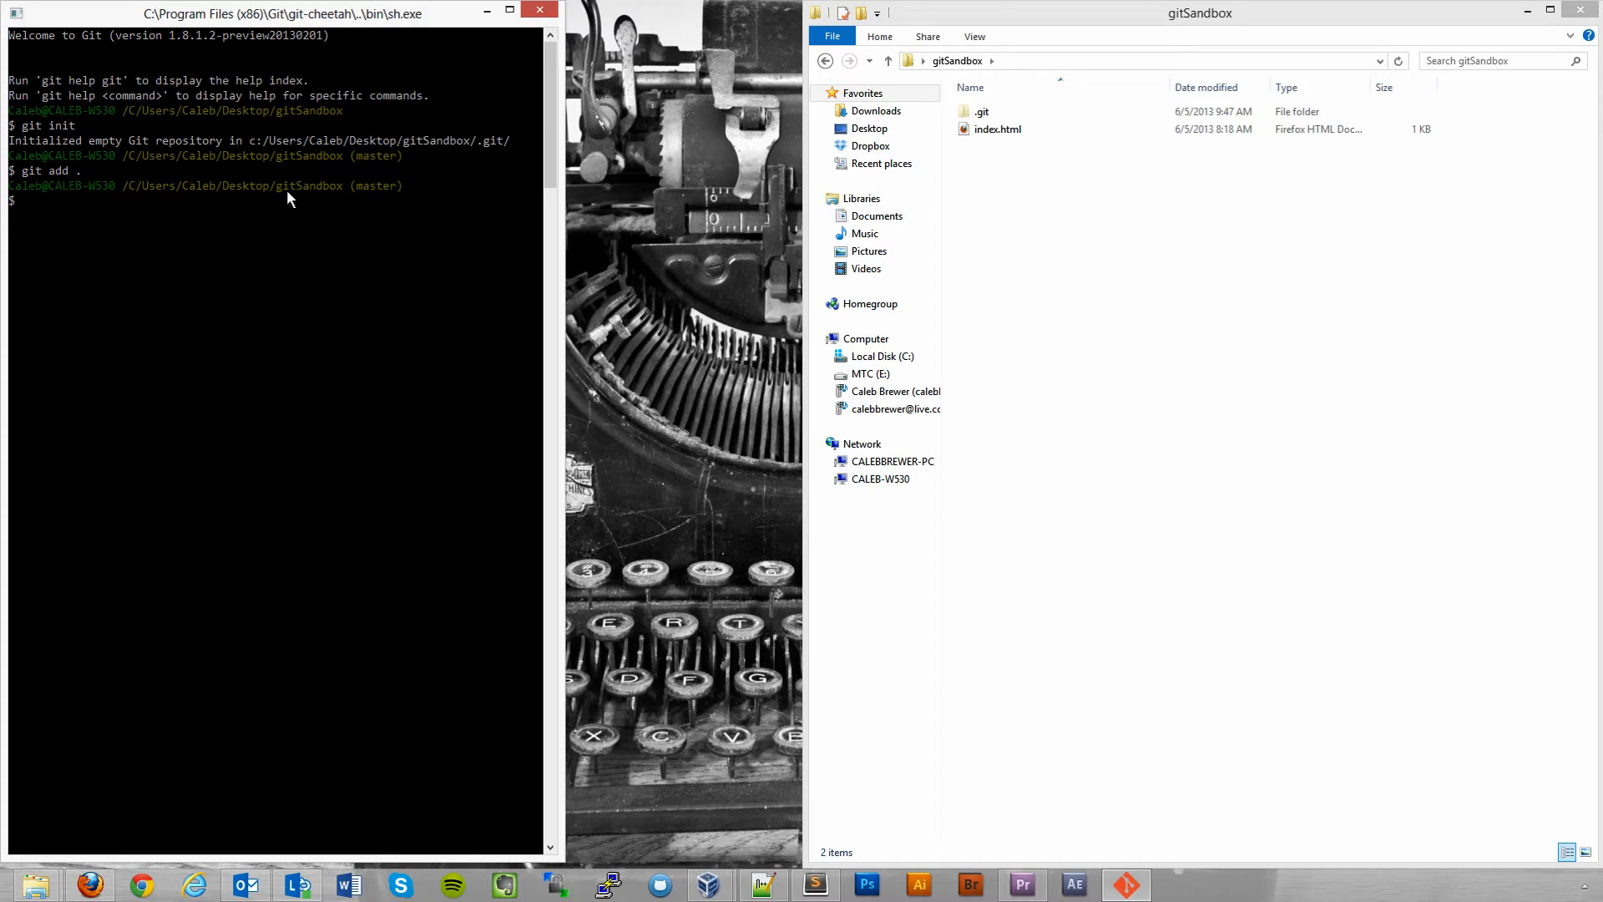
pyautogui.write('g')
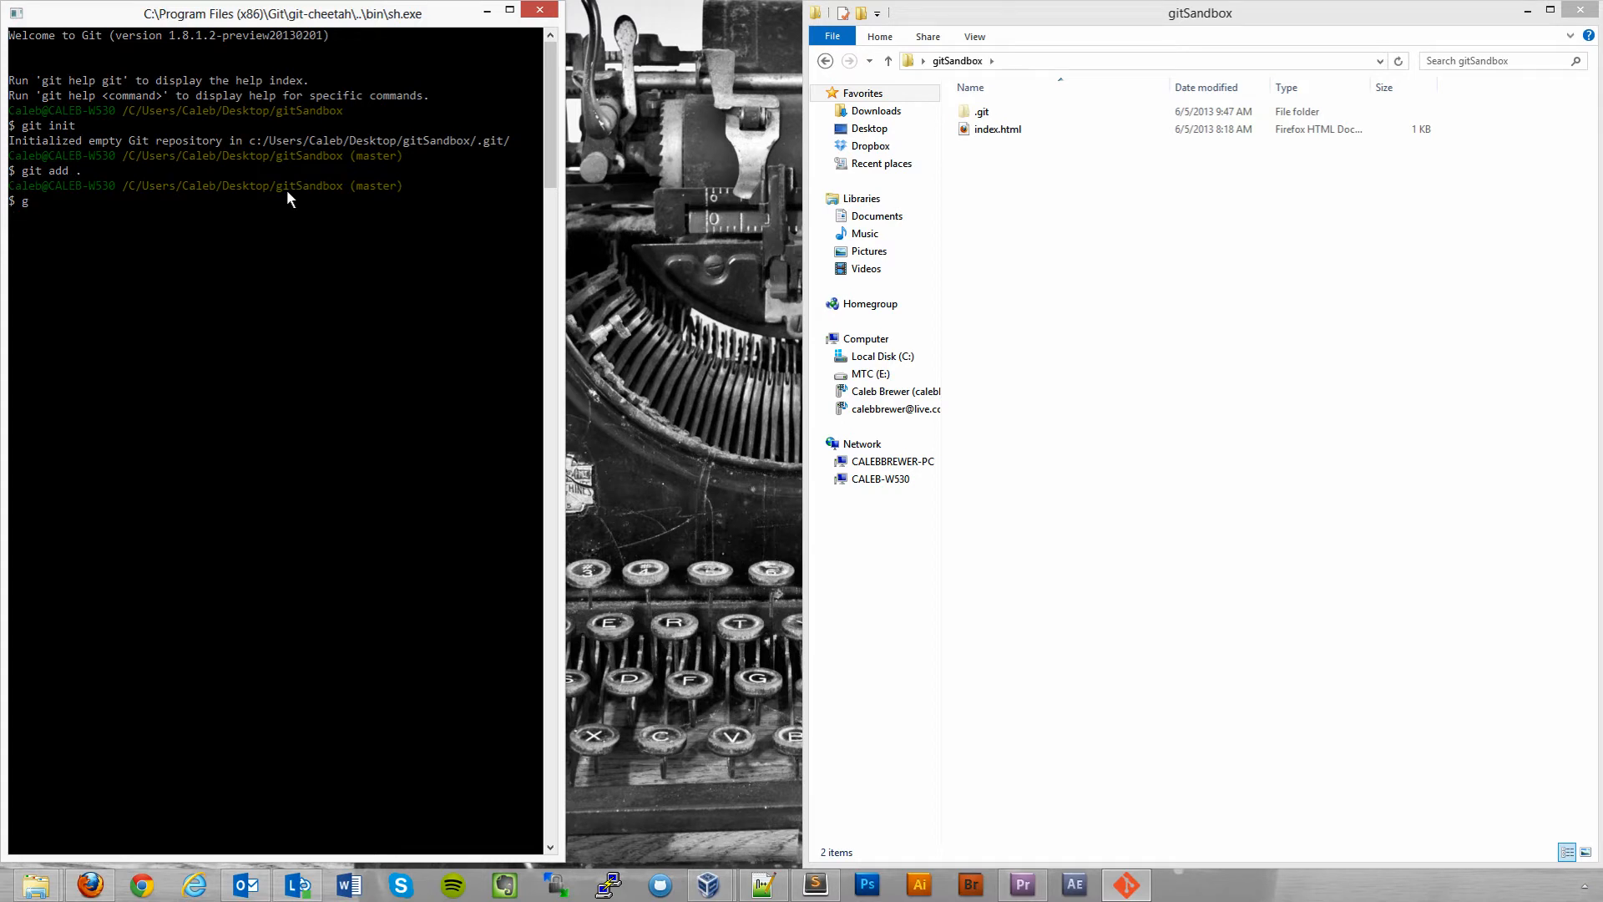
pyautogui.write('it comm')
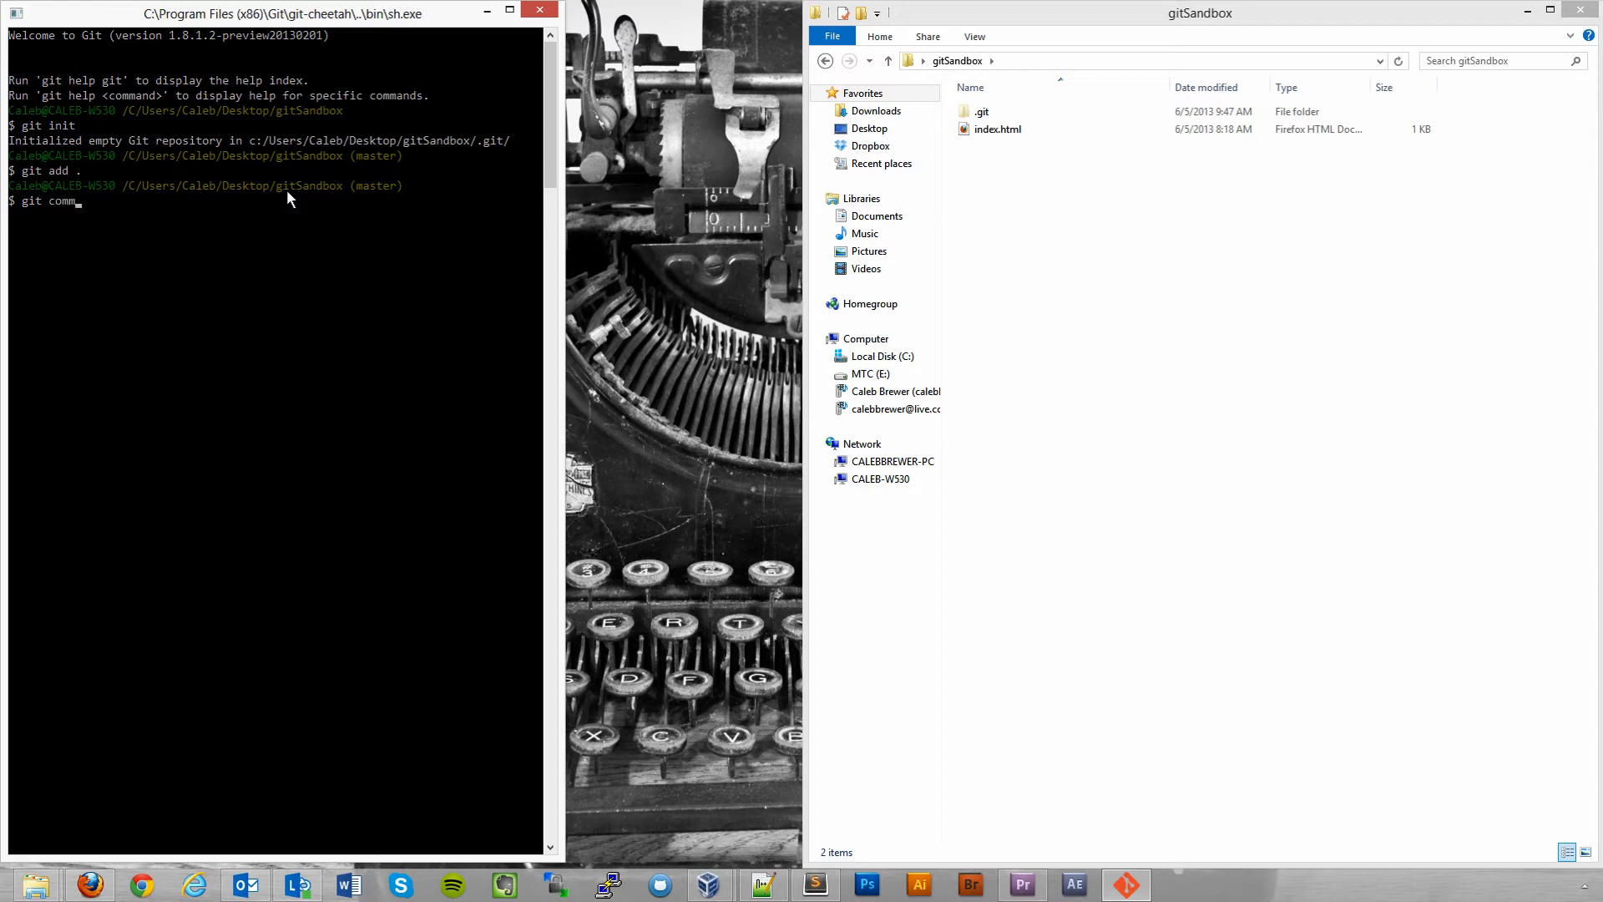
pyautogui.write('it -m')
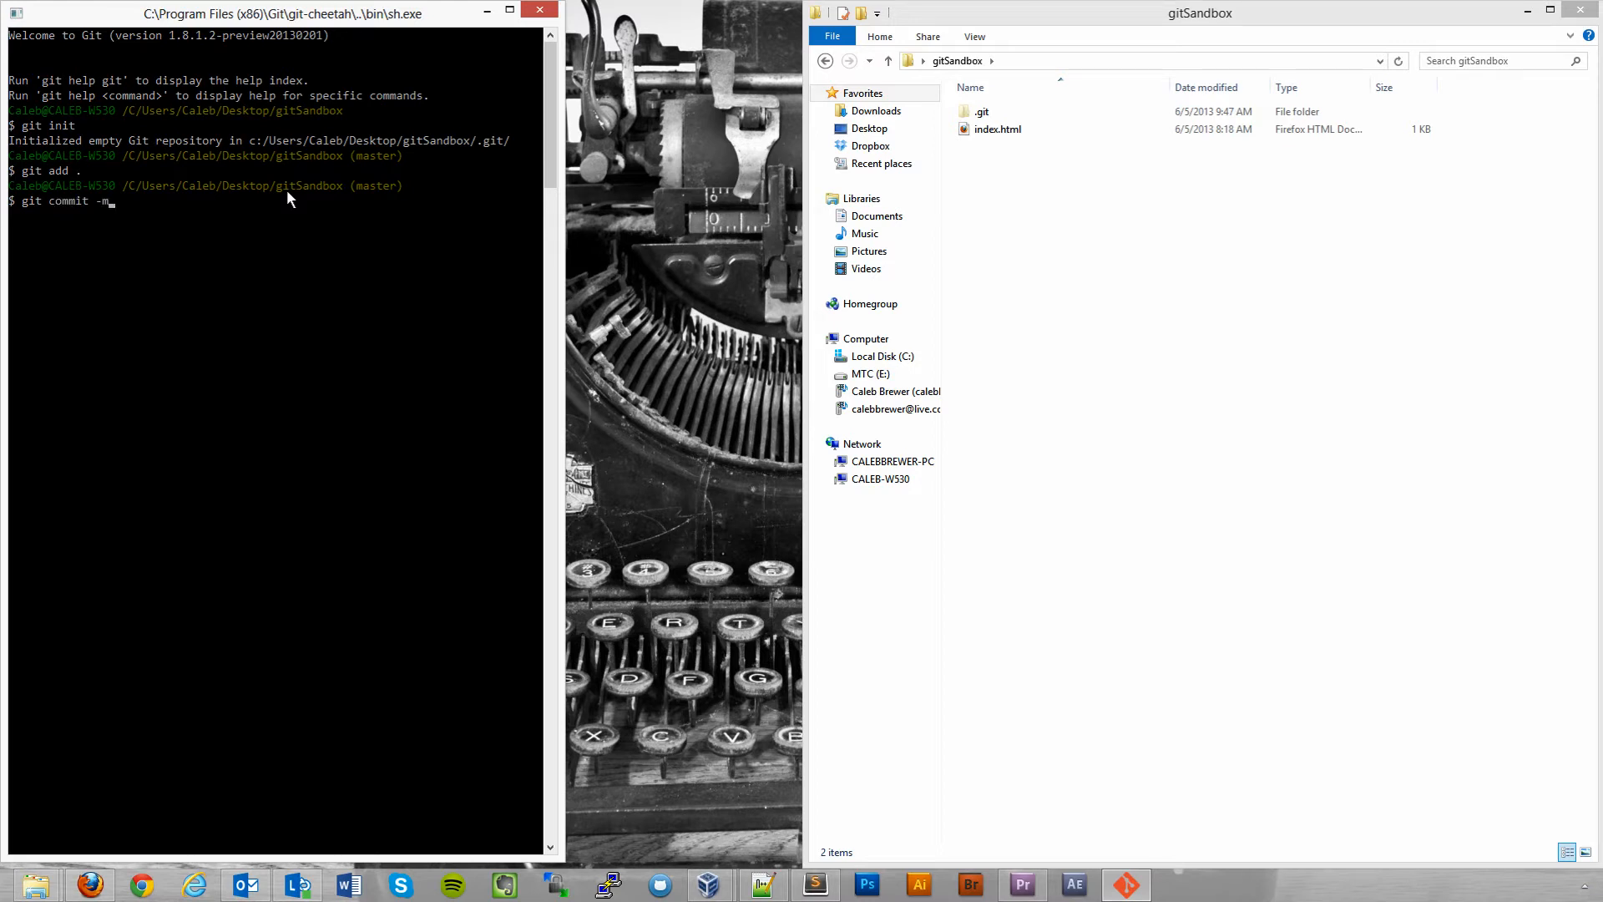
pyautogui.write('""')
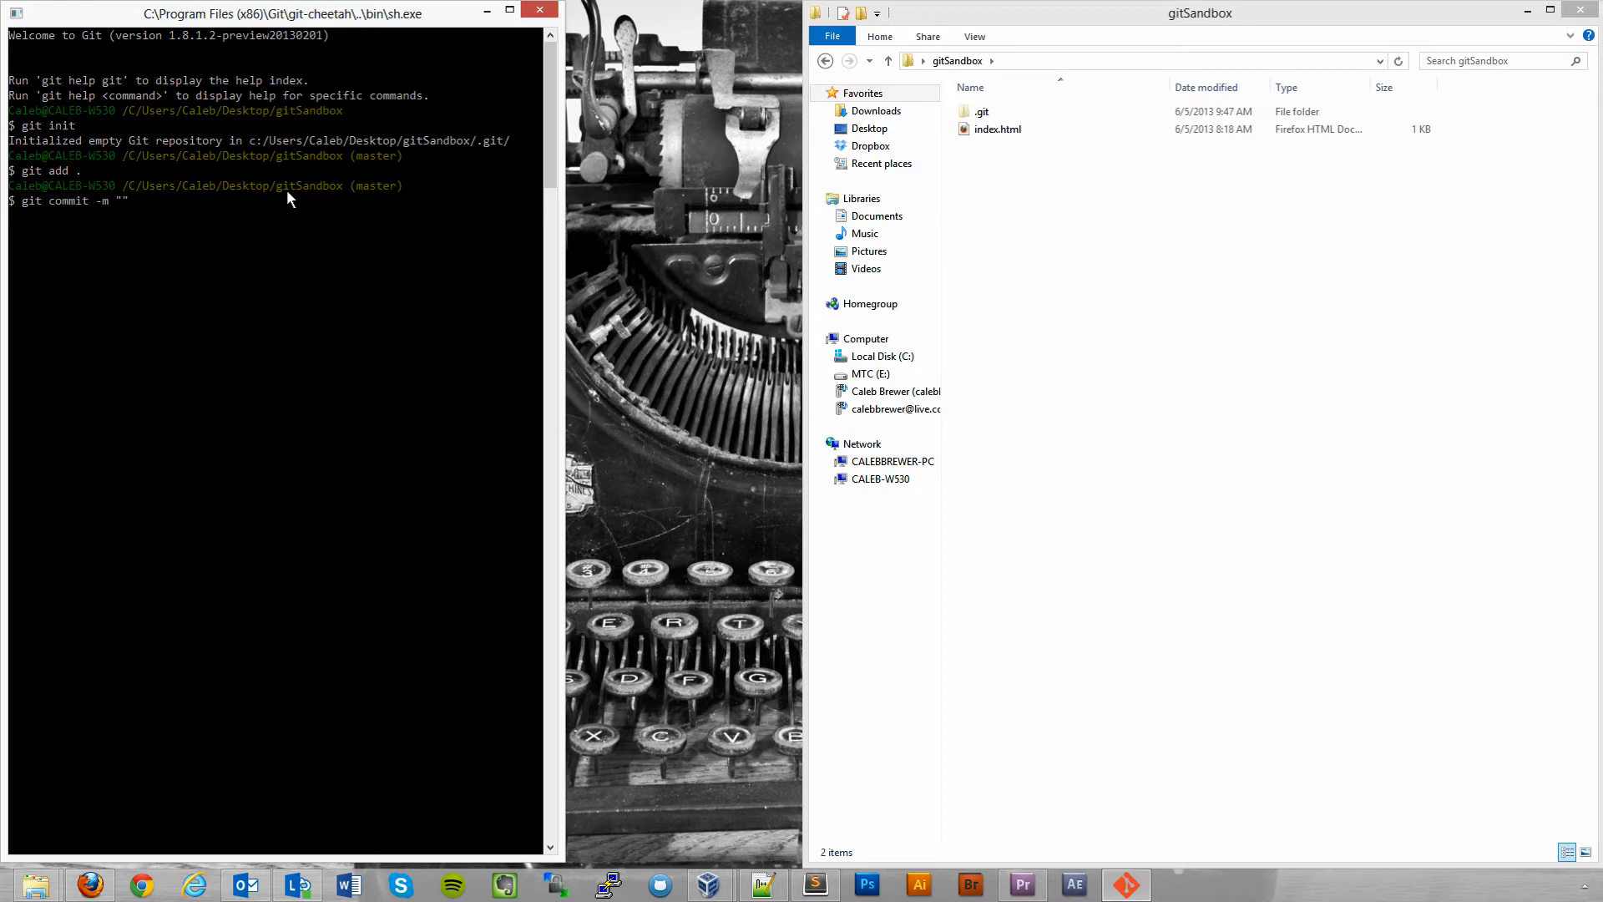
pyautogui.write('Fir')
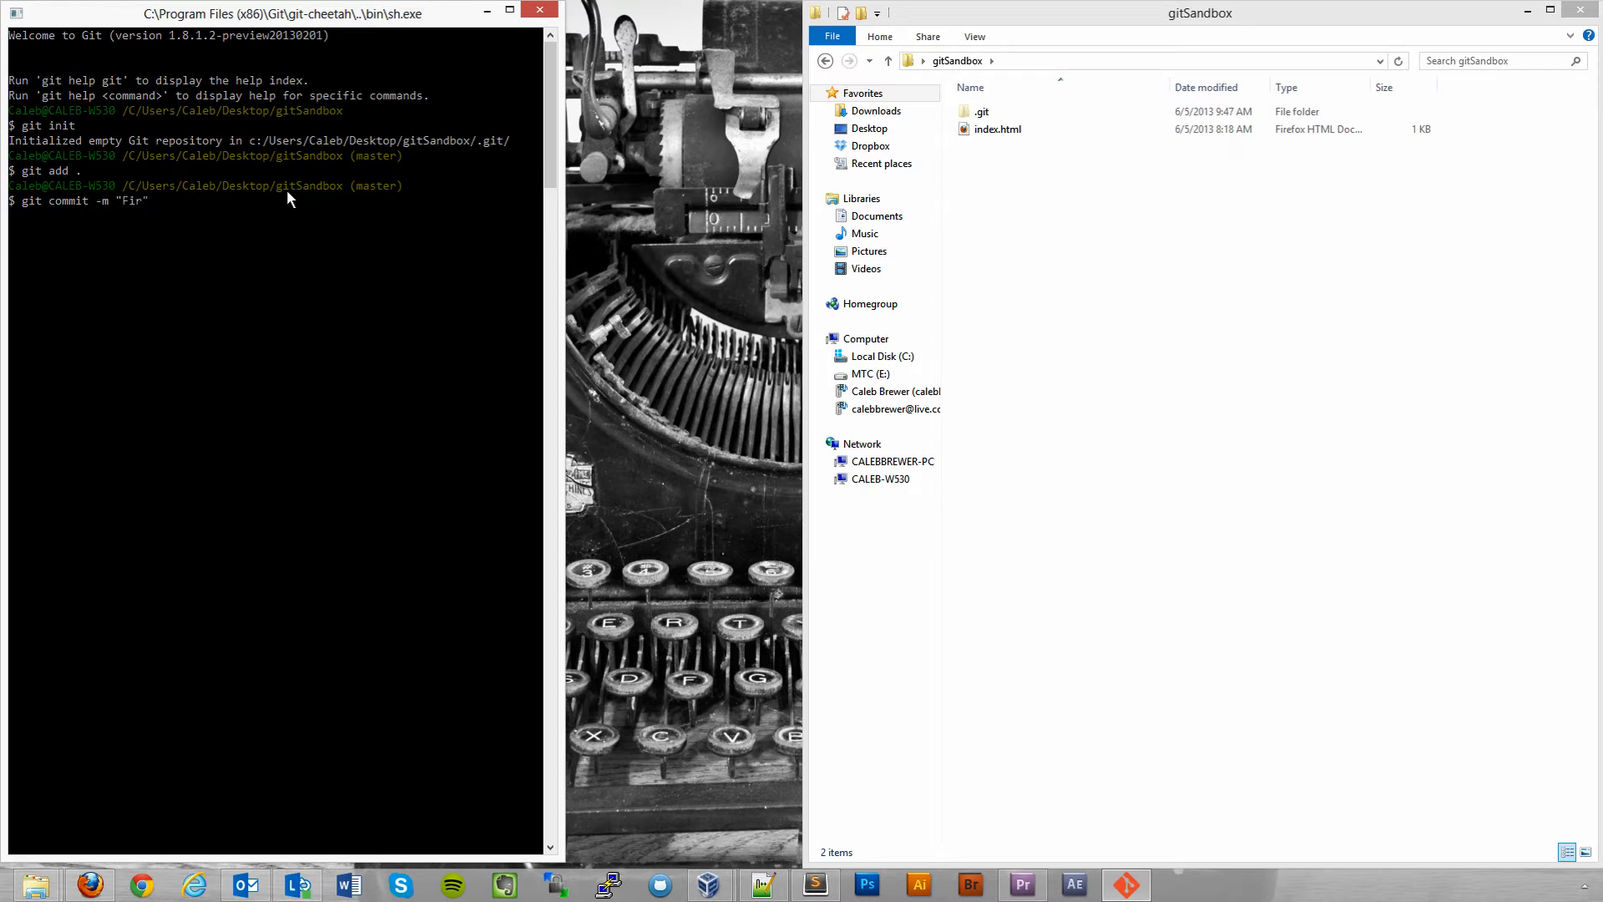
pyautogui.write('st comm')
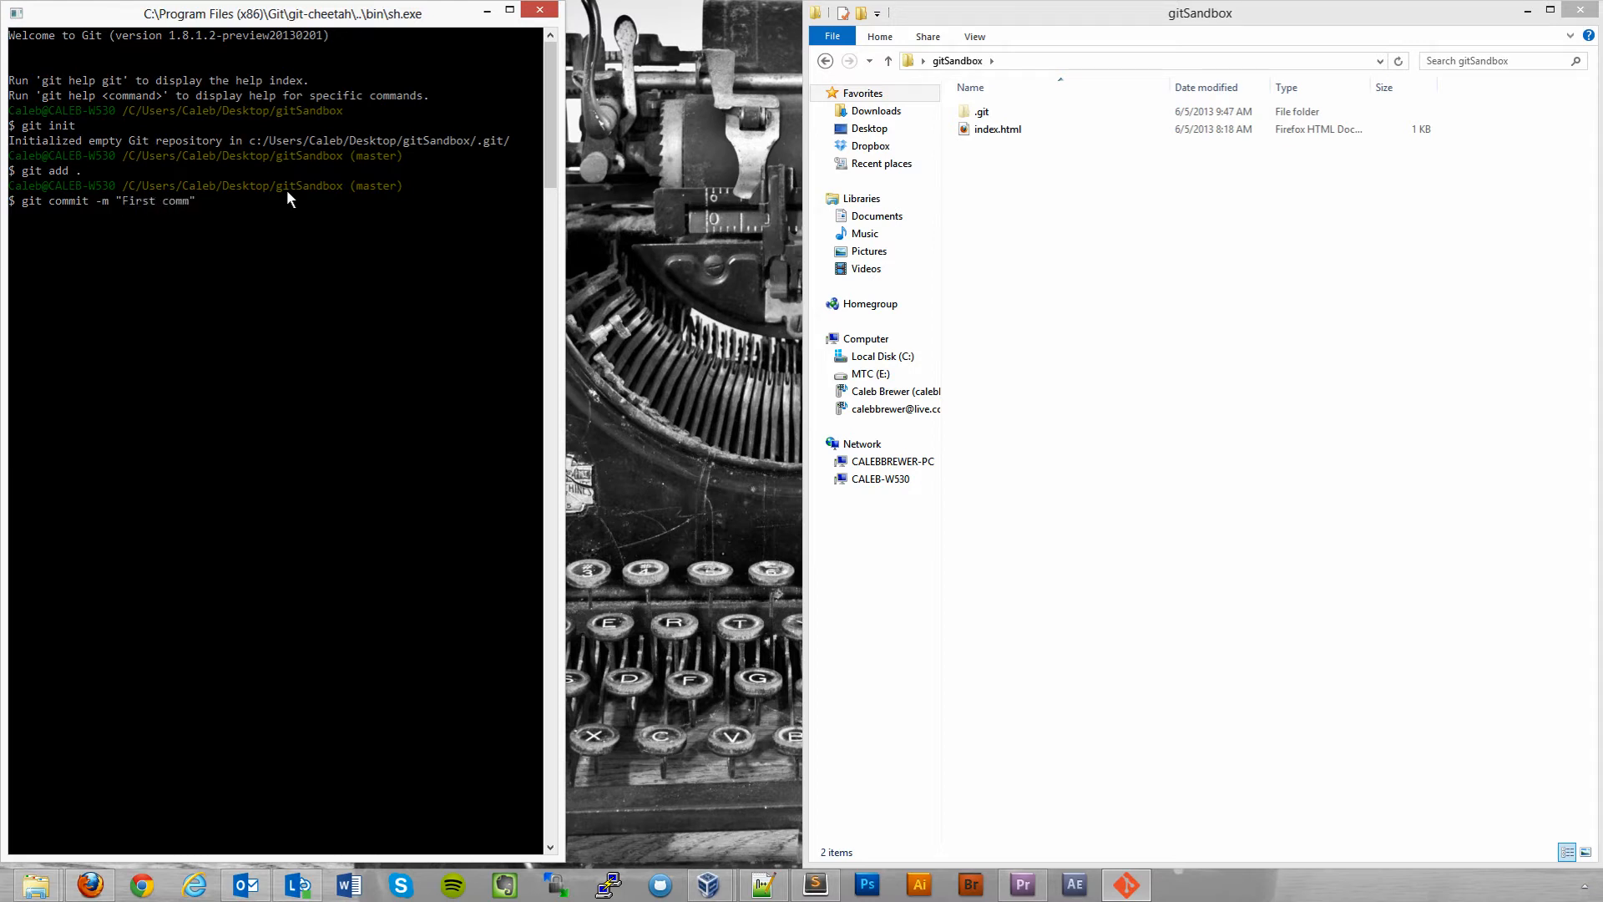
pyautogui.write('it')
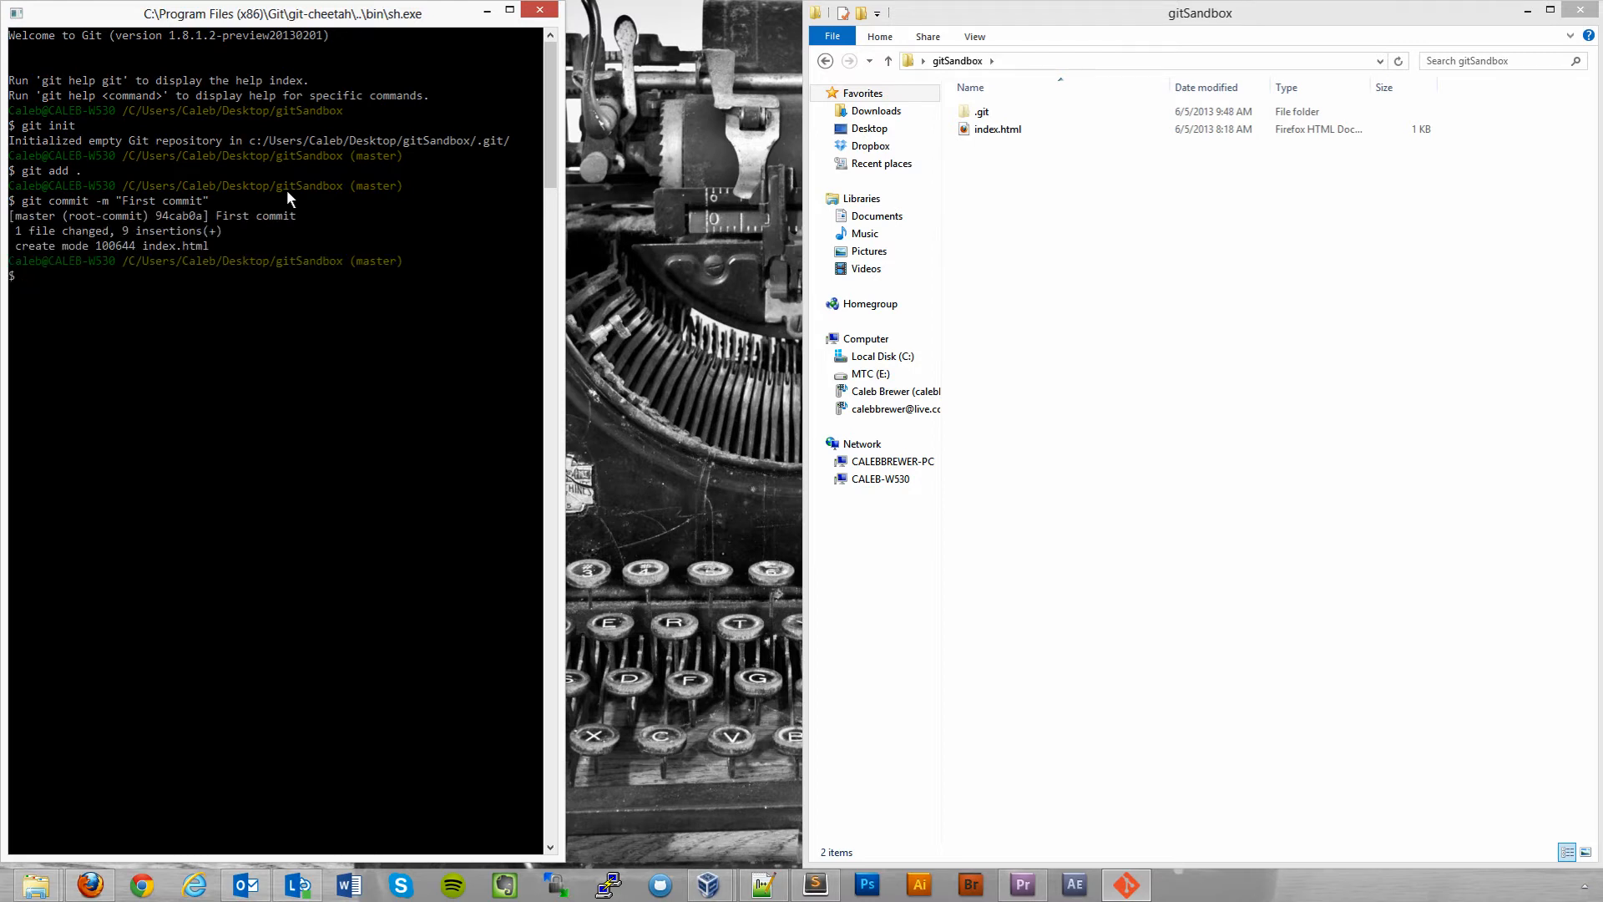
pyautogui.write('git status')
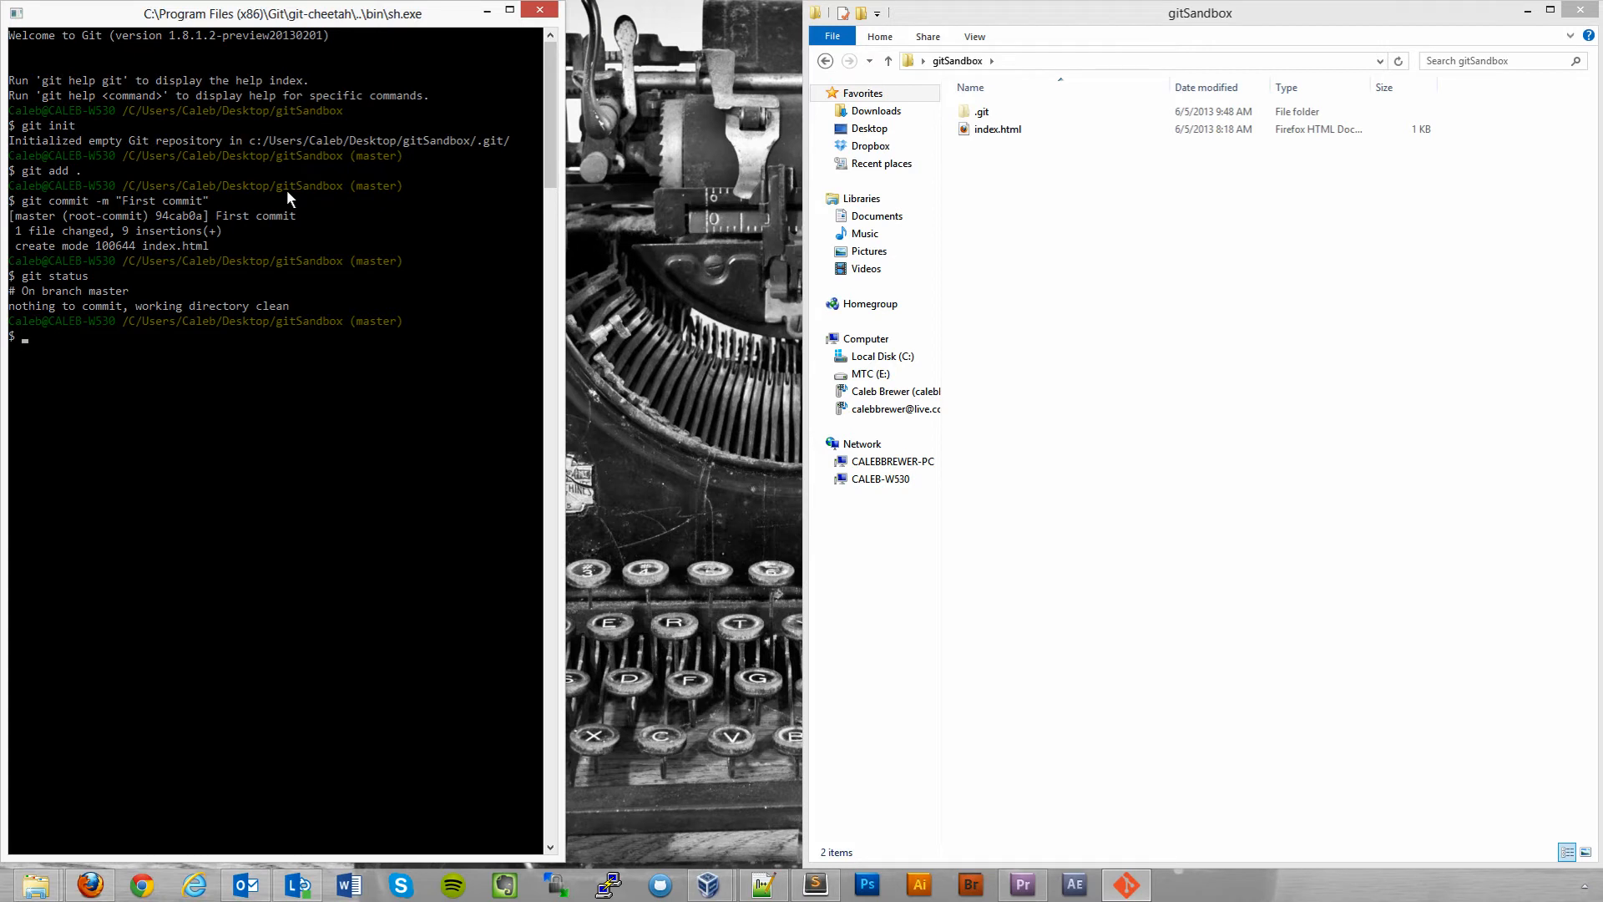
pyautogui.write('git log')
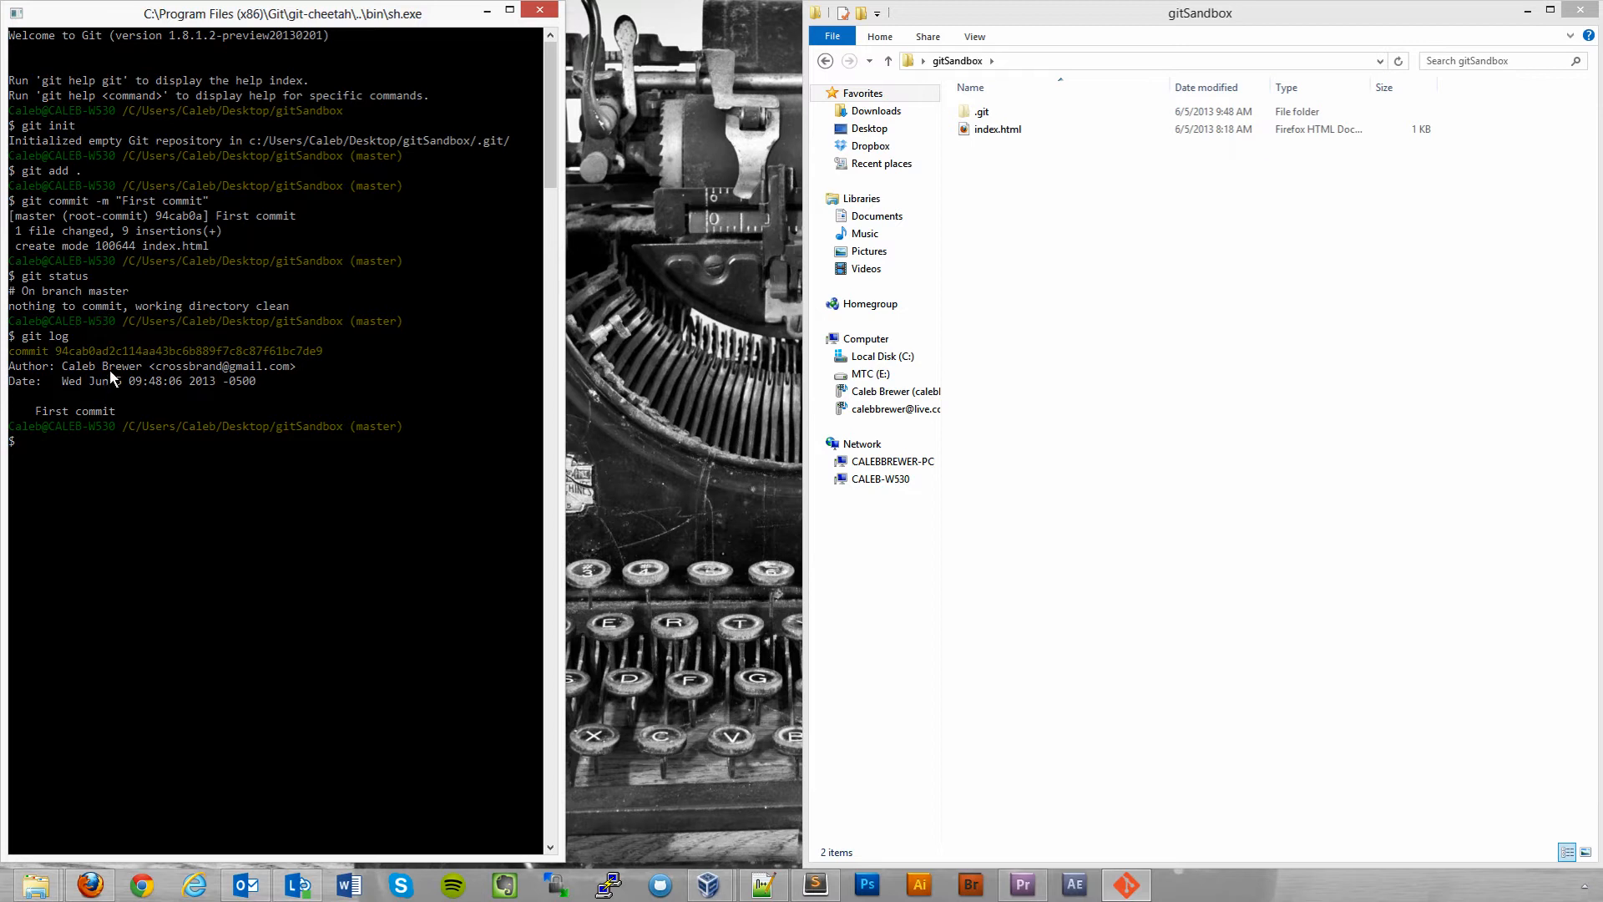
pyautogui.moveTo(184, 378)
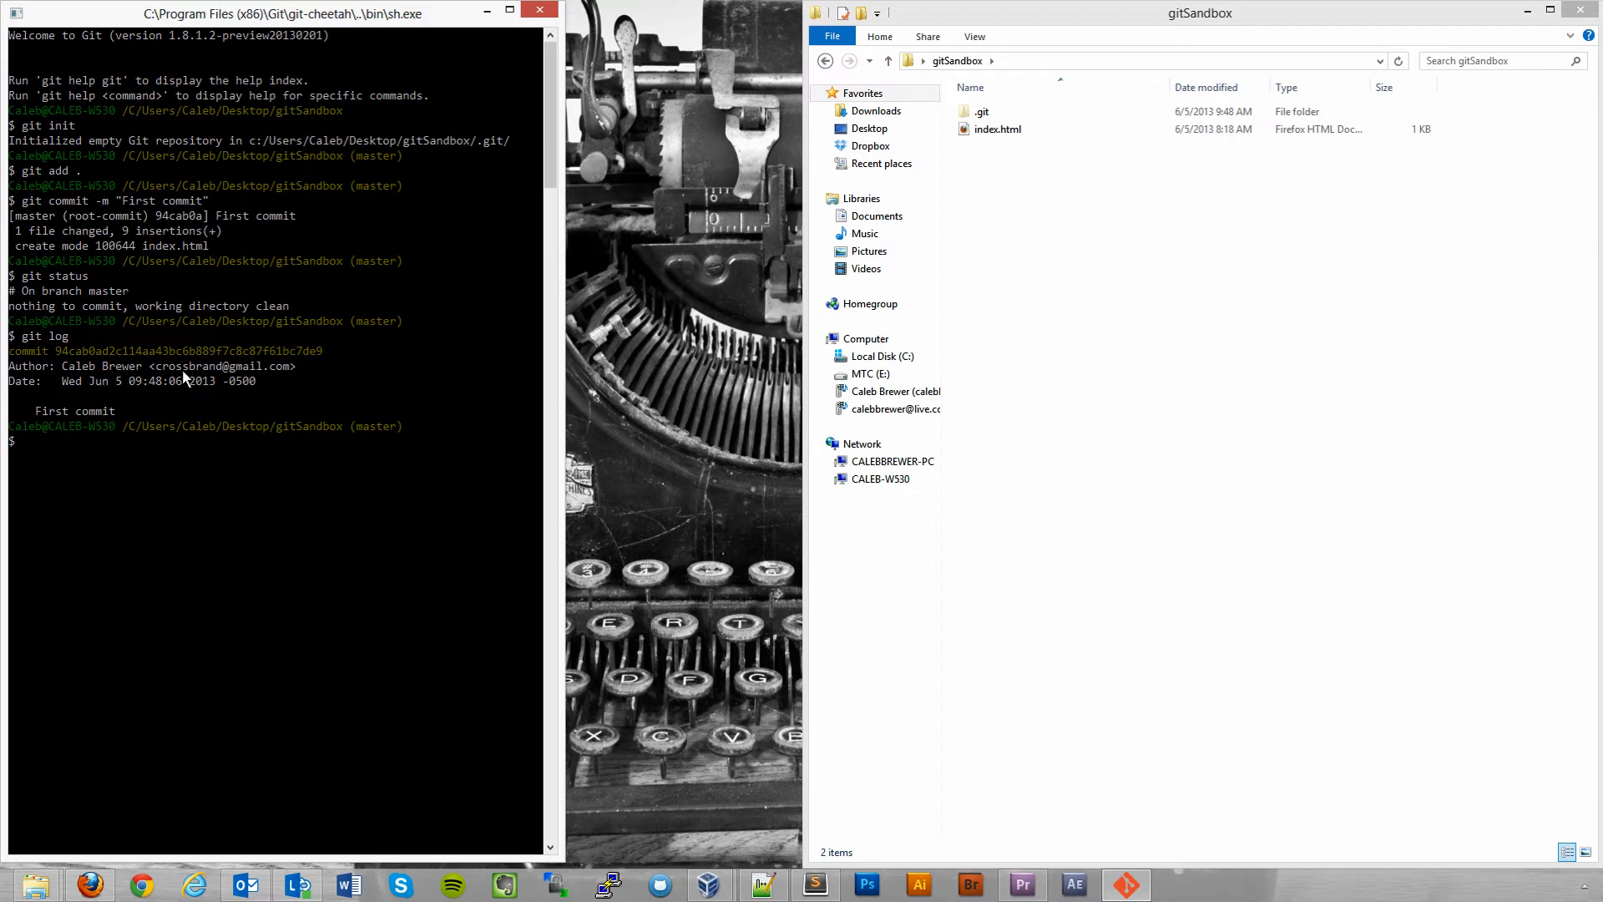
pyautogui.moveTo(459, 214)
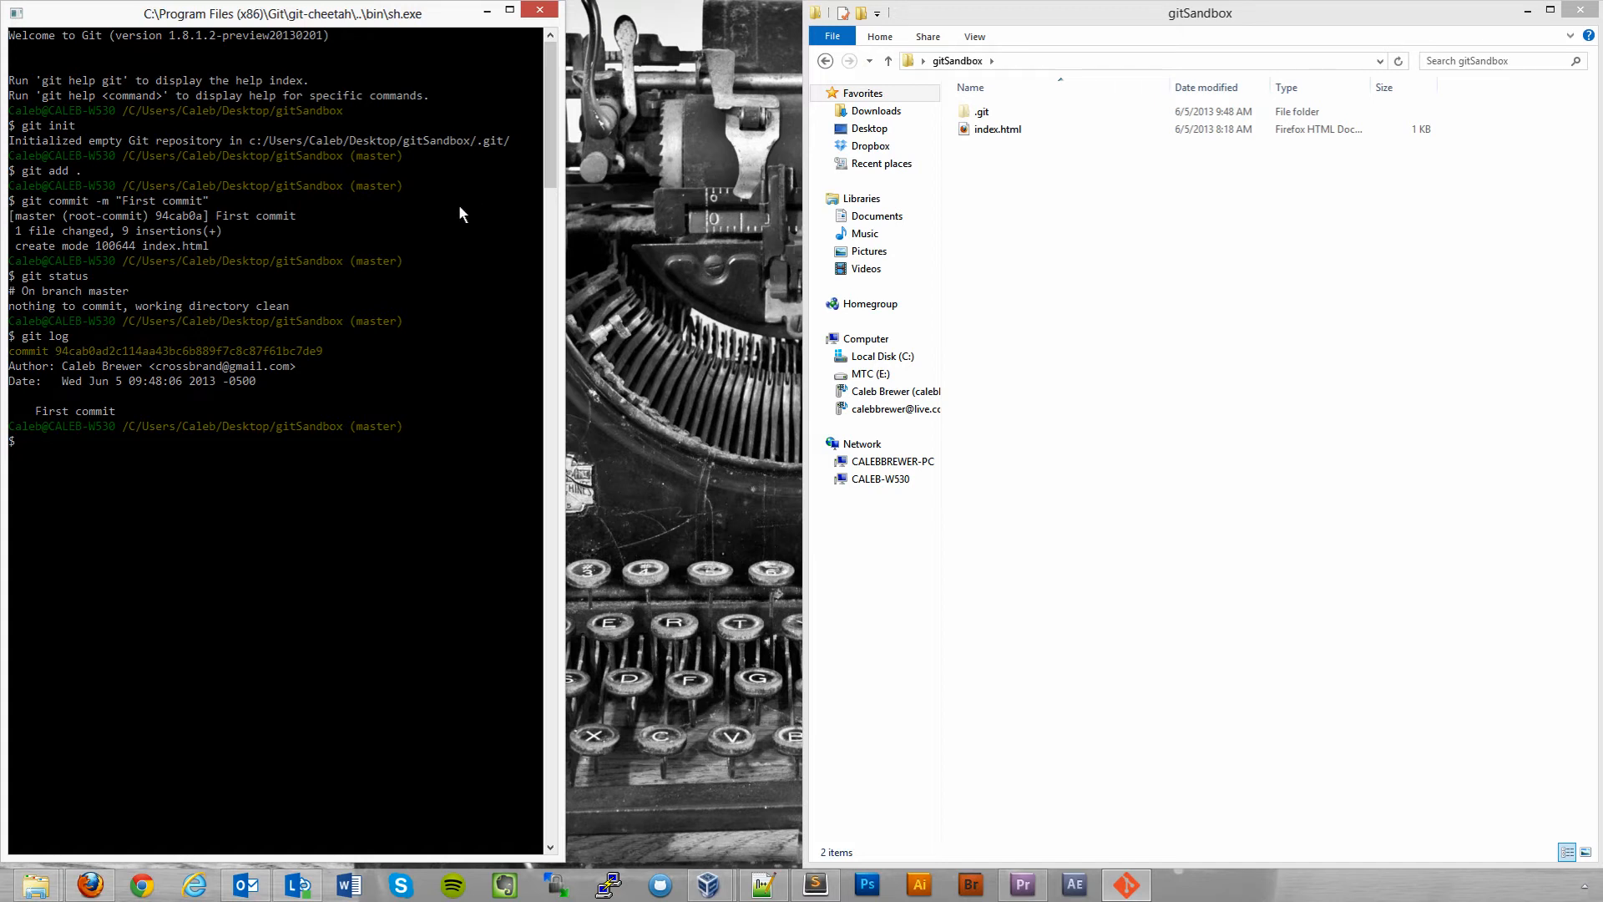
pyautogui.moveTo(683, 865)
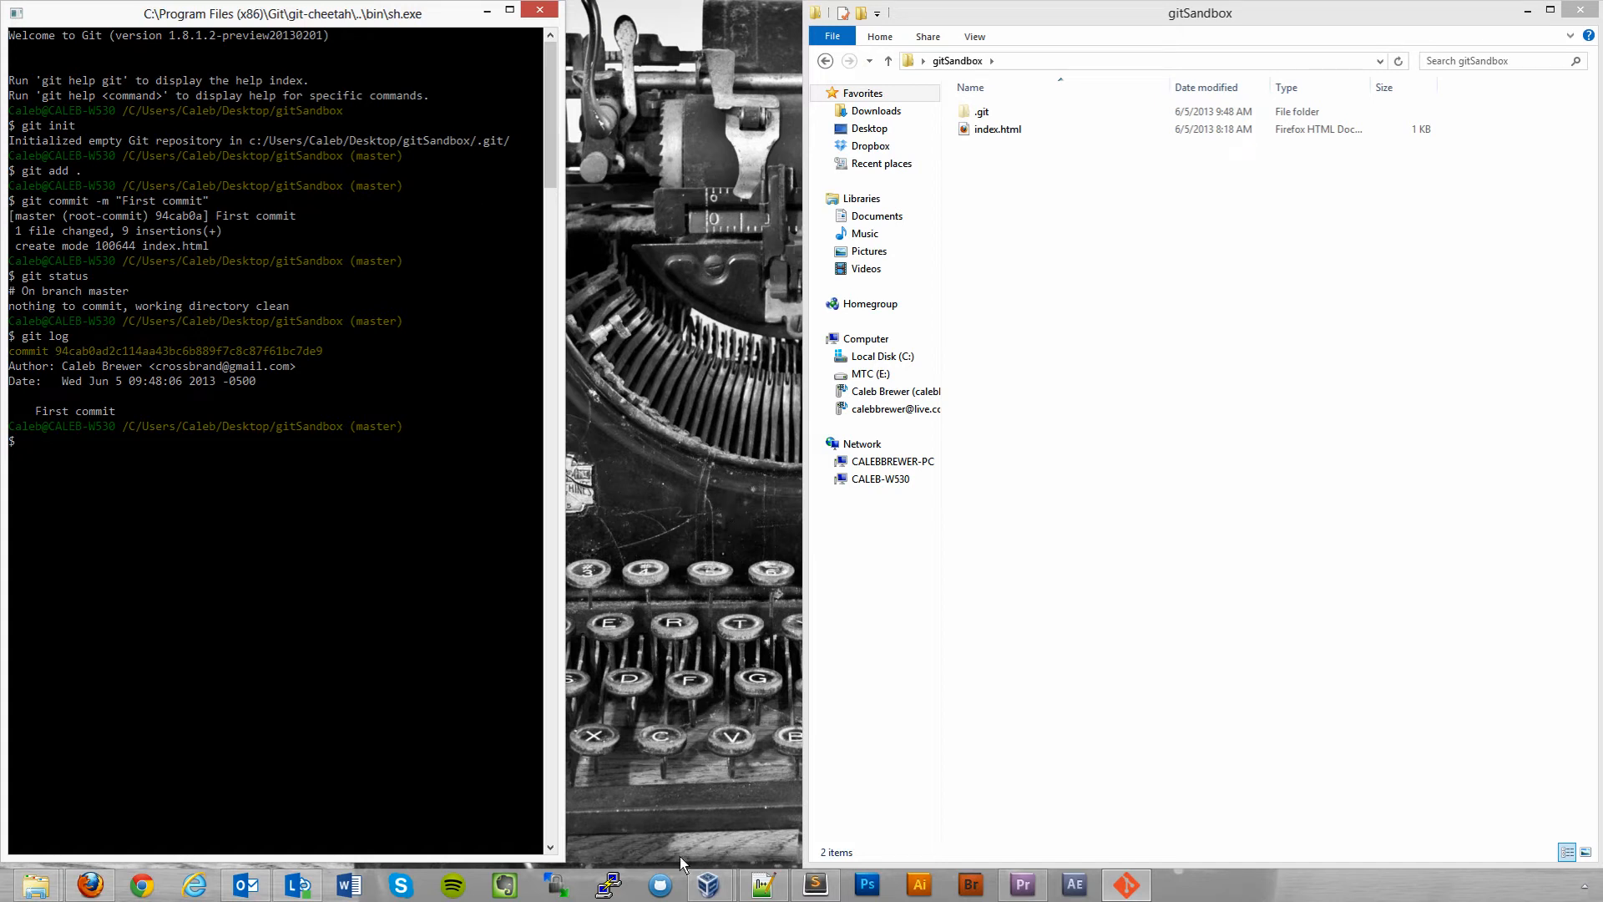
pyautogui.moveTo(705, 884)
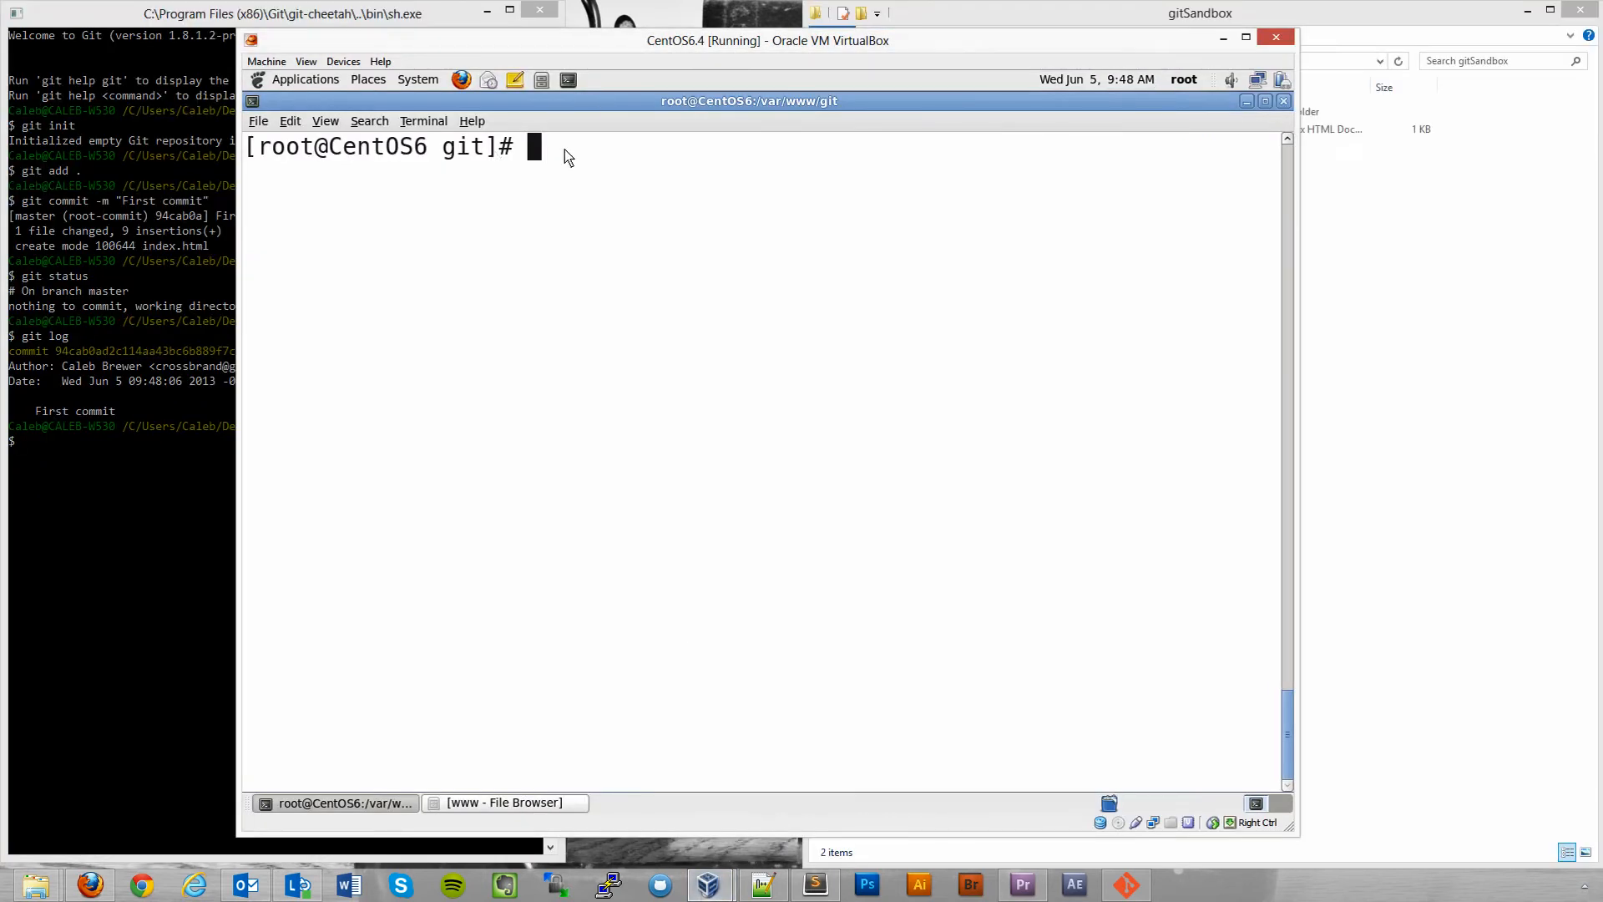
pyautogui.moveTo(577, 157)
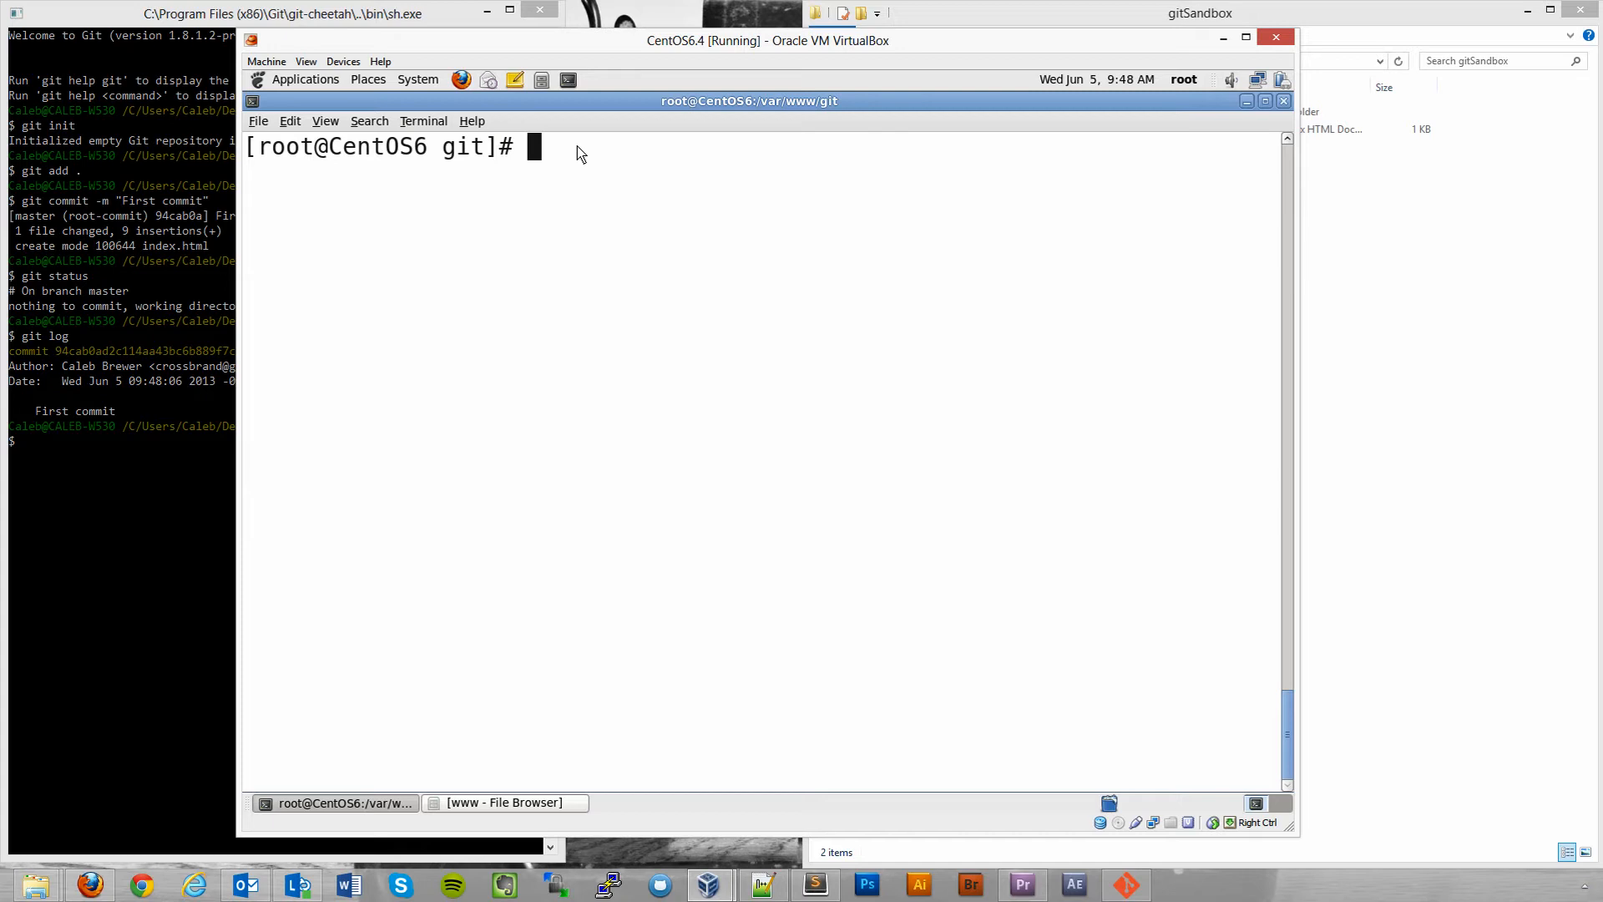
pyautogui.moveTo(567, 169)
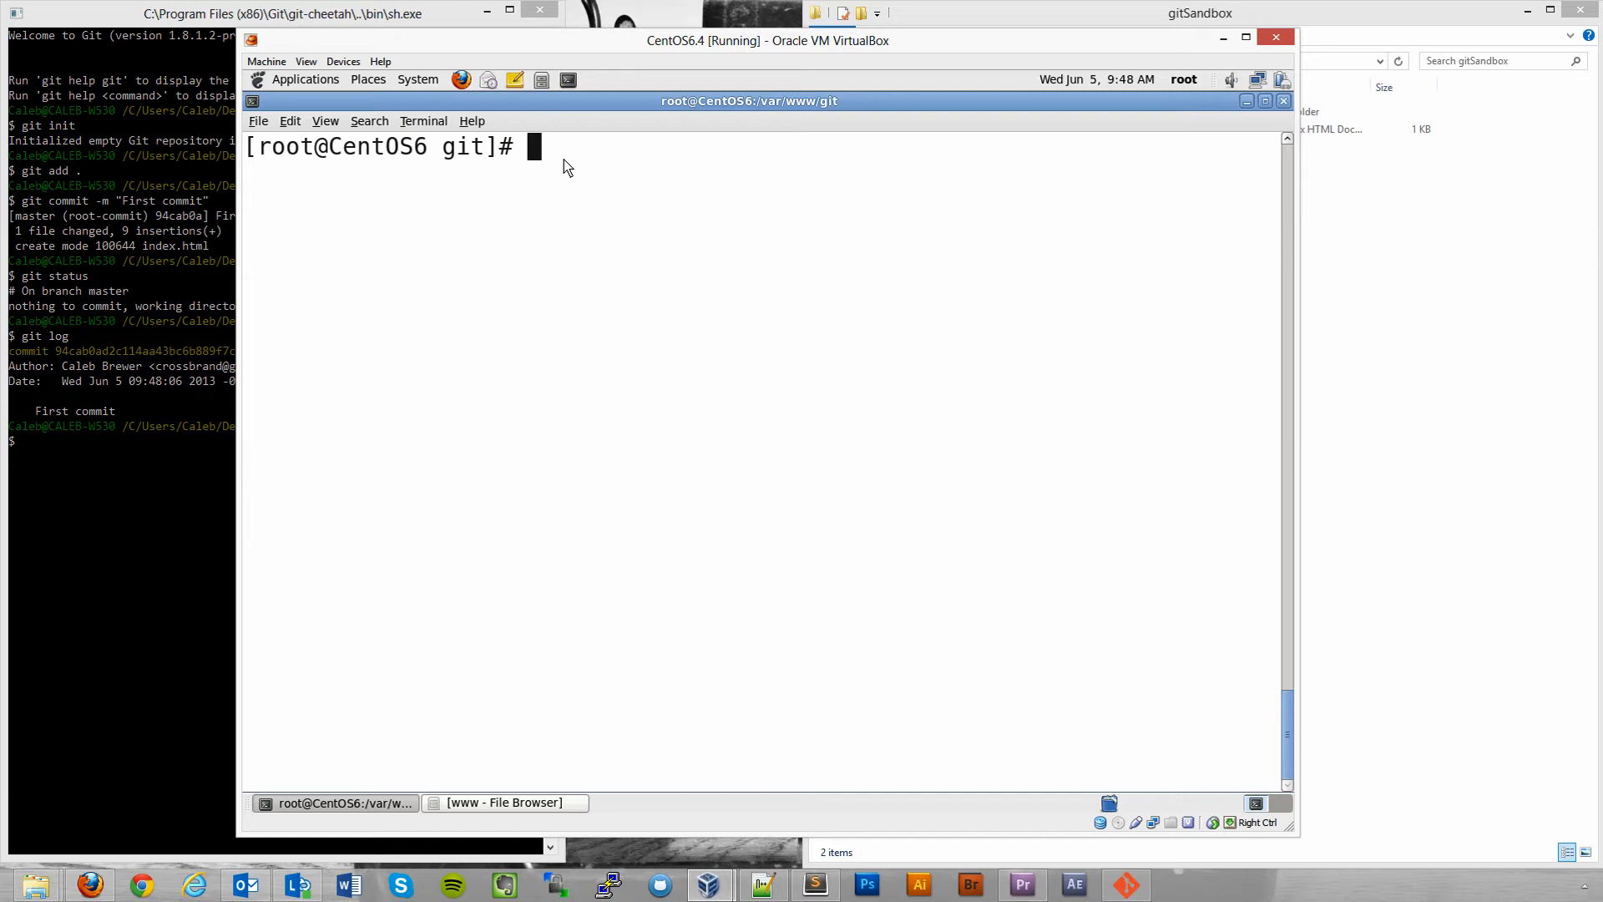
pyautogui.moveTo(561, 252)
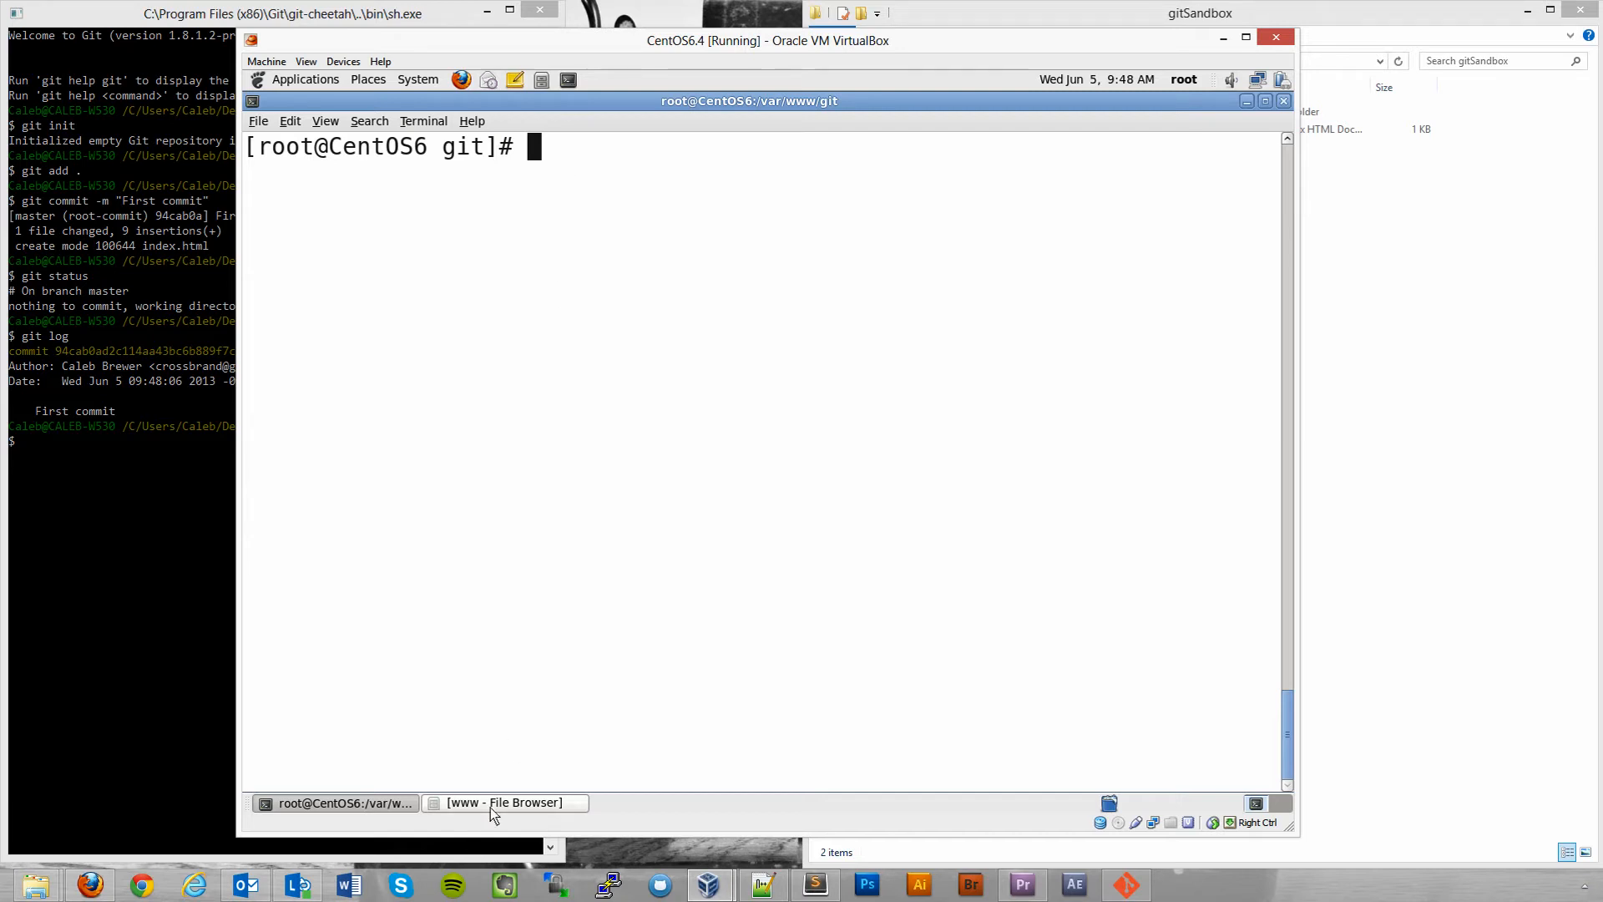
# Bring up the /var/www file browser and select, then deselect, the html folder.
pyautogui.click(503, 802)
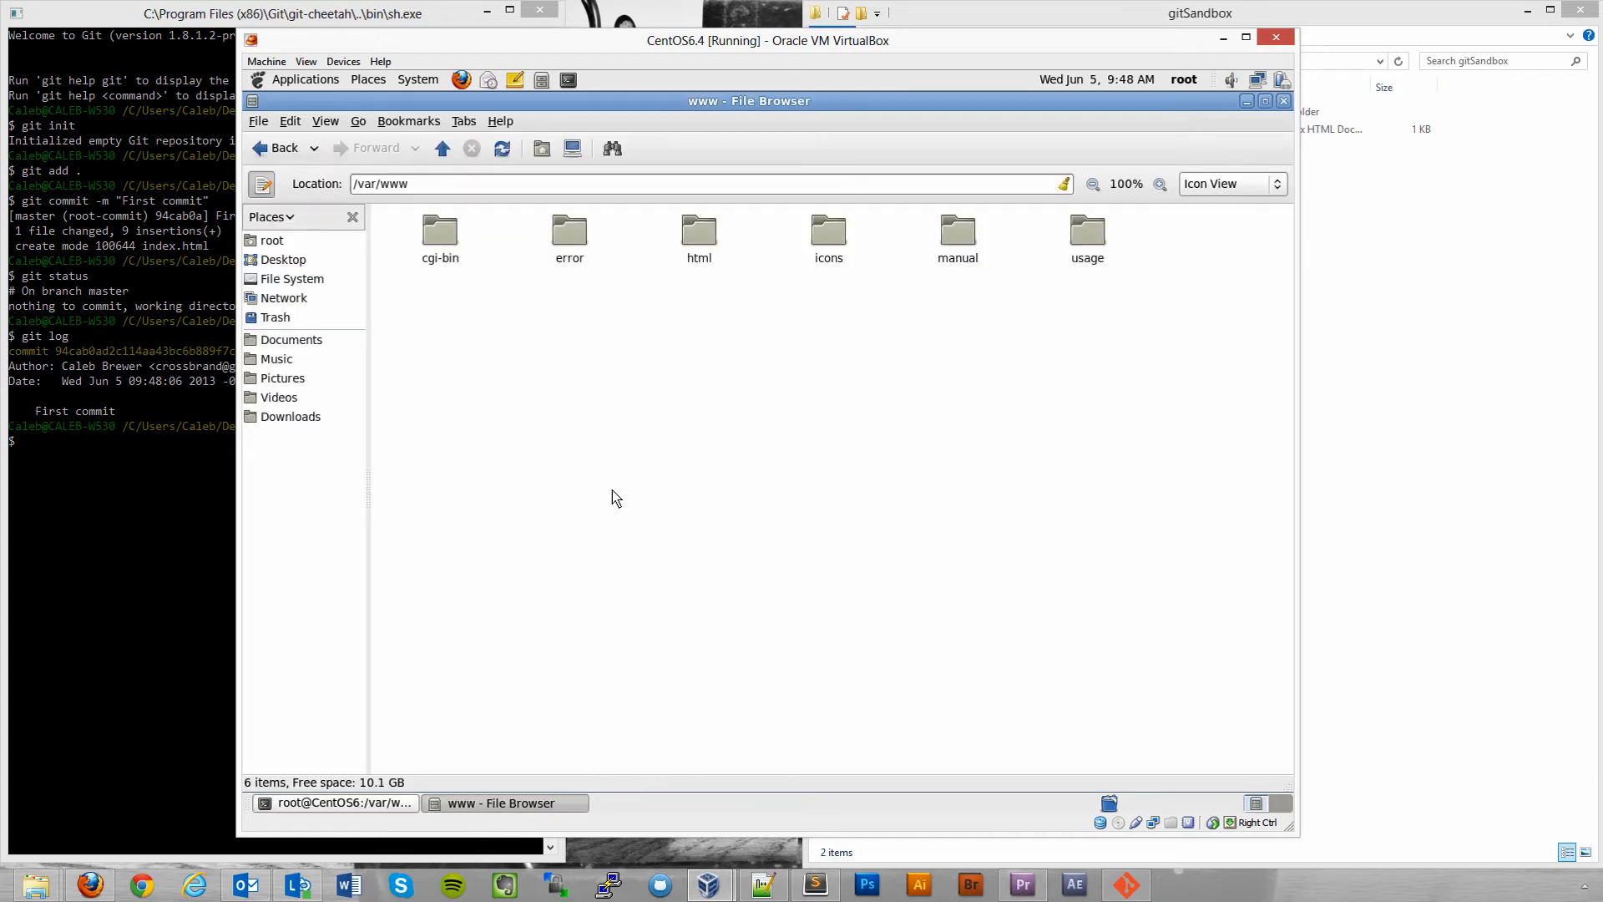
pyautogui.moveTo(632, 304)
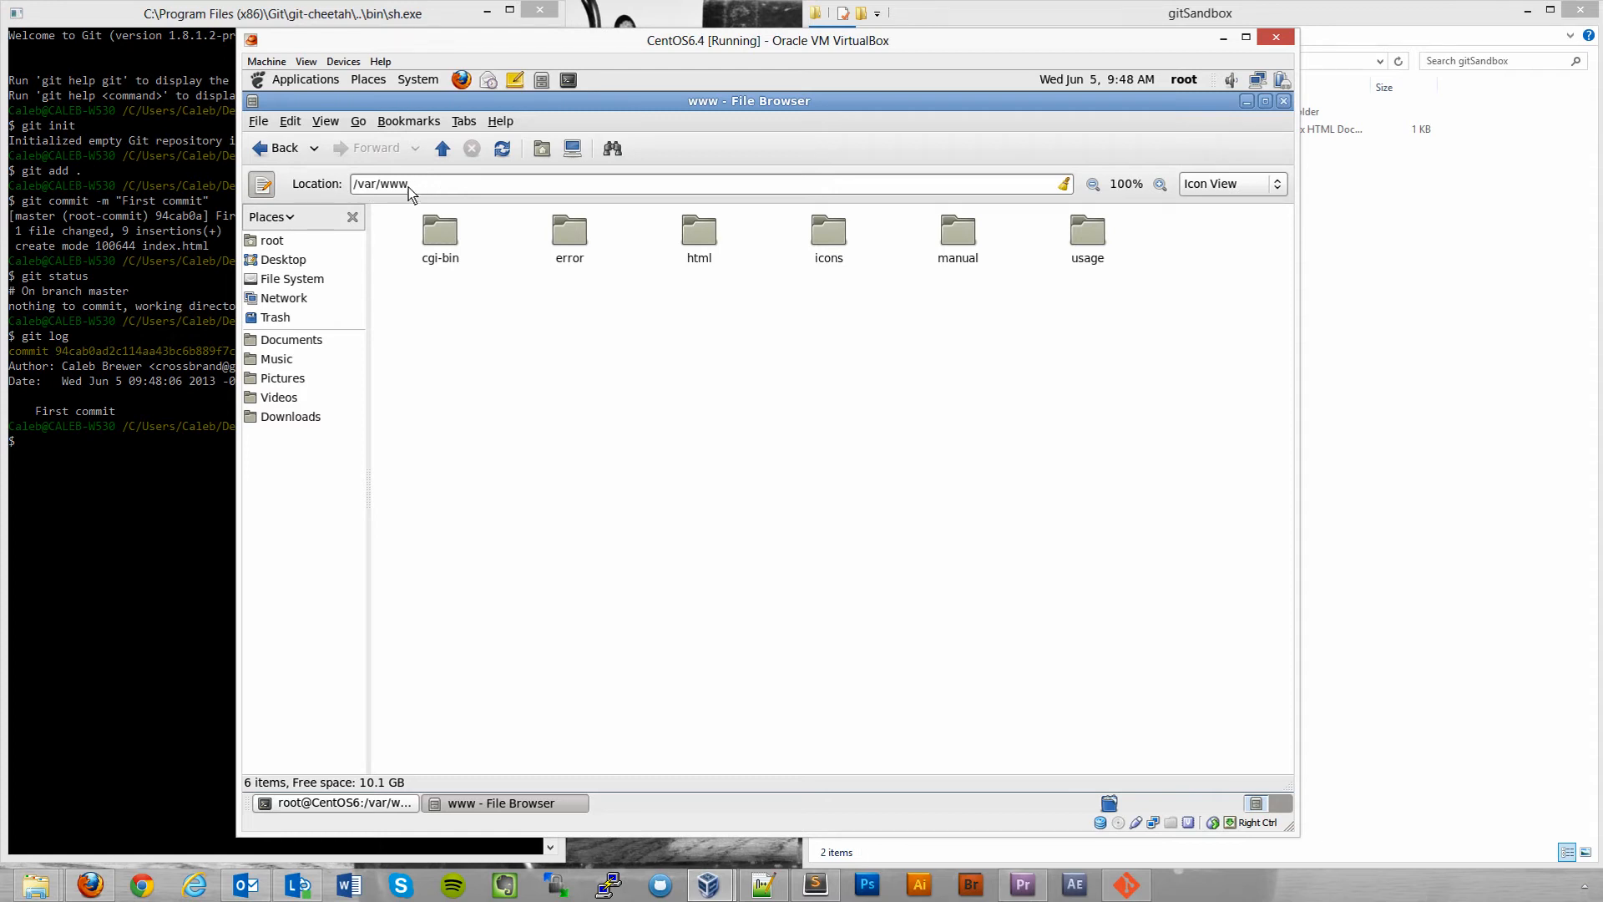
pyautogui.moveTo(693, 327)
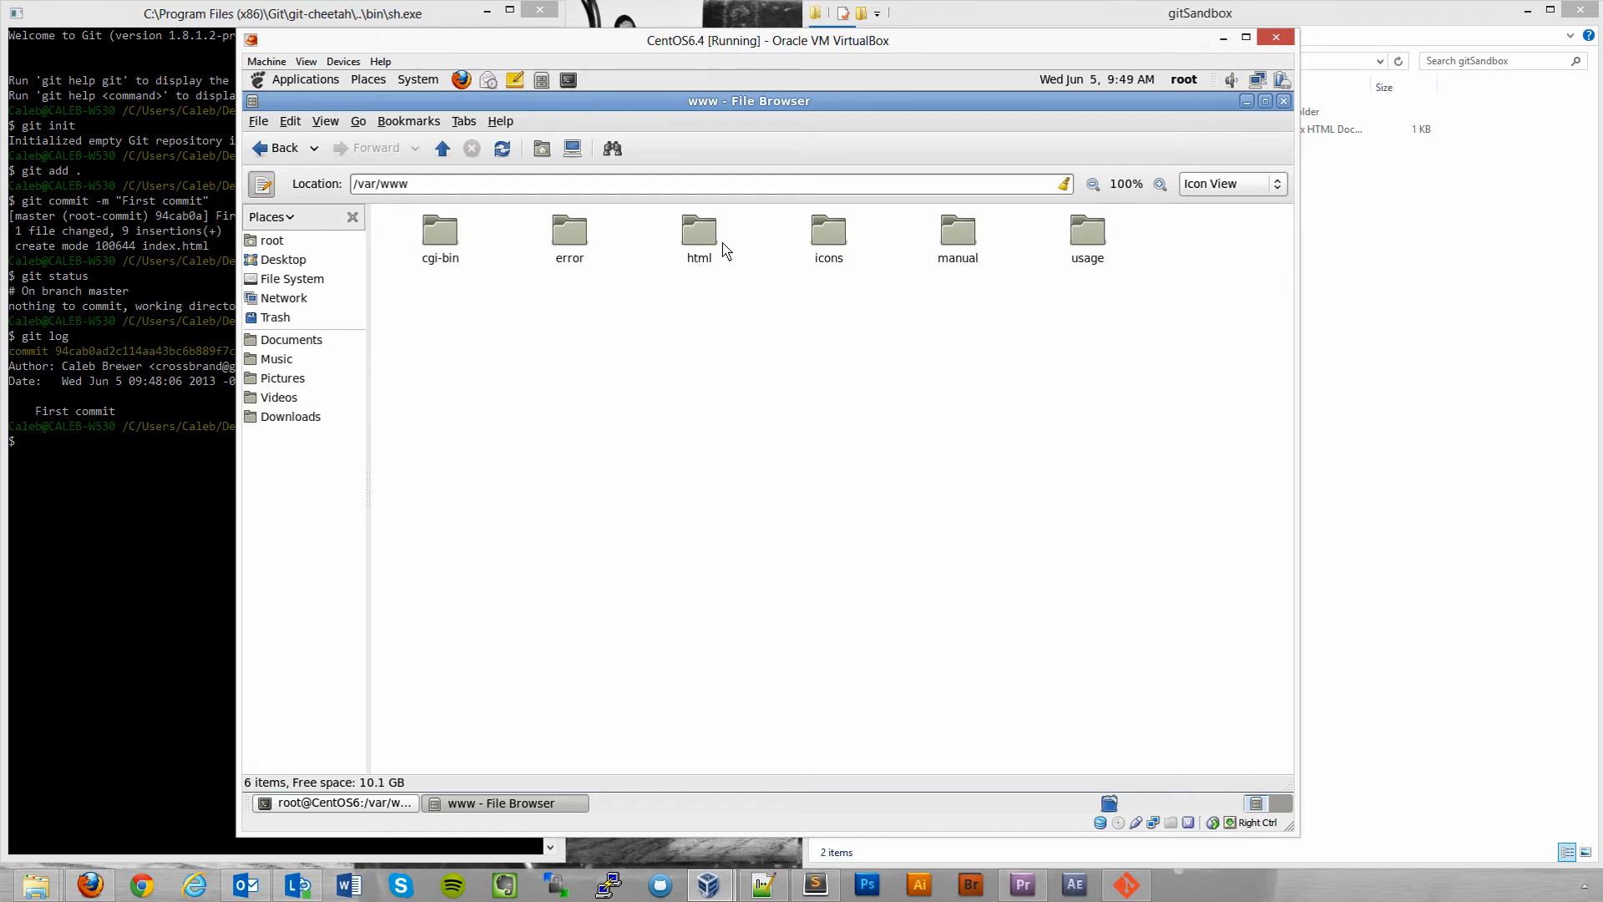
pyautogui.click(698, 229)
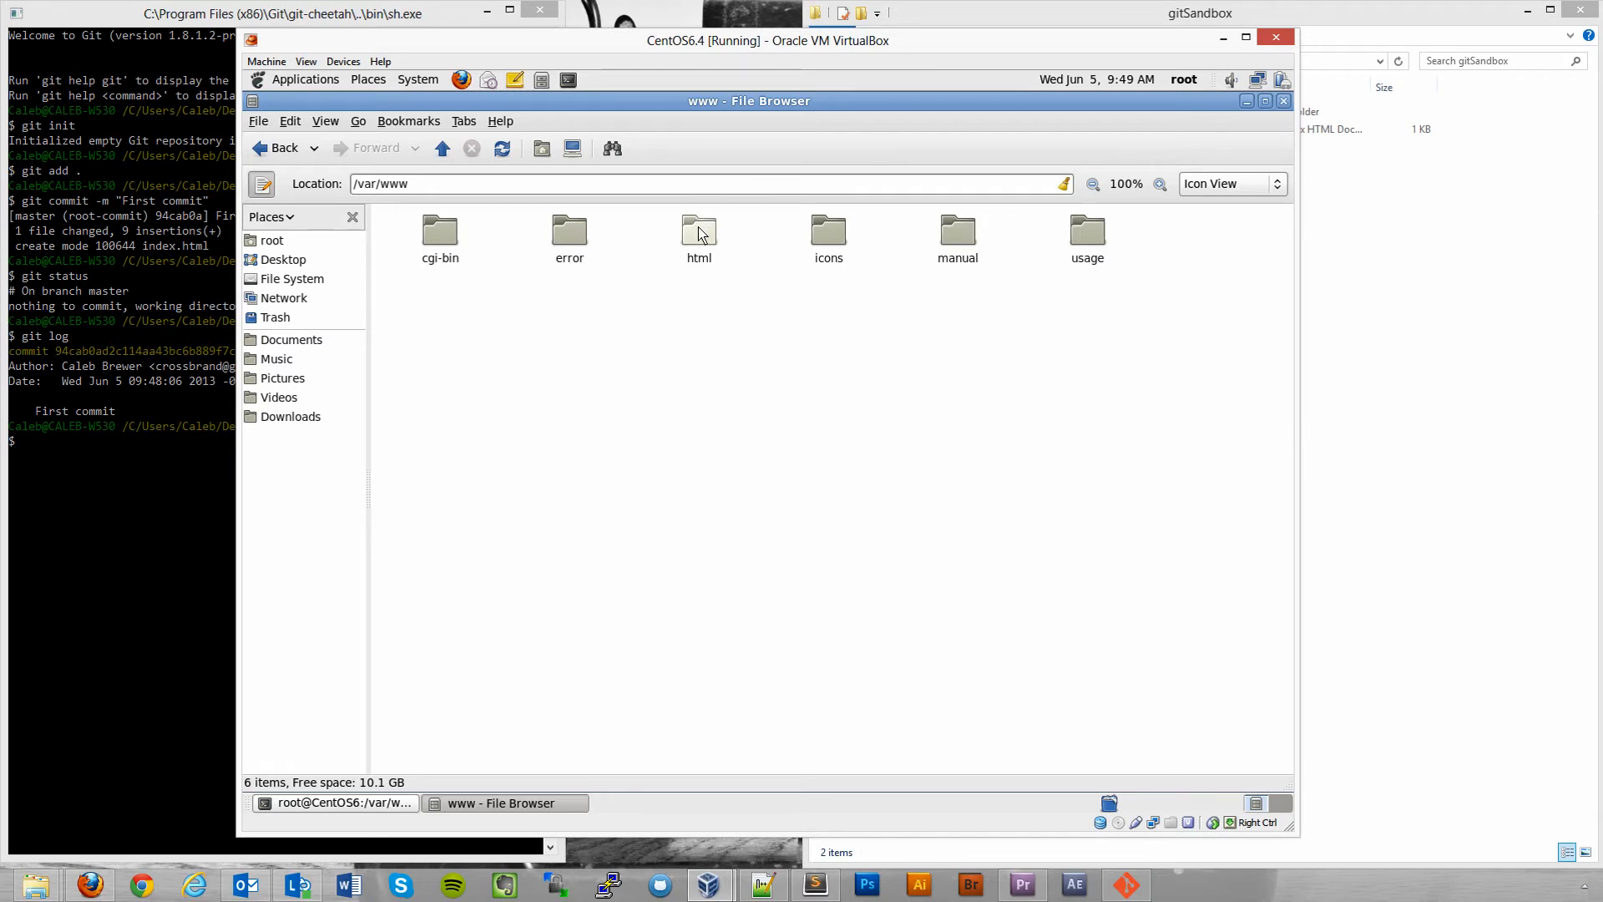
pyautogui.moveTo(679, 258)
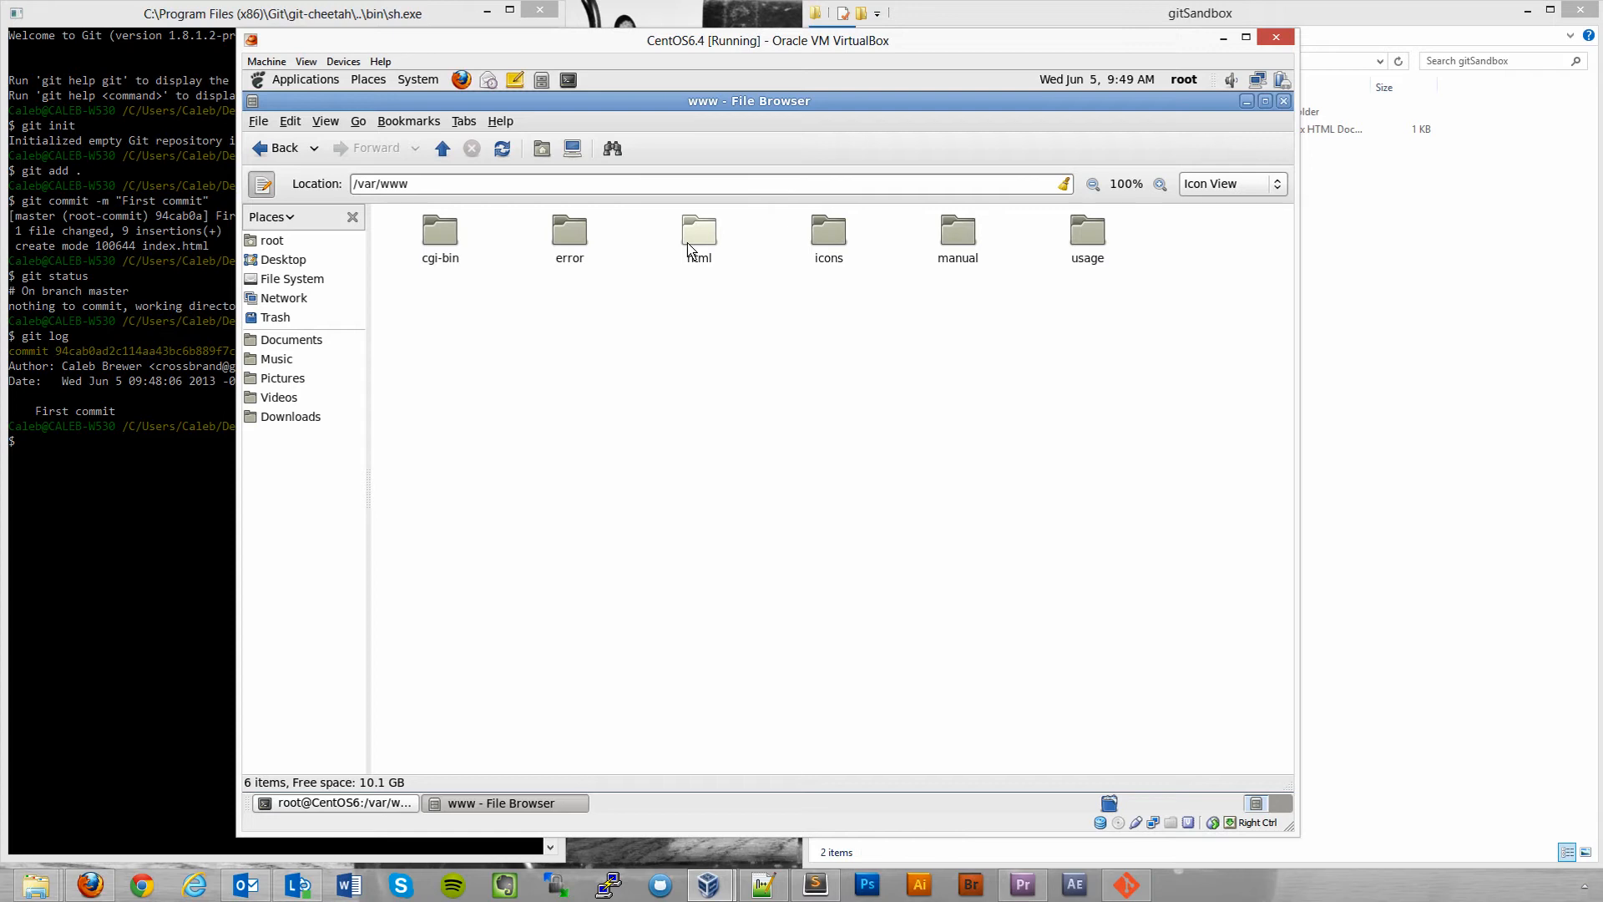
pyautogui.moveTo(685, 255)
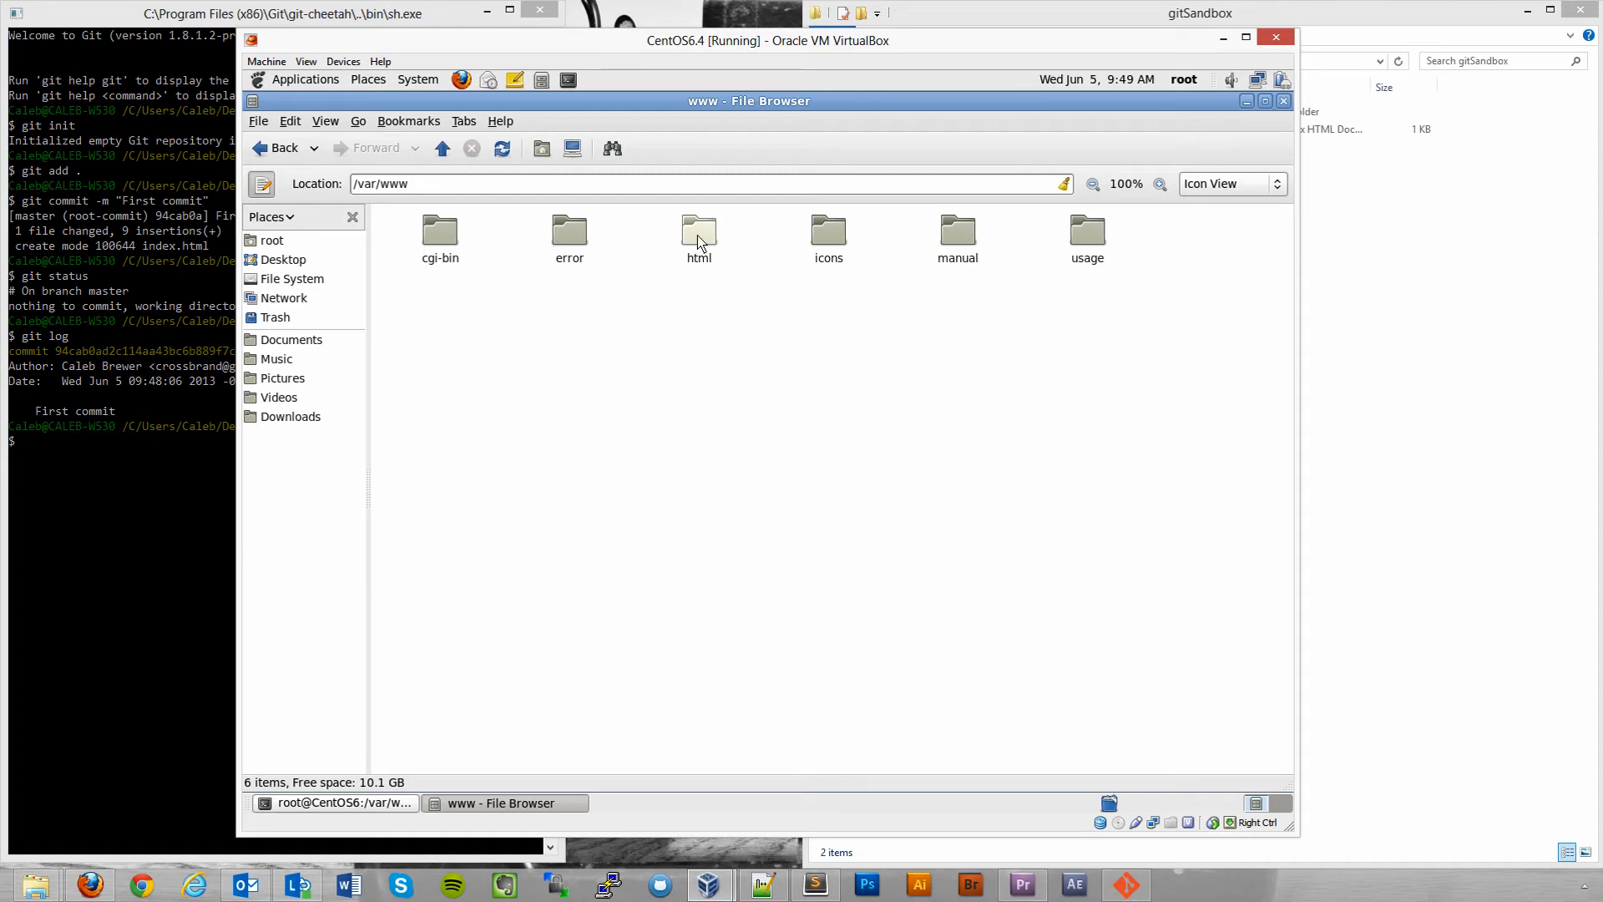
pyautogui.click(698, 230)
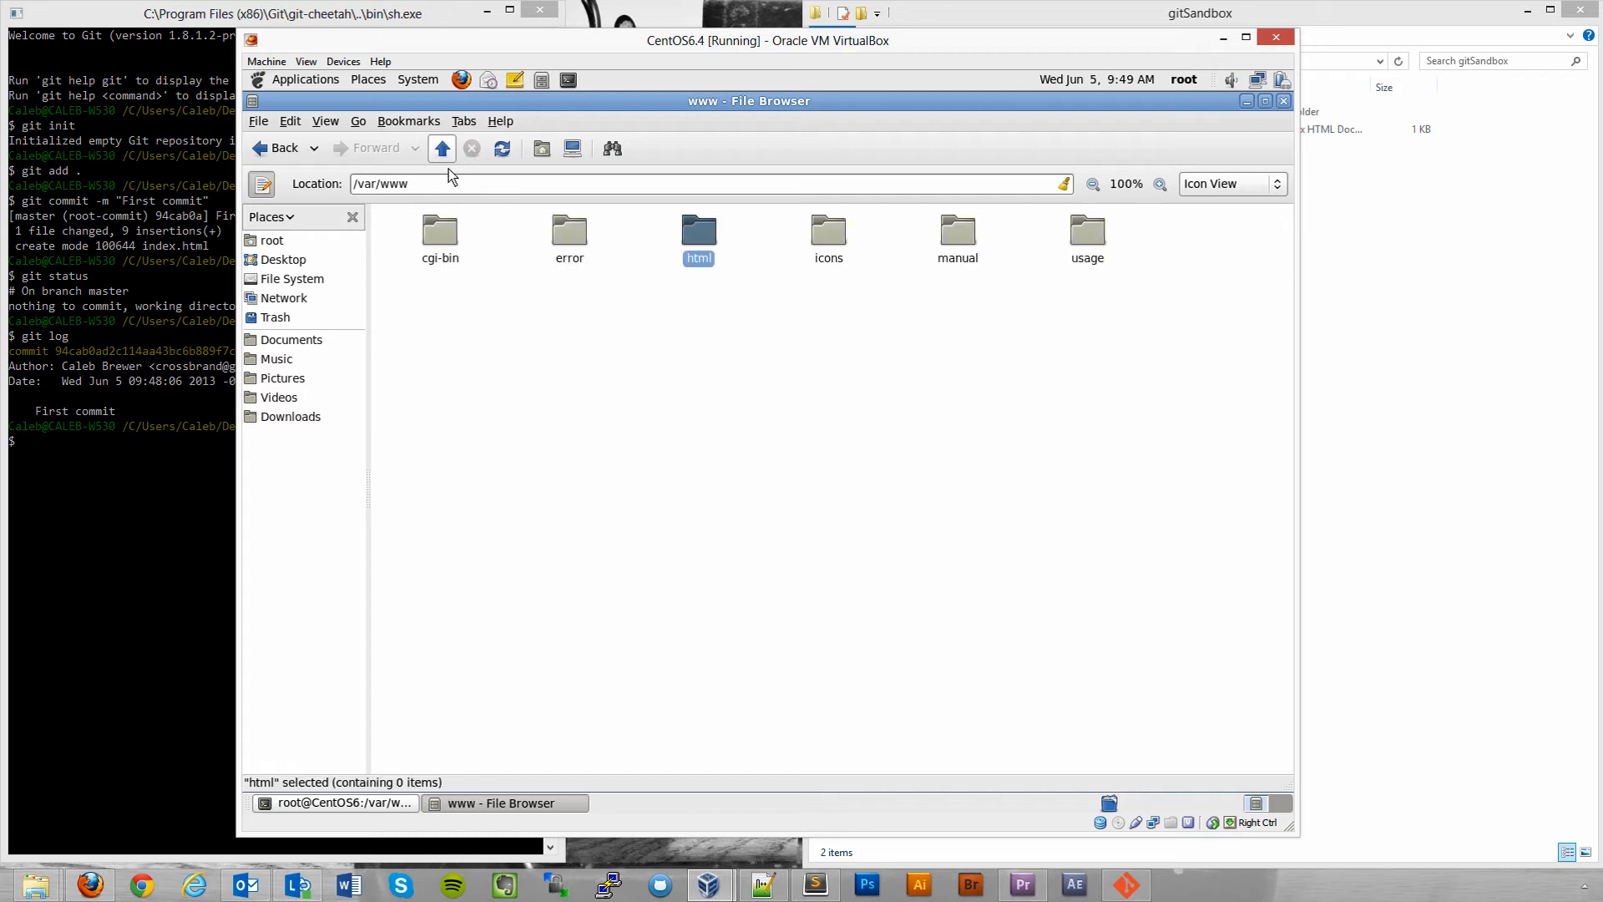
pyautogui.click(721, 324)
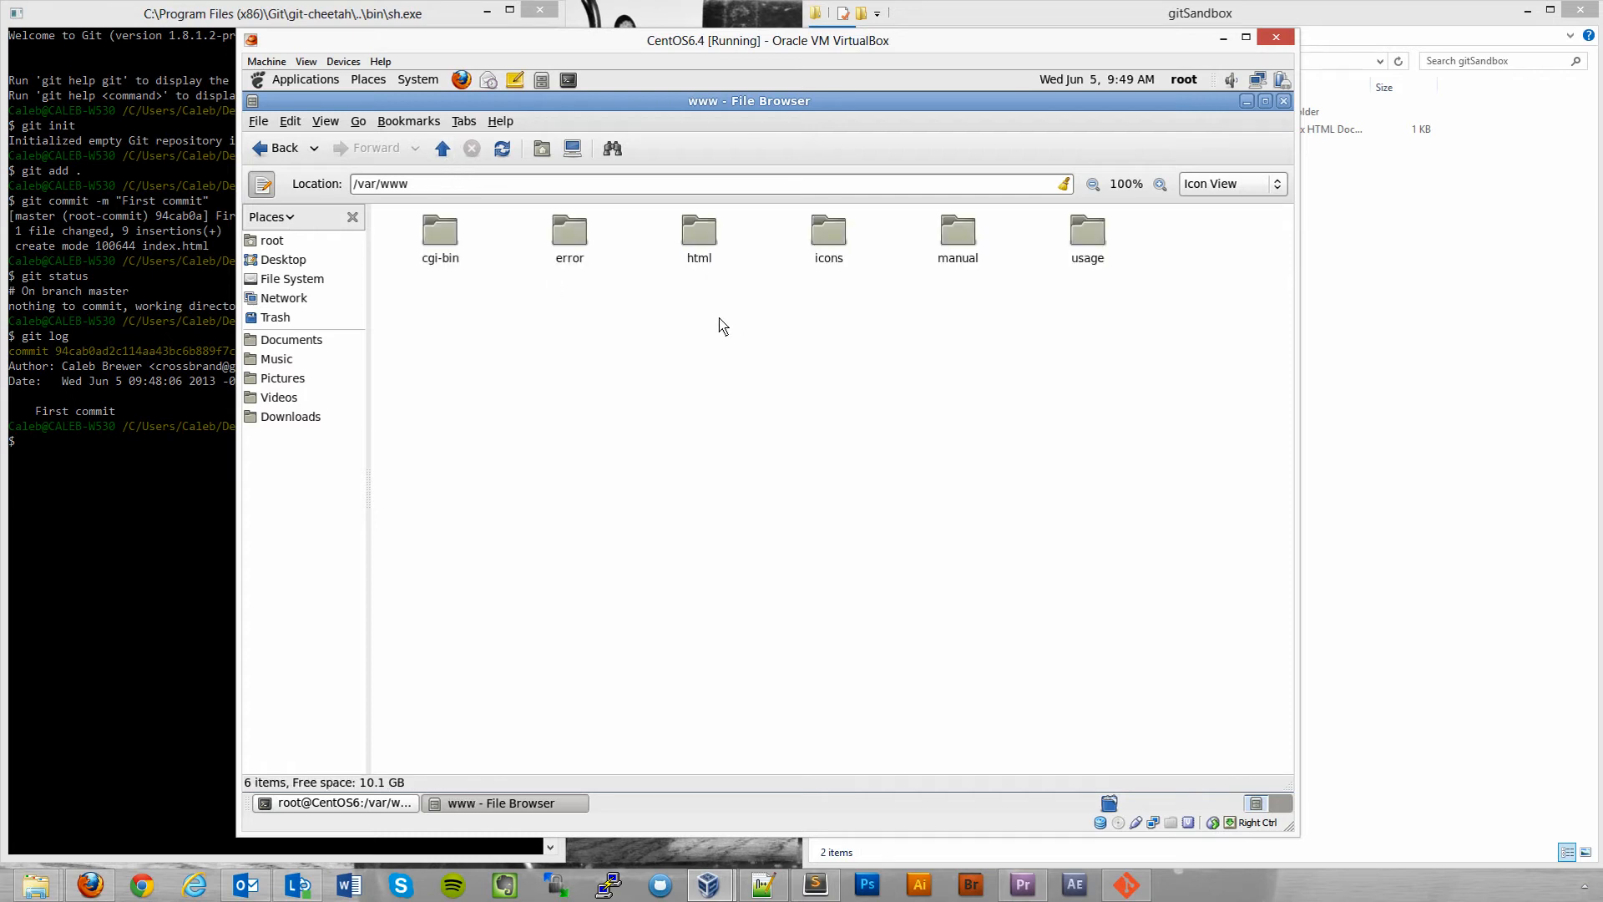
pyautogui.moveTo(710, 322)
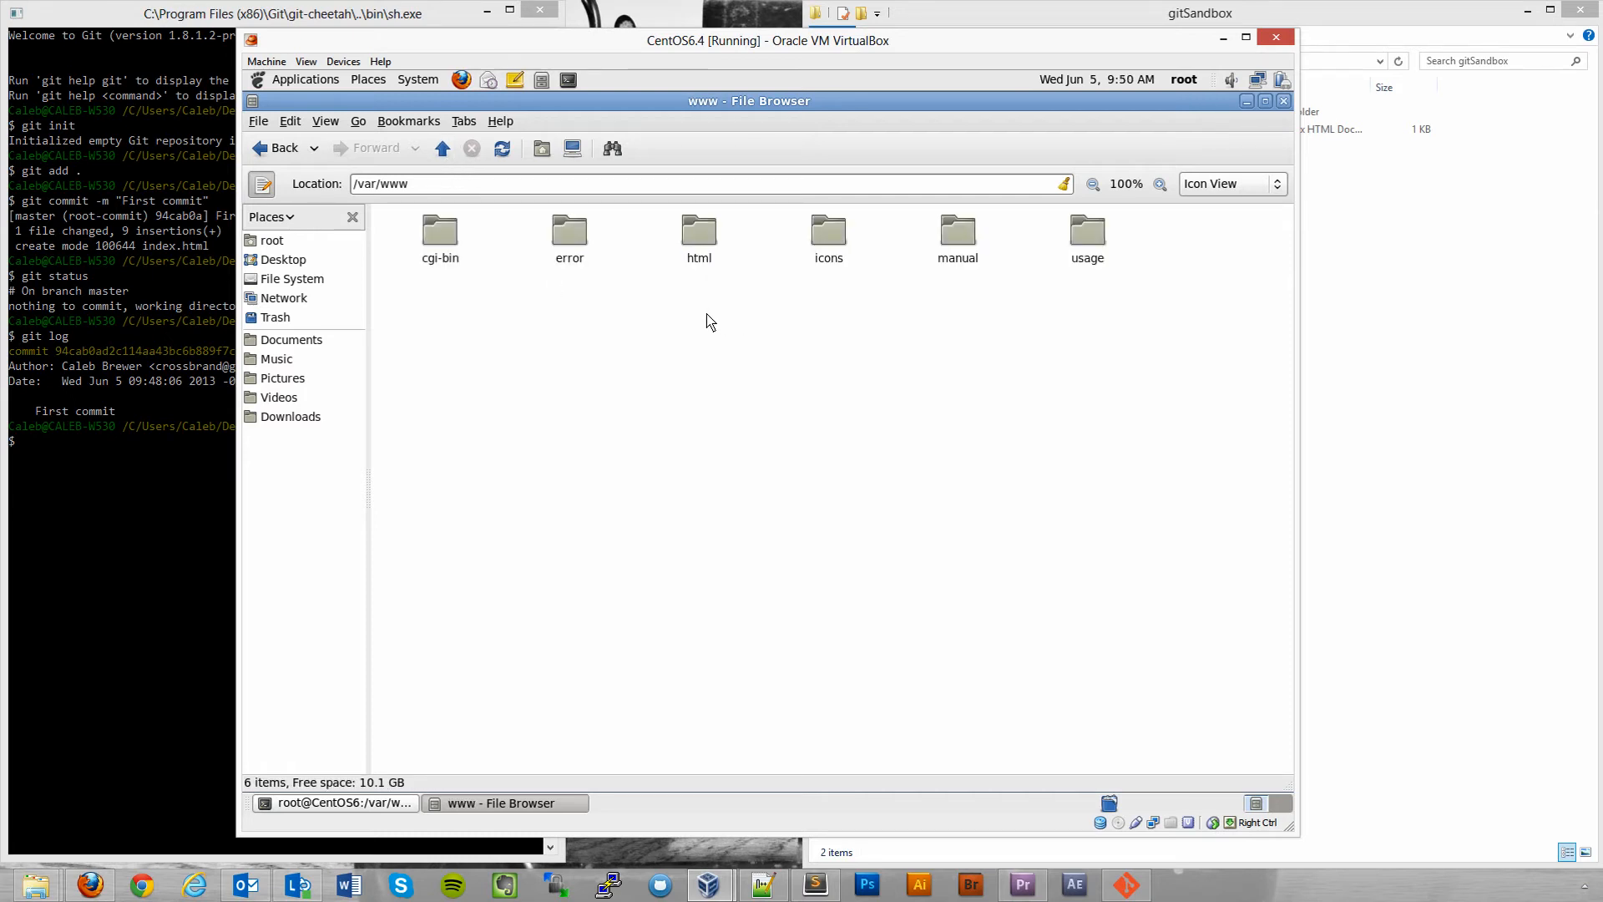
pyautogui.moveTo(665, 306)
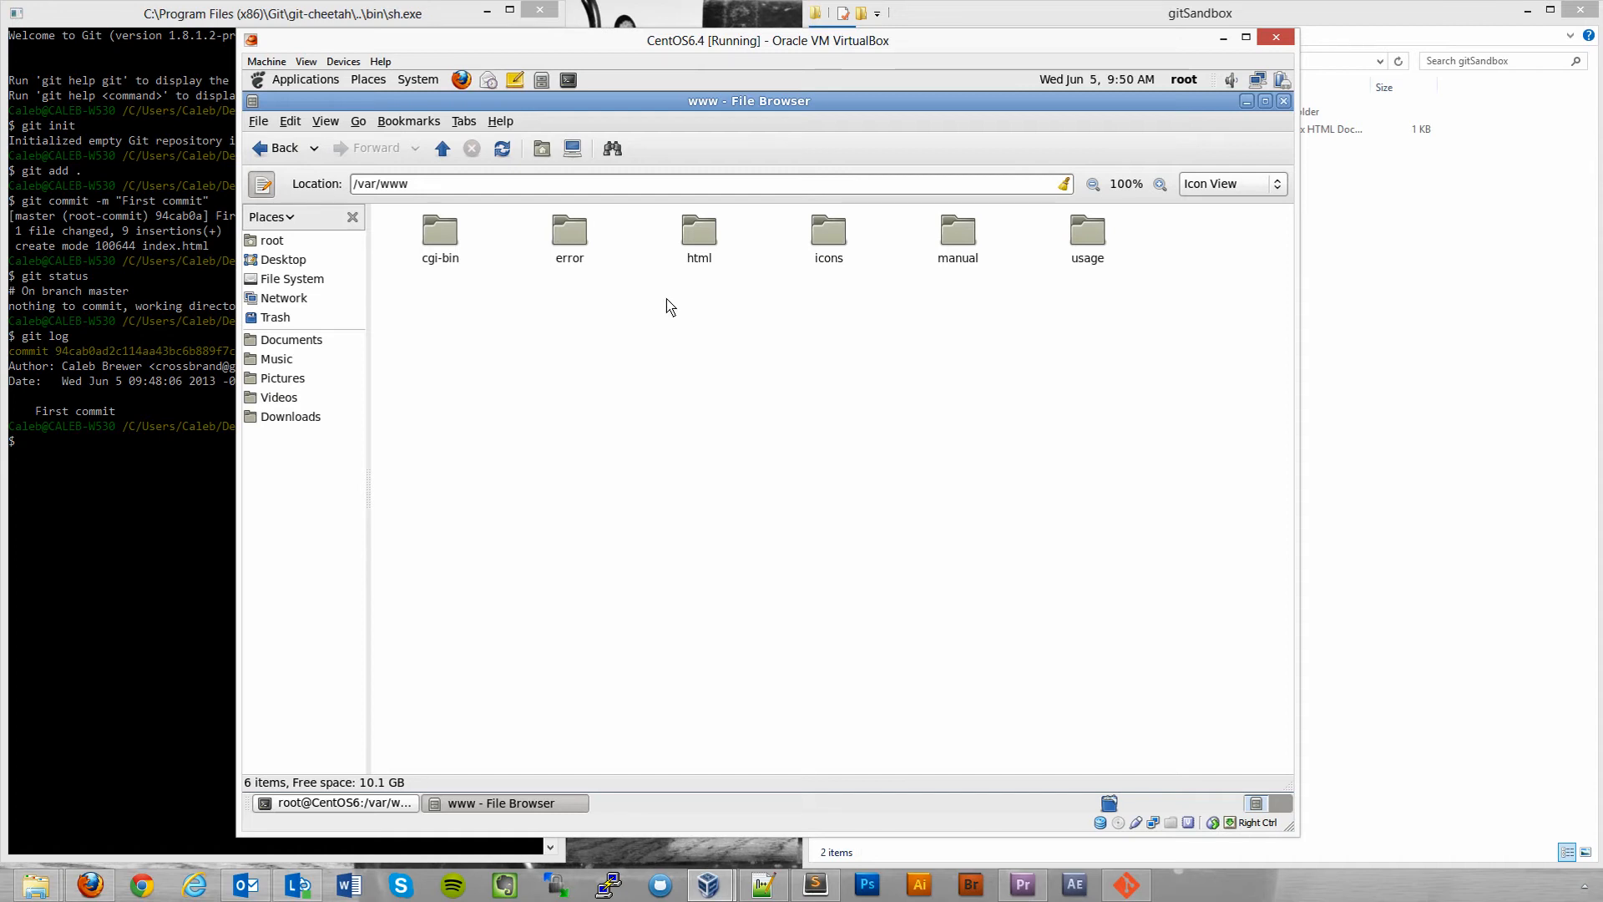
pyautogui.moveTo(671, 275)
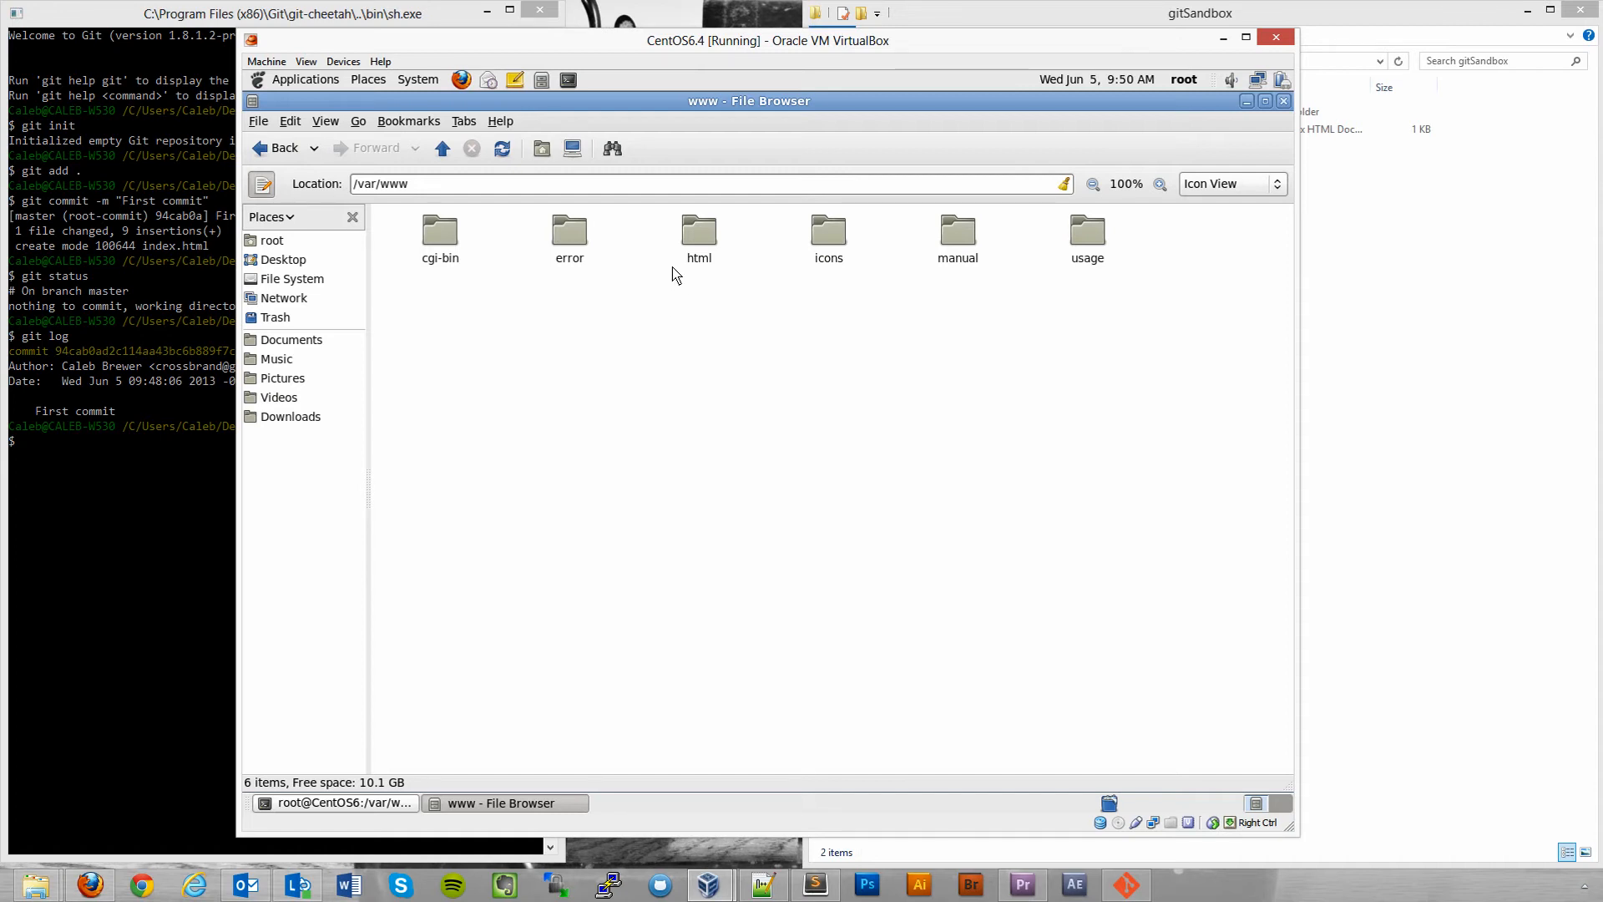
pyautogui.moveTo(666, 283)
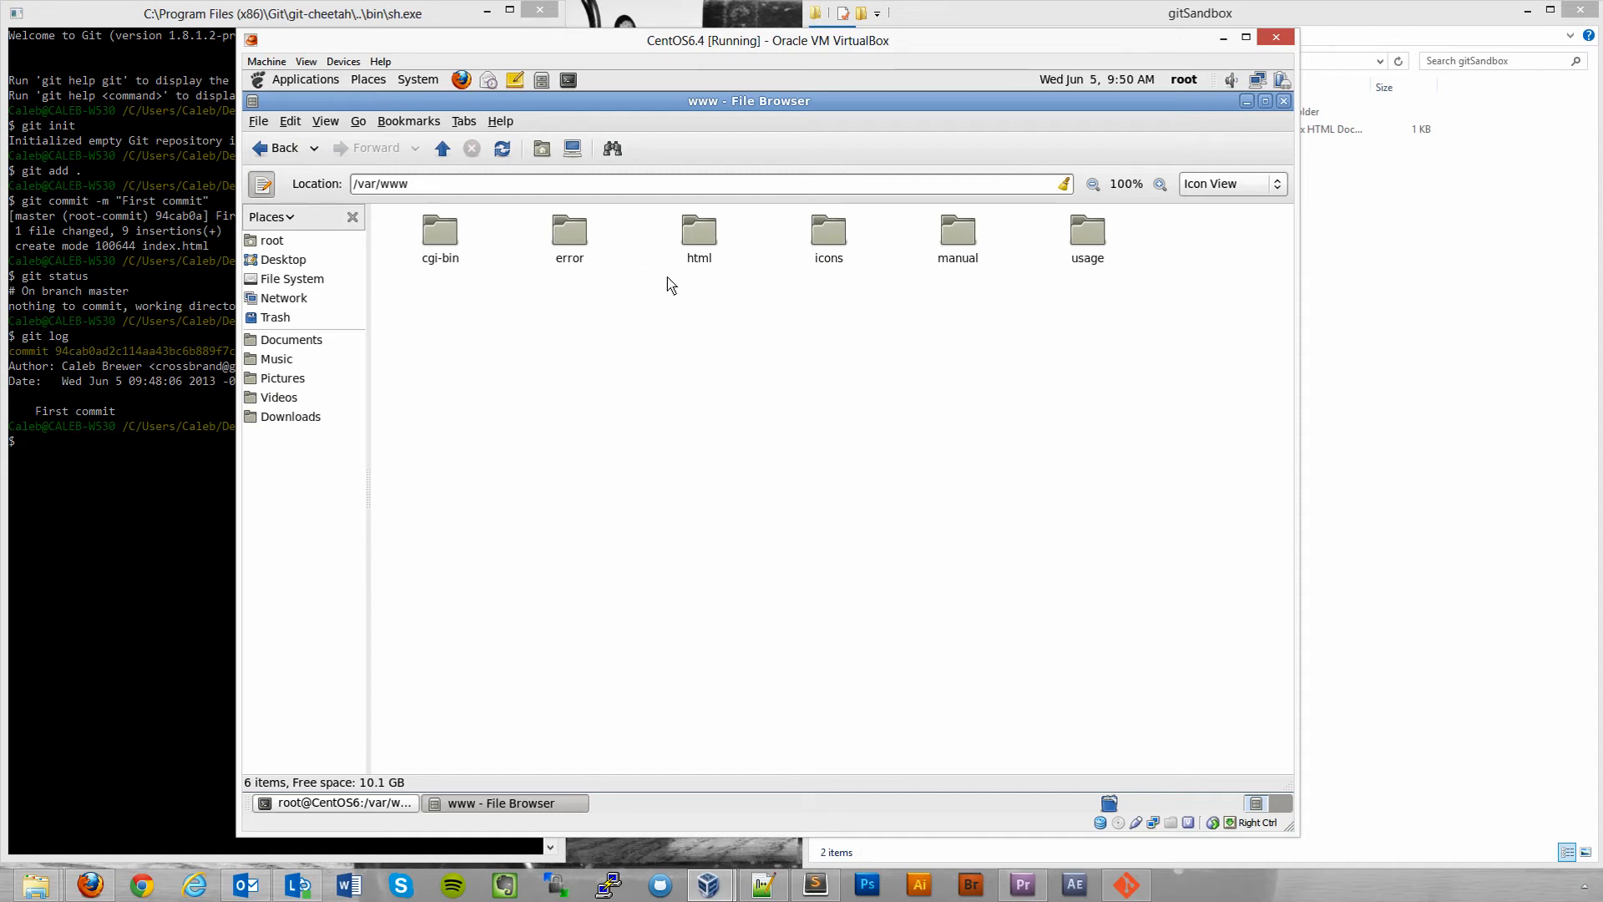
# In the CentOS terminal, cd to /var/www, then create and enter a git directory.
pyautogui.click(336, 802)
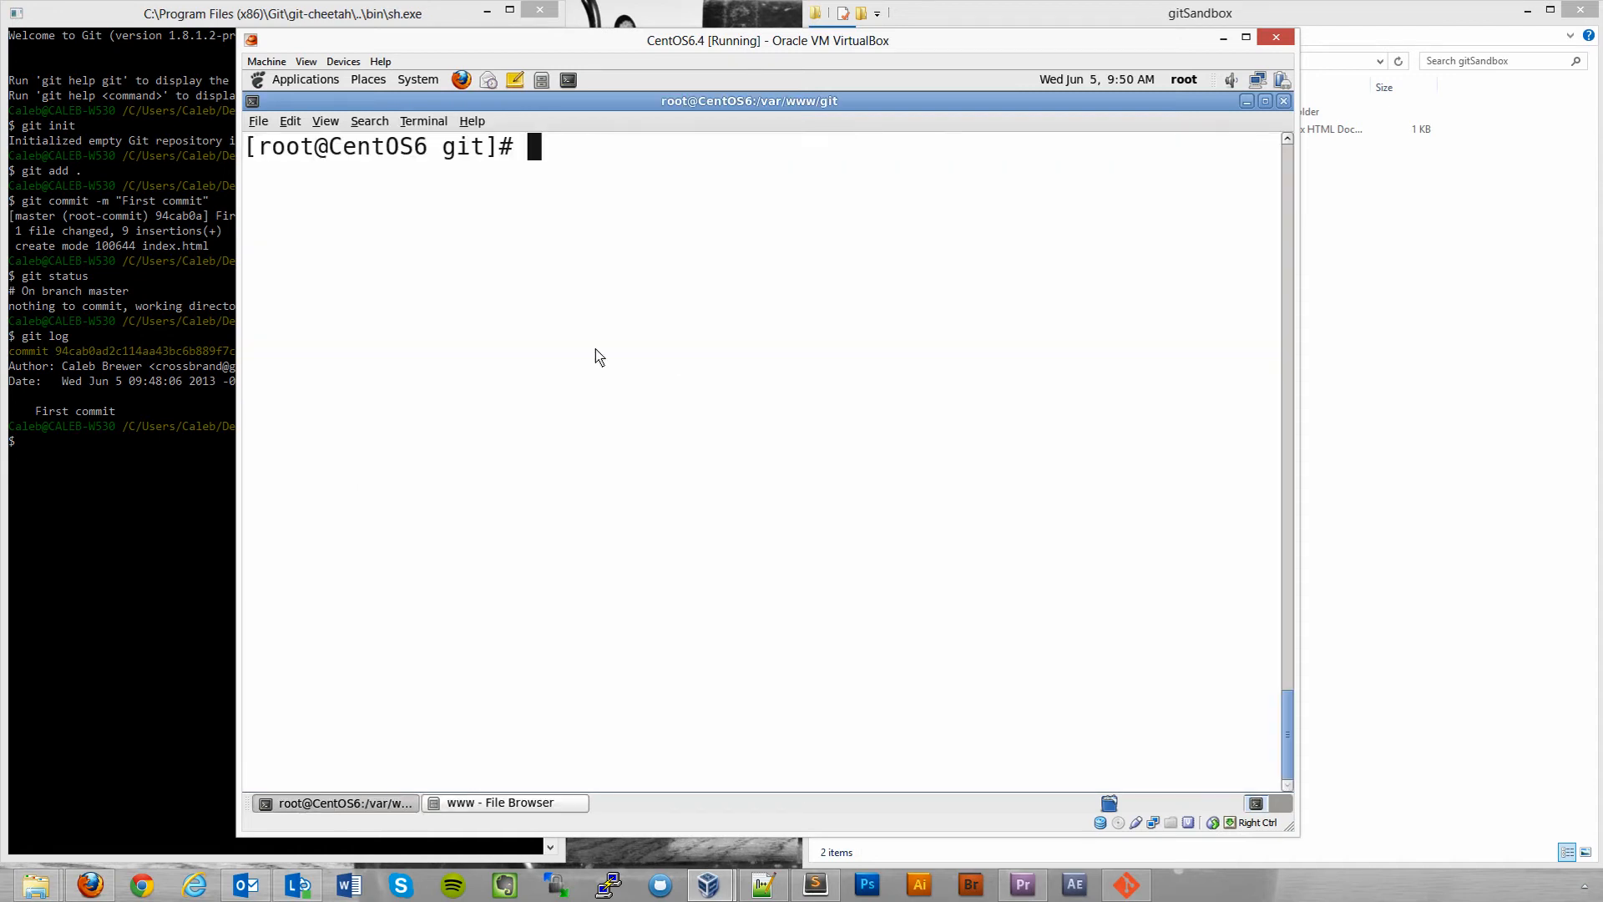
pyautogui.moveTo(542, 163)
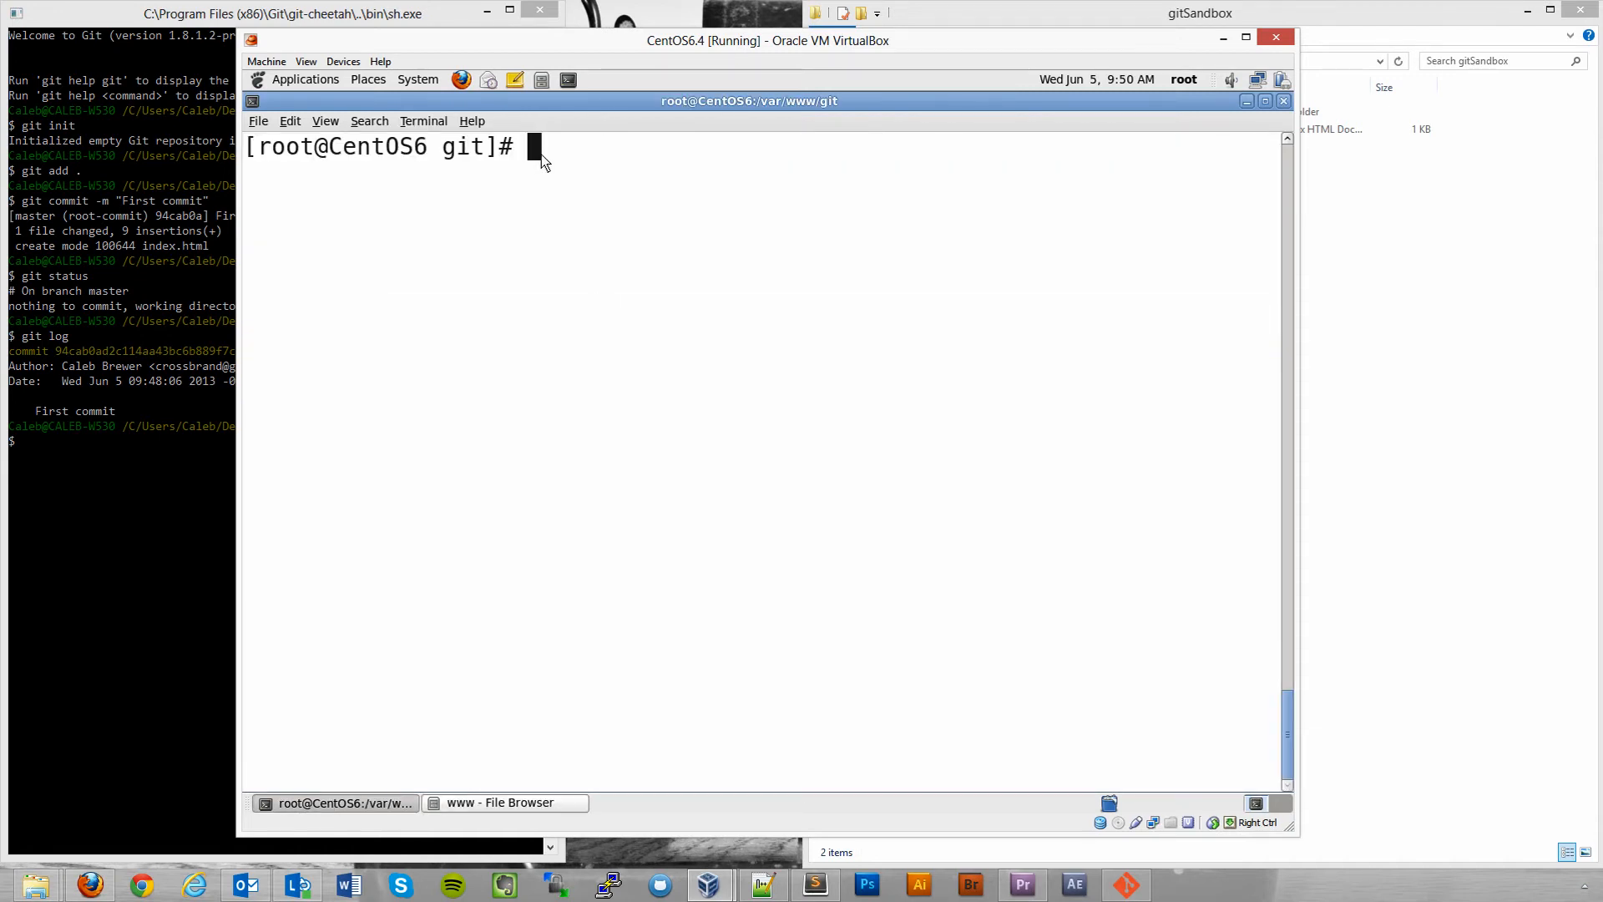
pyautogui.moveTo(550, 159)
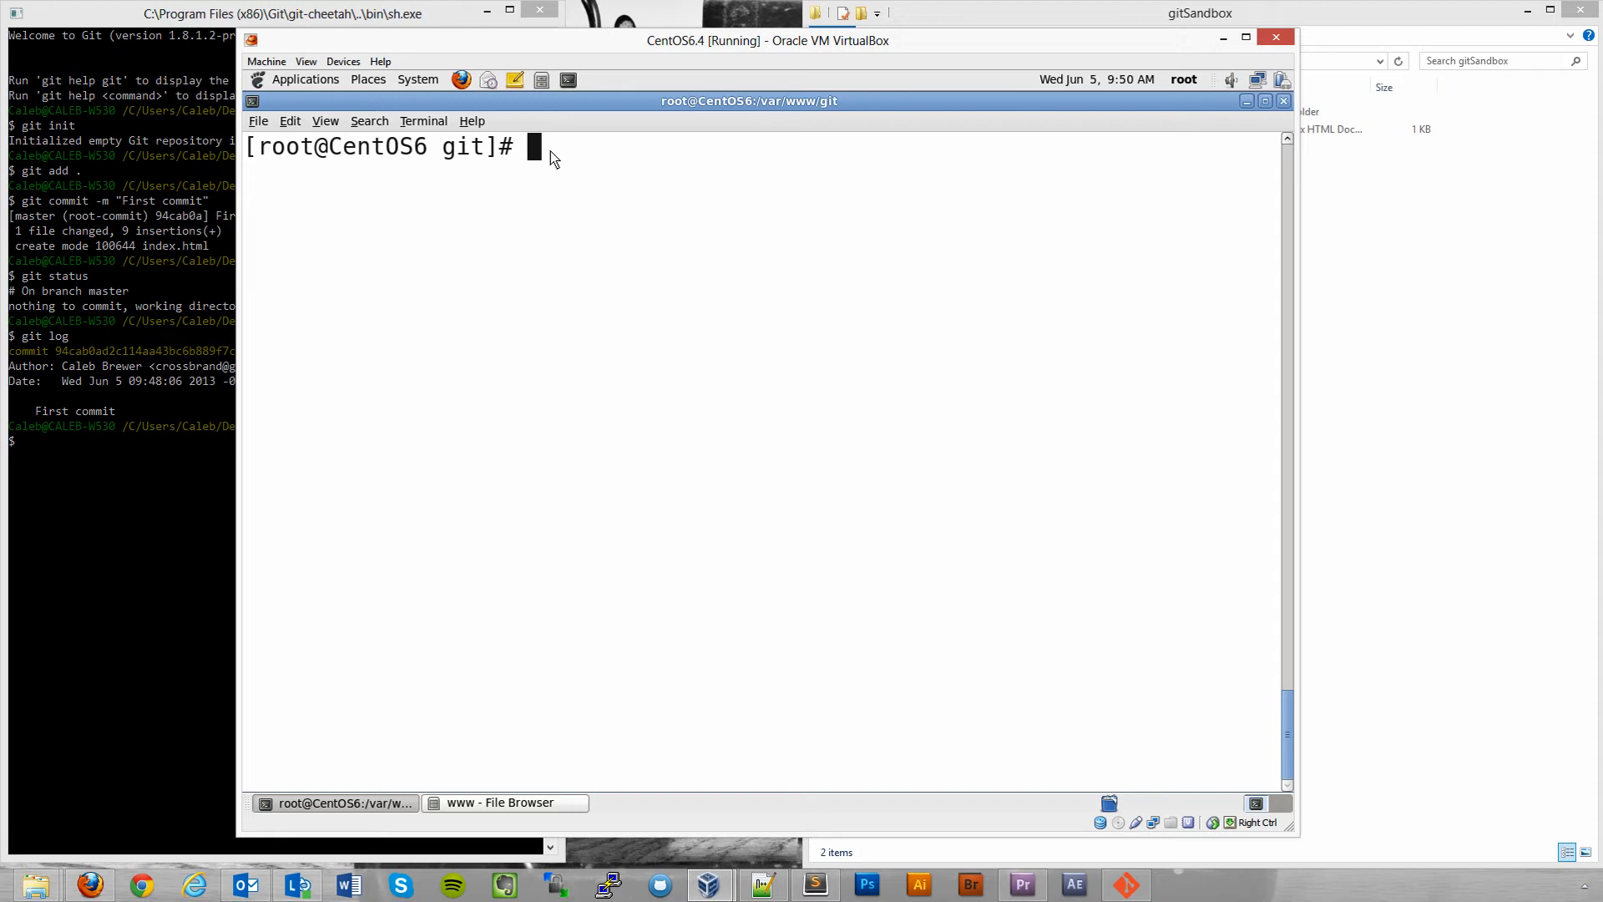
pyautogui.write('cd')
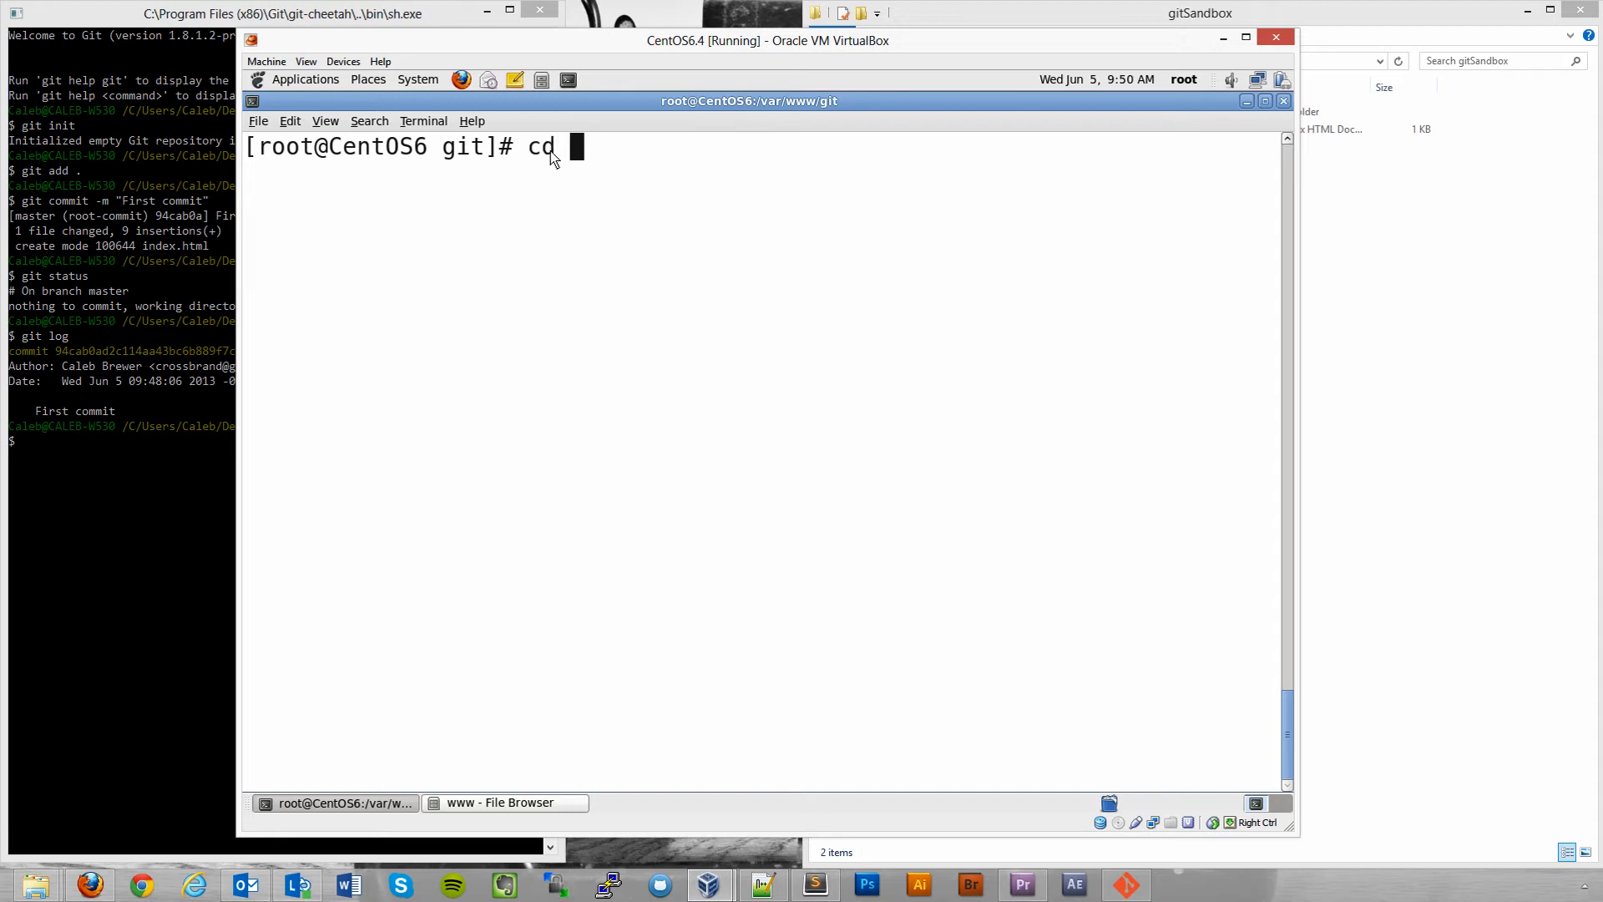
pyautogui.write('/va')
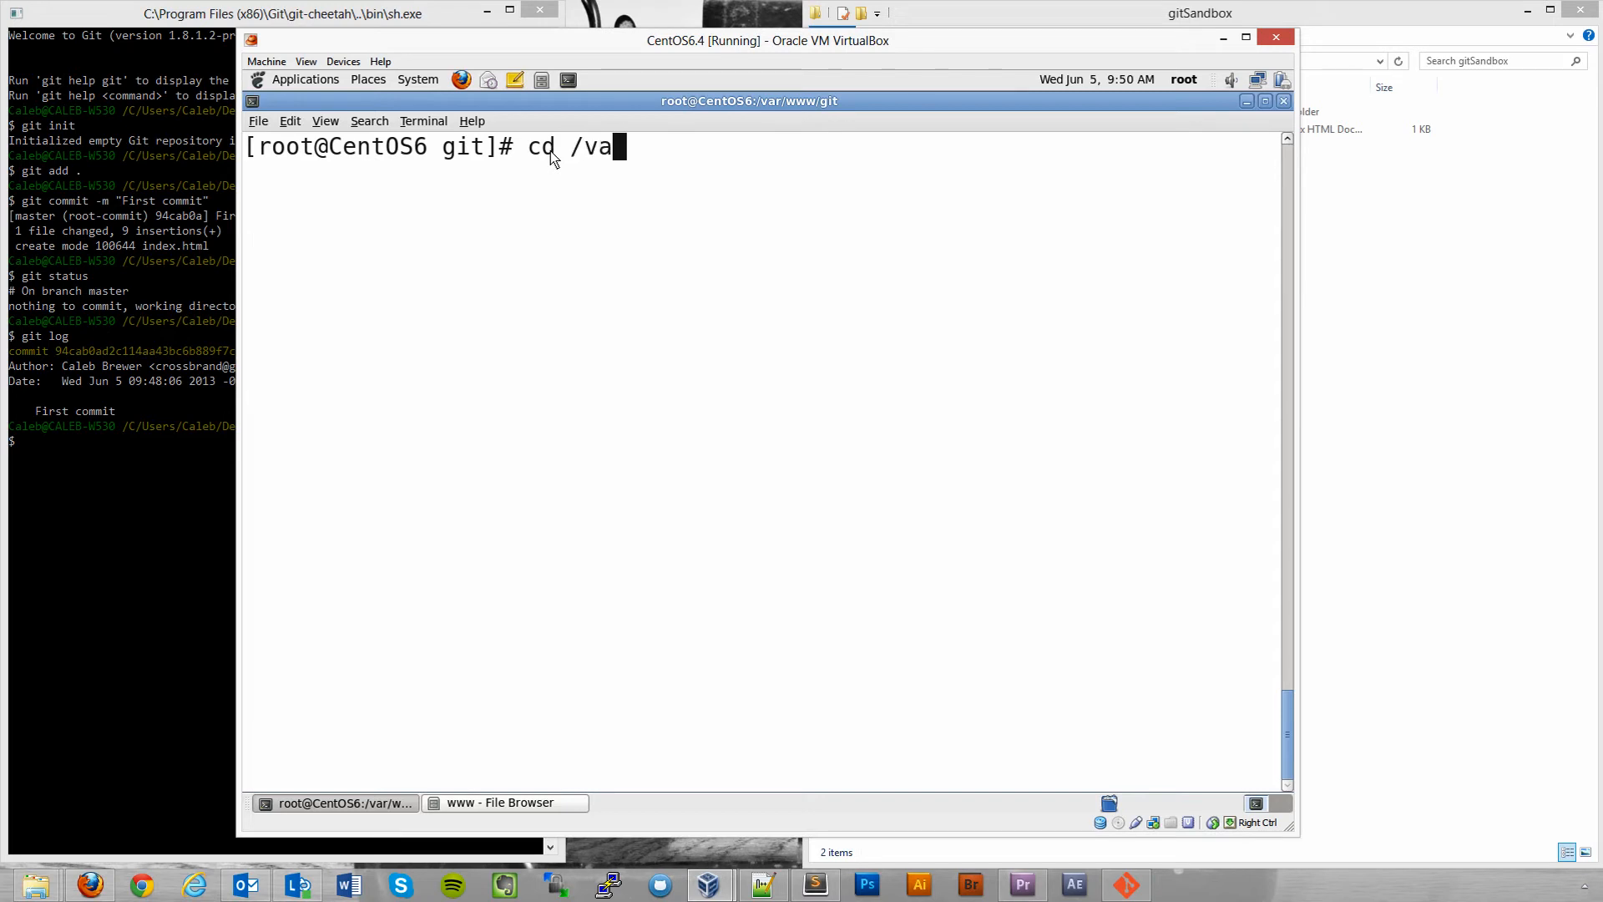
pyautogui.write('re/www')
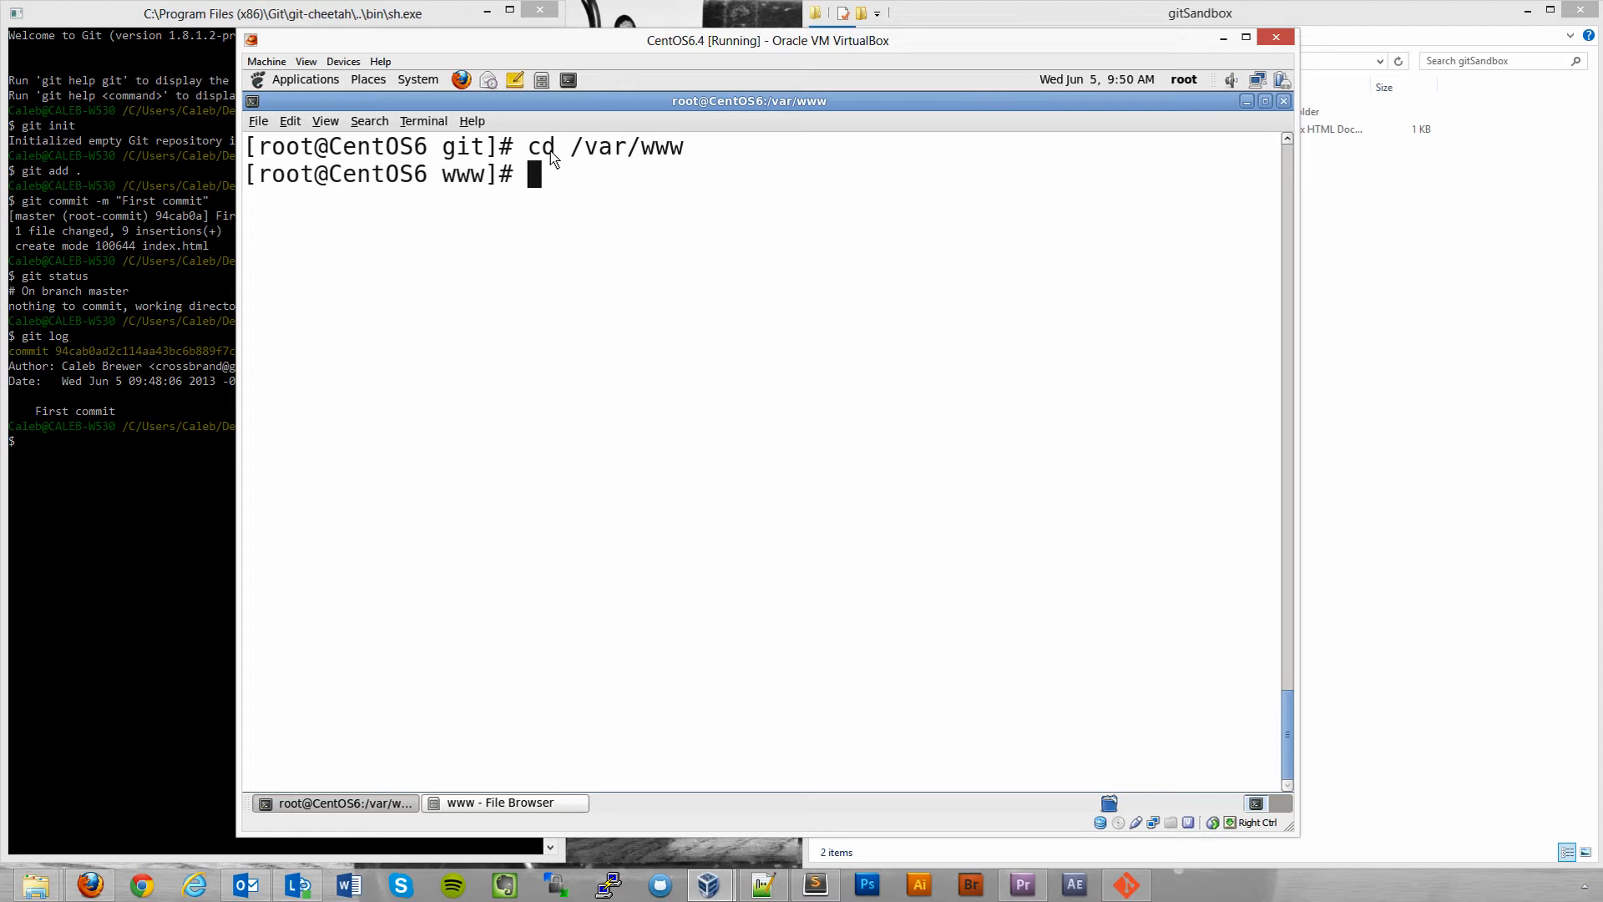
pyautogui.write('mkdir')
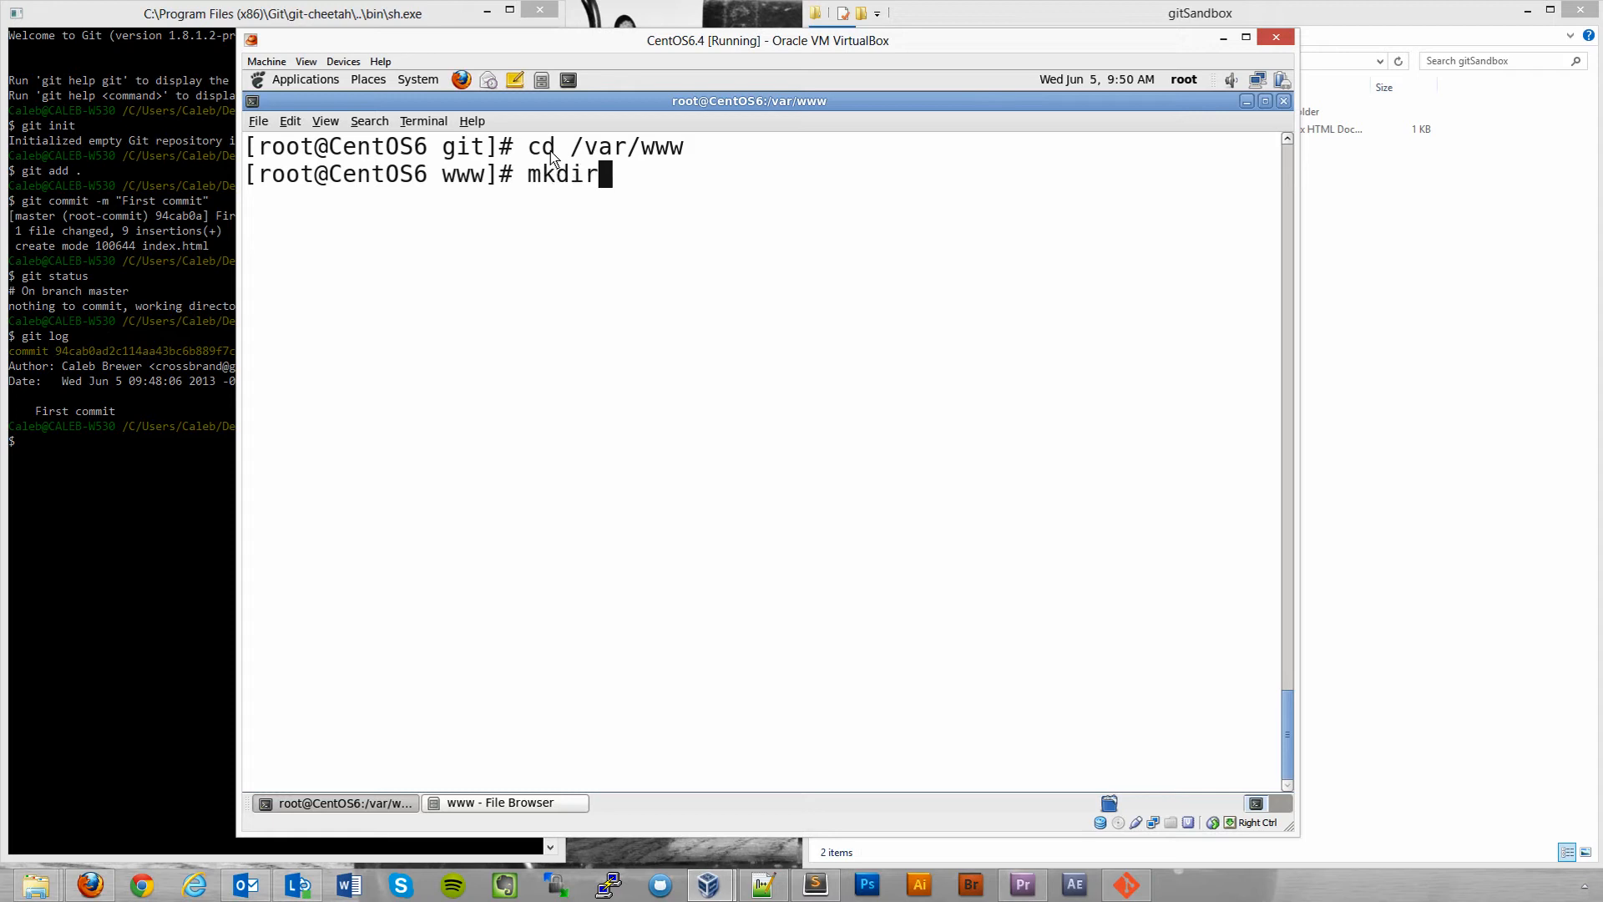
pyautogui.write('git && cd git')
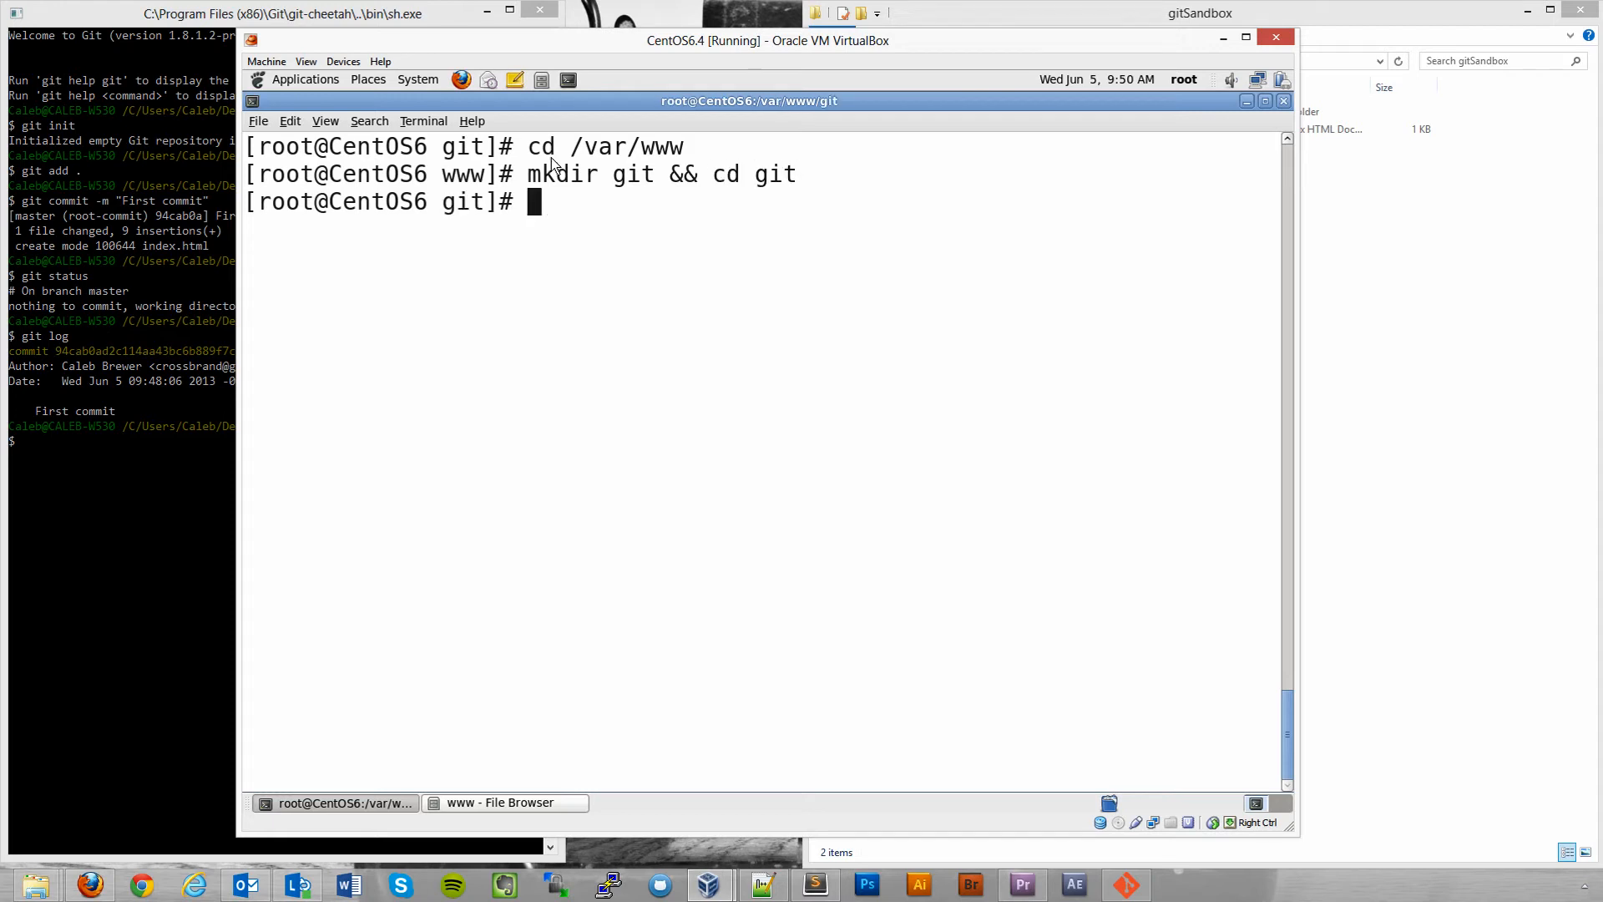
pyautogui.moveTo(90, 884)
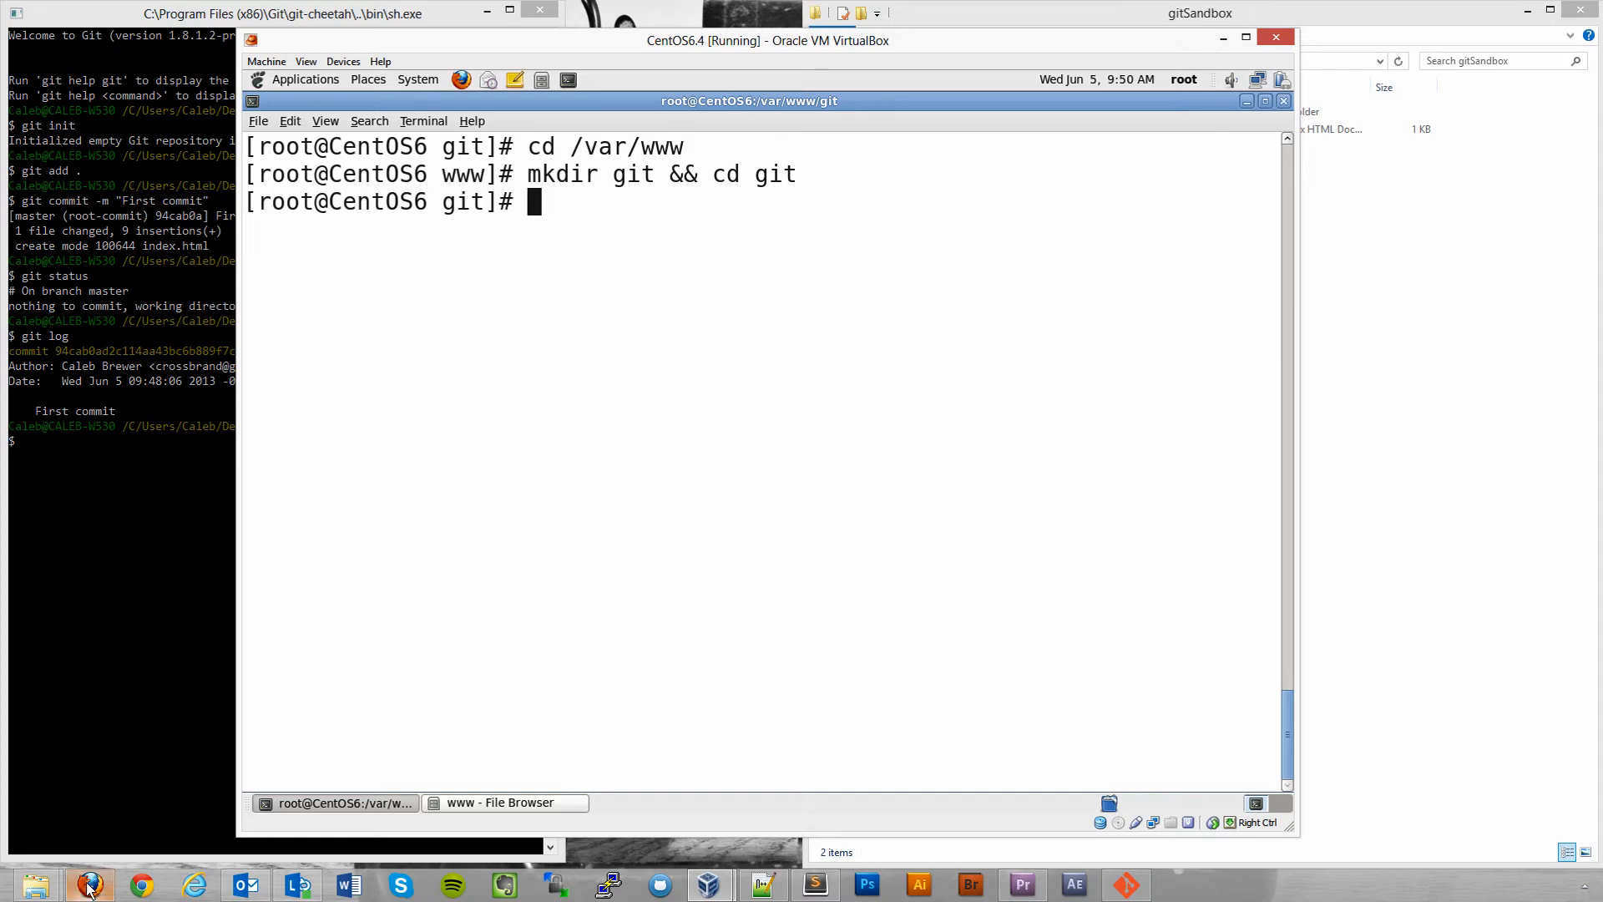
# Switch to the Firefox window showing the Deploy With Git gist.
pyautogui.click(91, 884)
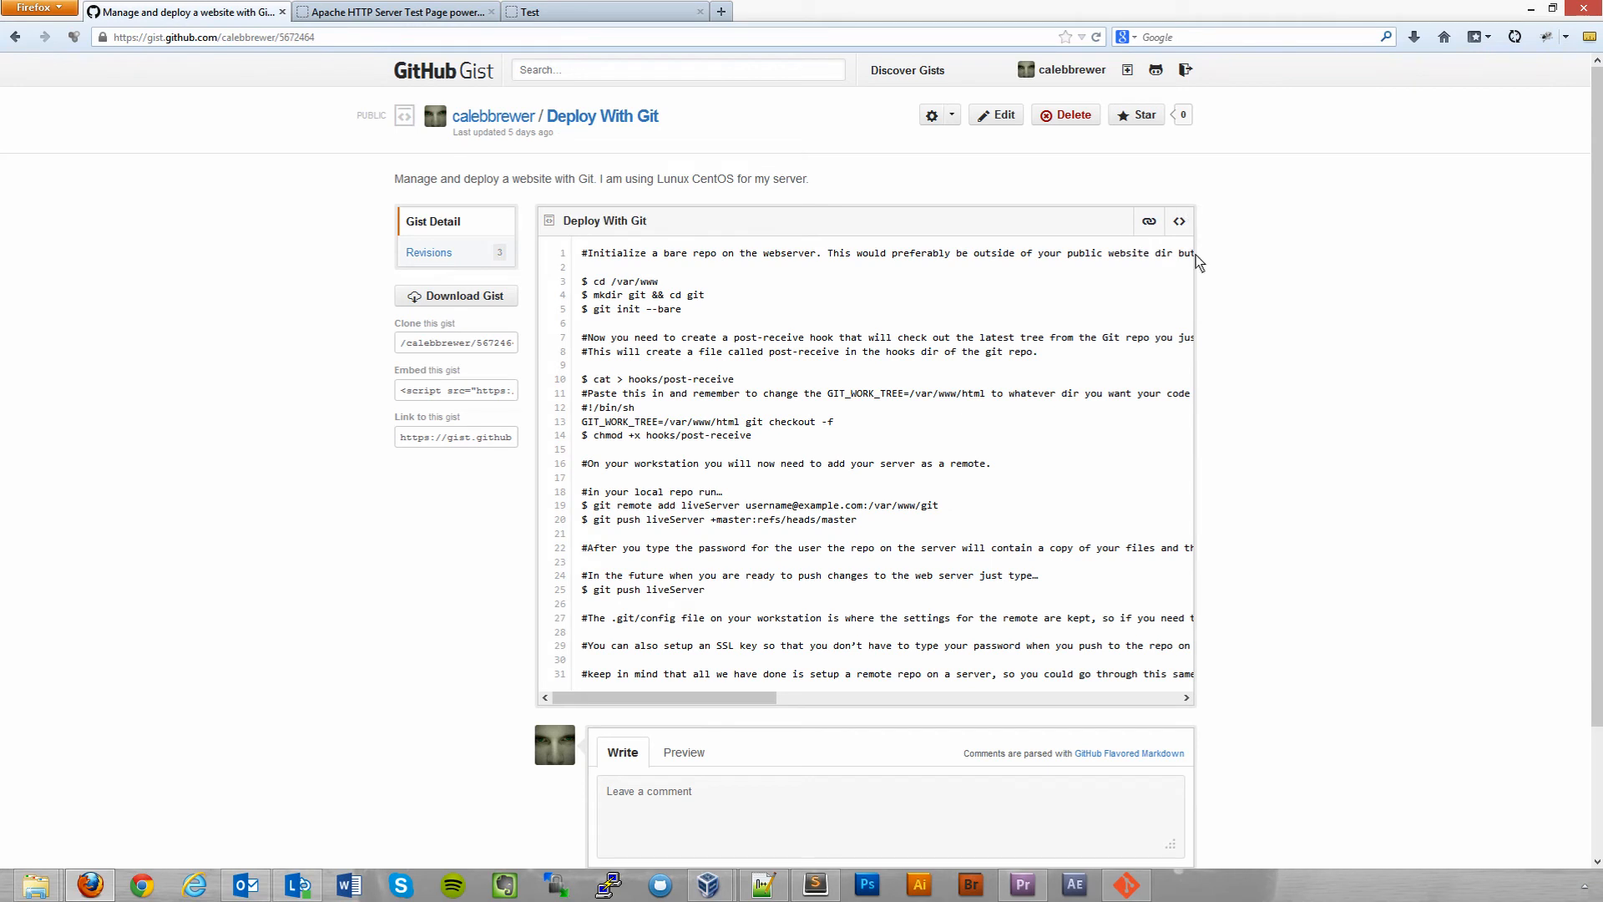
pyautogui.moveTo(823, 315)
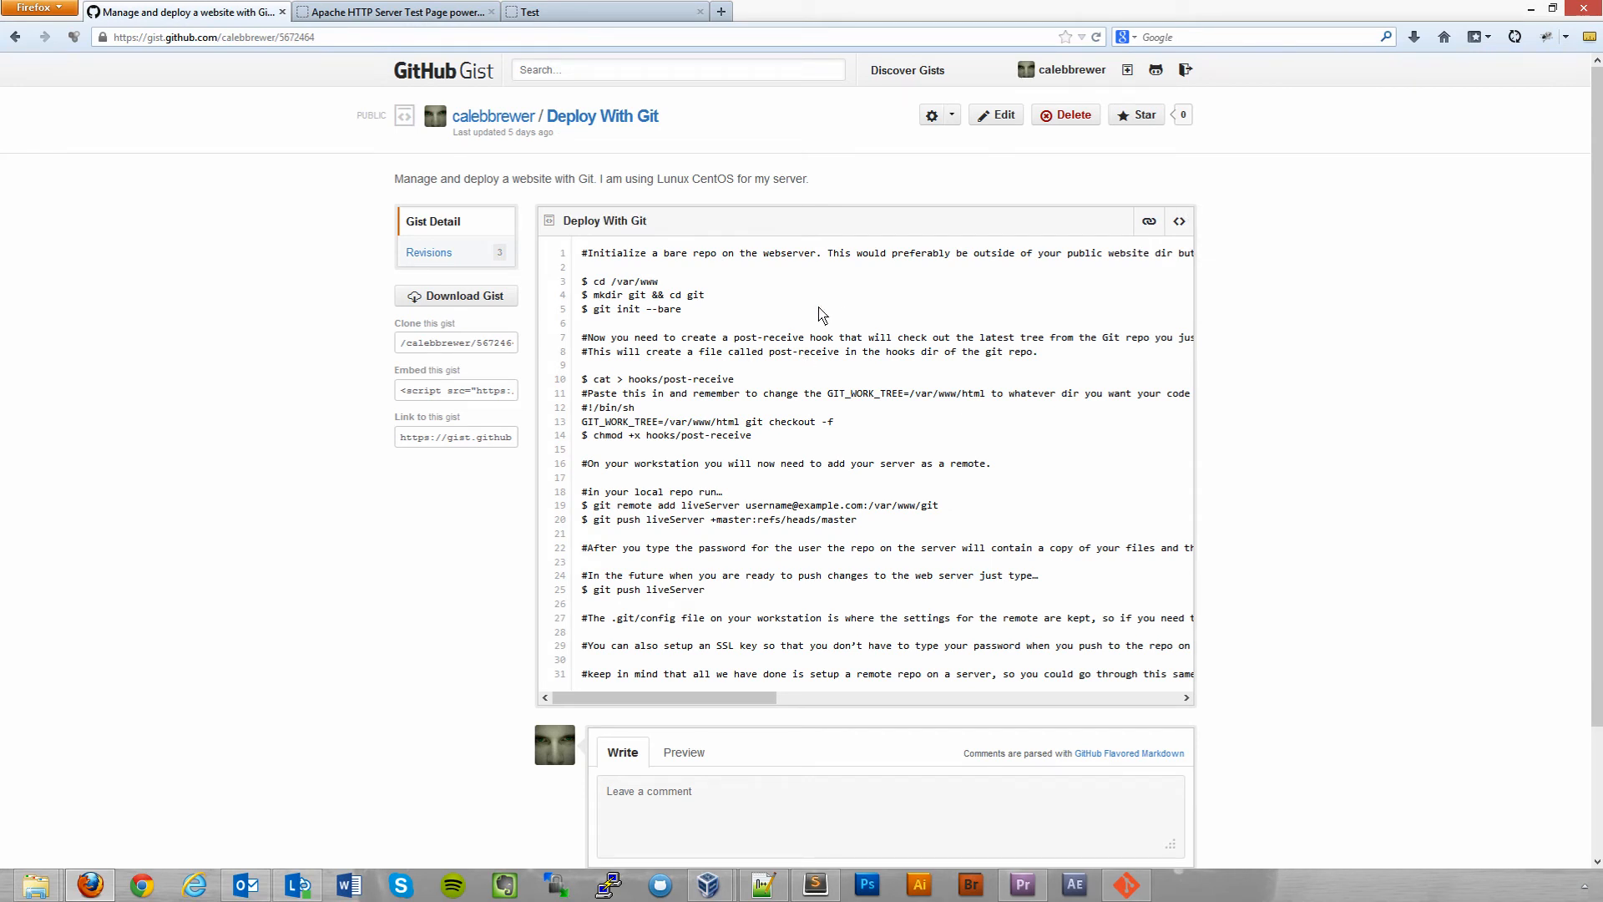
pyautogui.moveTo(664, 307)
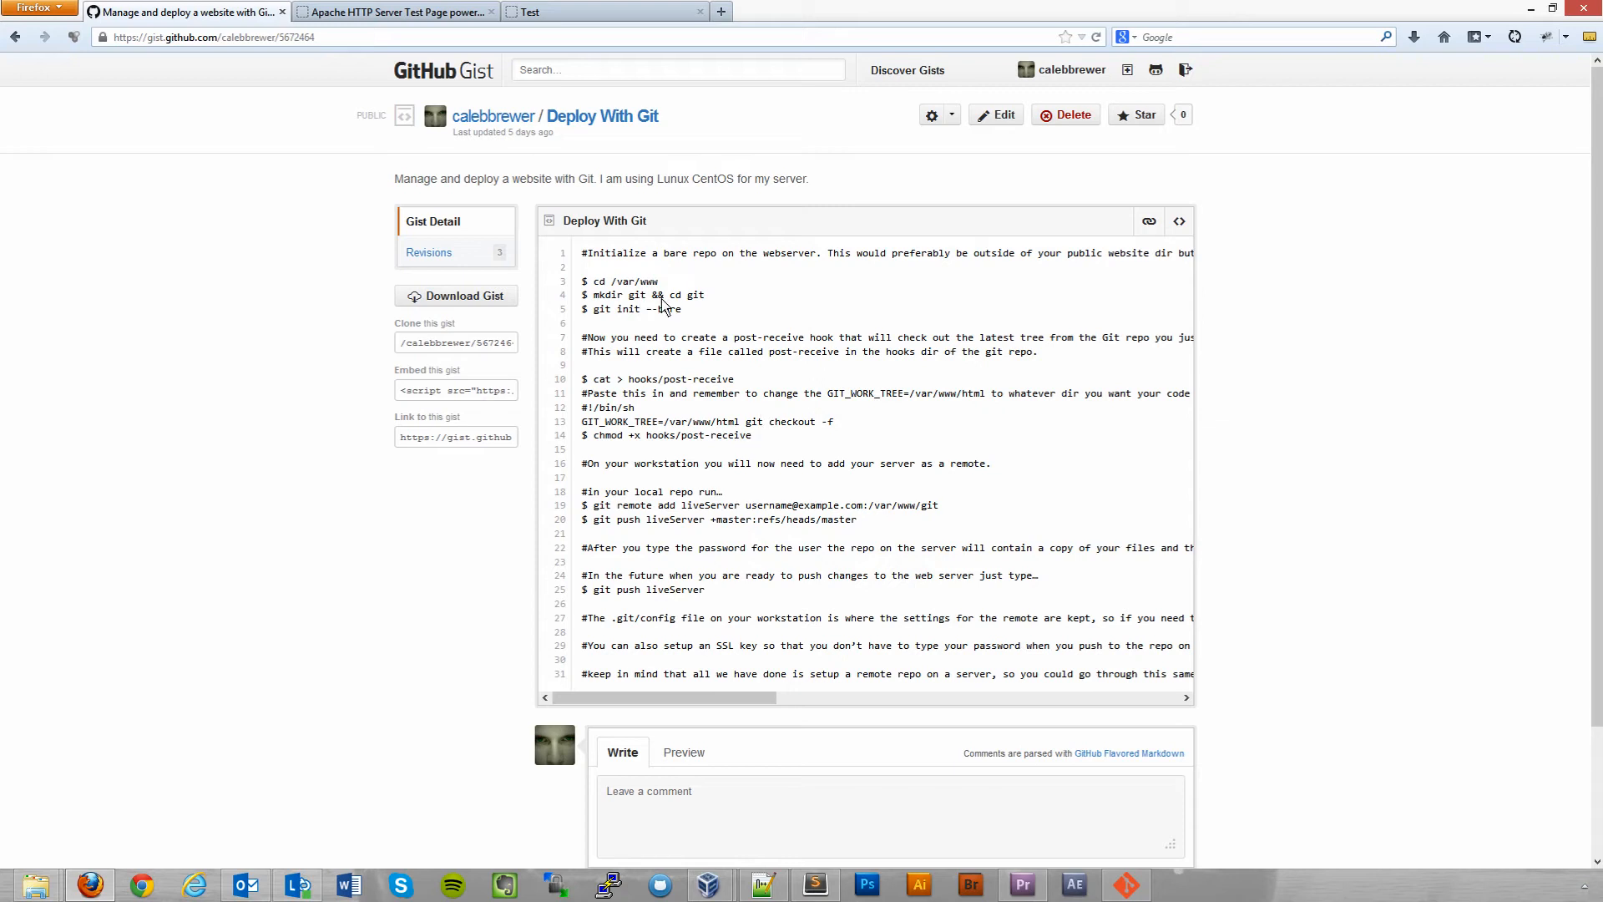
pyautogui.moveTo(665, 304)
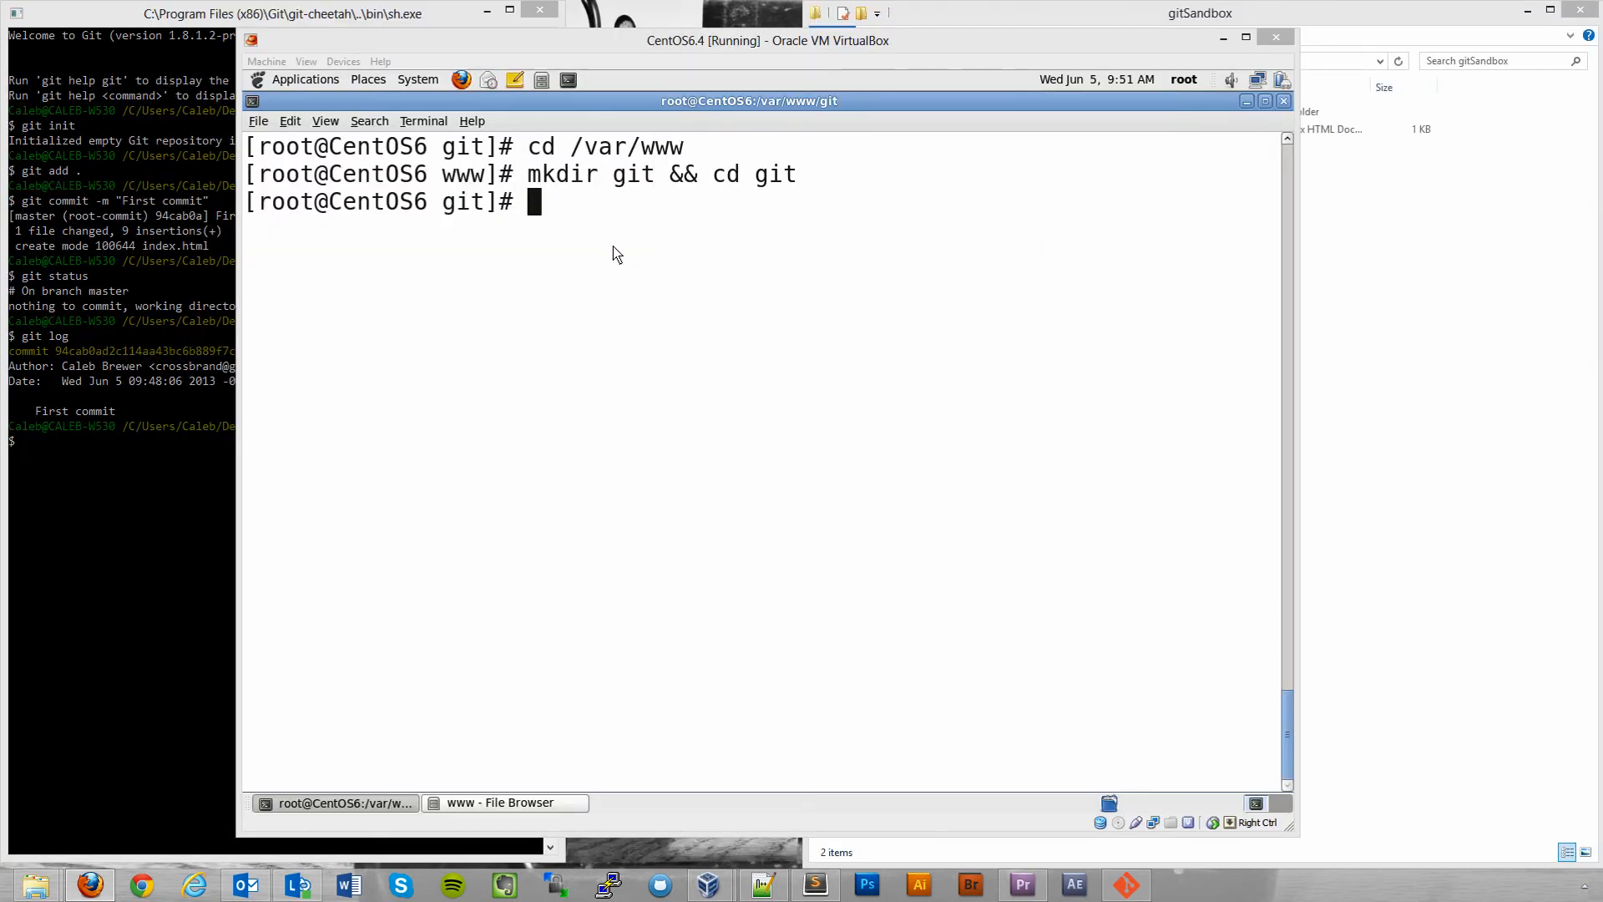
pyautogui.moveTo(556, 218)
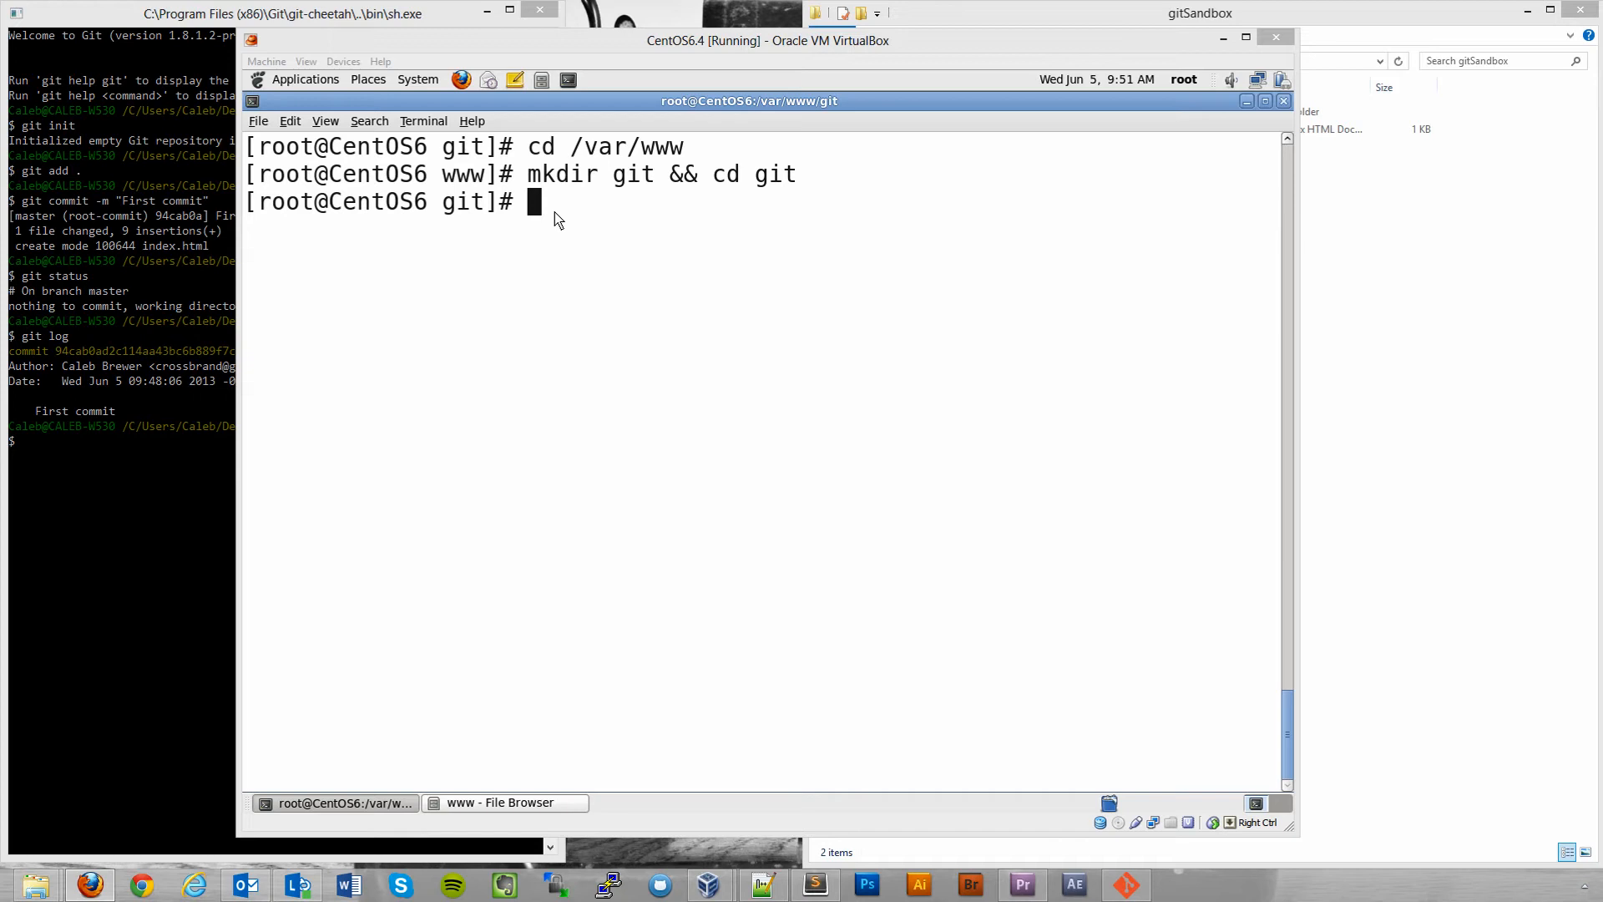
pyautogui.moveTo(559, 218)
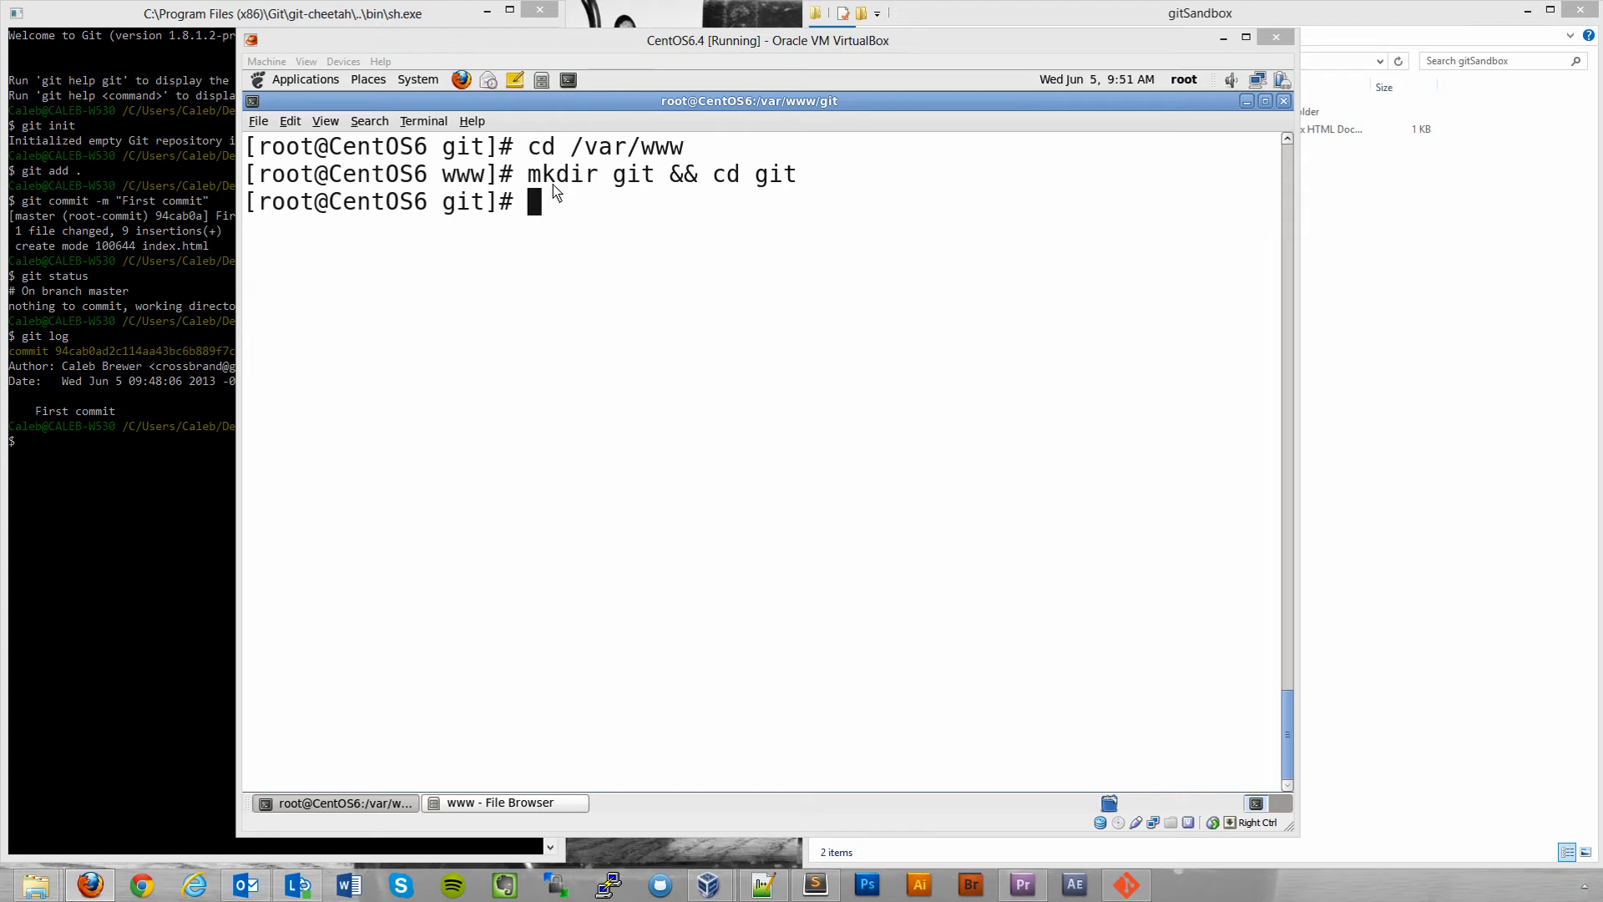
pyautogui.moveTo(661, 218)
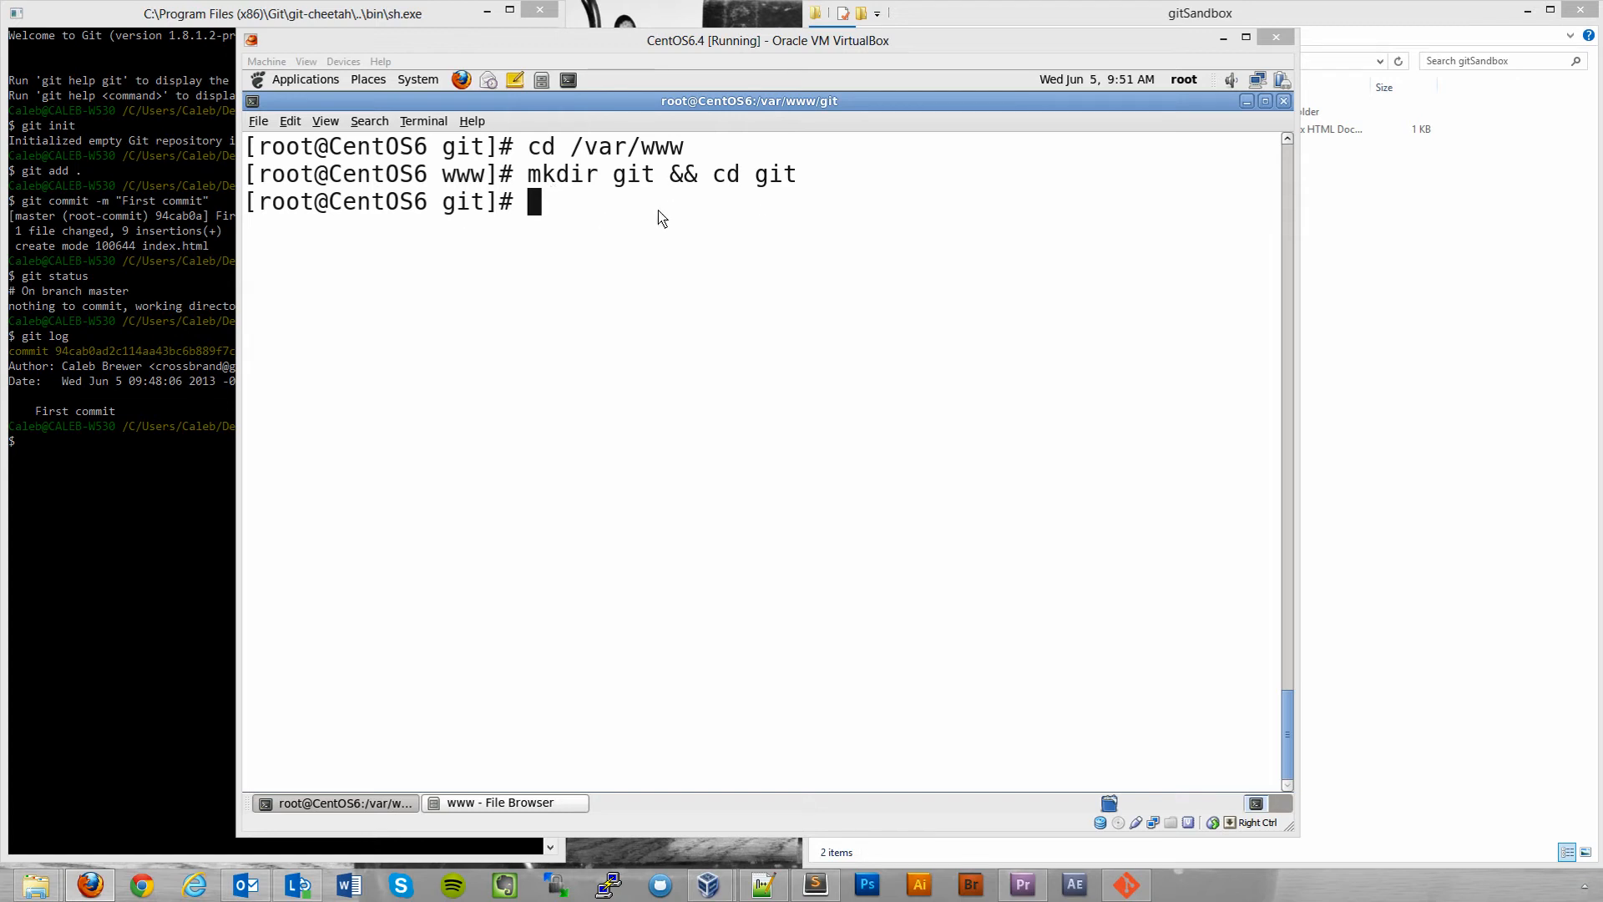
pyautogui.moveTo(538, 208)
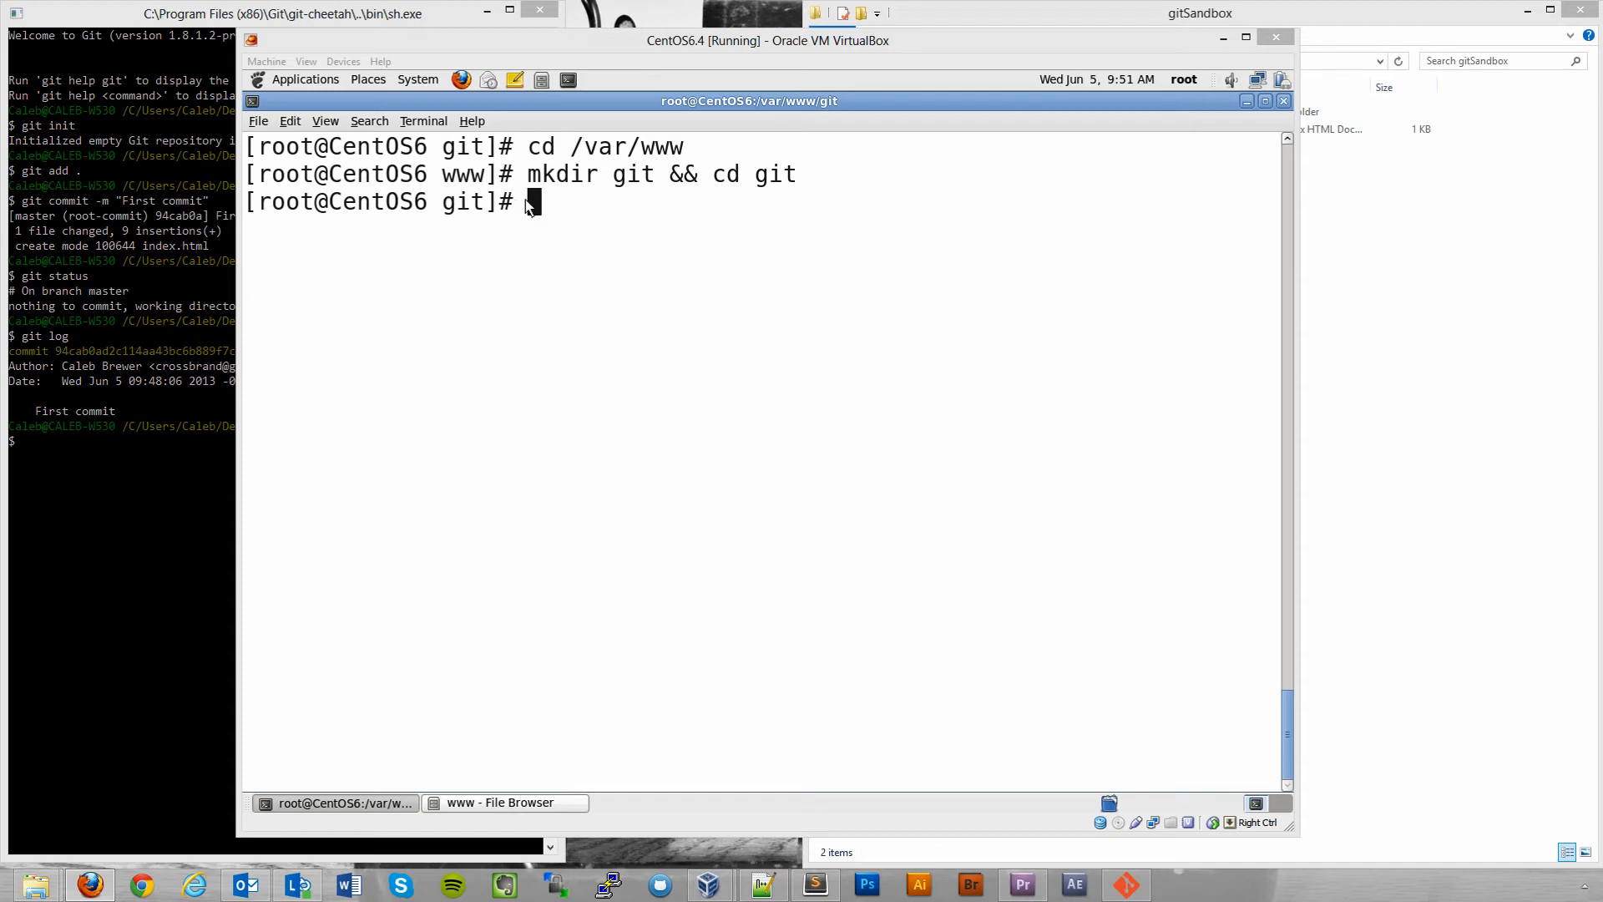
pyautogui.moveTo(530, 207)
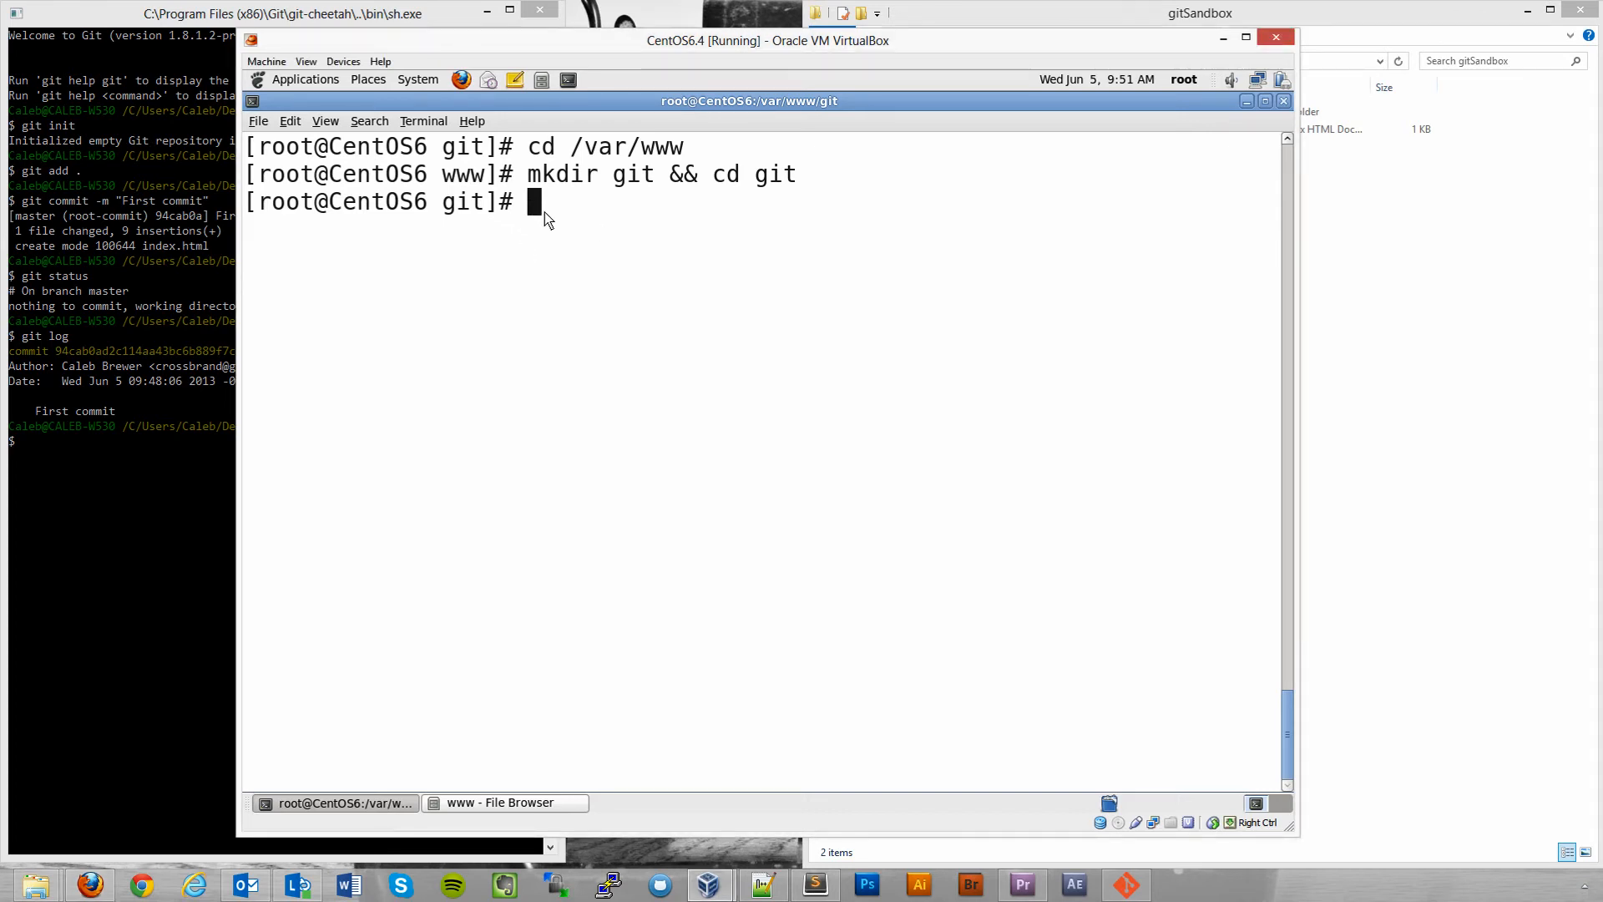
# Run git init --bare in /var/www/git, correcting the mistyped option.
pyautogui.write('git init --')
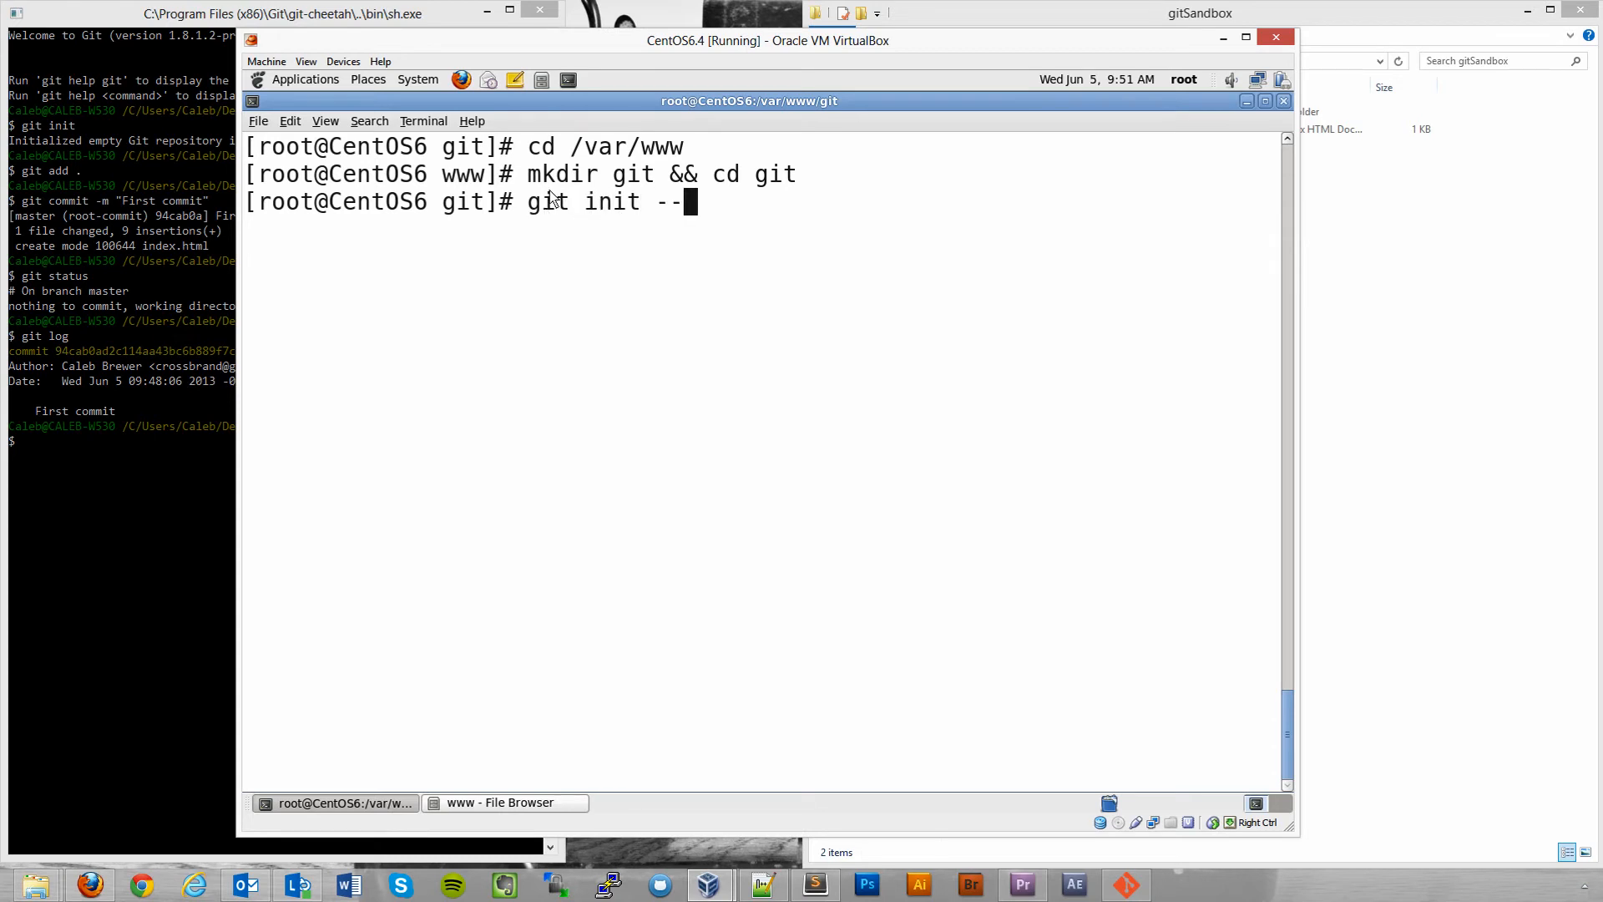
pyautogui.write('bsre')
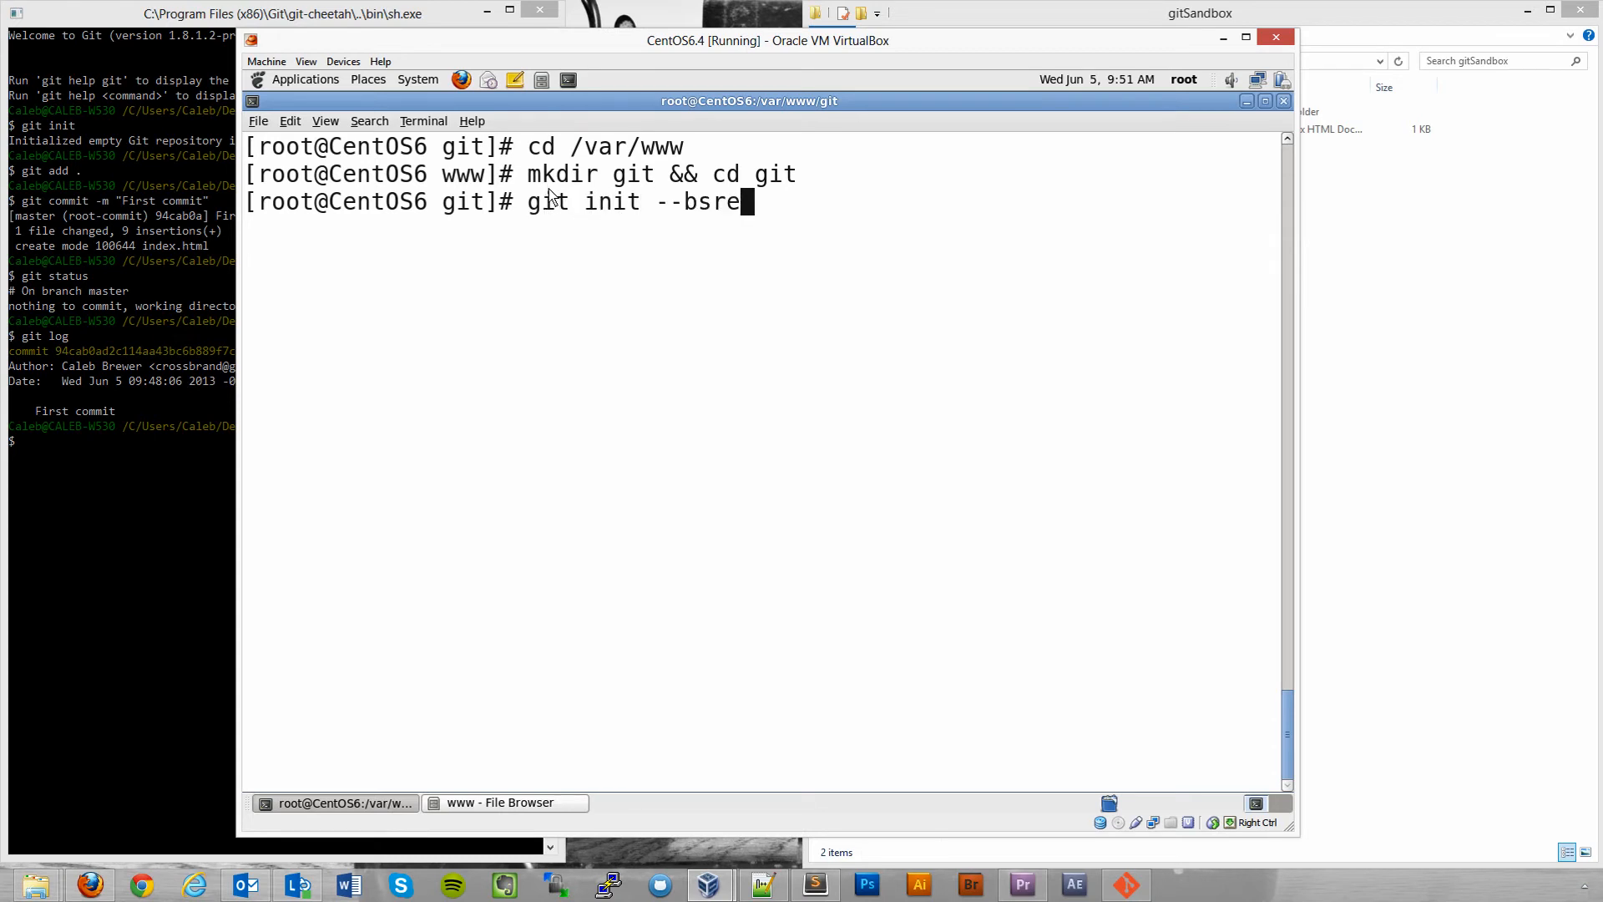
pyautogui.press('BackSpace')
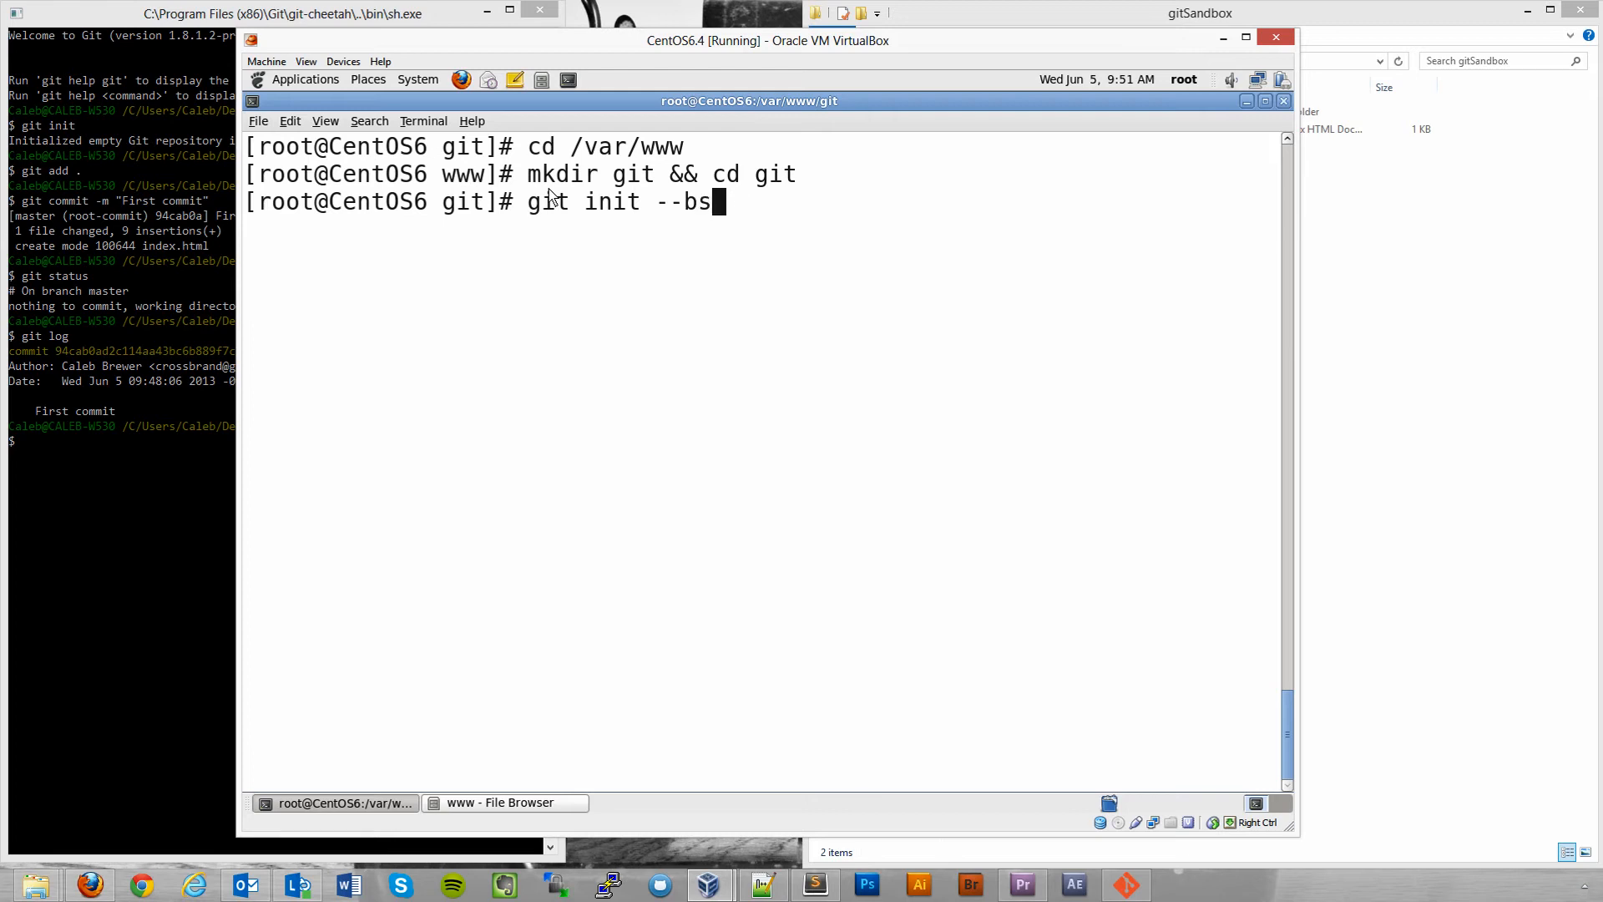
pyautogui.press('Backspace')
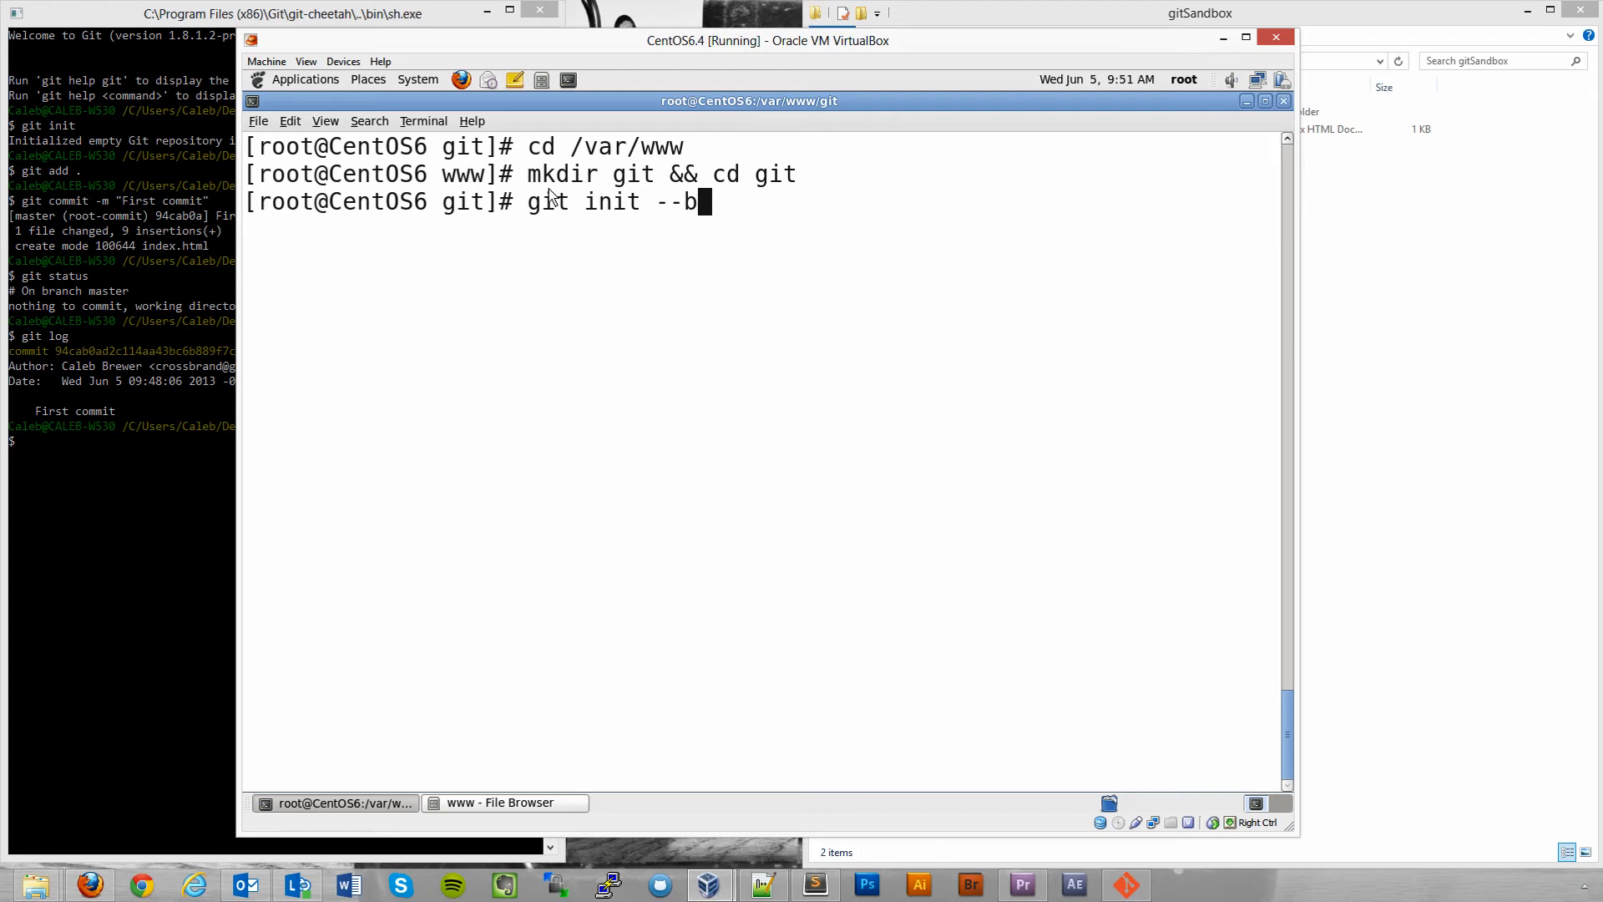
pyautogui.write('are')
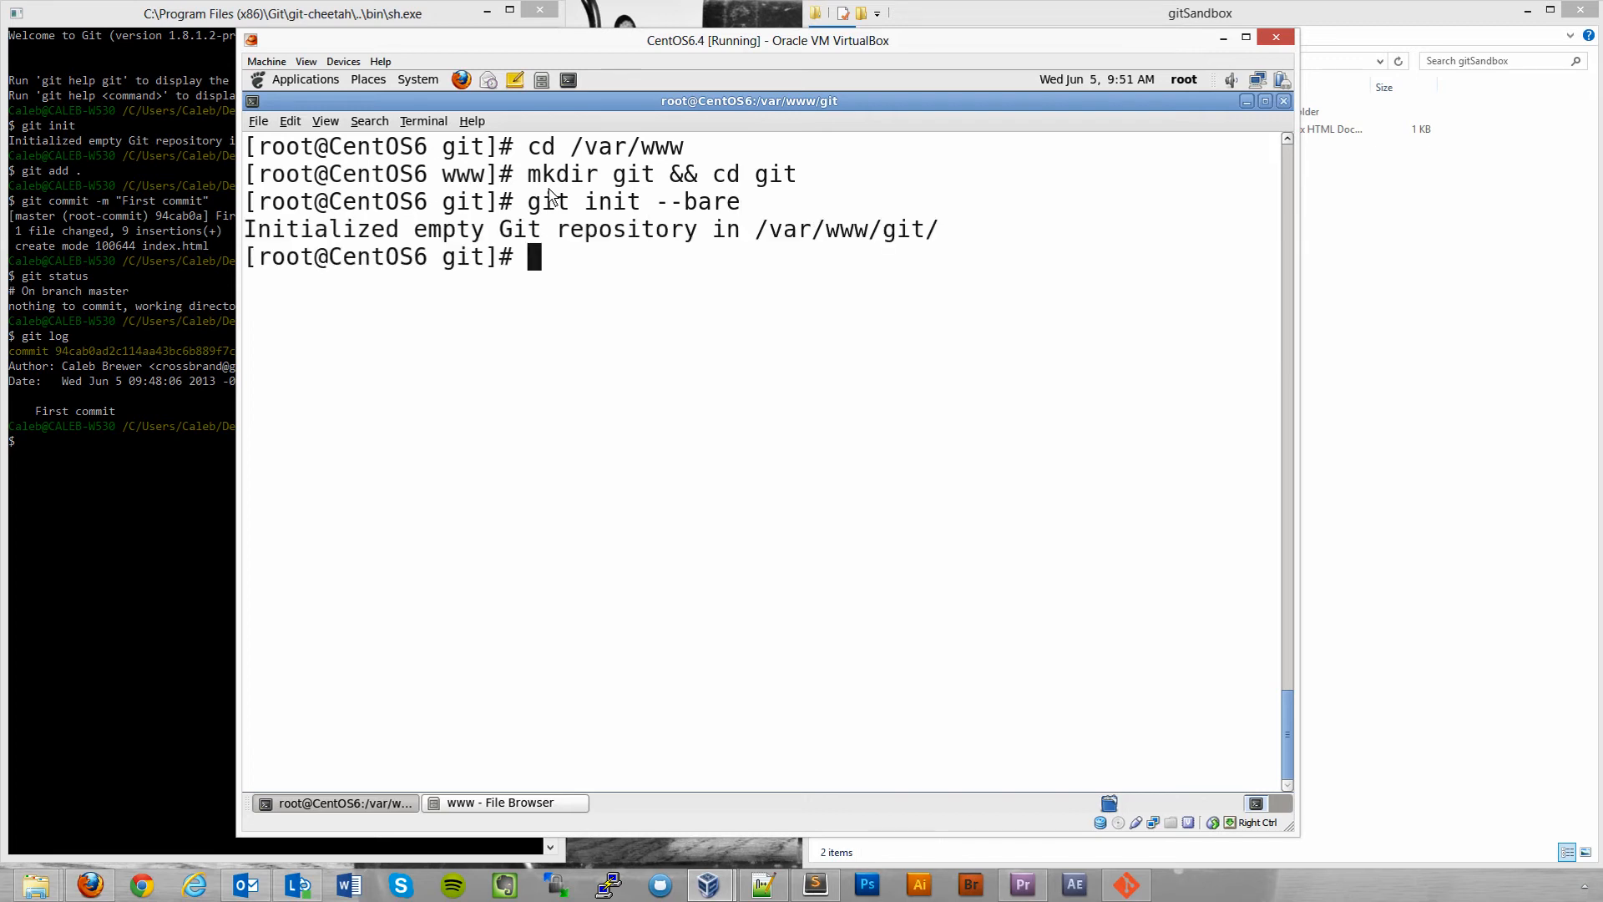
pyautogui.moveTo(500, 750)
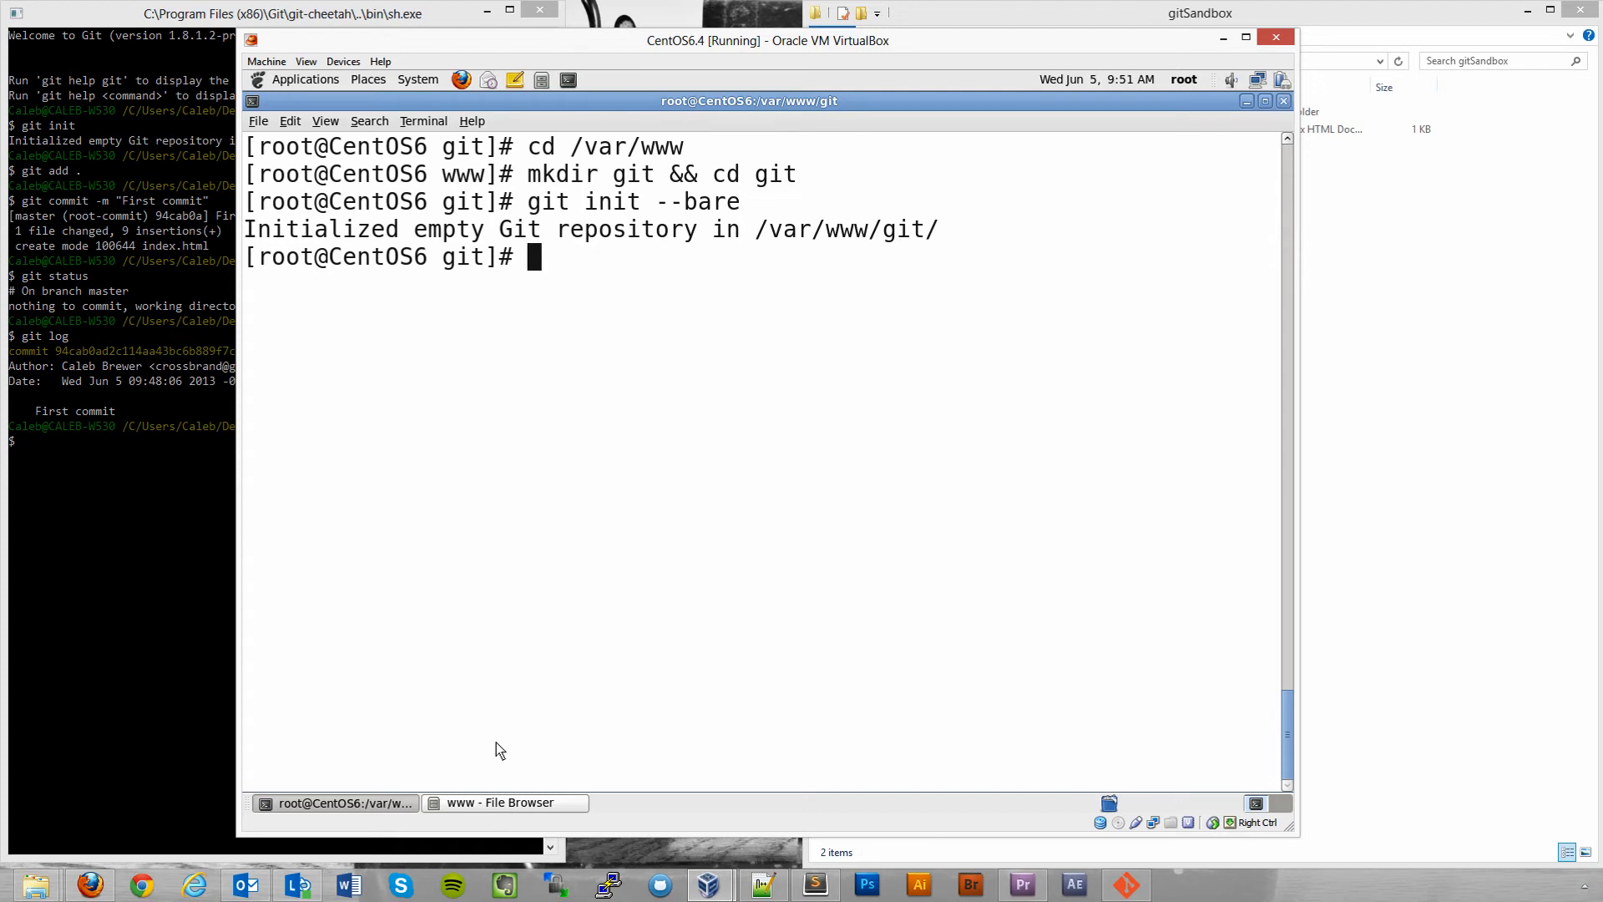
pyautogui.click(500, 802)
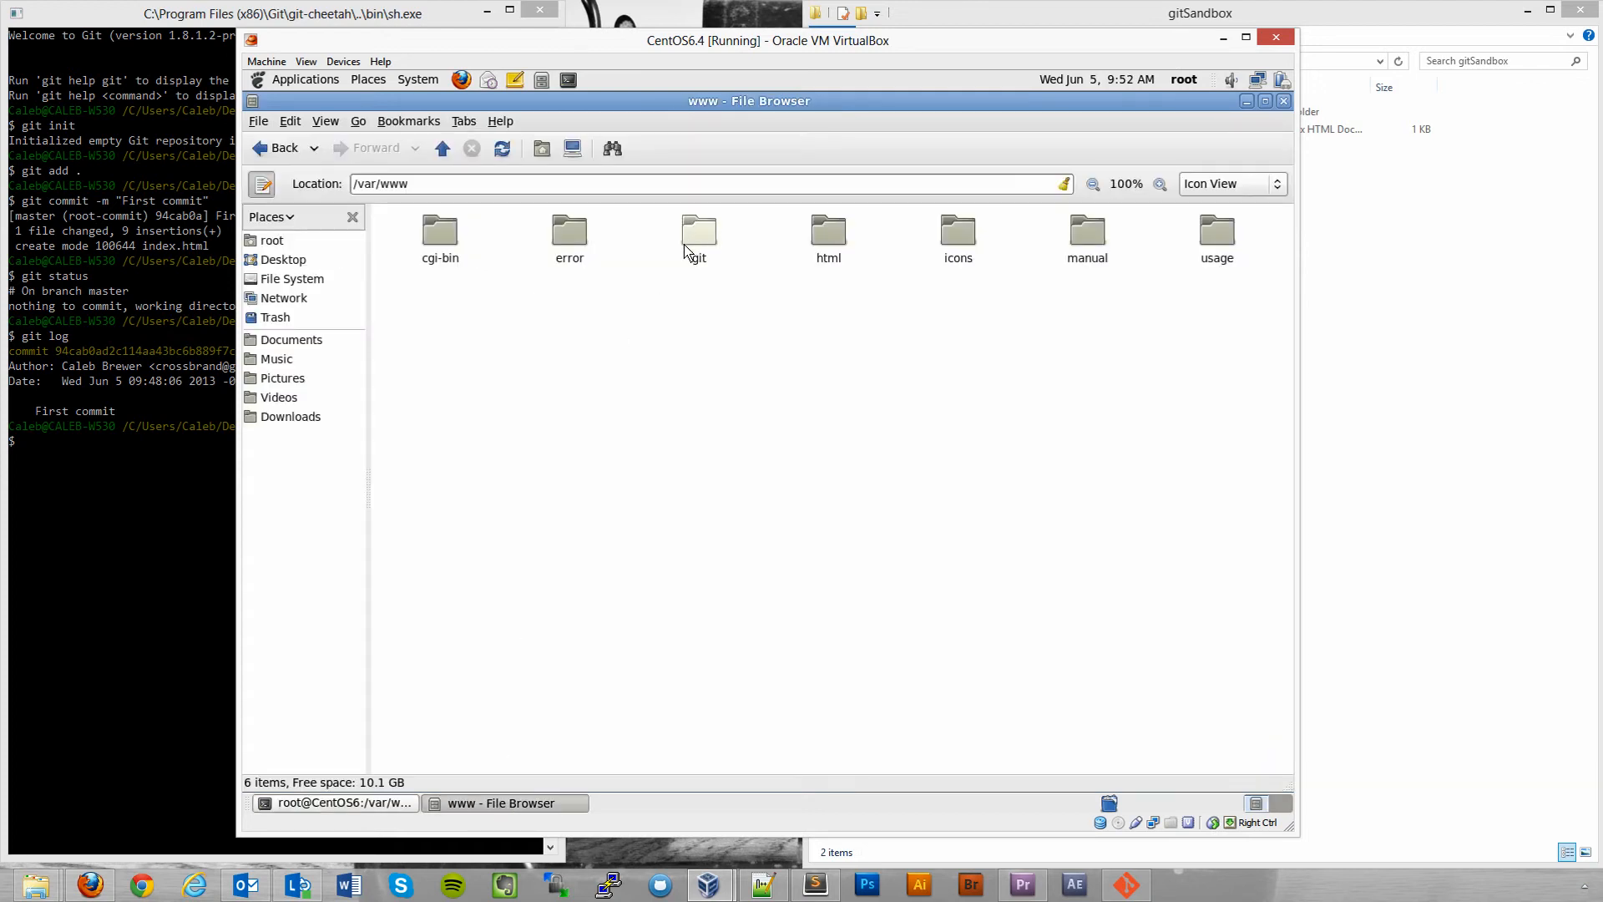
pyautogui.doubleClick(698, 230)
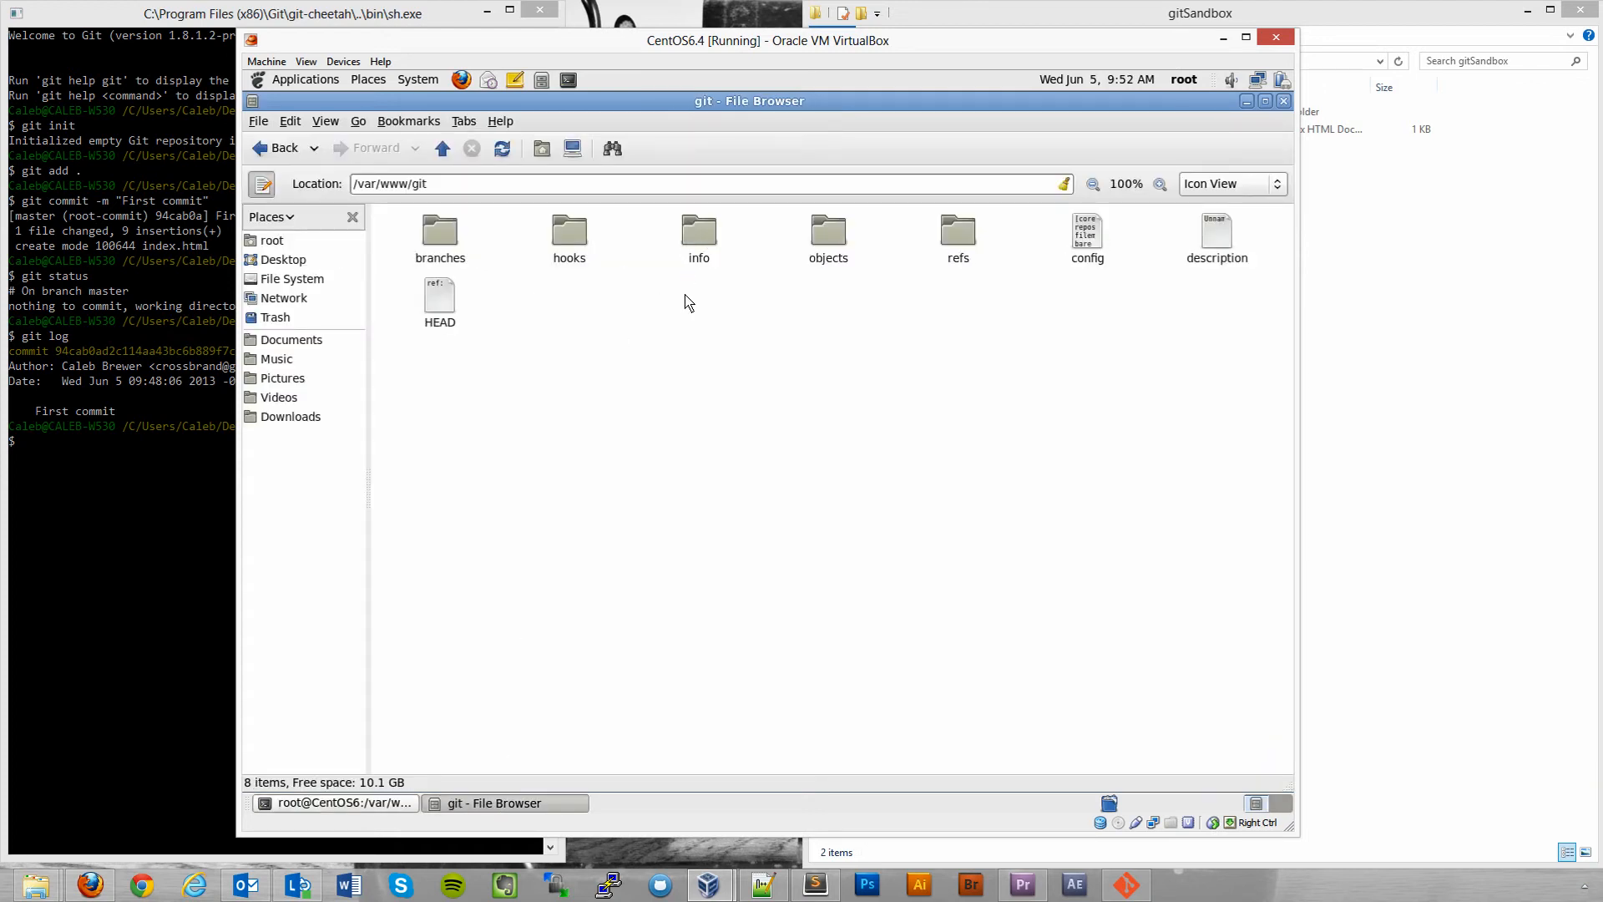
pyautogui.moveTo(916, 287)
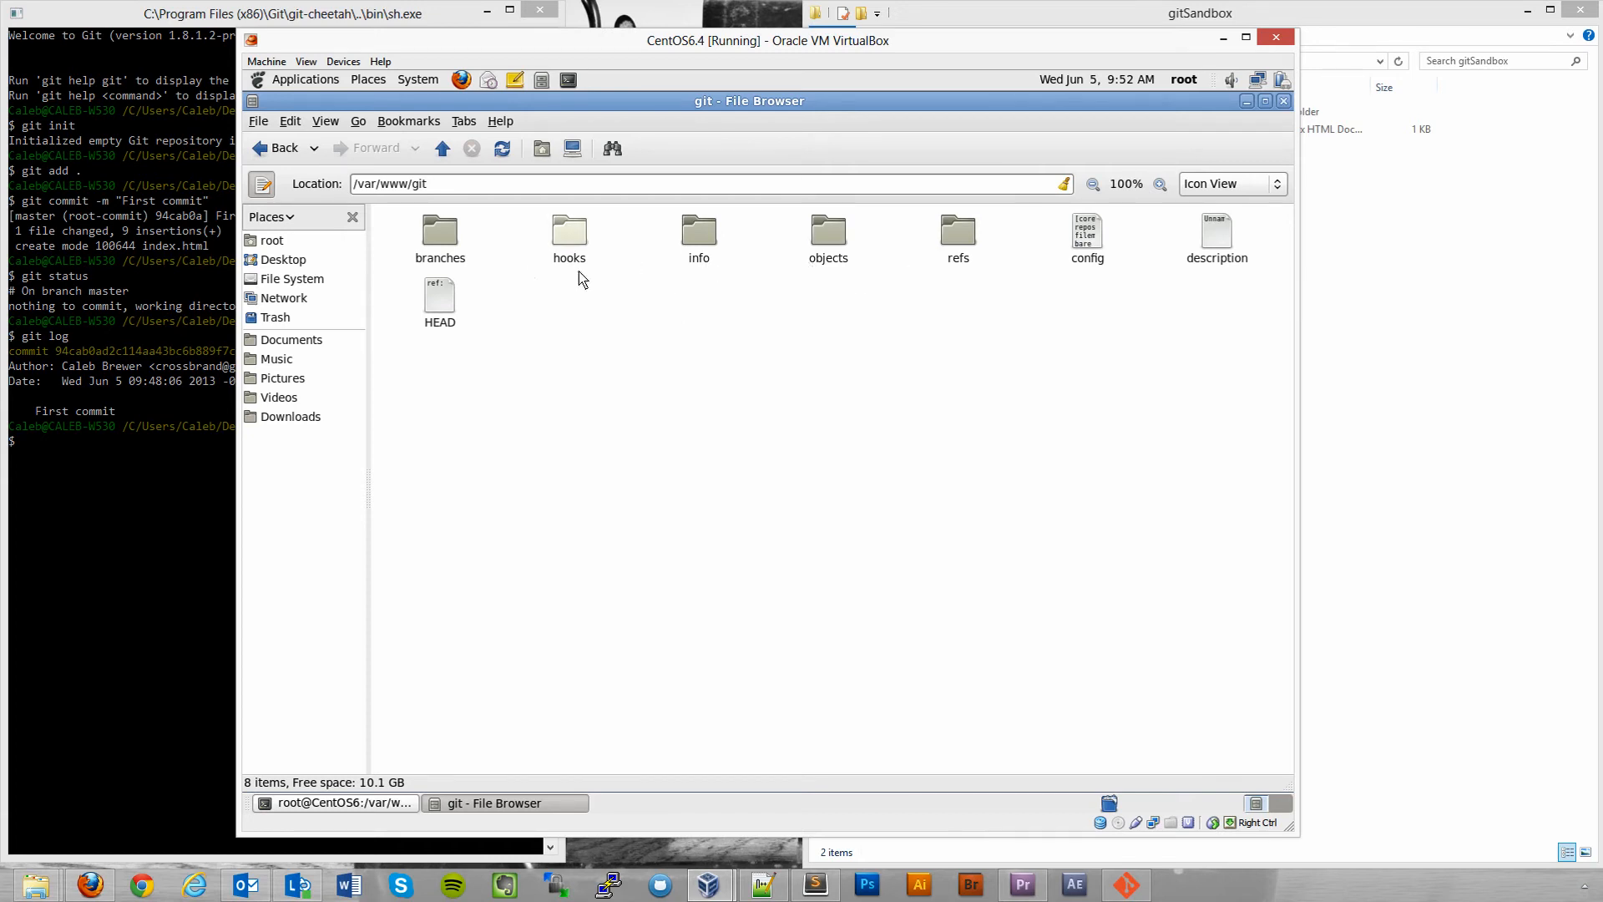
pyautogui.moveTo(862, 270)
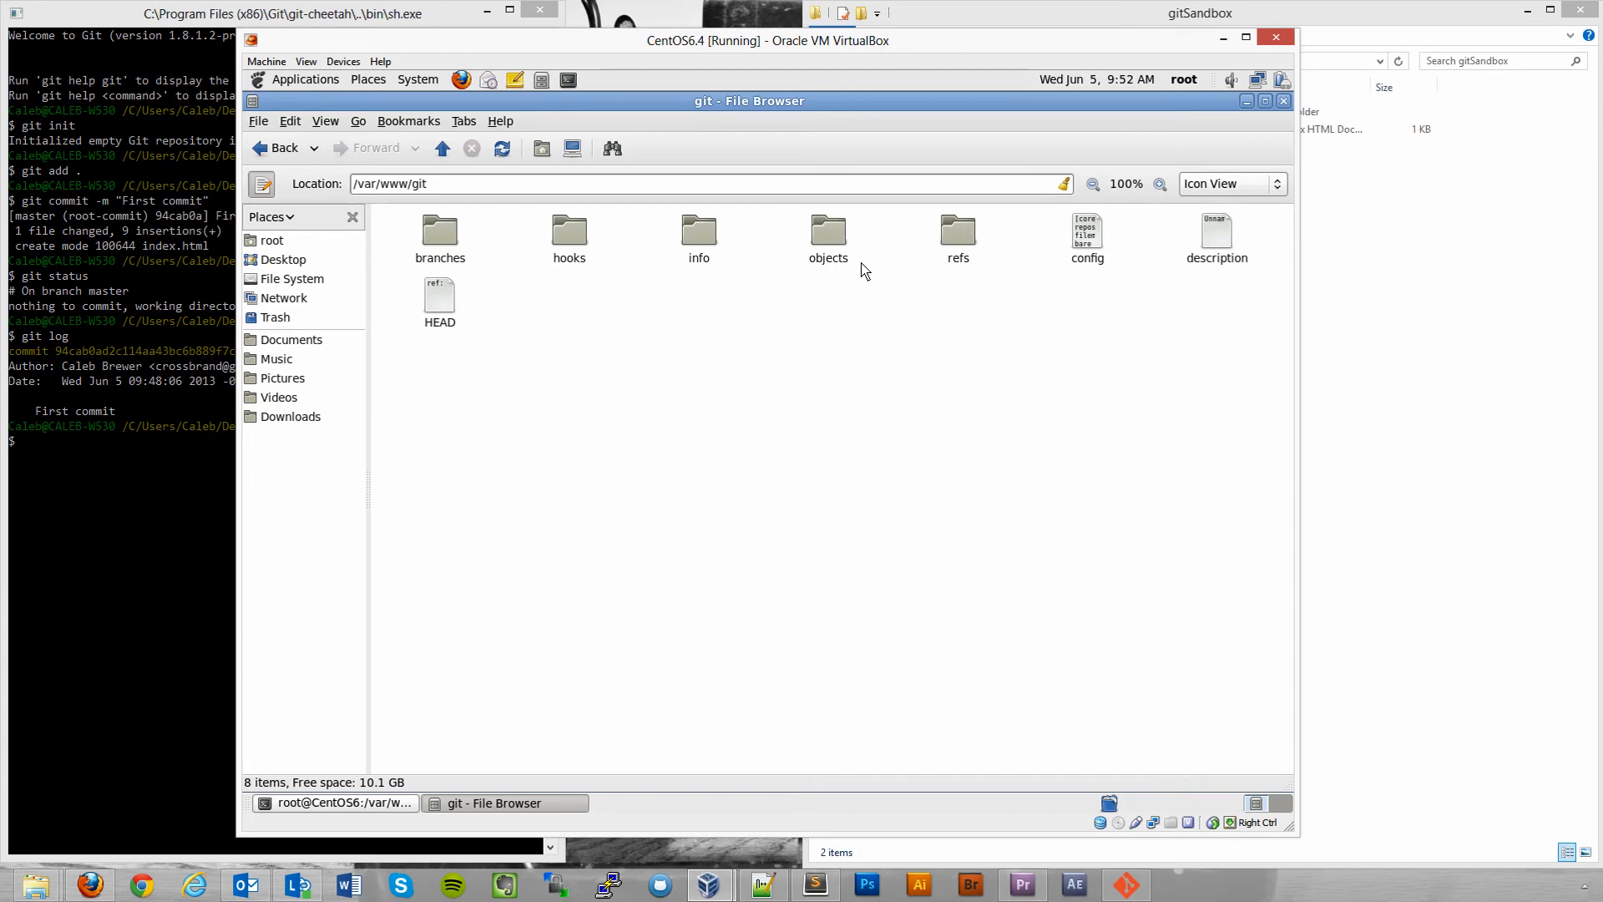
pyautogui.moveTo(940, 305)
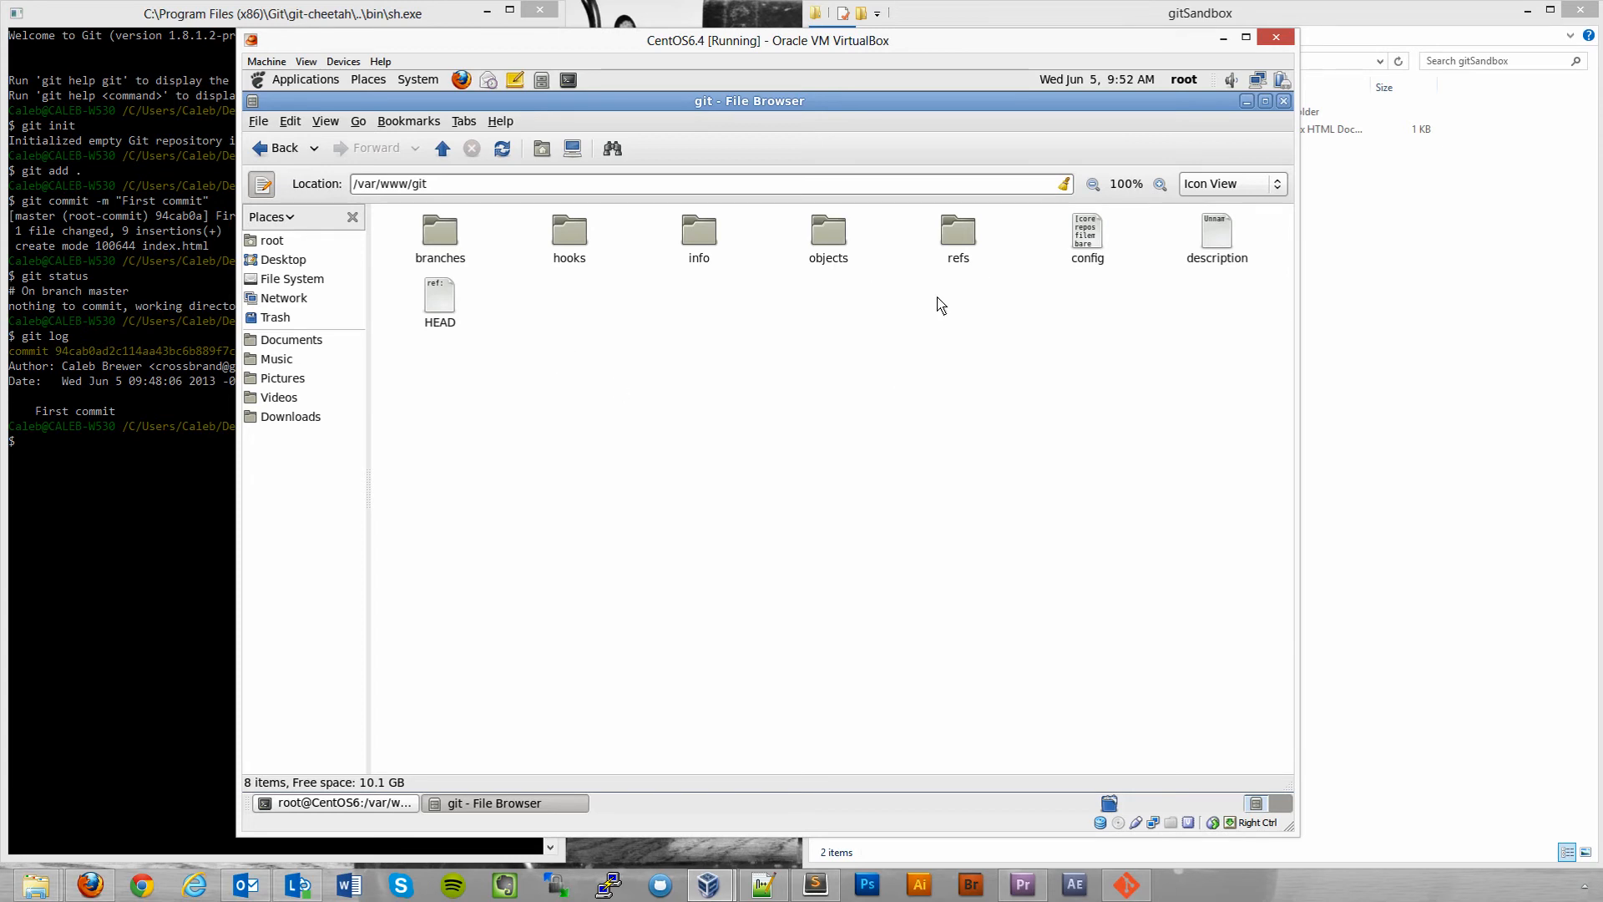
pyautogui.moveTo(620, 283)
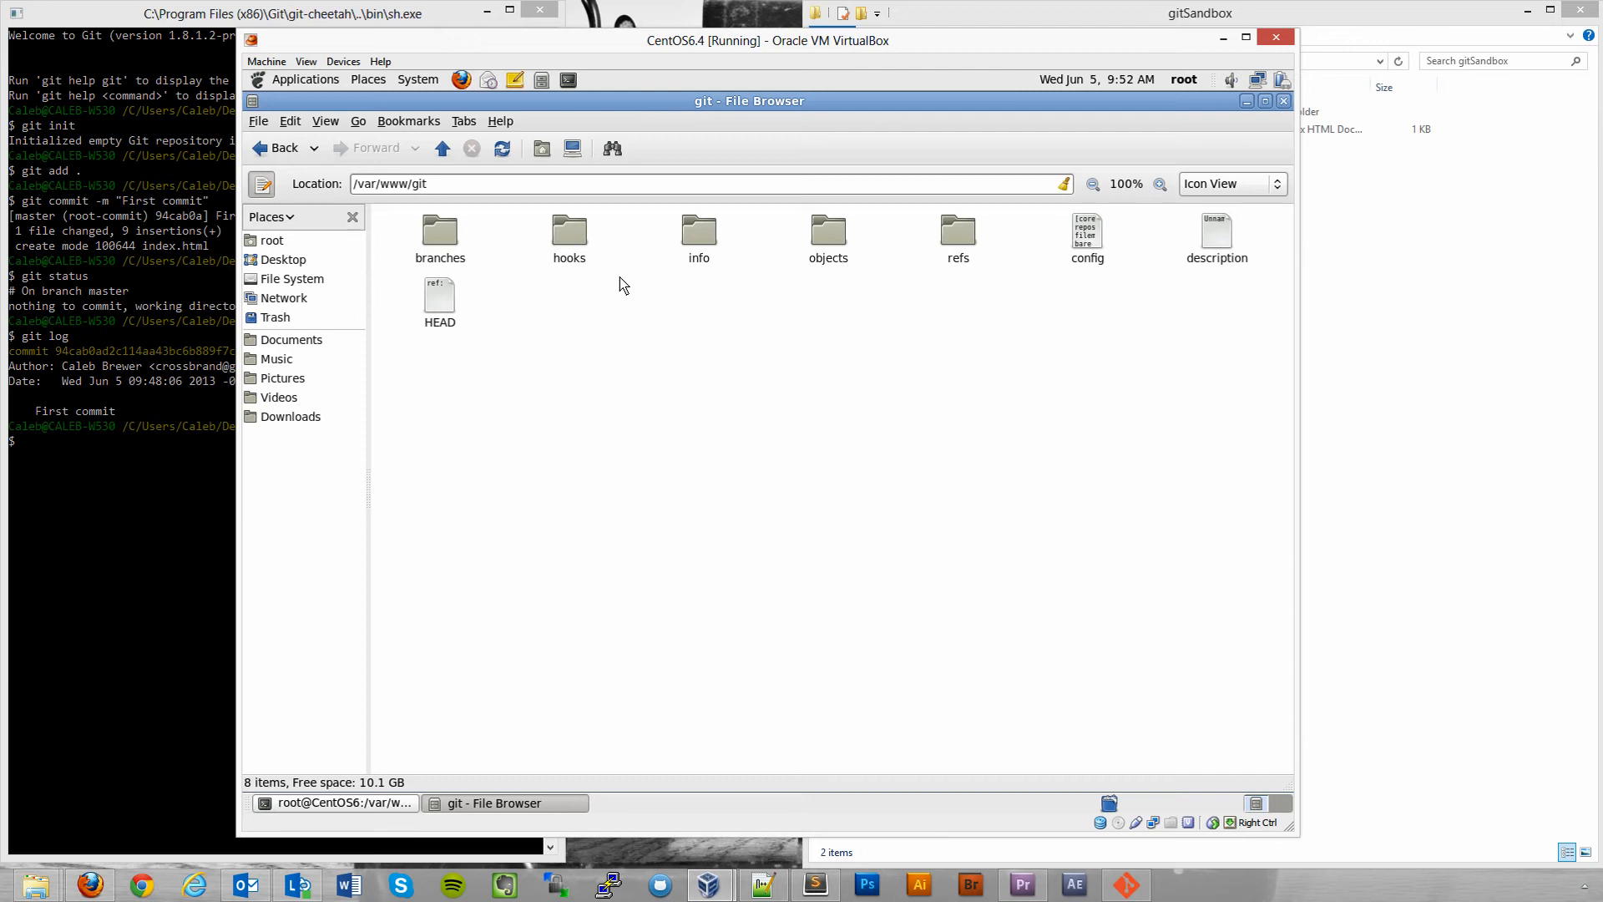
pyautogui.moveTo(621, 281)
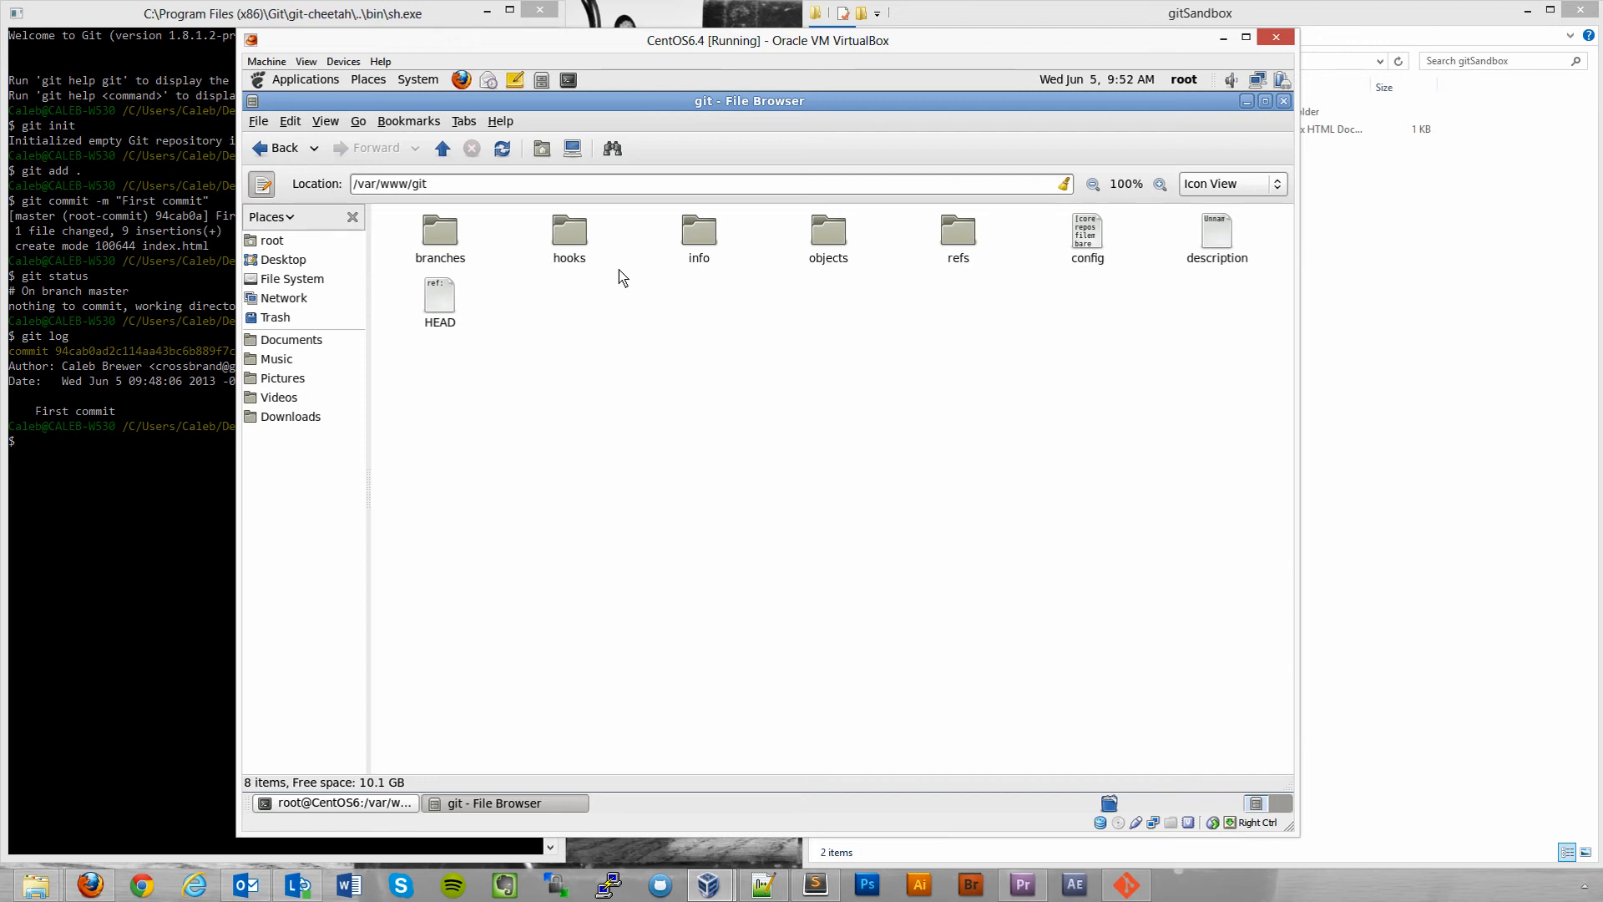
pyautogui.moveTo(646, 287)
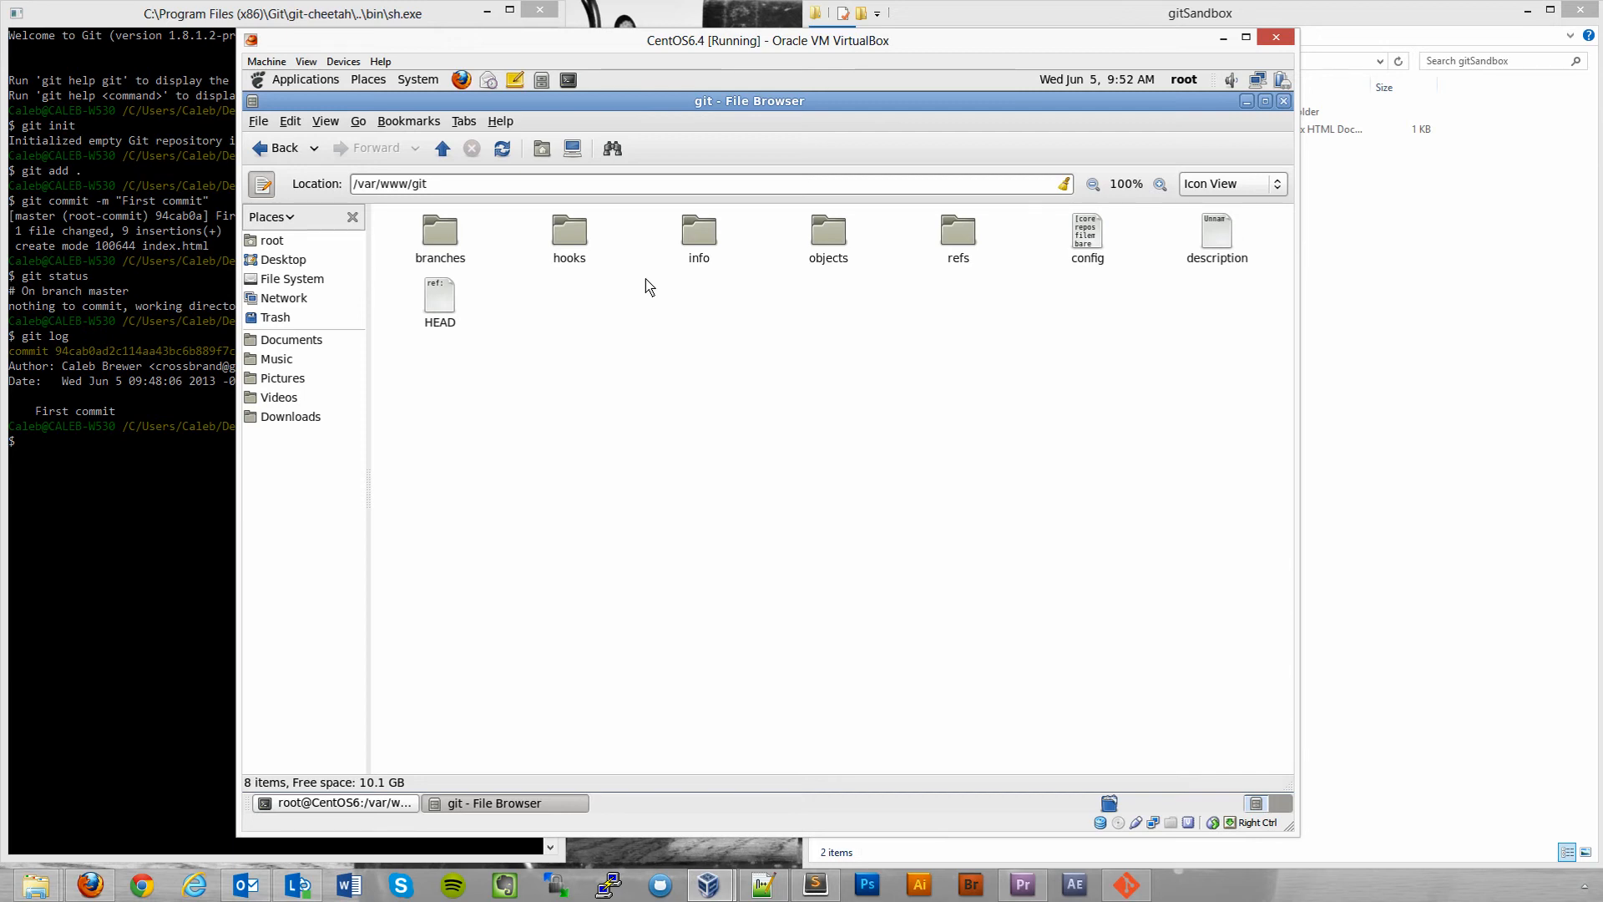
pyautogui.moveTo(636, 243)
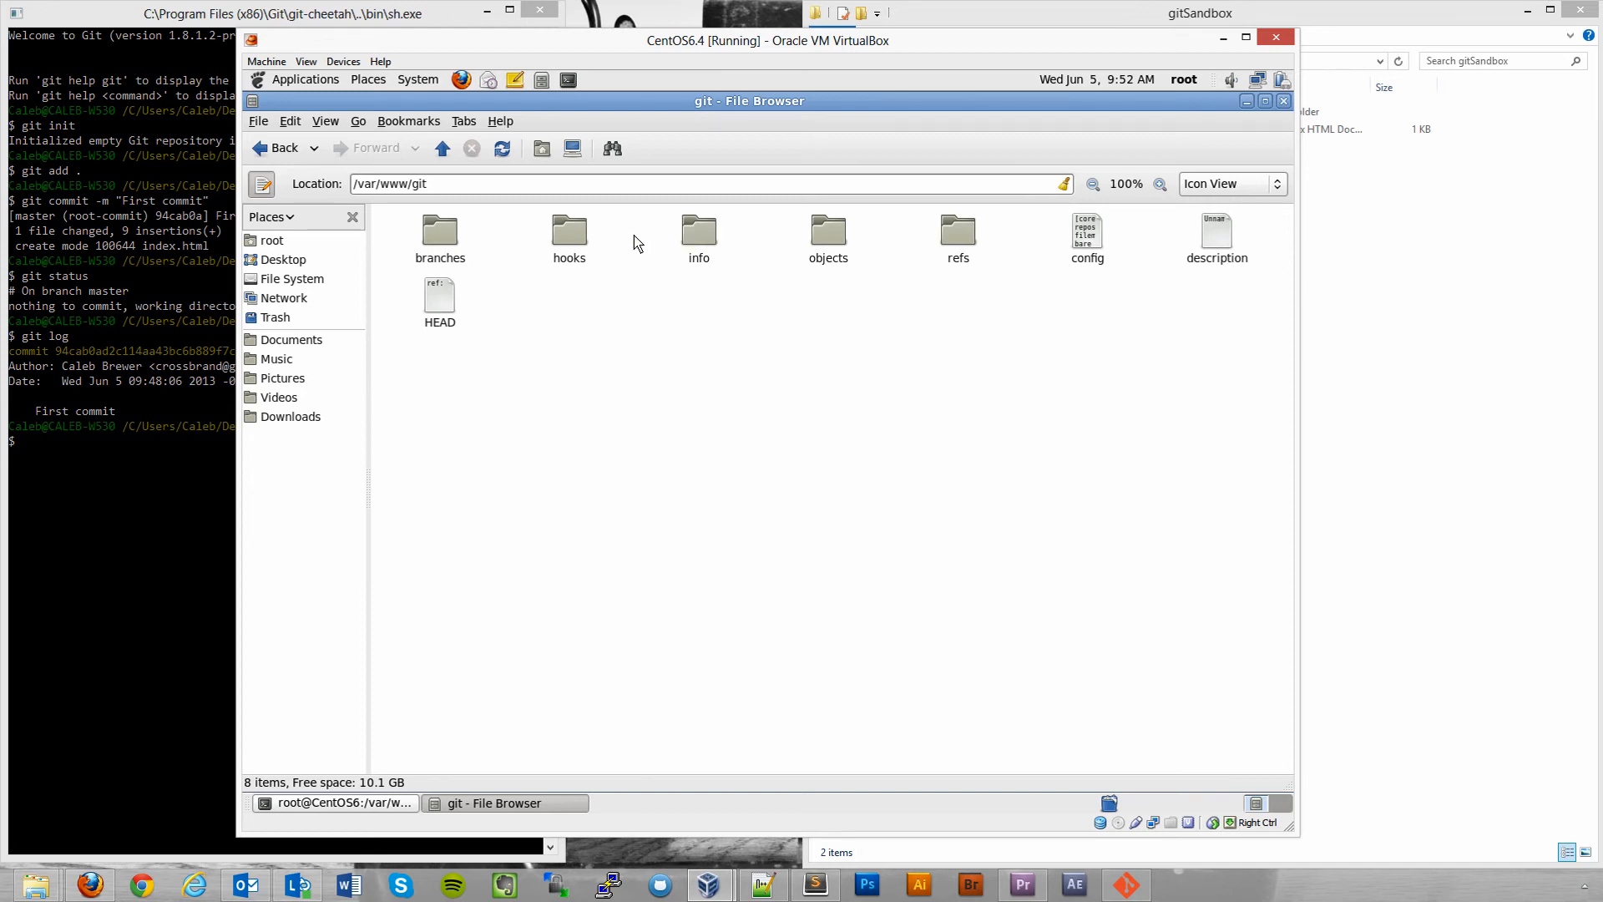
# Open the hooks folder to see sample scripts like post-receive.sample.
pyautogui.doubleClick(569, 231)
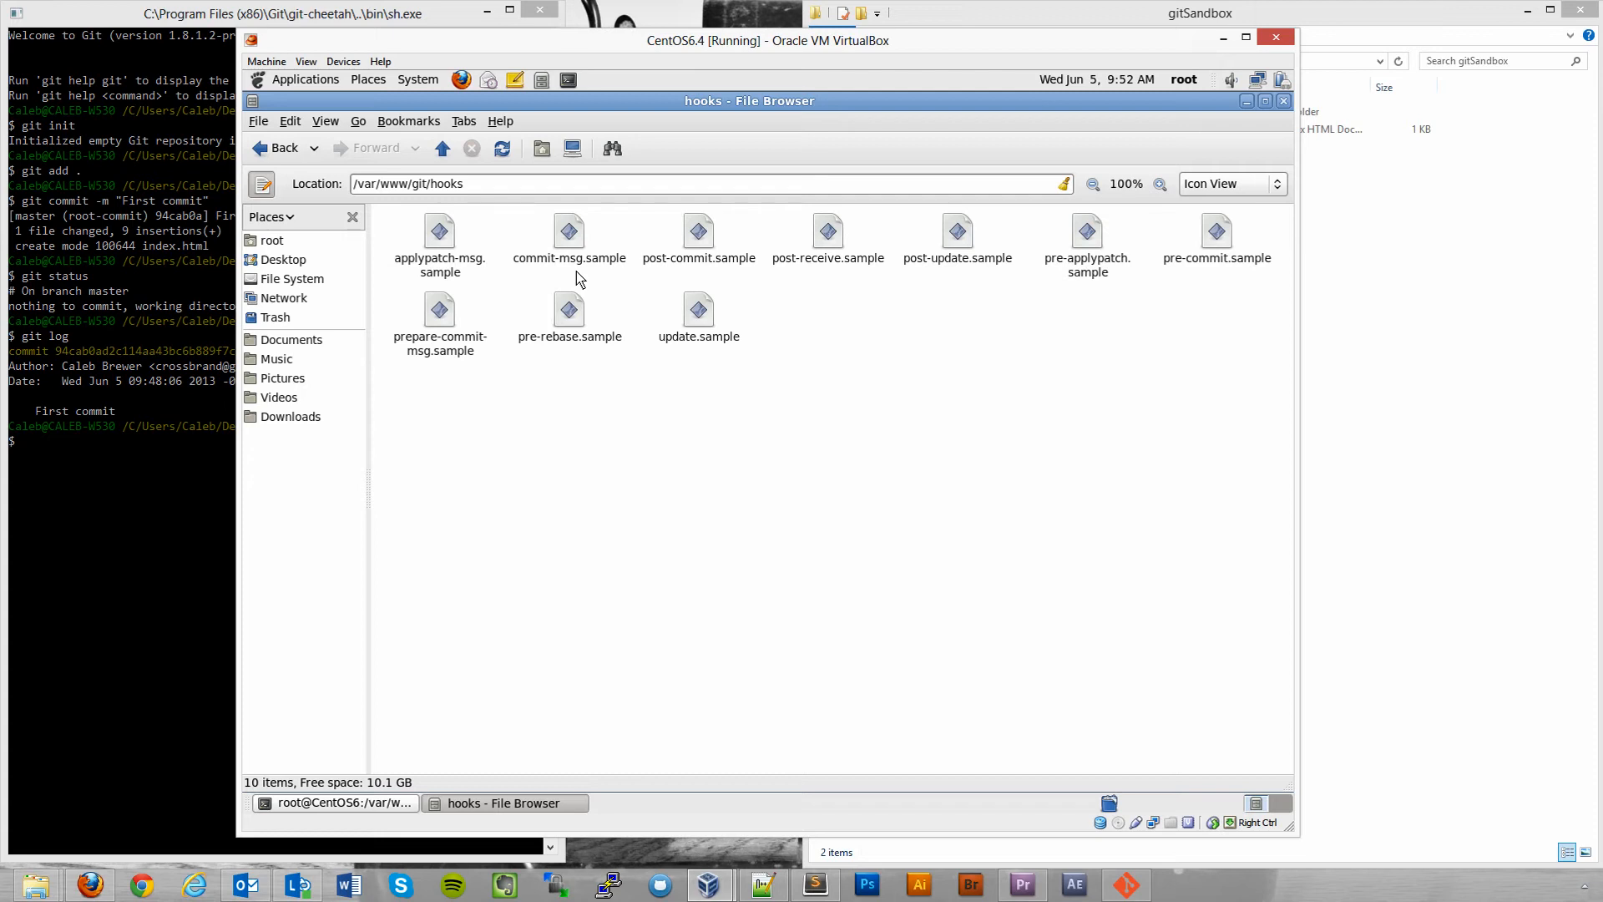
pyautogui.moveTo(590, 279)
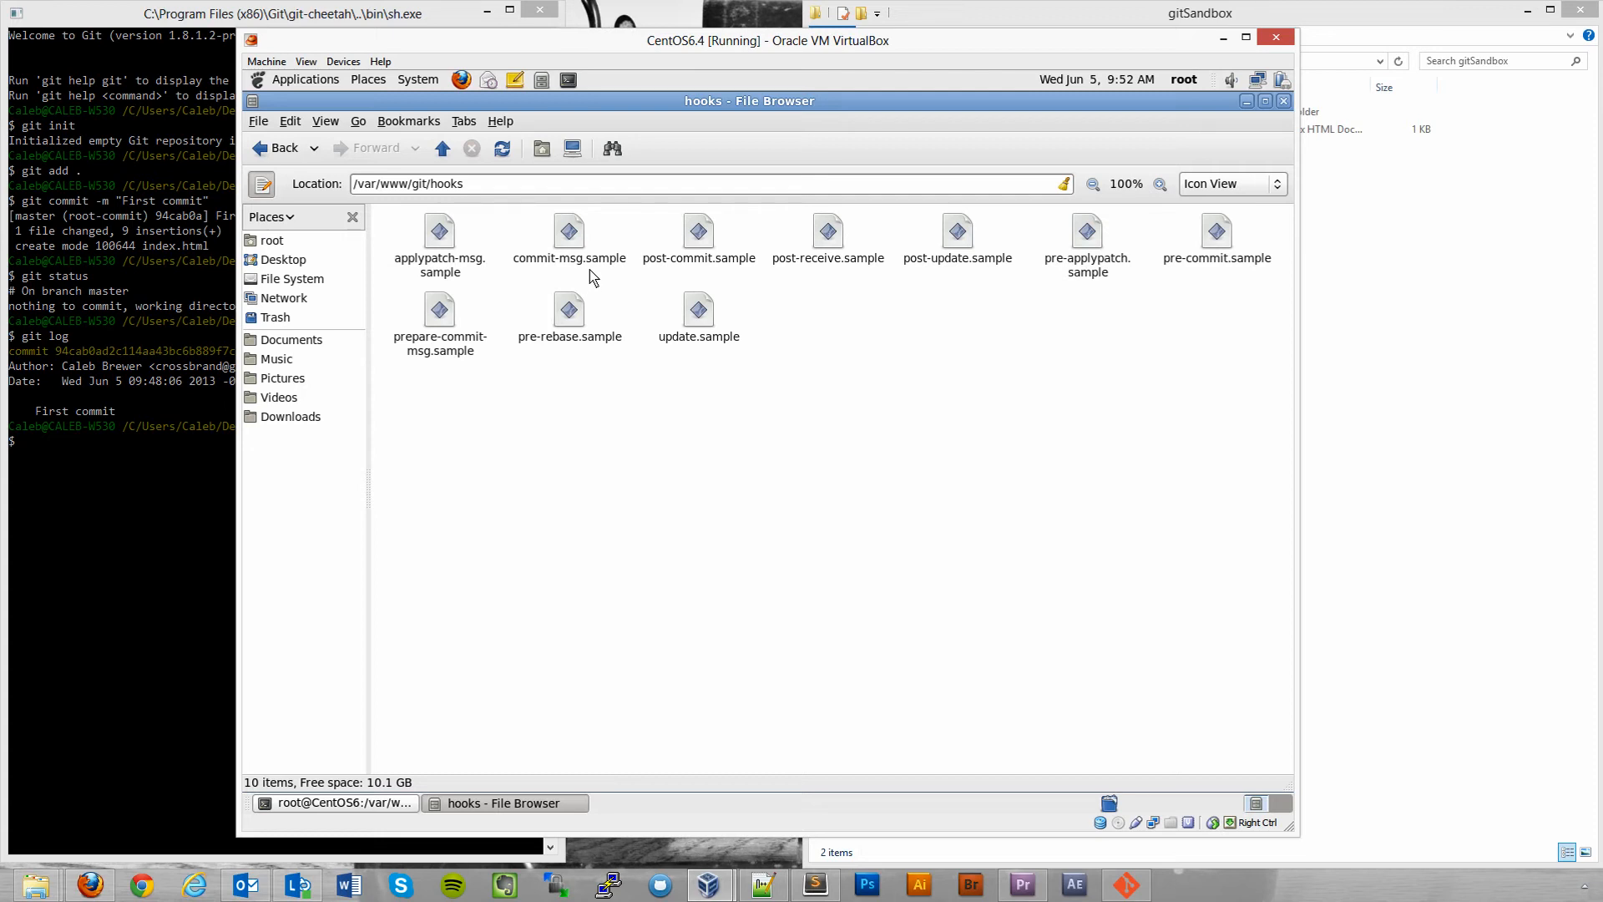
pyautogui.moveTo(660, 255)
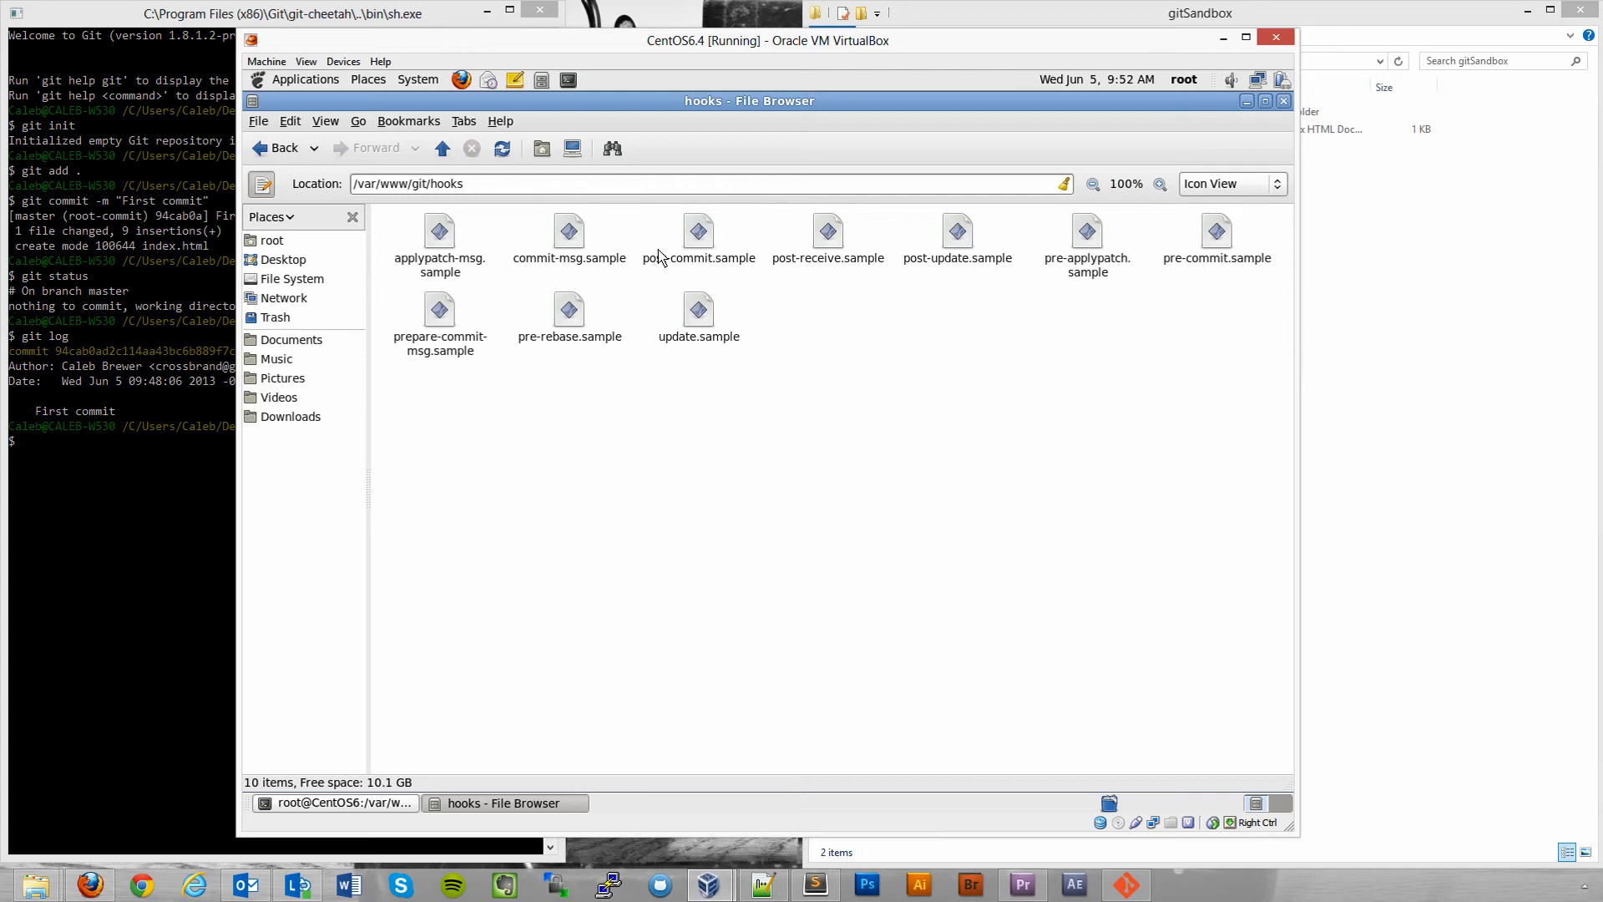
pyautogui.moveTo(1213, 105)
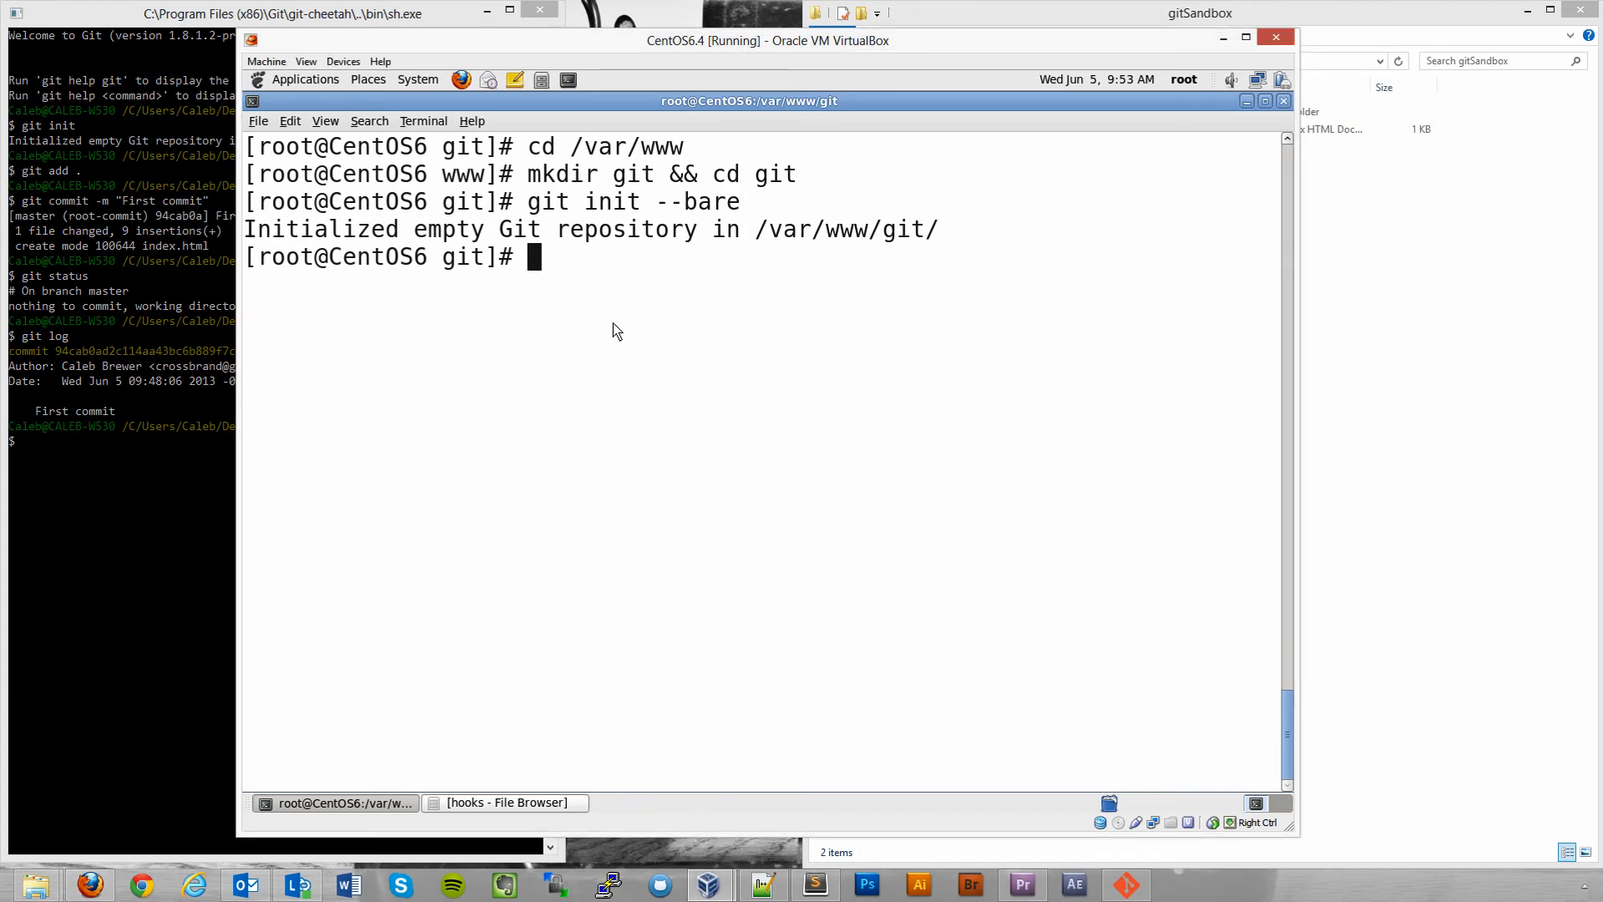
# Write hooks/post-receive with '#!/bin/sh' and 'GIT_WORK_TREE=/var/www/html git checkout -f'.
pyautogui.write('cat > hooks/post-receive')
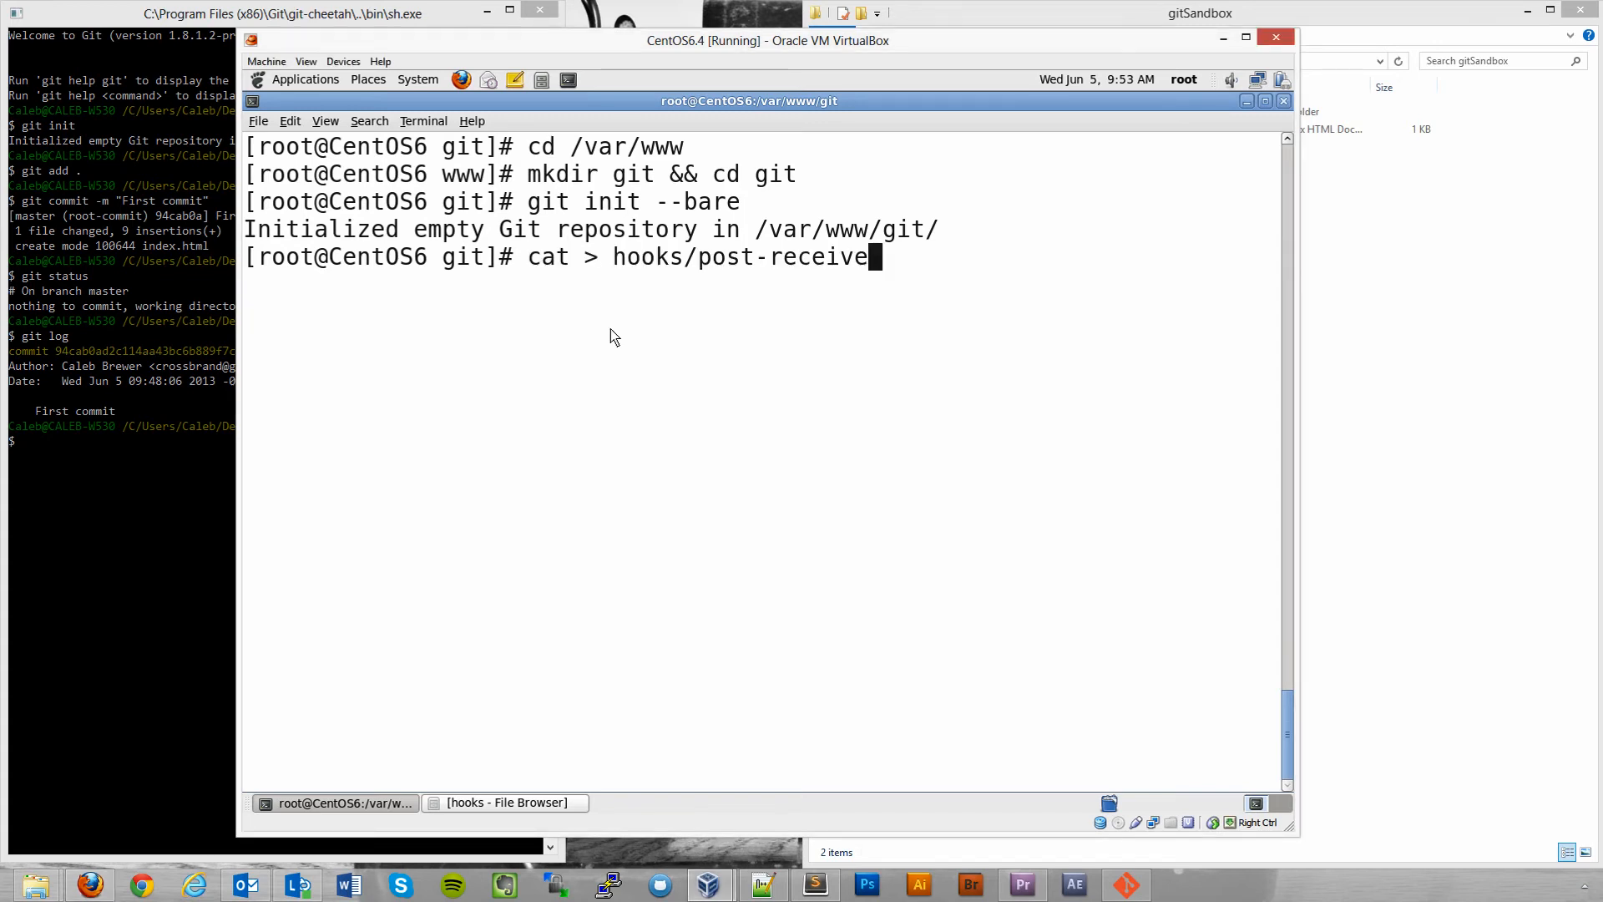
pyautogui.moveTo(632, 269)
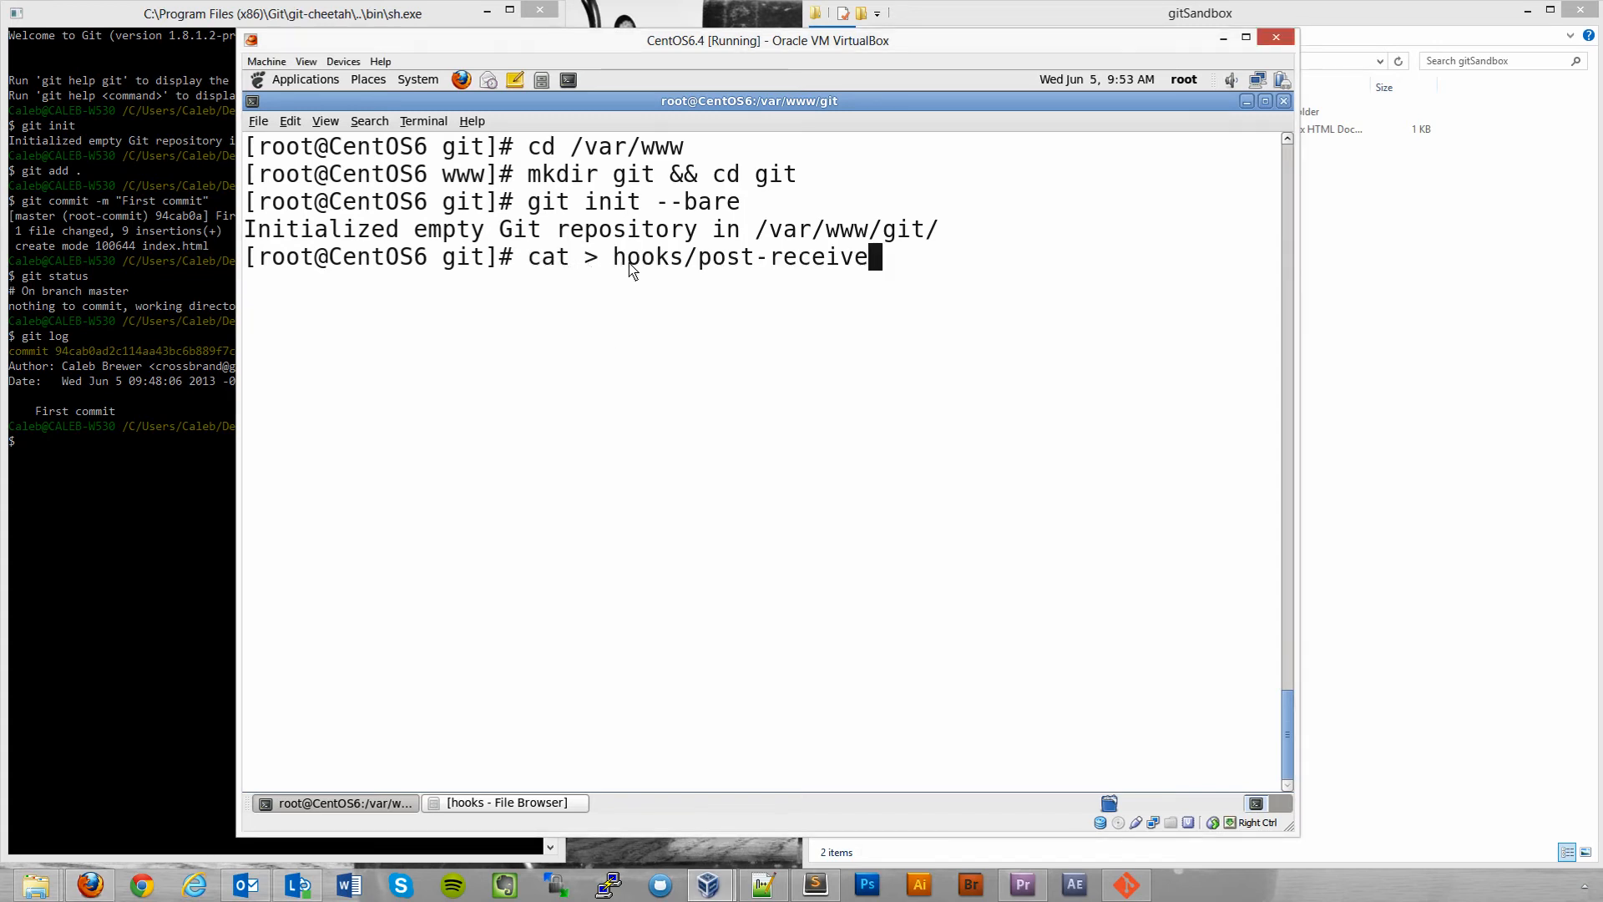
pyautogui.moveTo(506, 256)
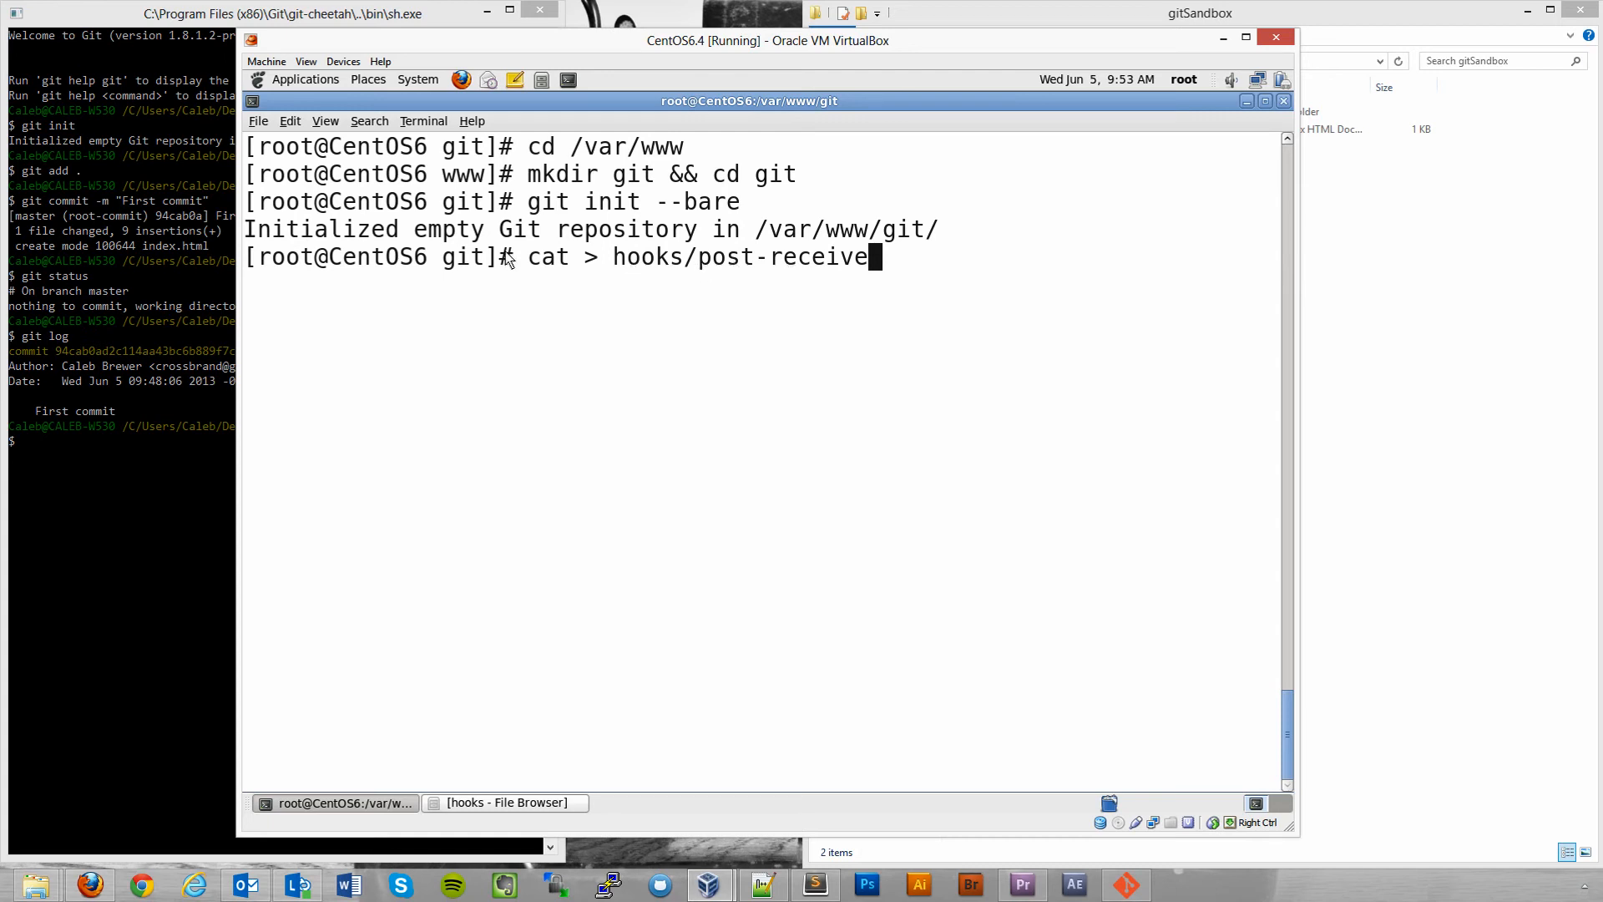
pyautogui.moveTo(524, 254)
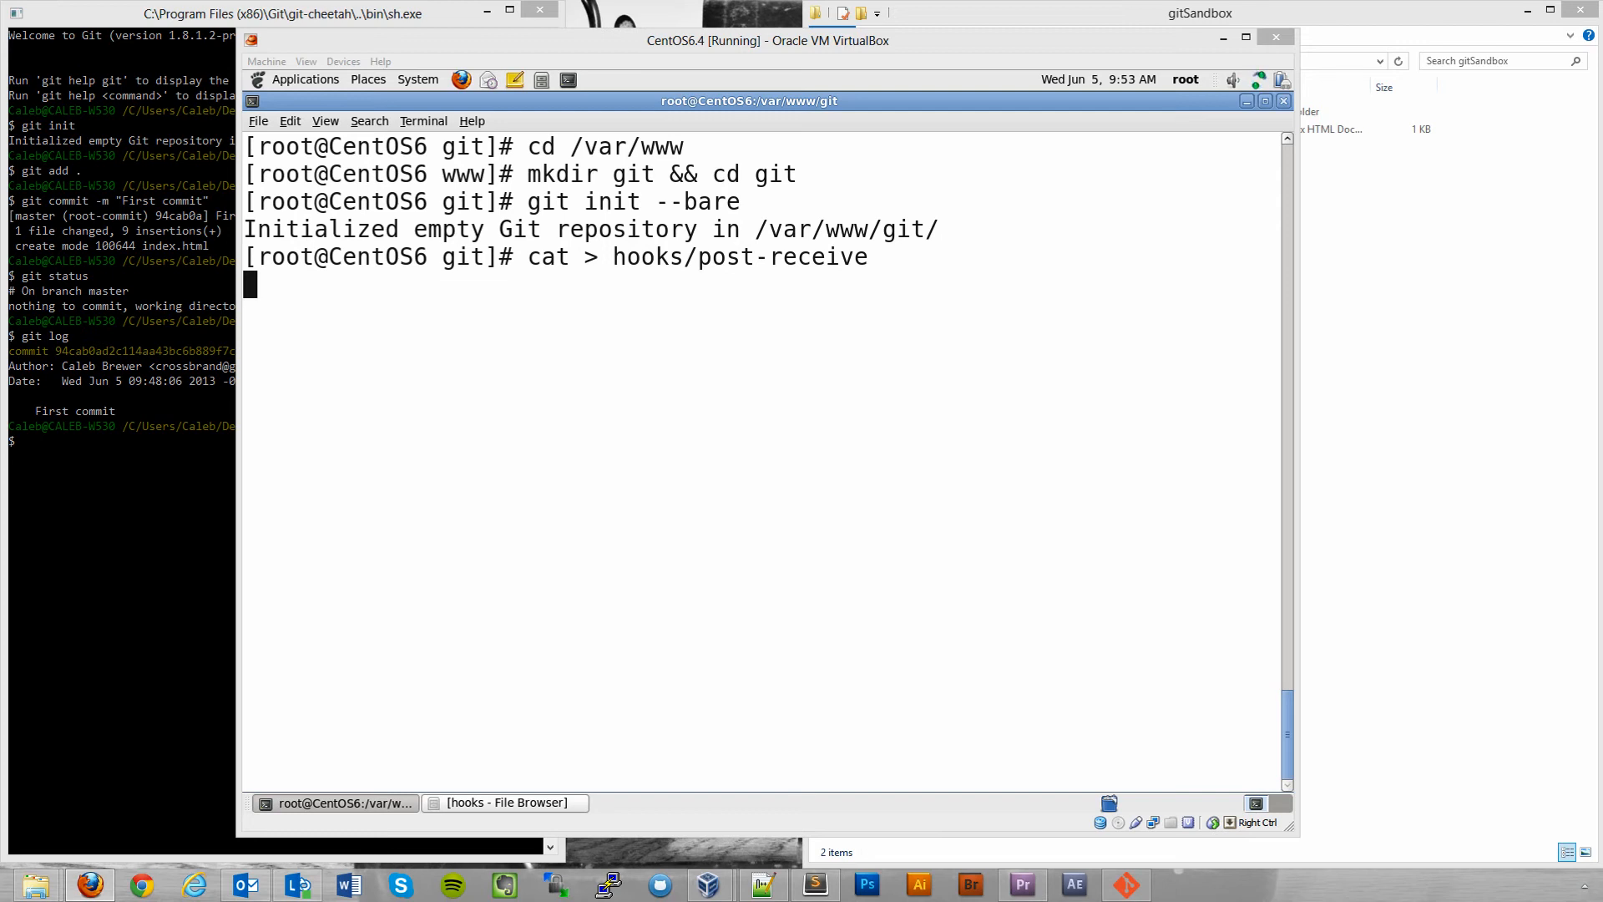
pyautogui.rightClick(265, 297)
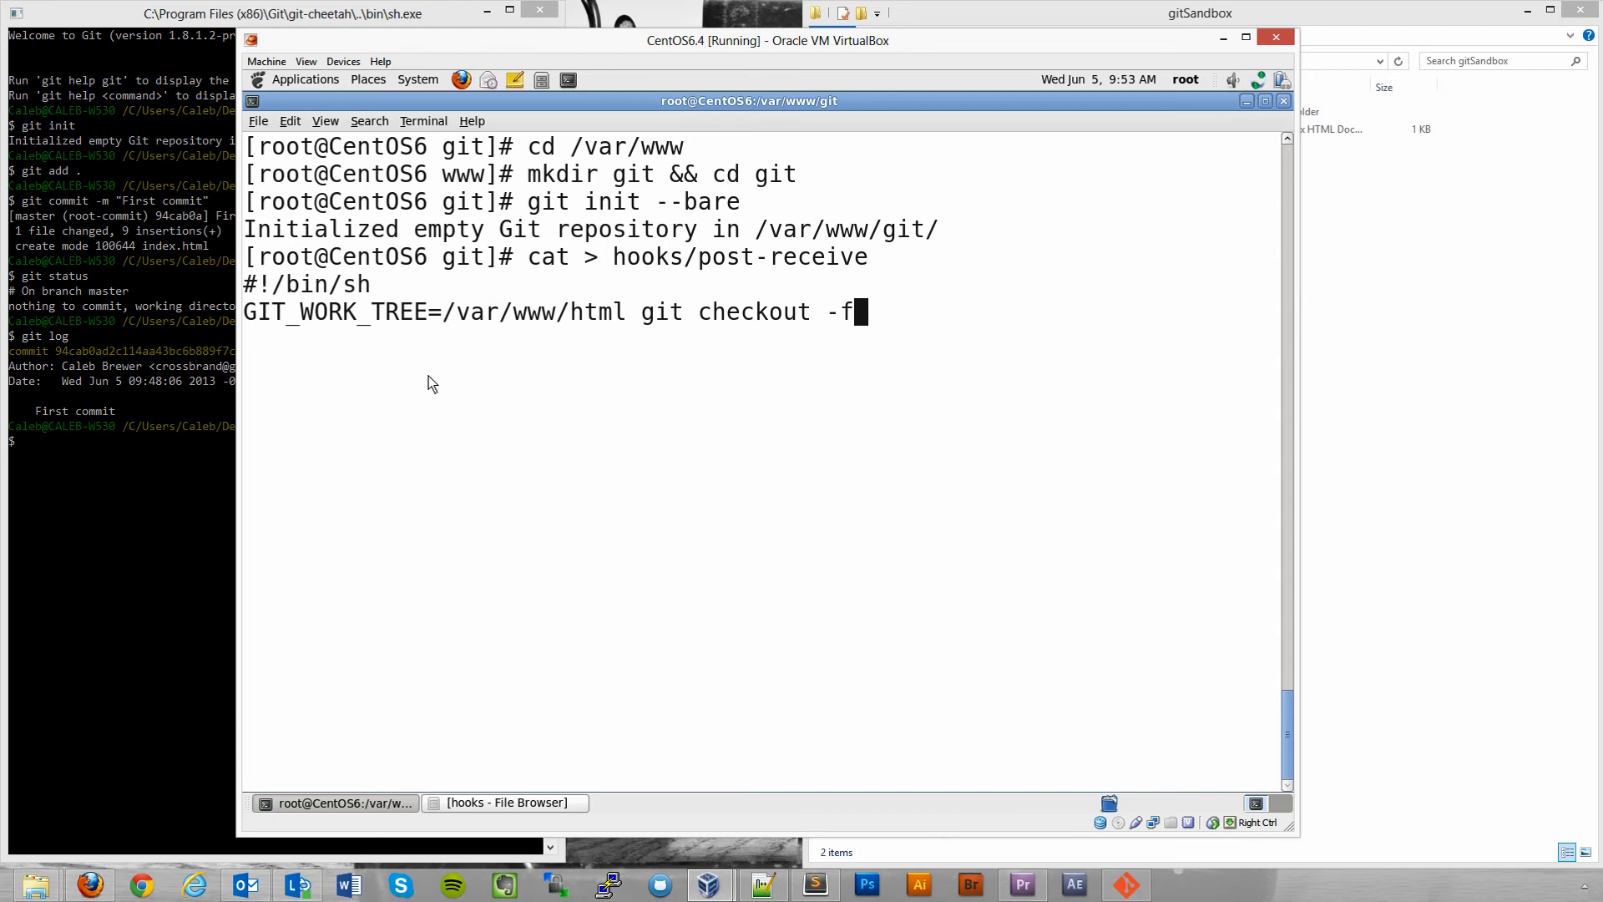
pyautogui.moveTo(530, 323)
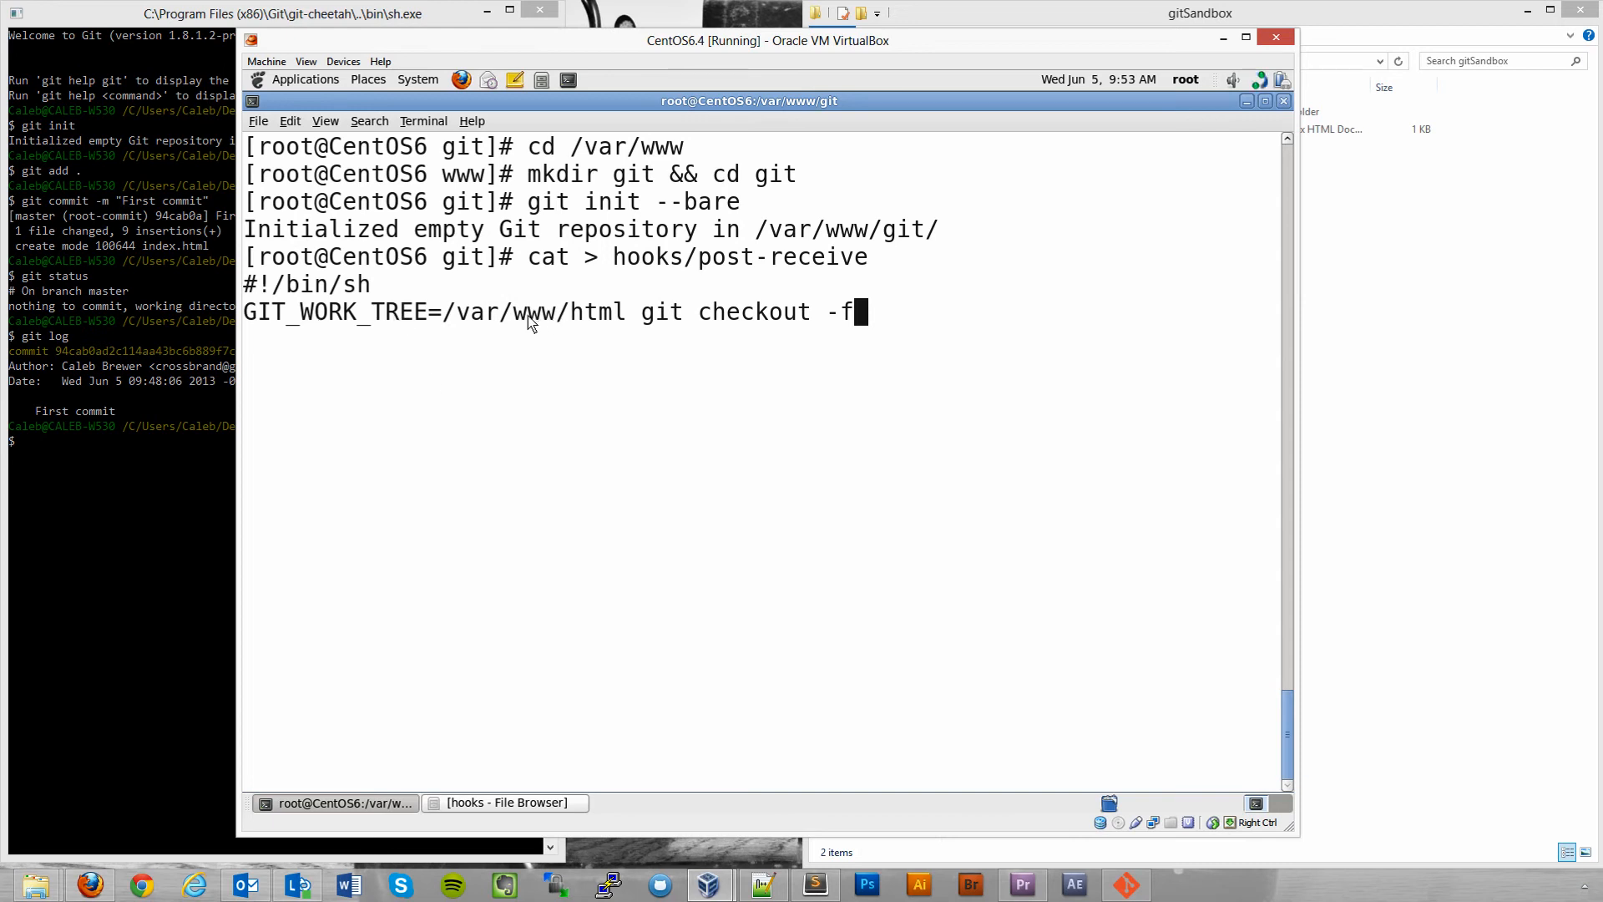
pyautogui.moveTo(591, 323)
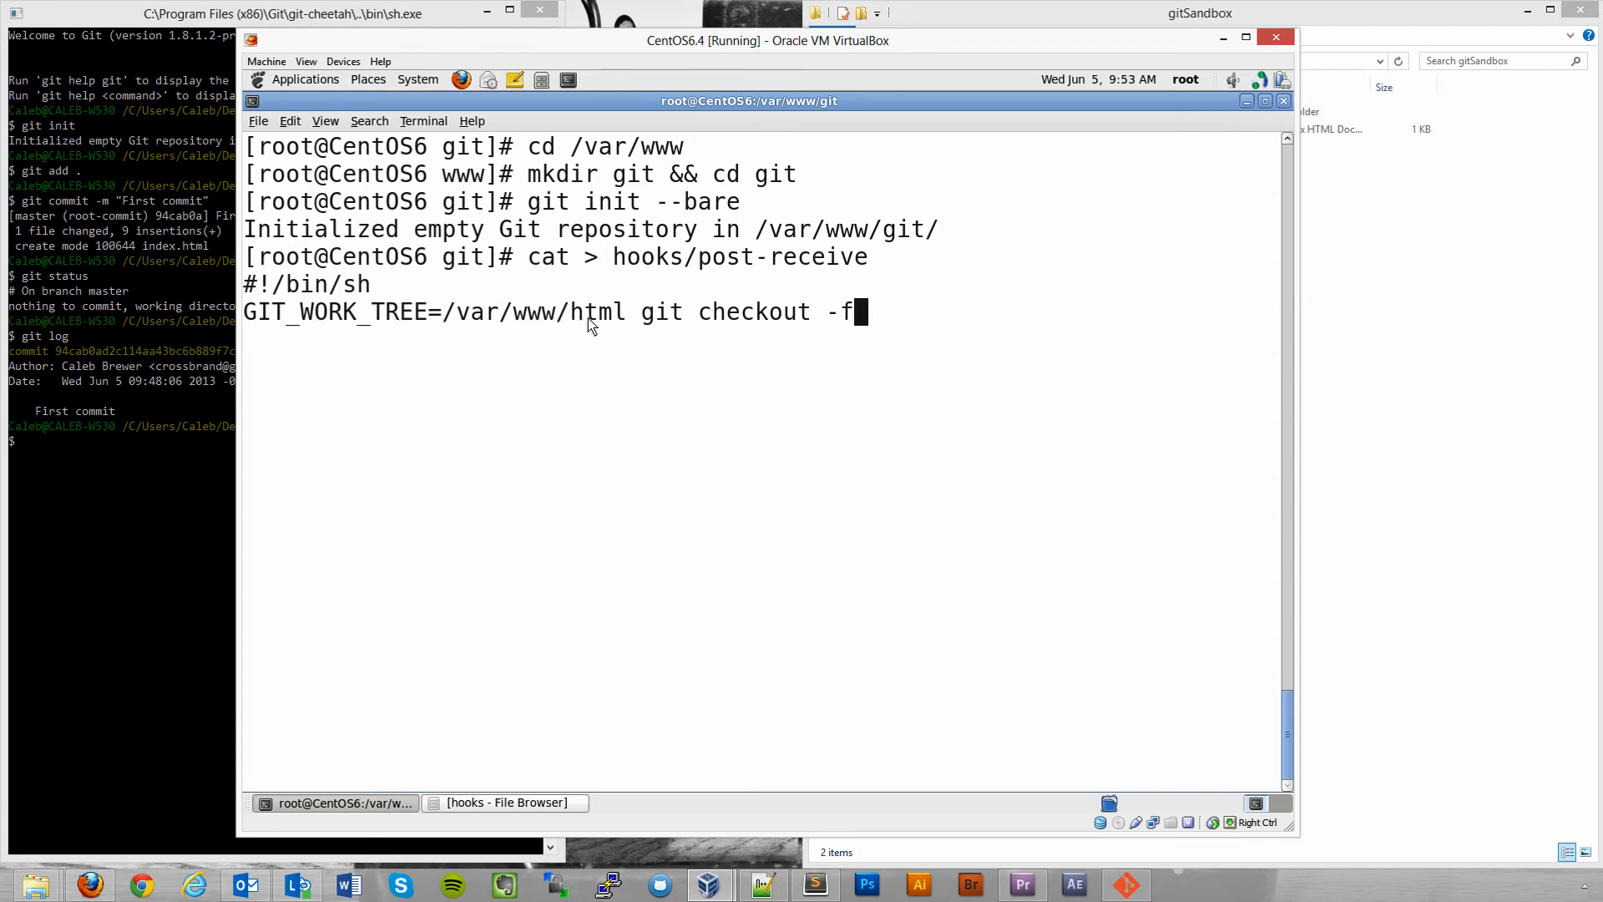
pyautogui.moveTo(633, 325)
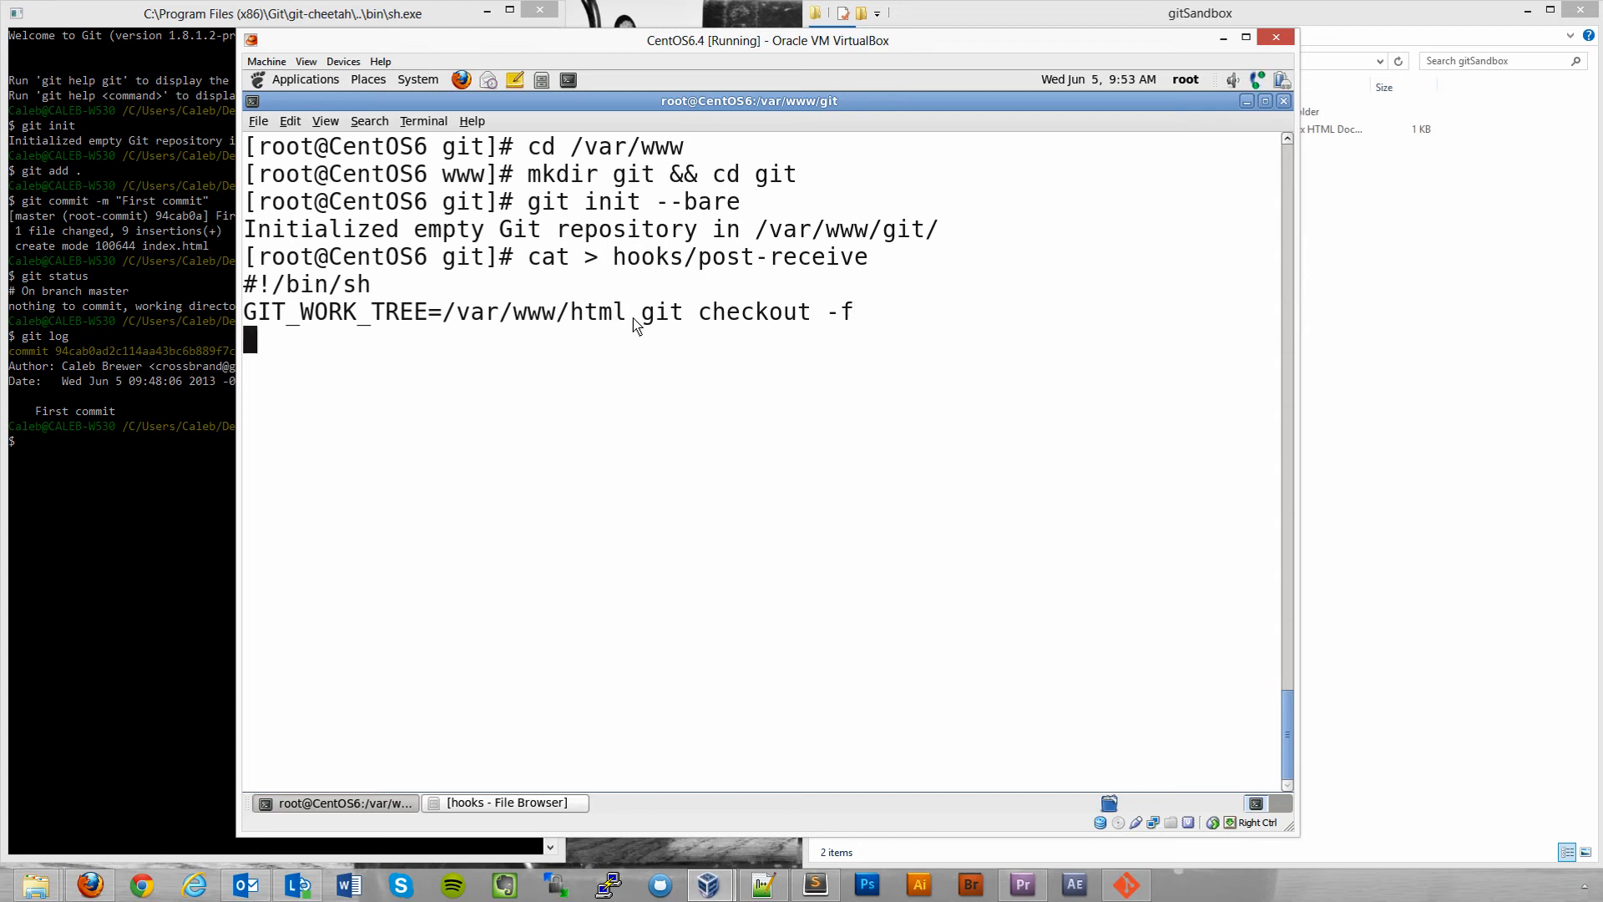
pyautogui.press('ctrl+c')
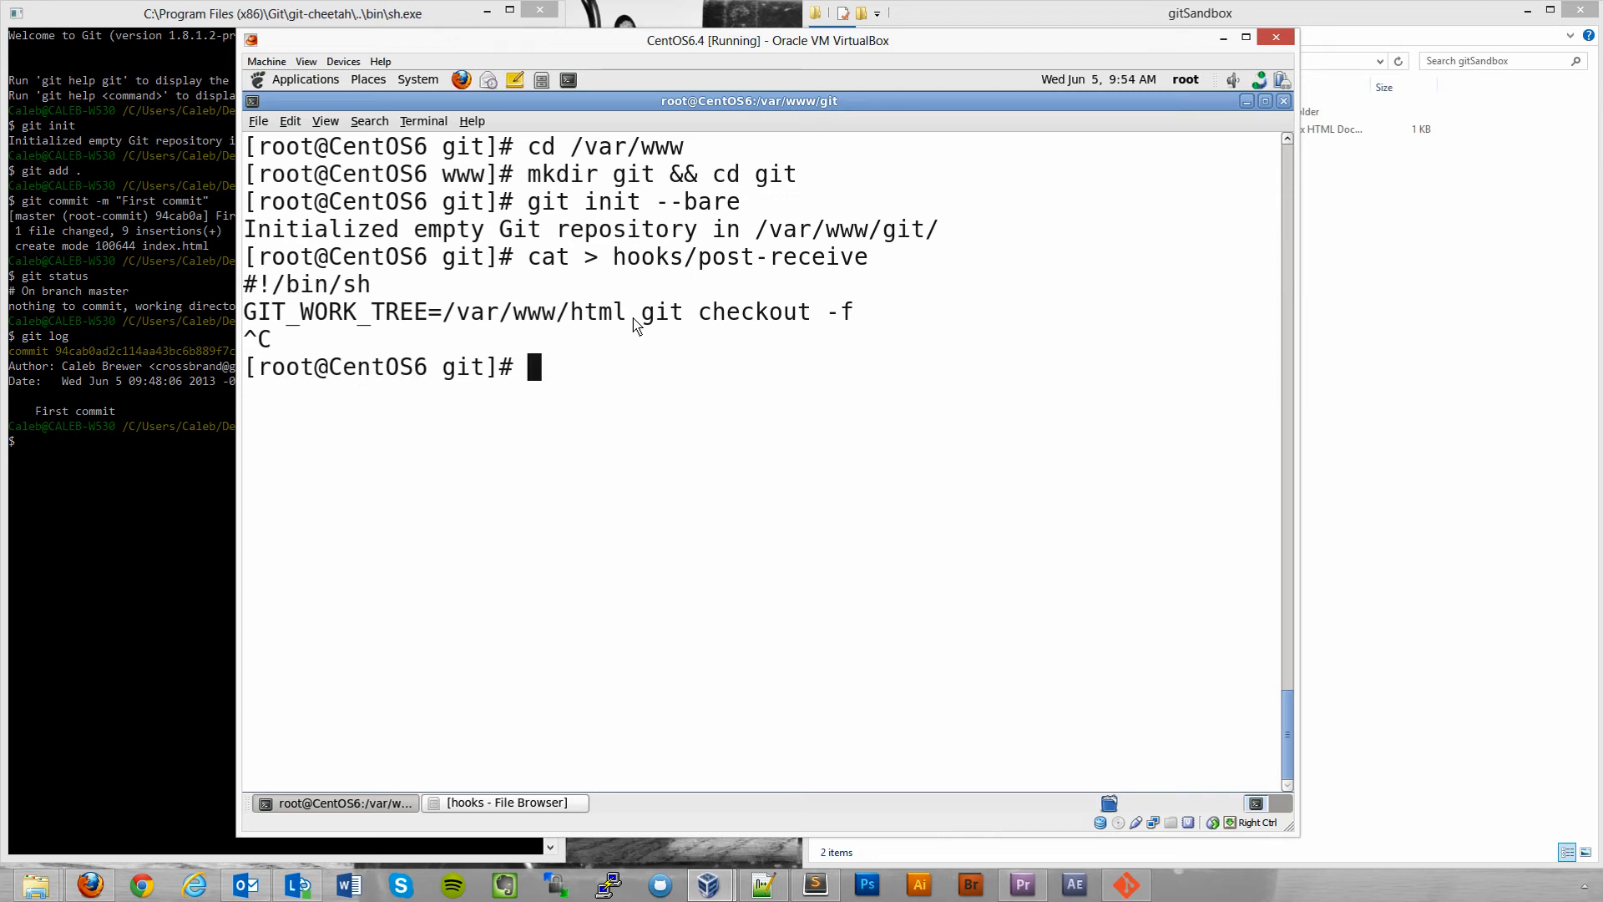
pyautogui.moveTo(1409, 243)
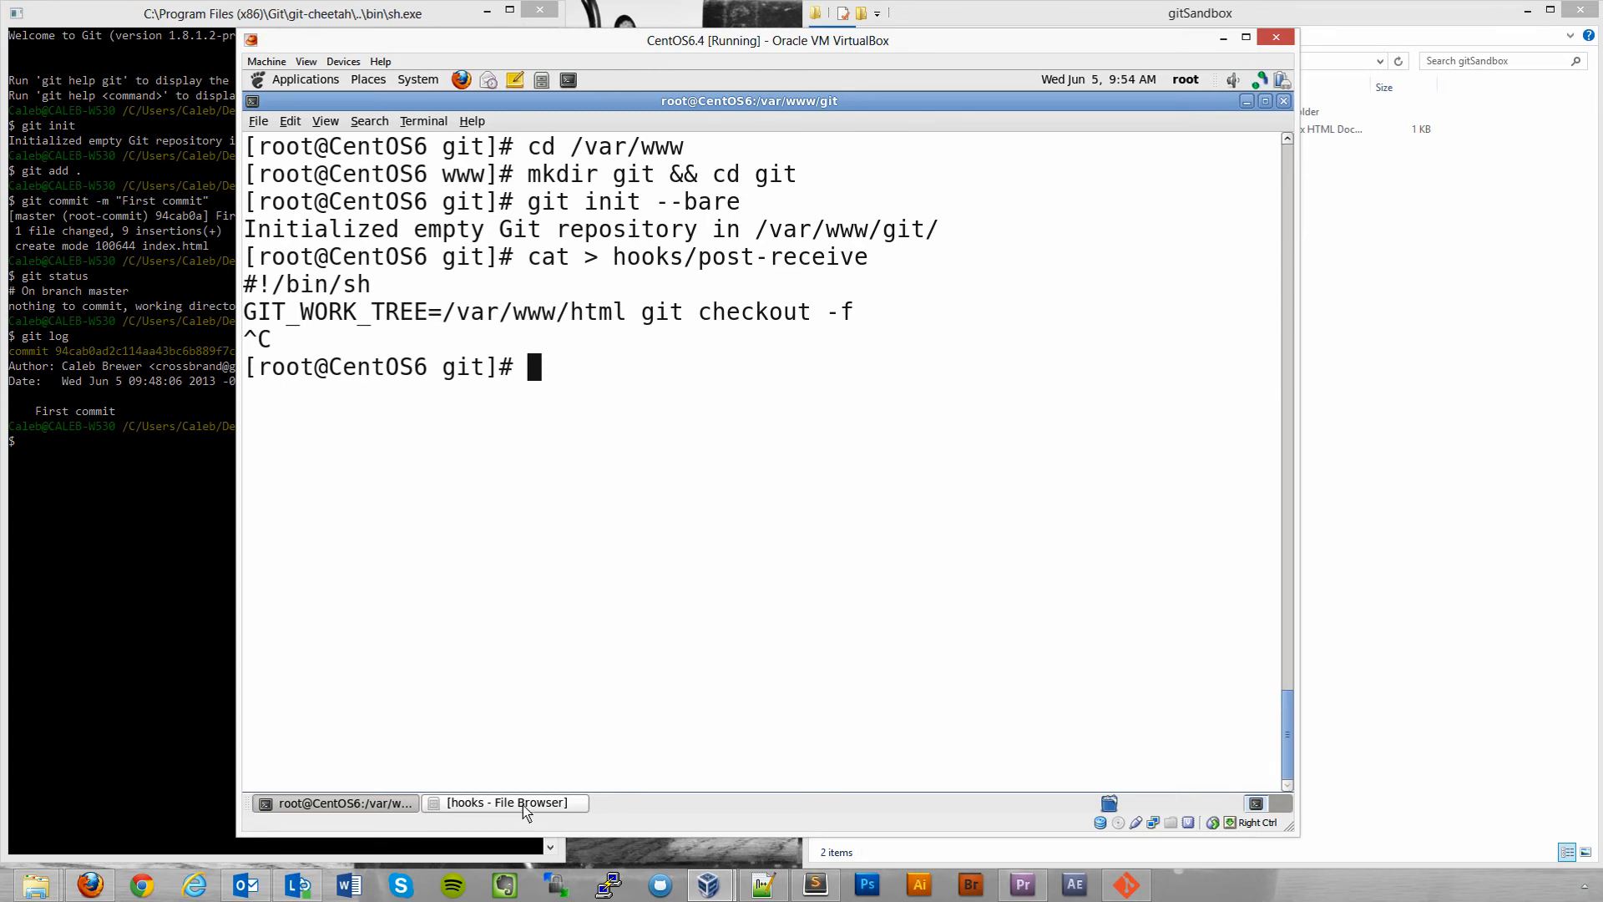
# Open the post-receive file from the hooks folder in the CentOS file browser.
pyautogui.click(504, 802)
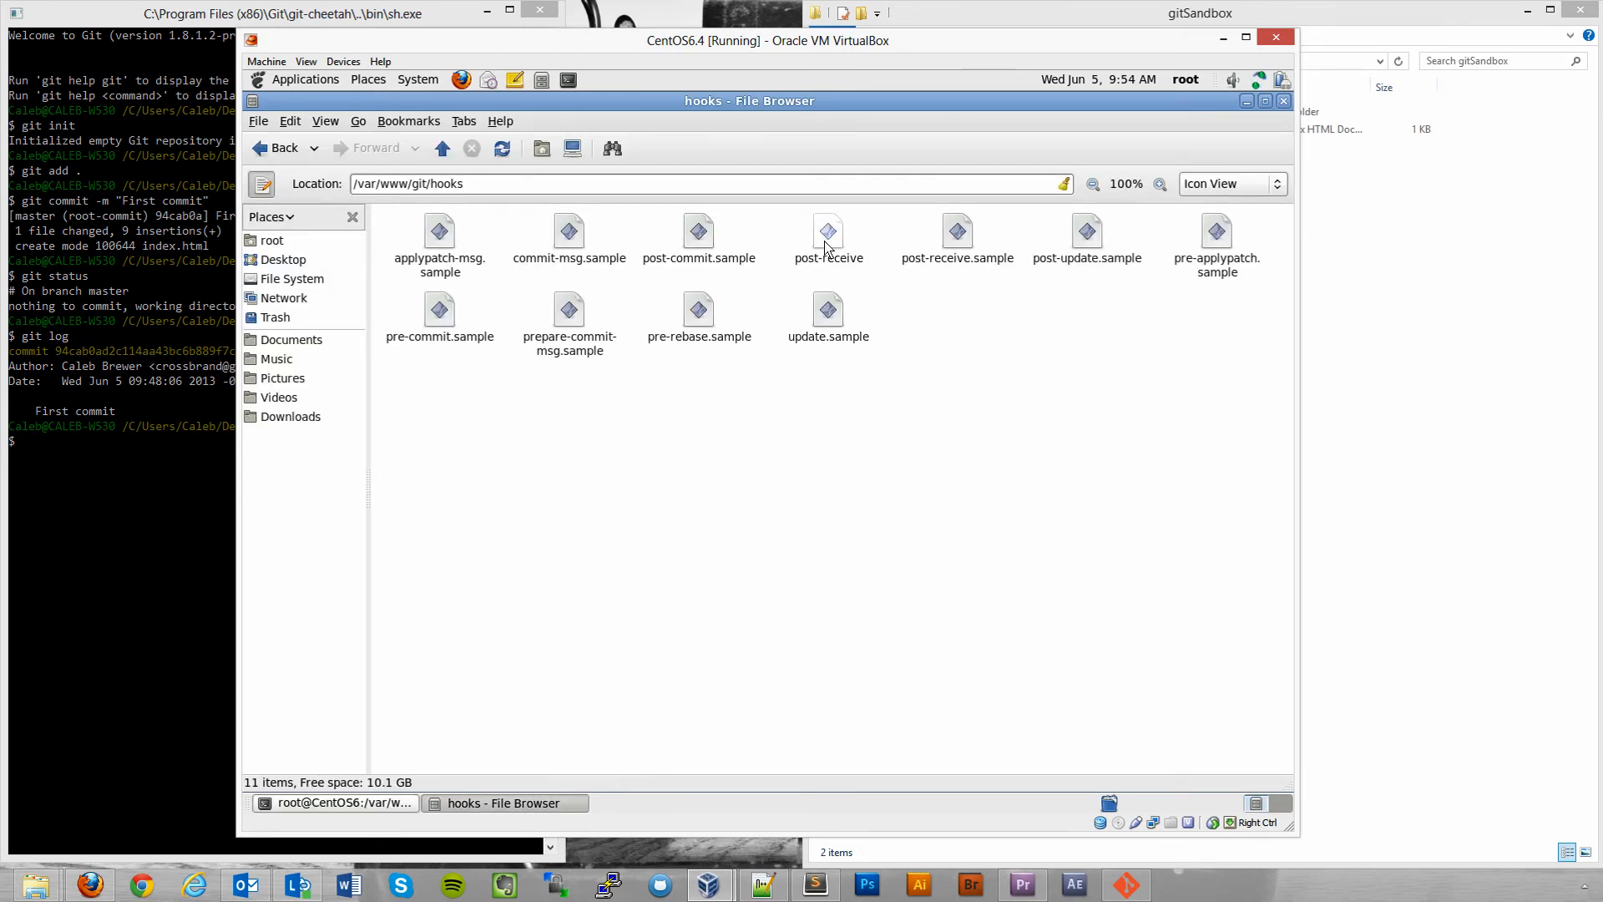
pyautogui.doubleClick(828, 230)
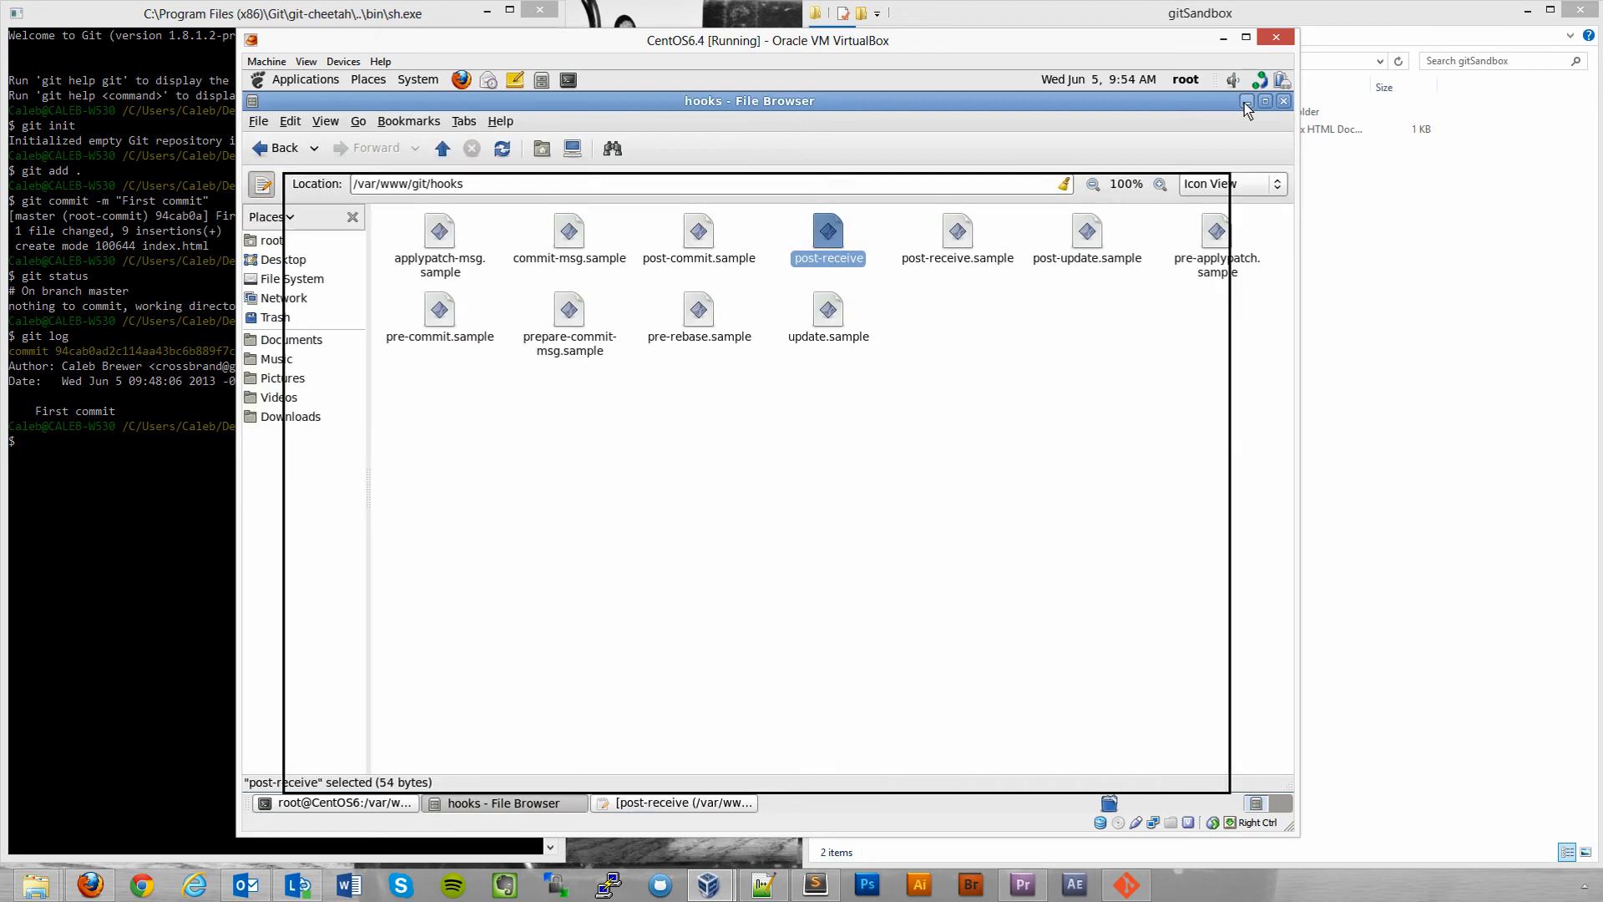
pyautogui.moveTo(1247, 101)
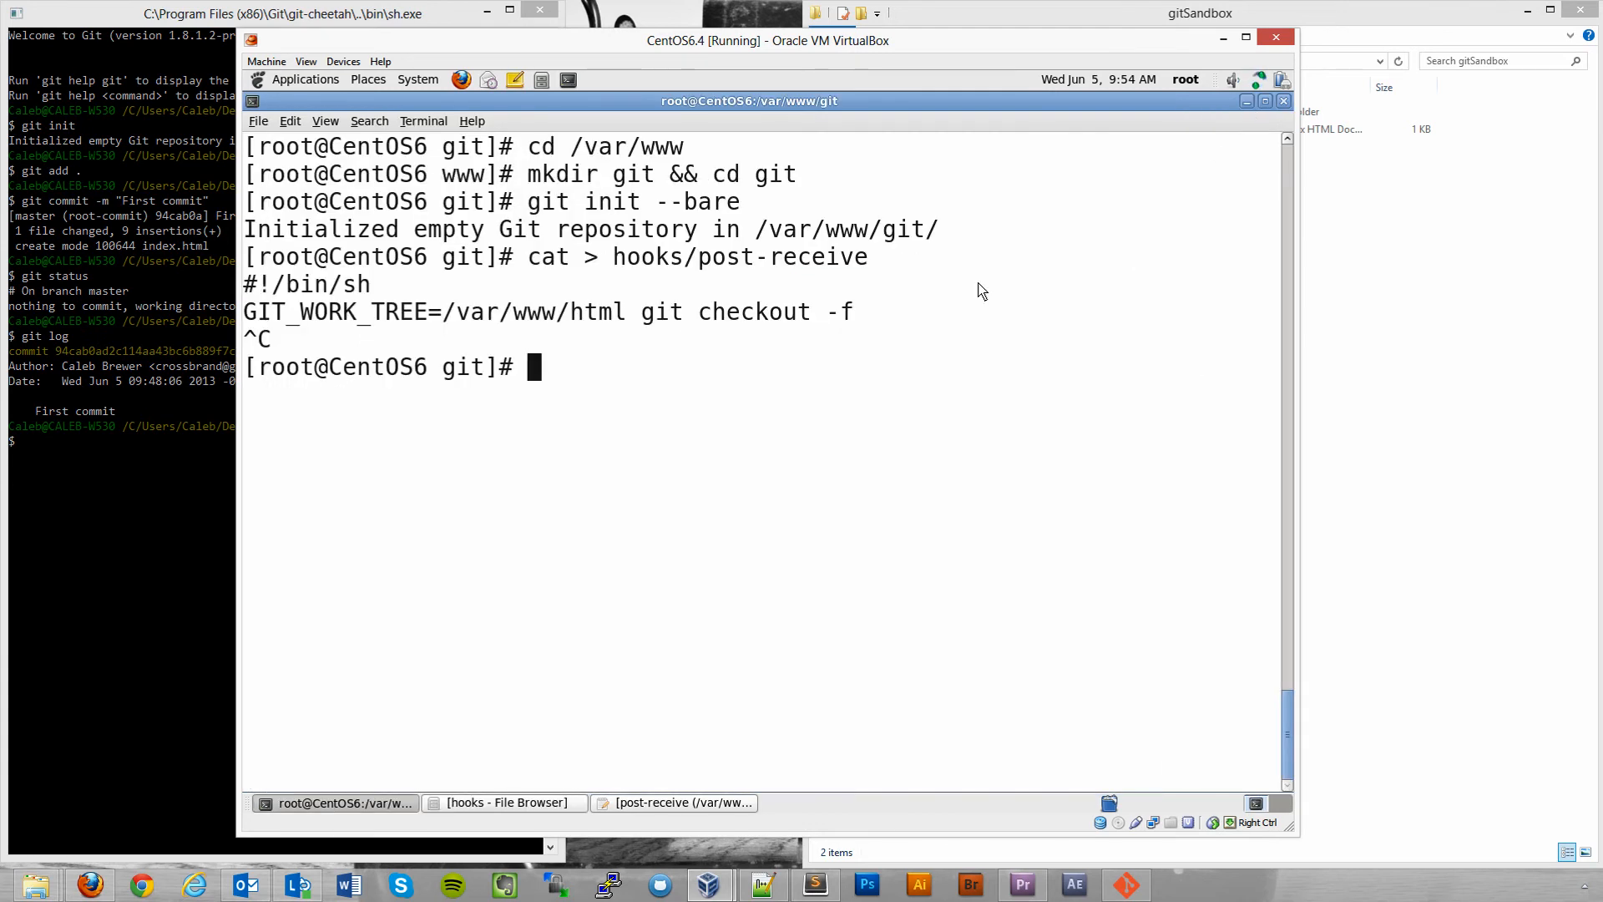
pyautogui.moveTo(552, 377)
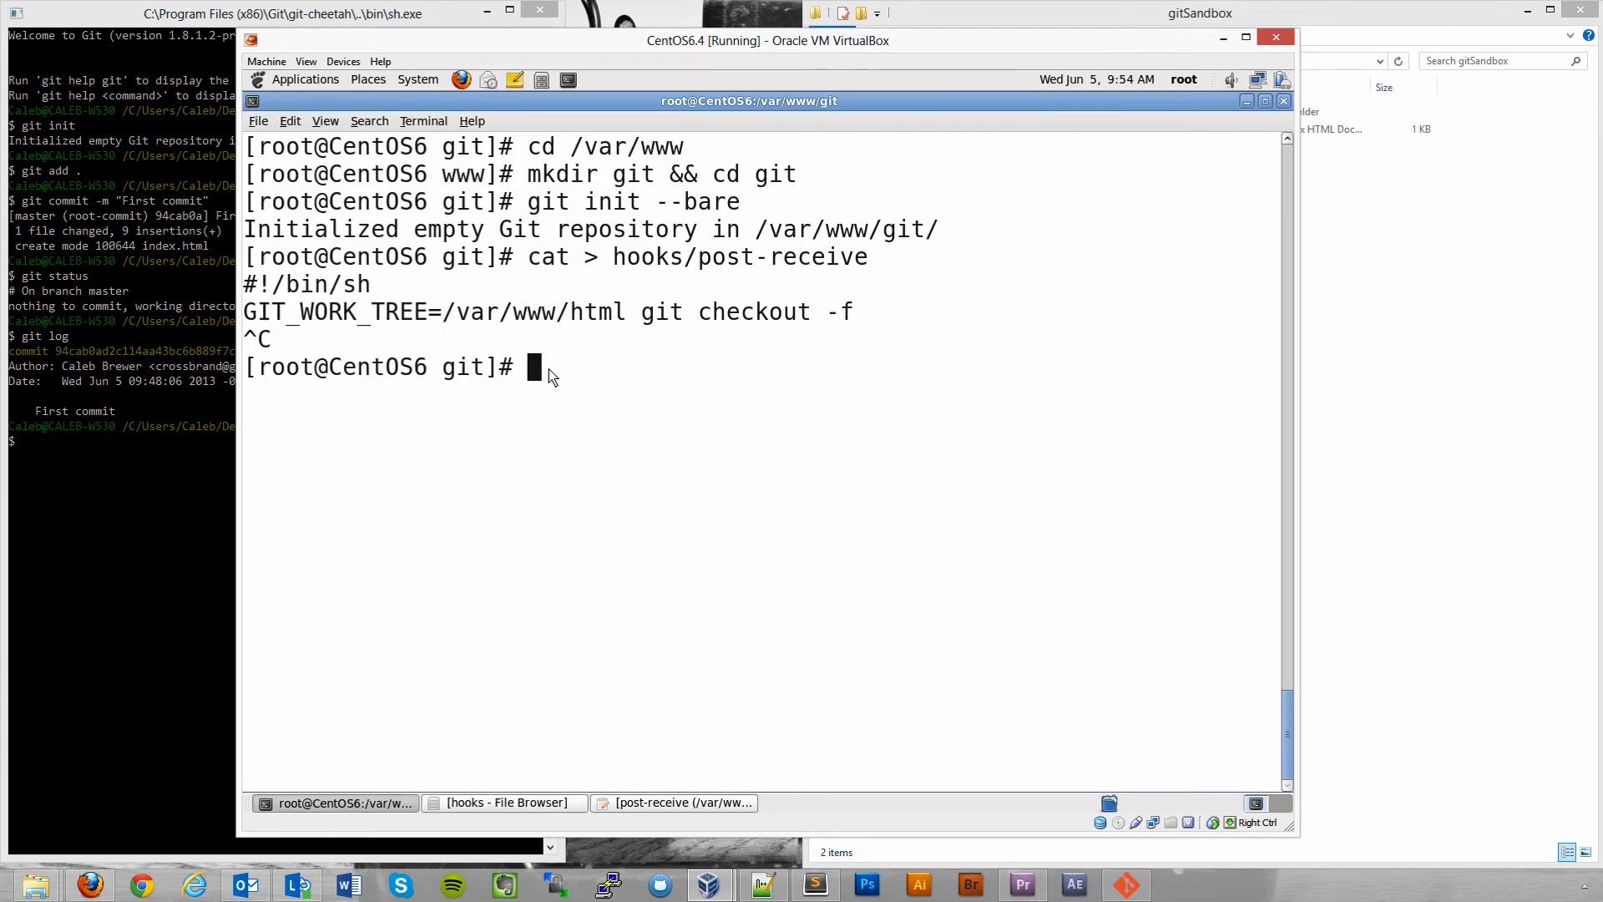
pyautogui.moveTo(459, 378)
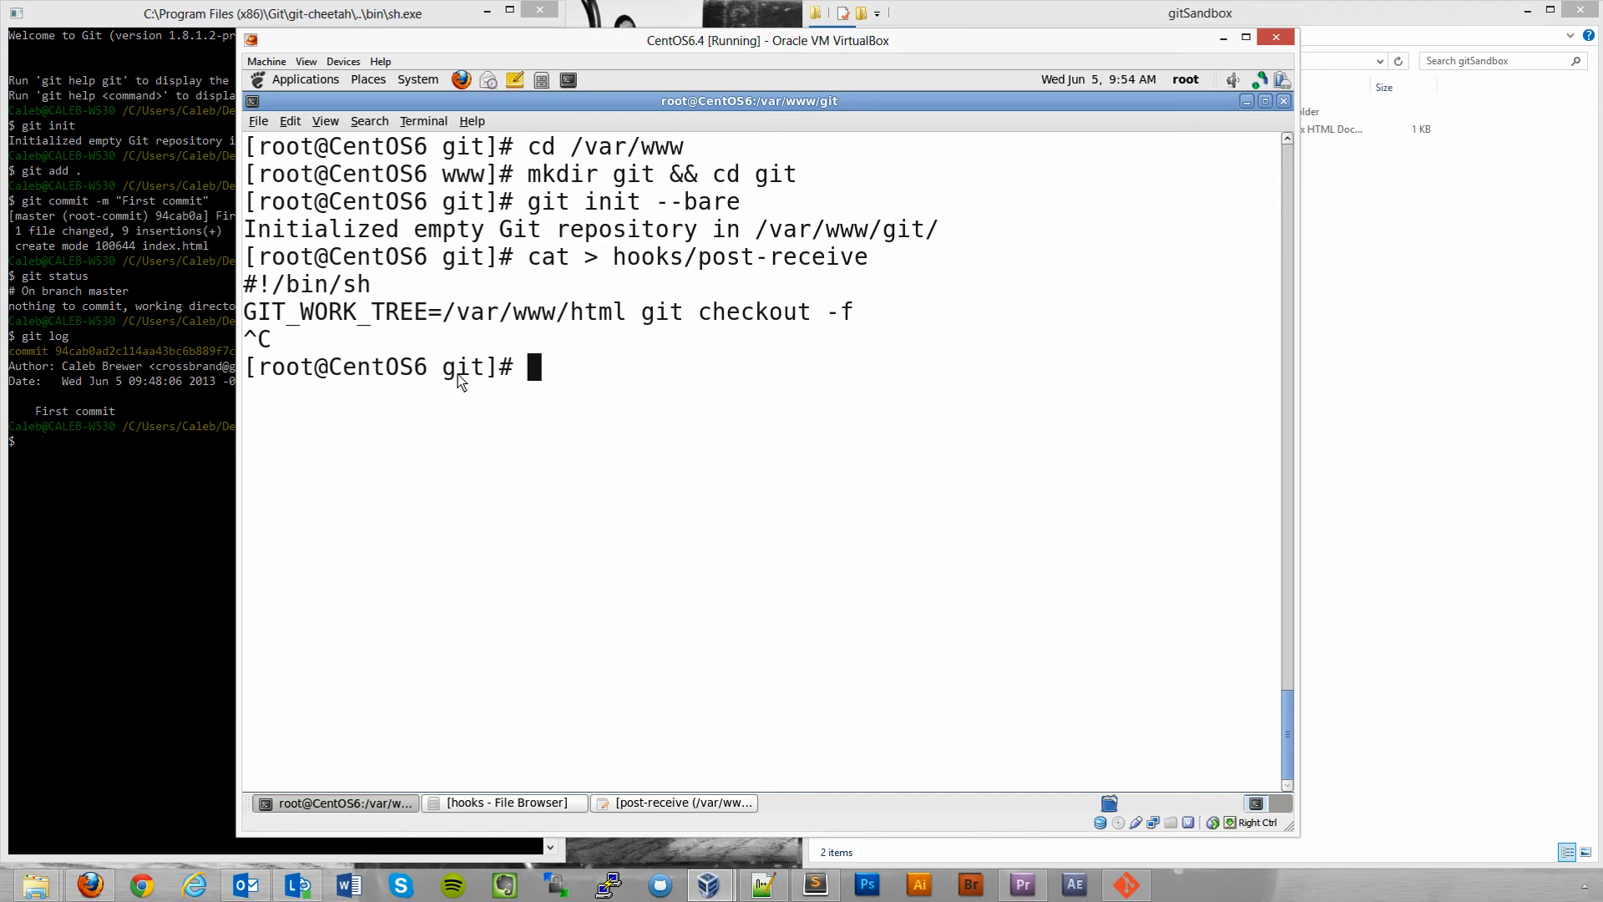
pyautogui.moveTo(459, 336)
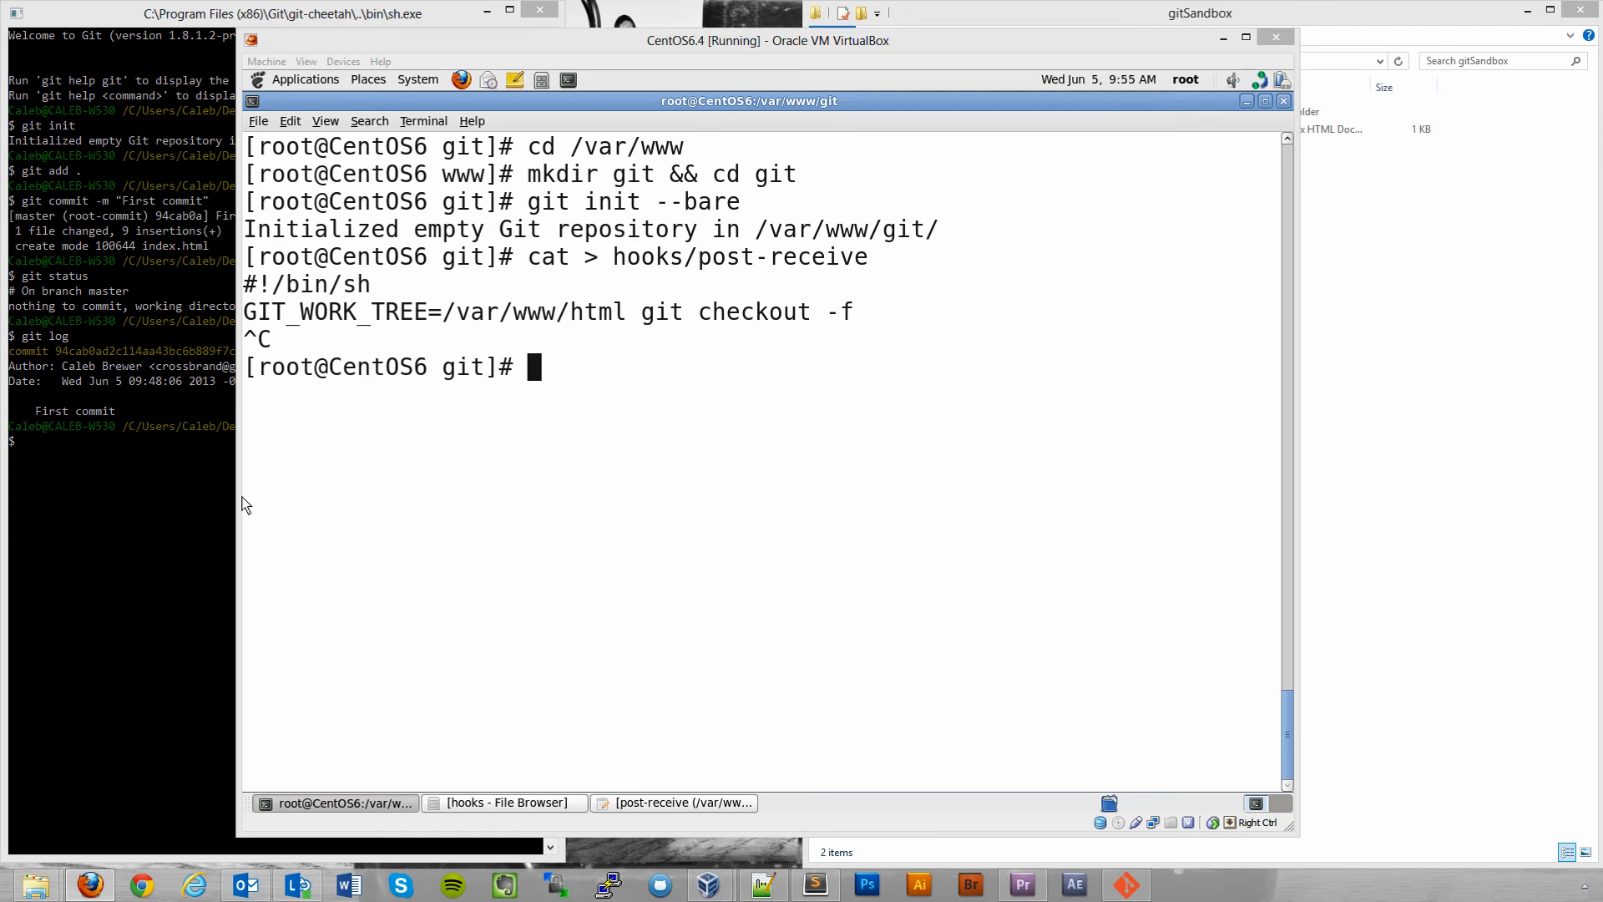
# Paste 'chmod +x hooks/post-receive' at the CentOS terminal prompt.
pyautogui.rightClick(537, 365)
pyautogui.write('chmod +x hooks/post-receive')
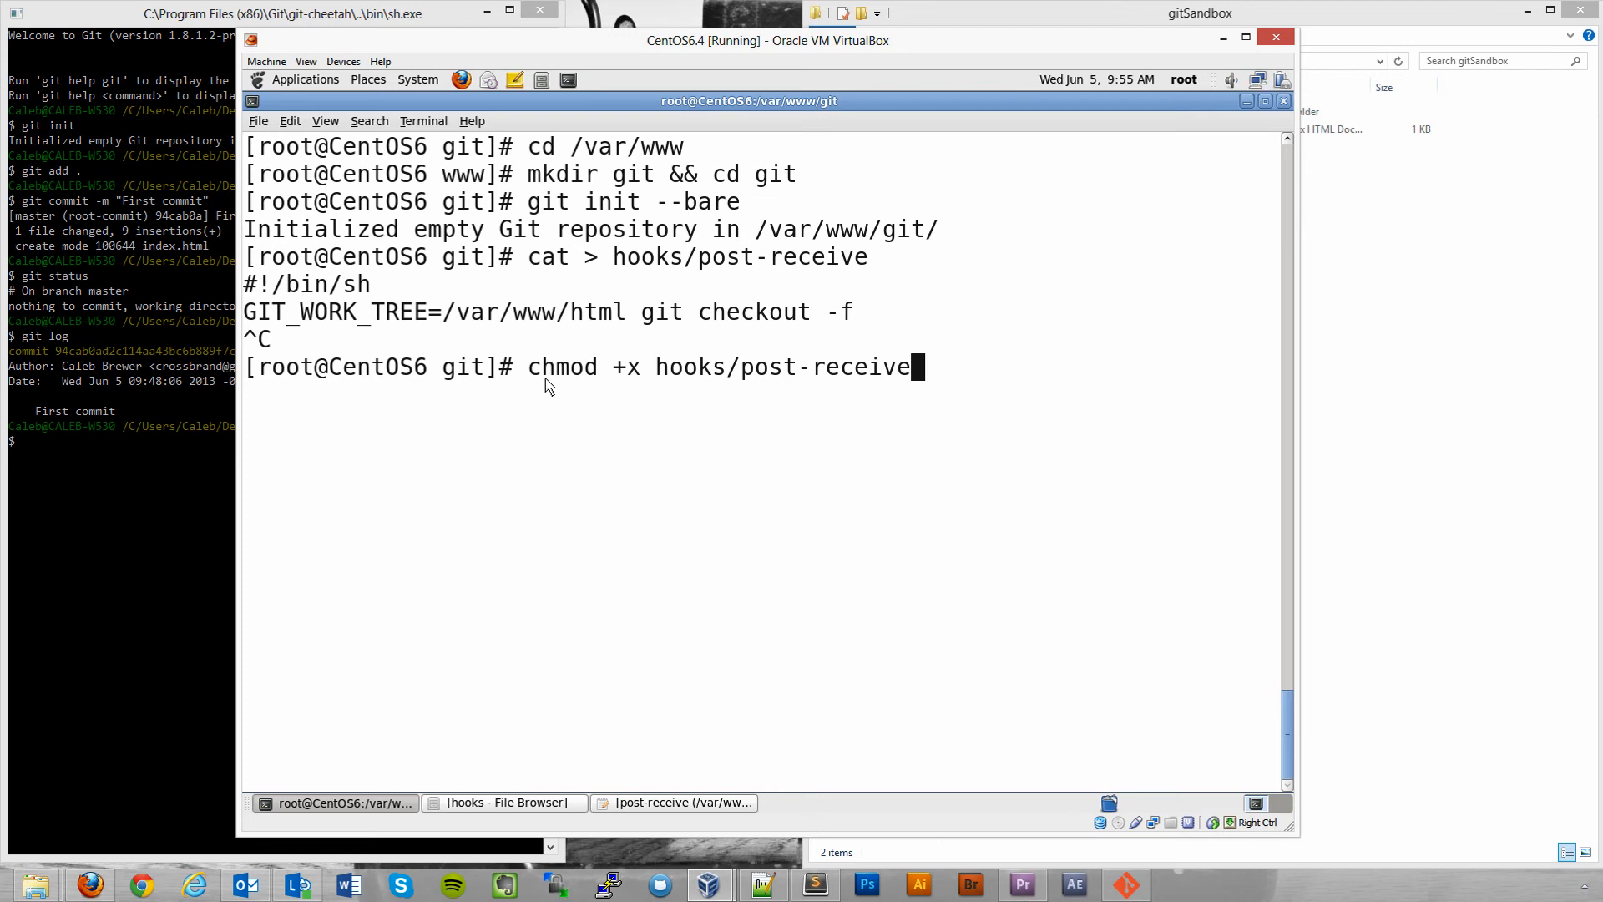
pyautogui.moveTo(634, 375)
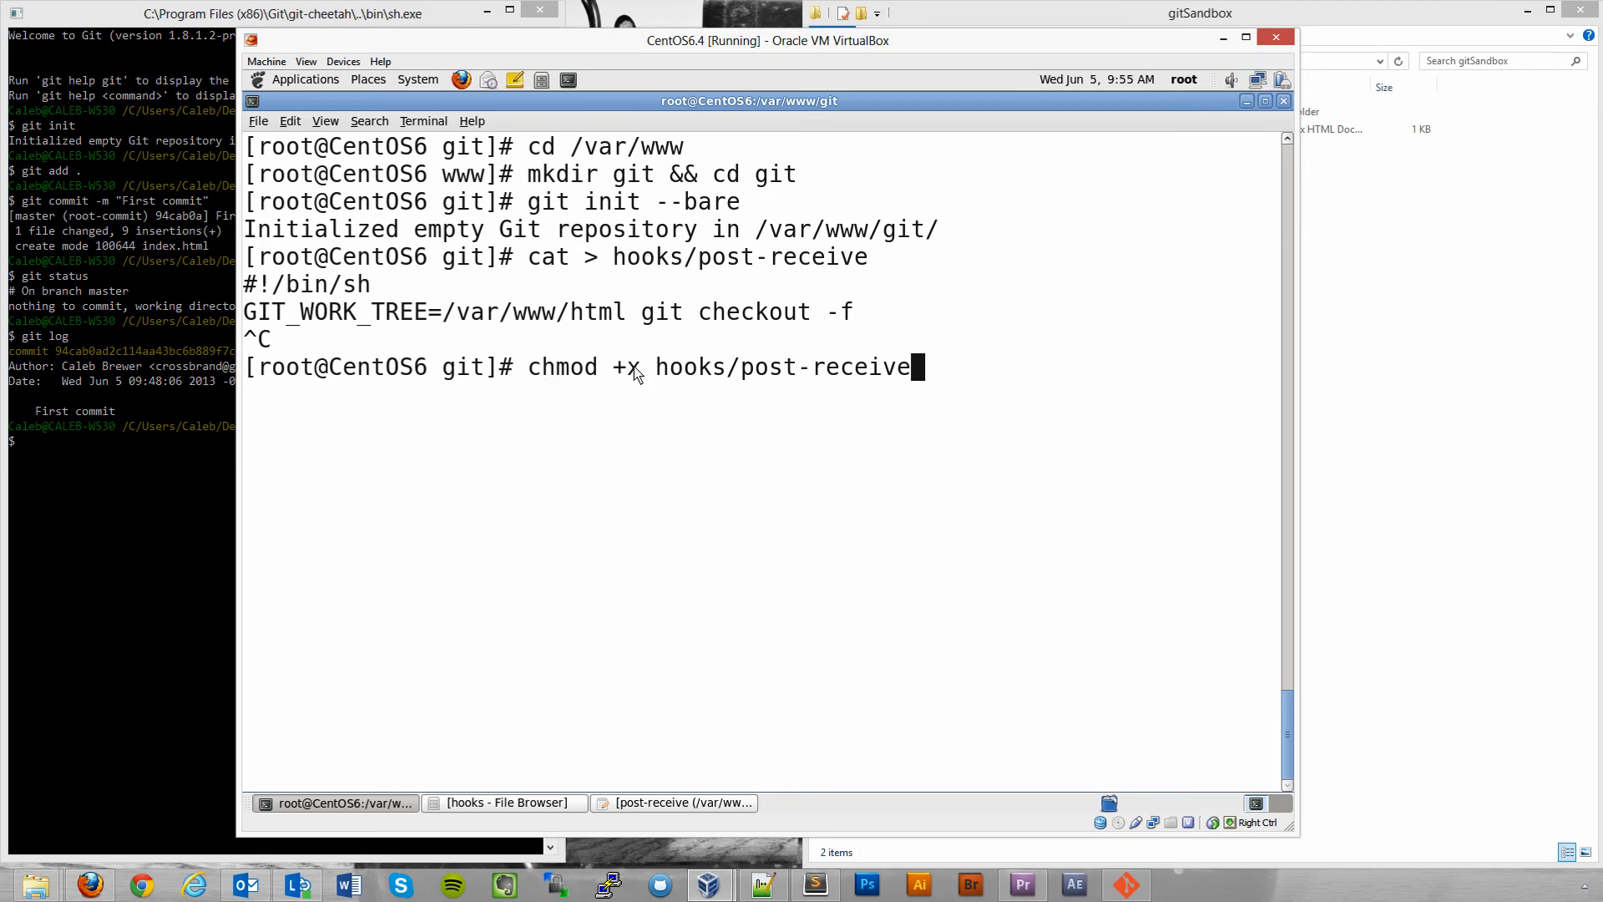
pyautogui.moveTo(695, 378)
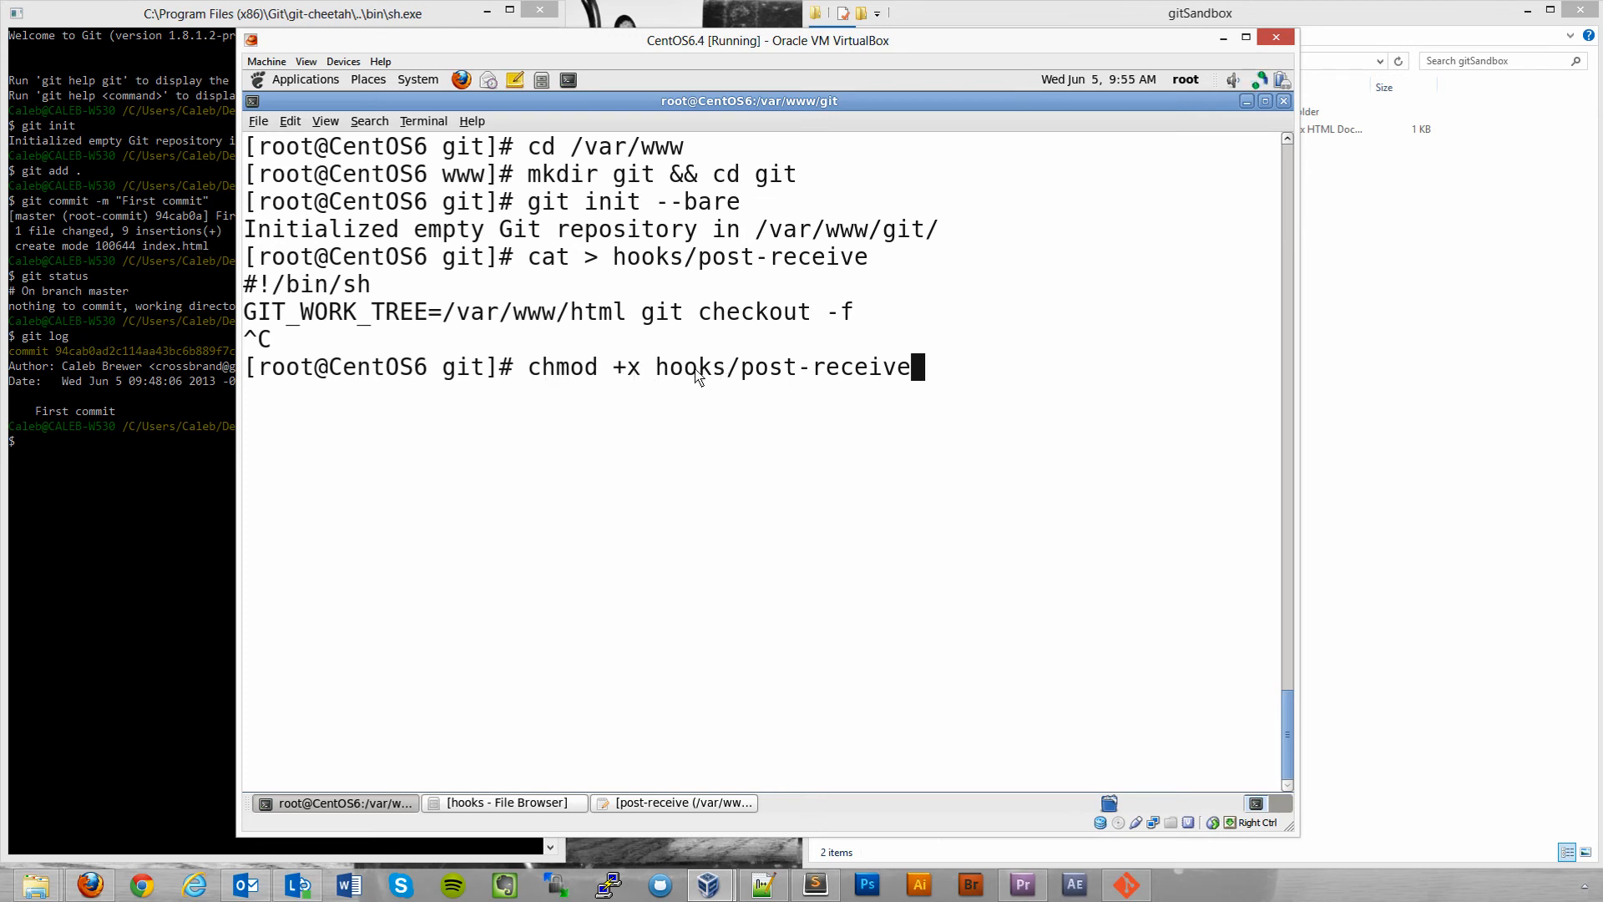
pyautogui.moveTo(831, 333)
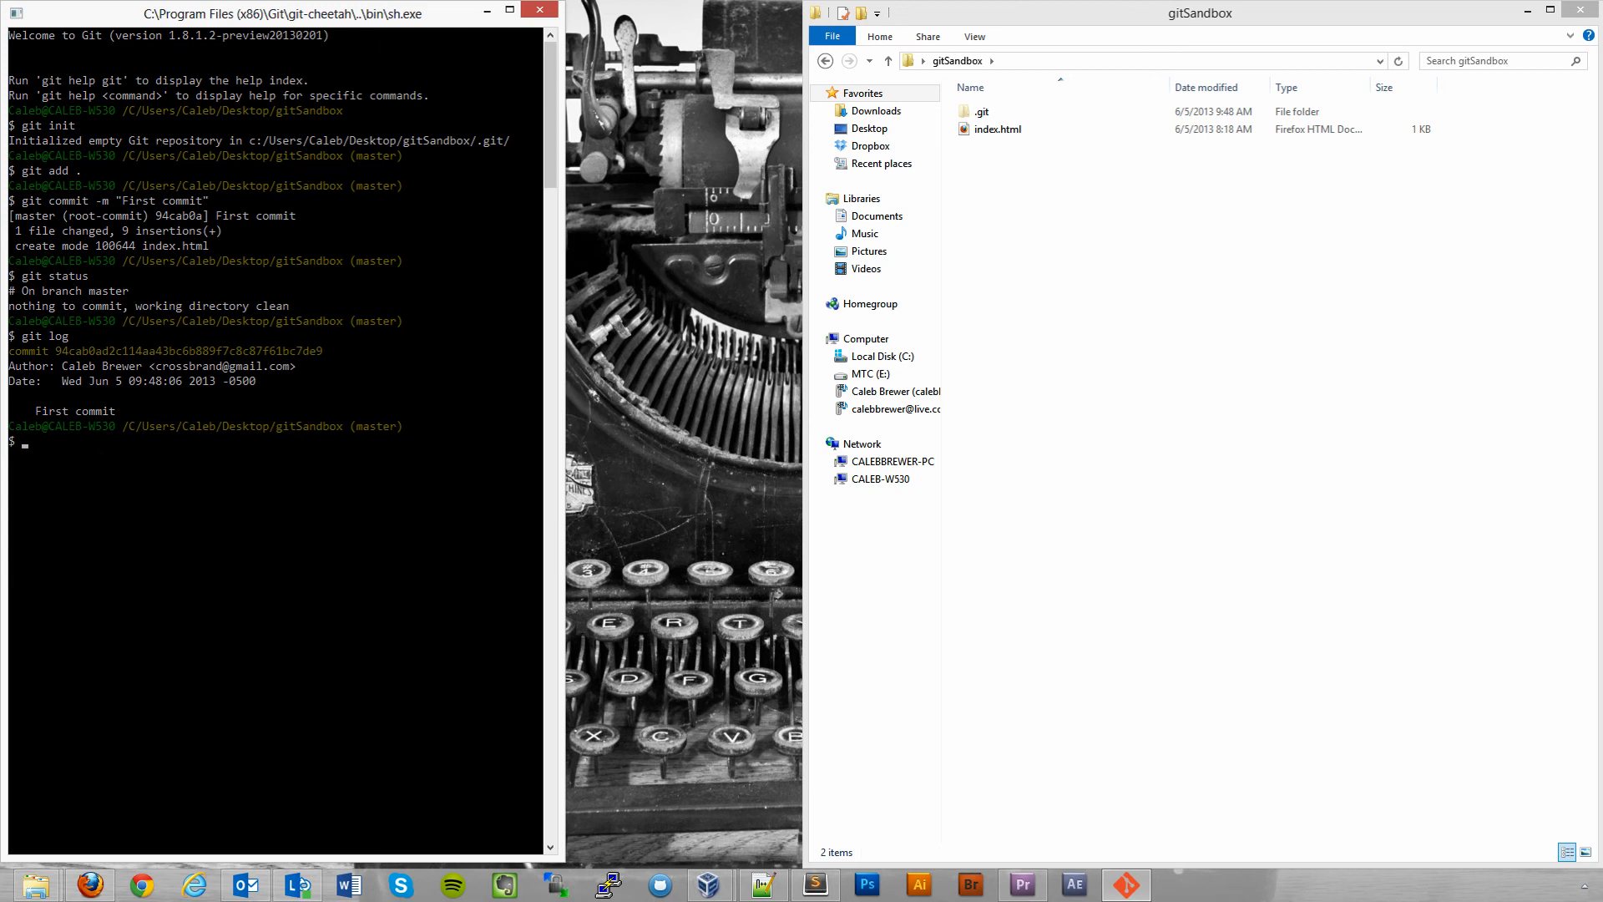
pyautogui.click(16, 14)
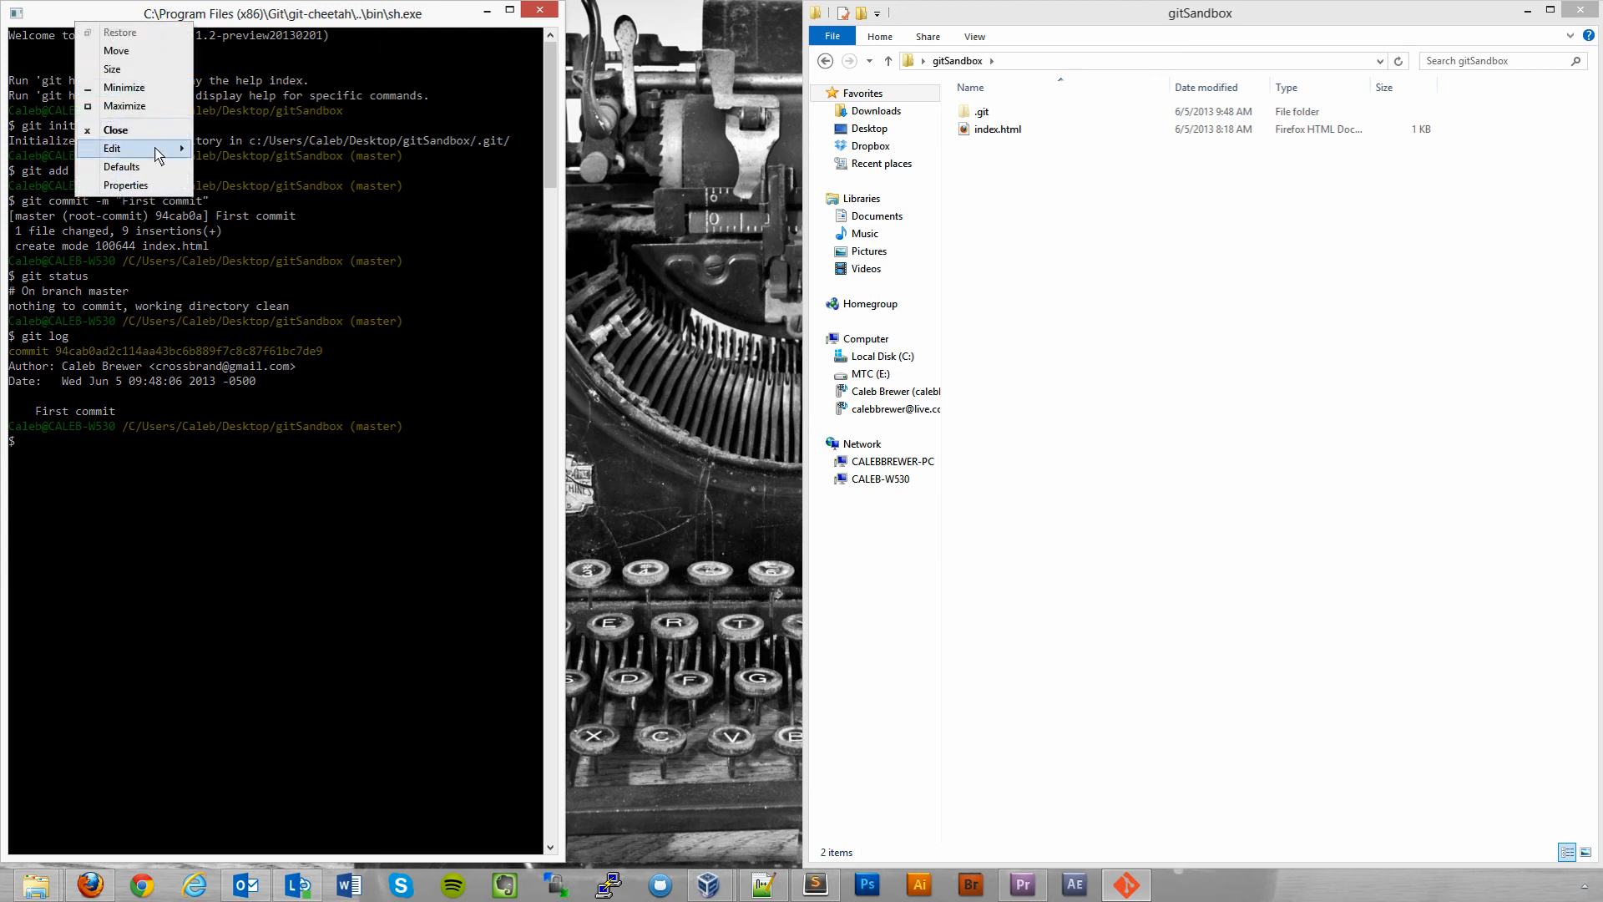
pyautogui.click(113, 149)
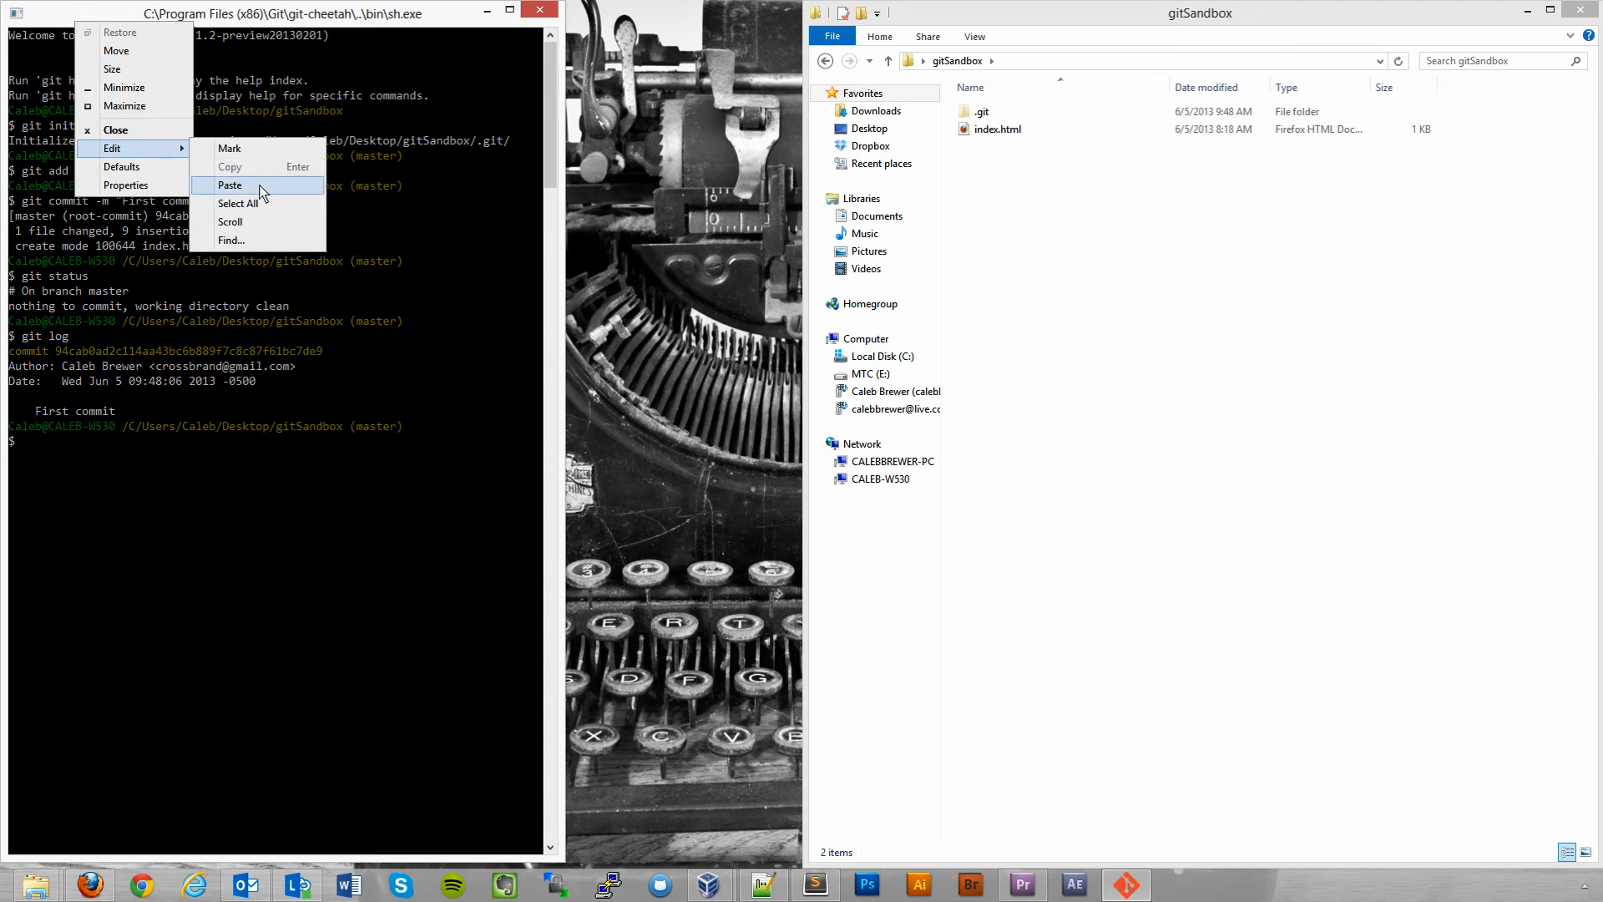
pyautogui.click(231, 185)
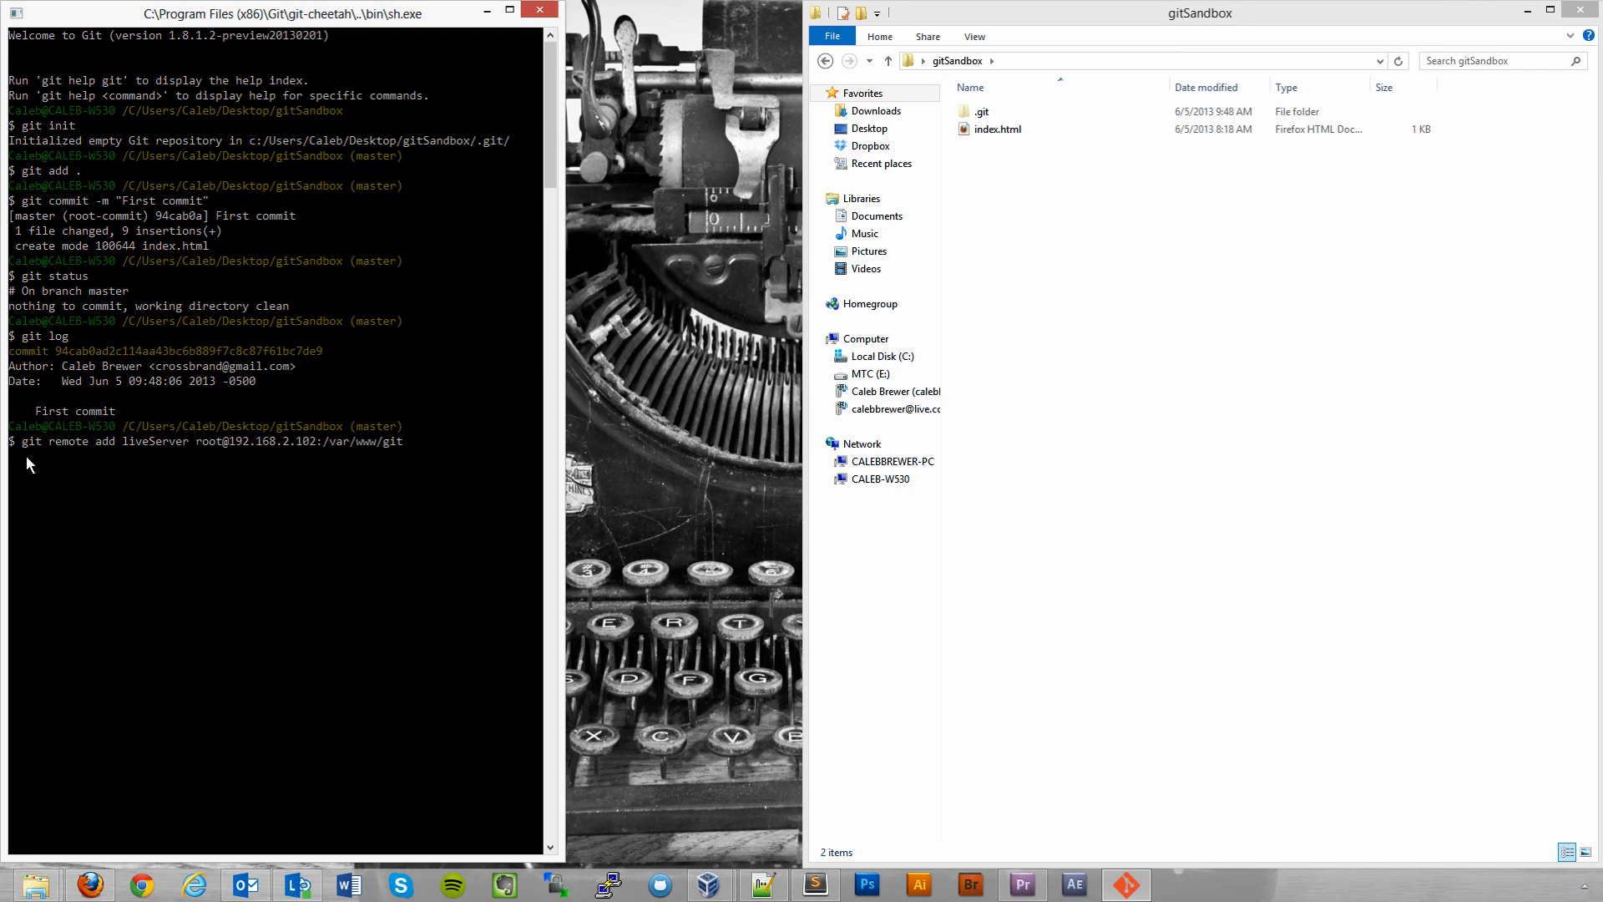
pyautogui.moveTo(43, 552)
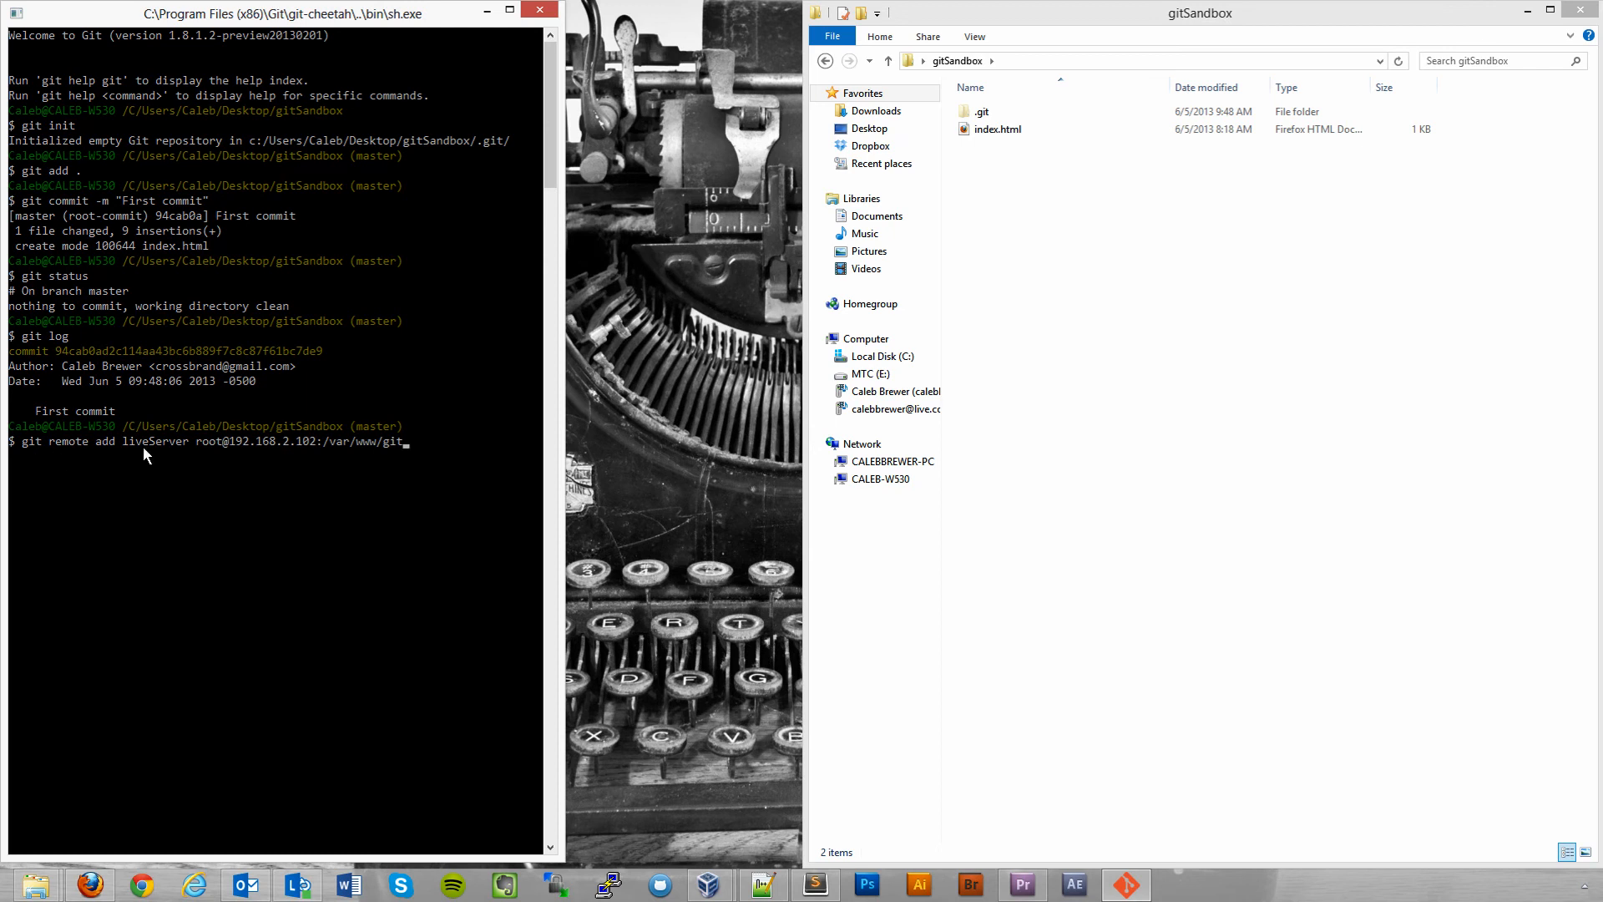
pyautogui.moveTo(161, 456)
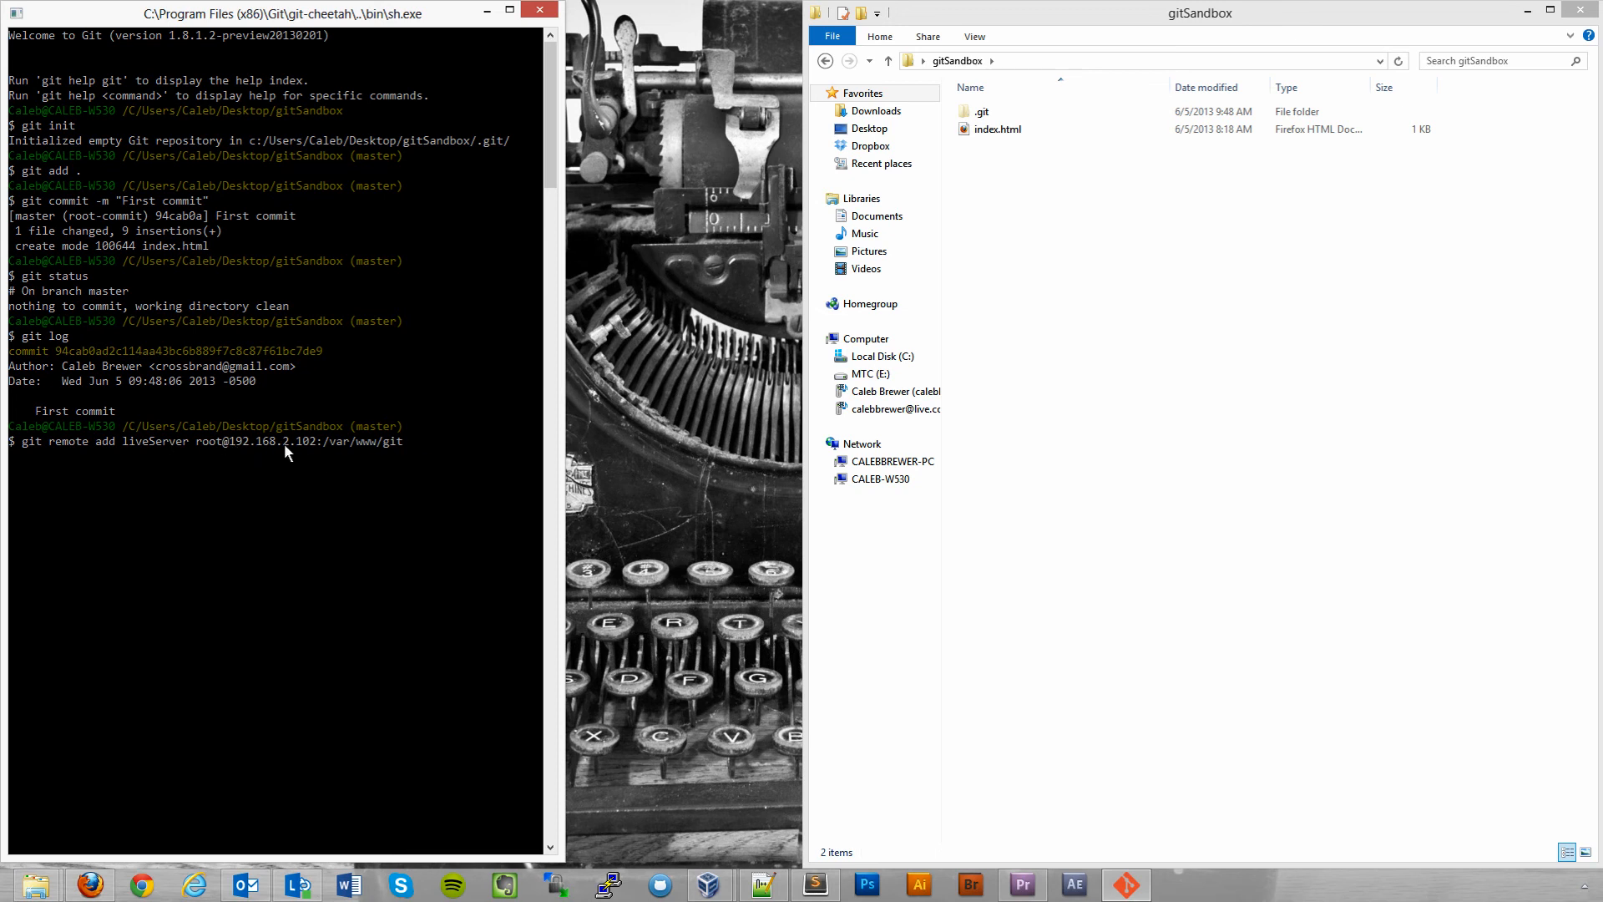
pyautogui.moveTo(300, 454)
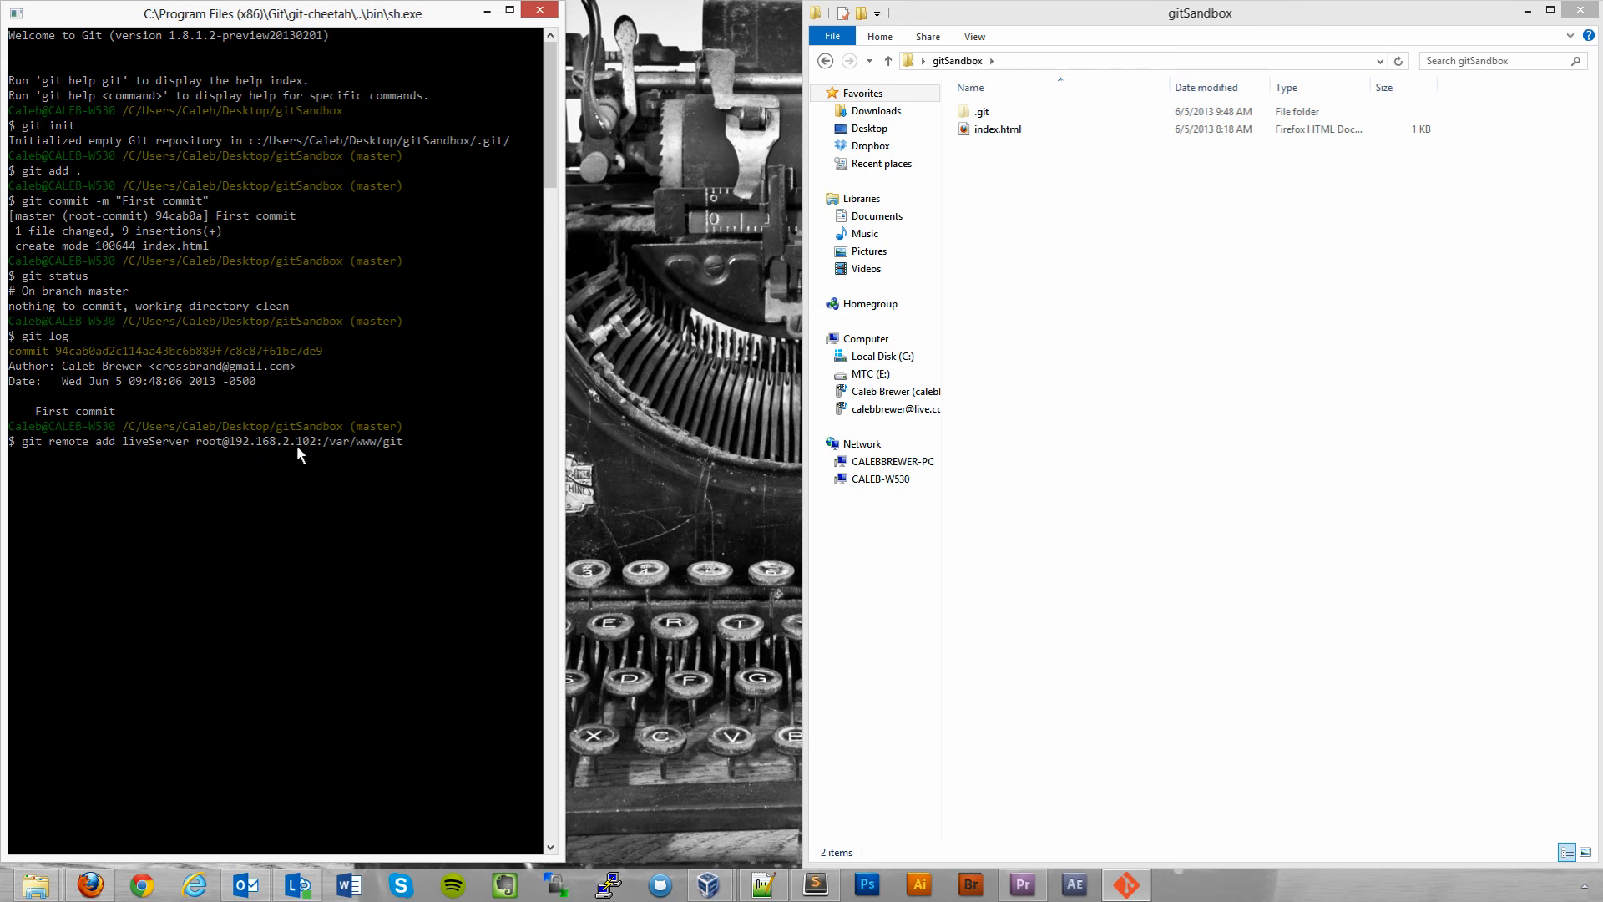
pyautogui.moveTo(324, 456)
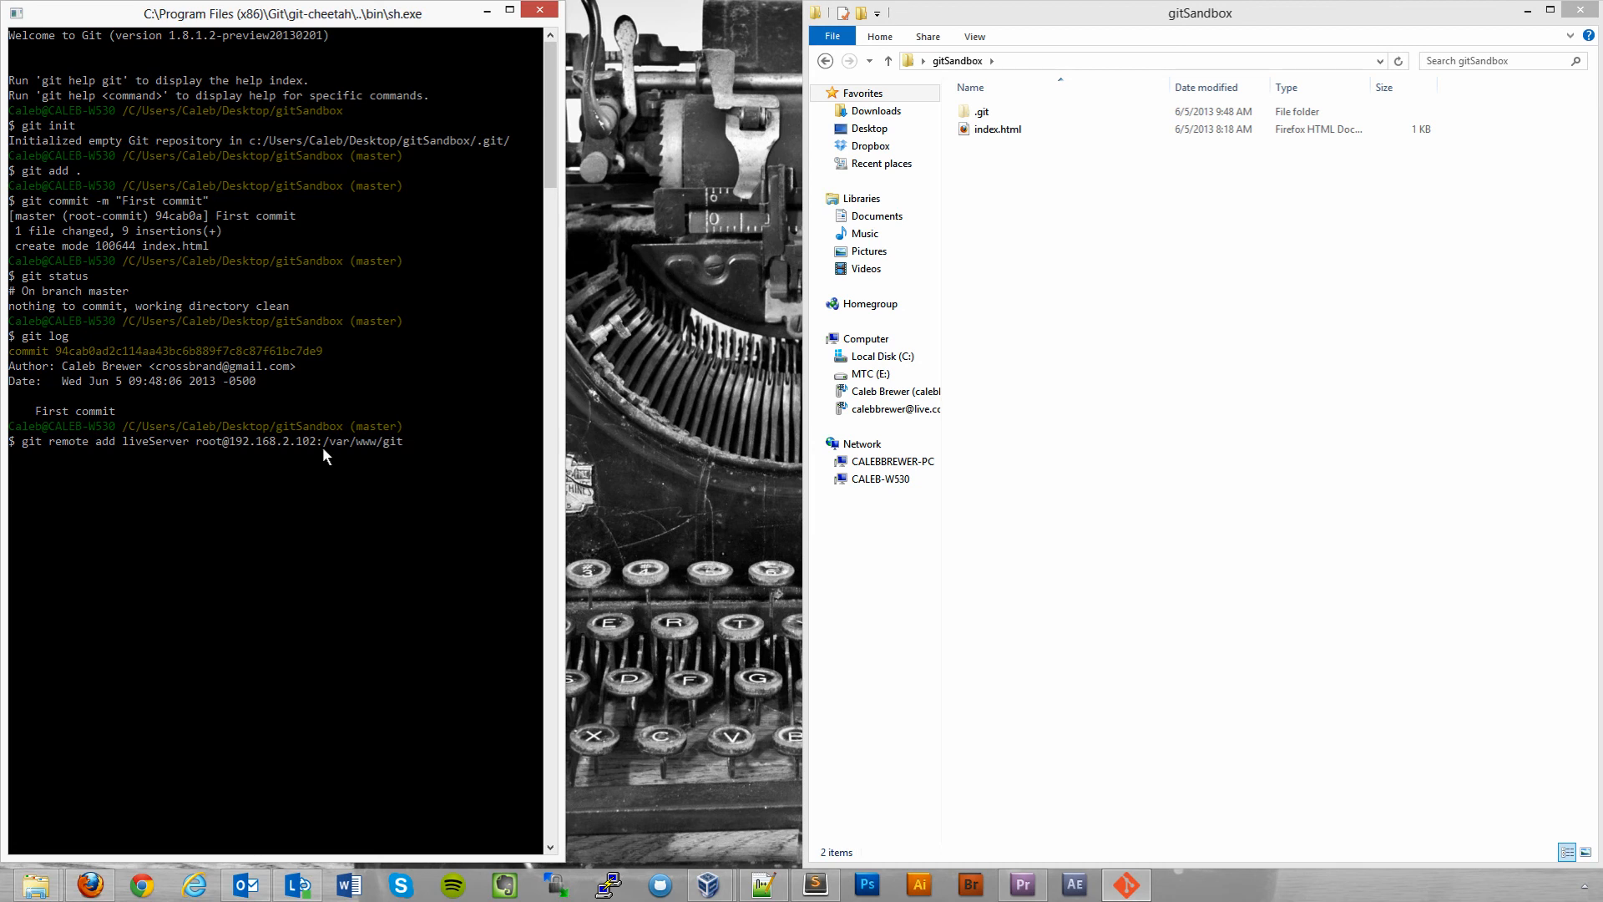
pyautogui.moveTo(340, 450)
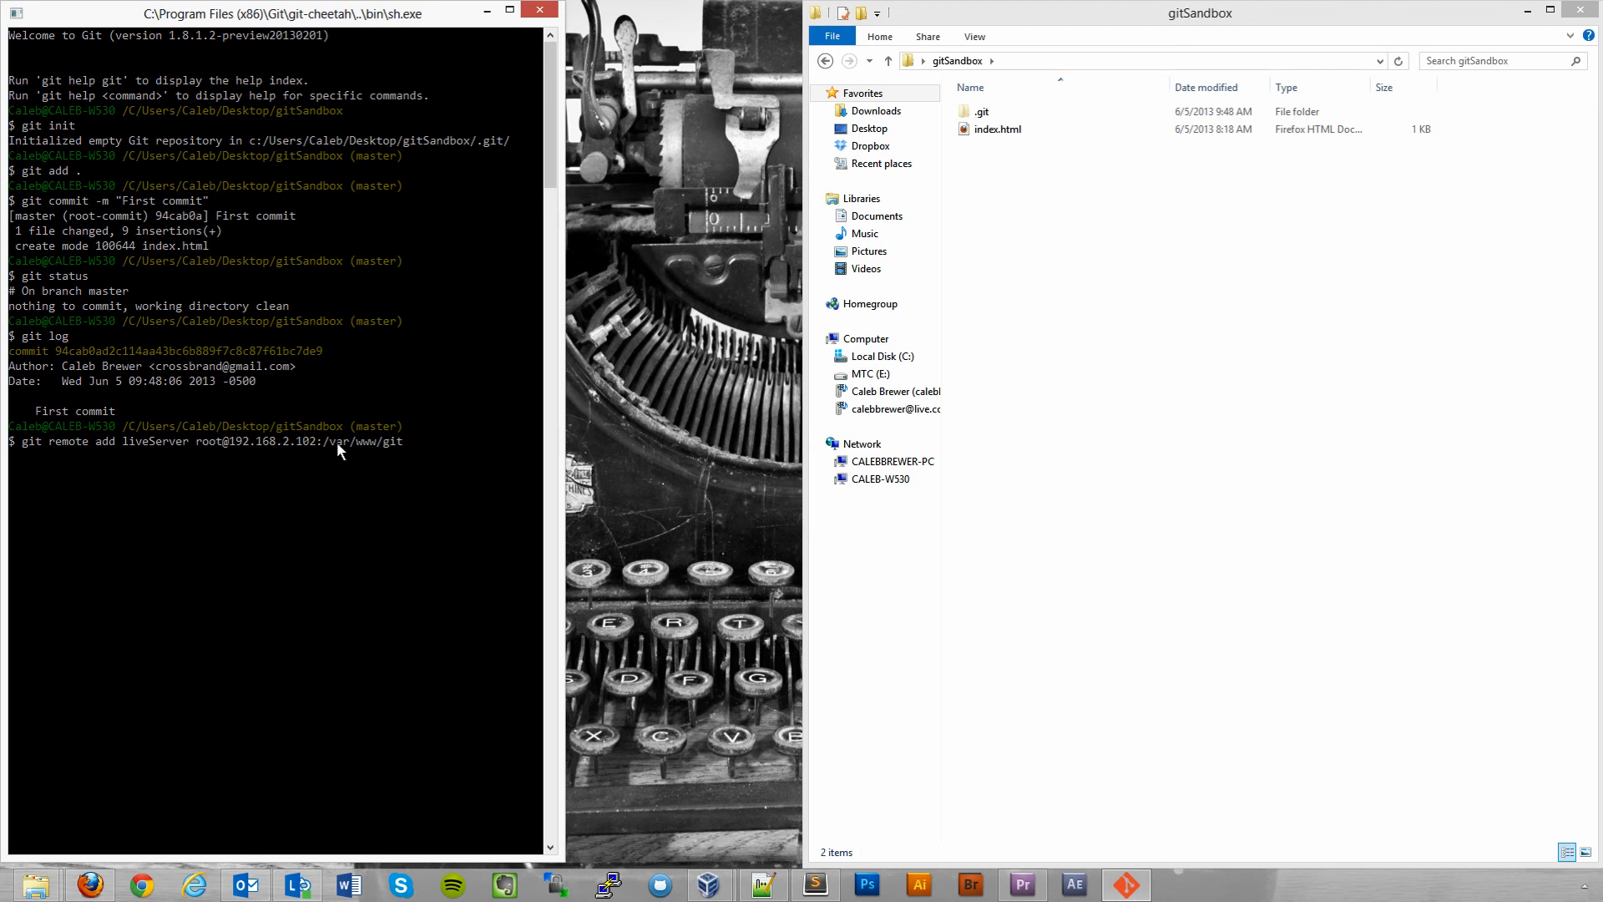
pyautogui.moveTo(375, 455)
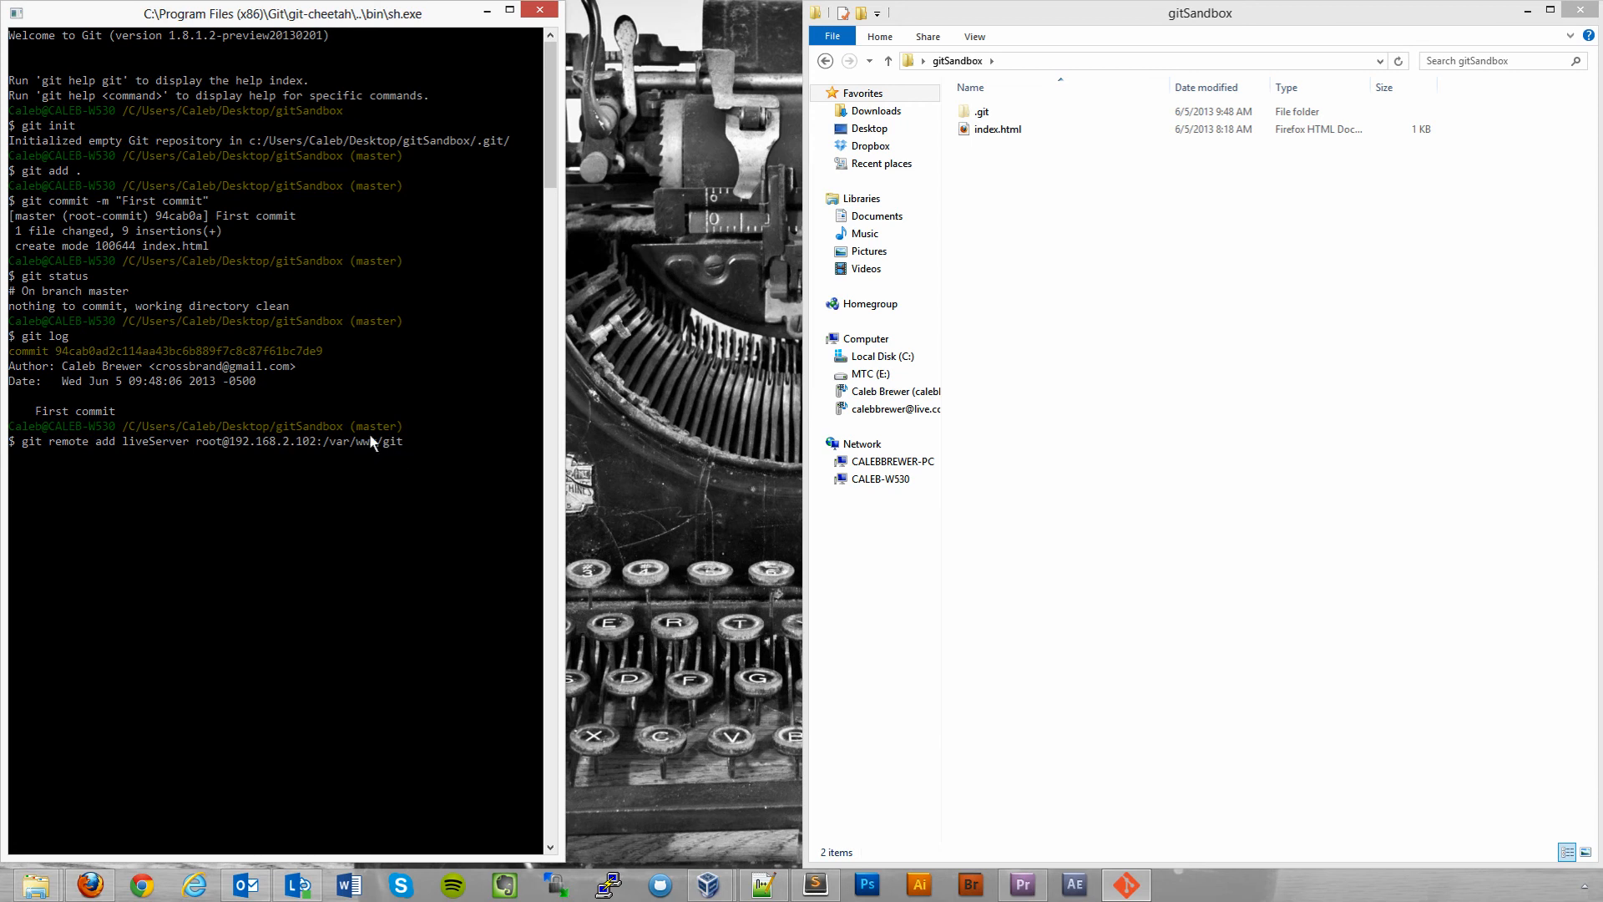
pyautogui.moveTo(378, 303)
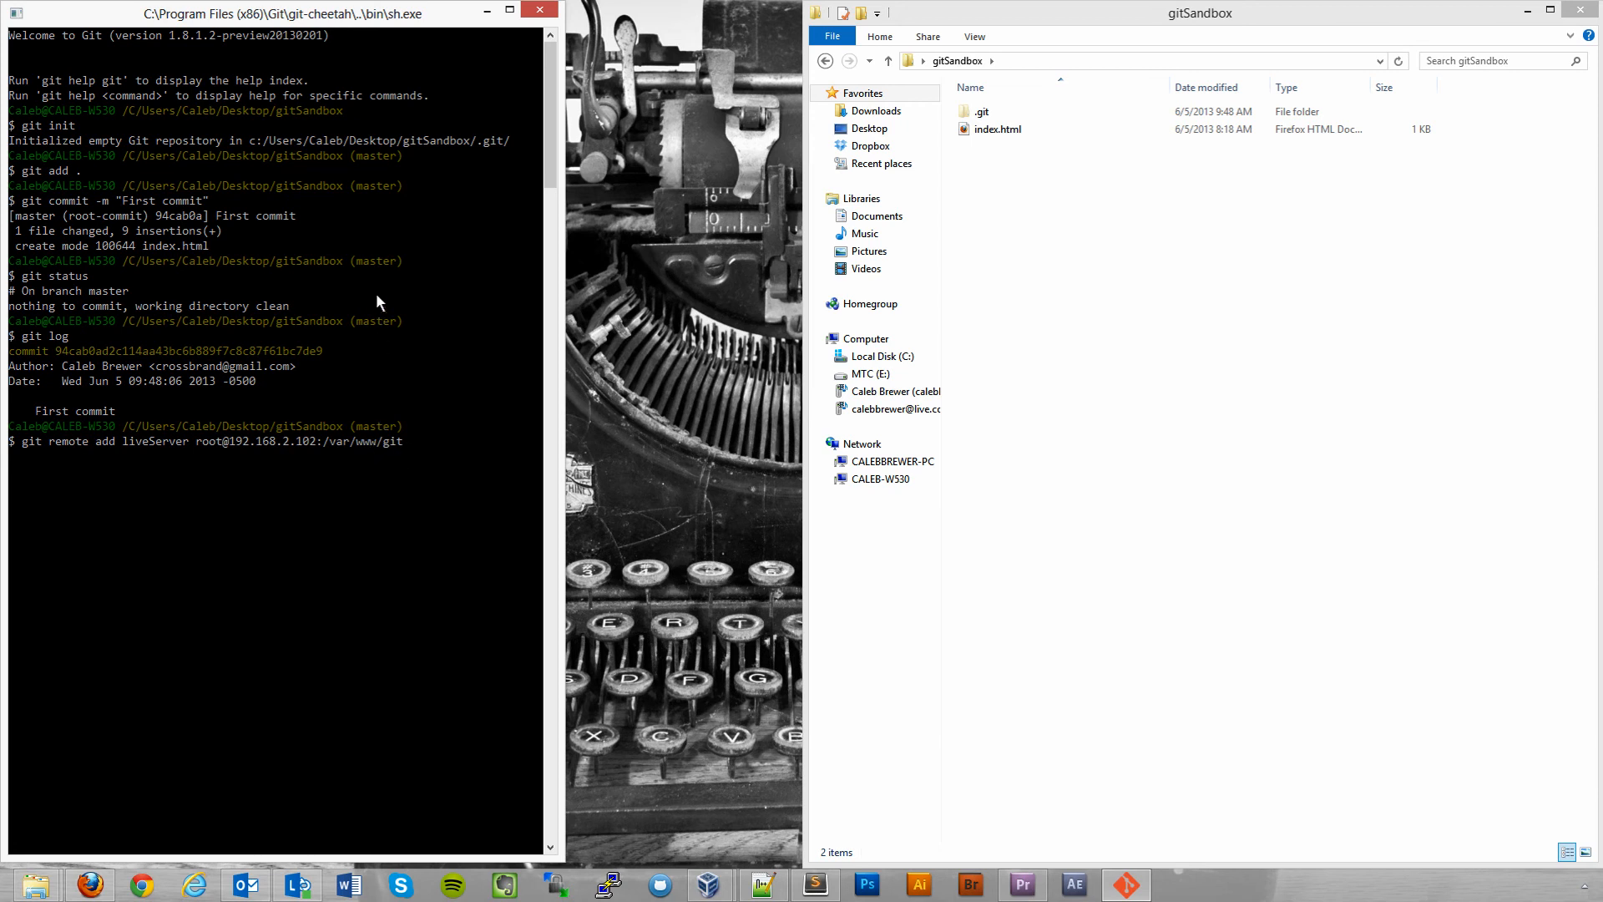
pyautogui.press('Return')
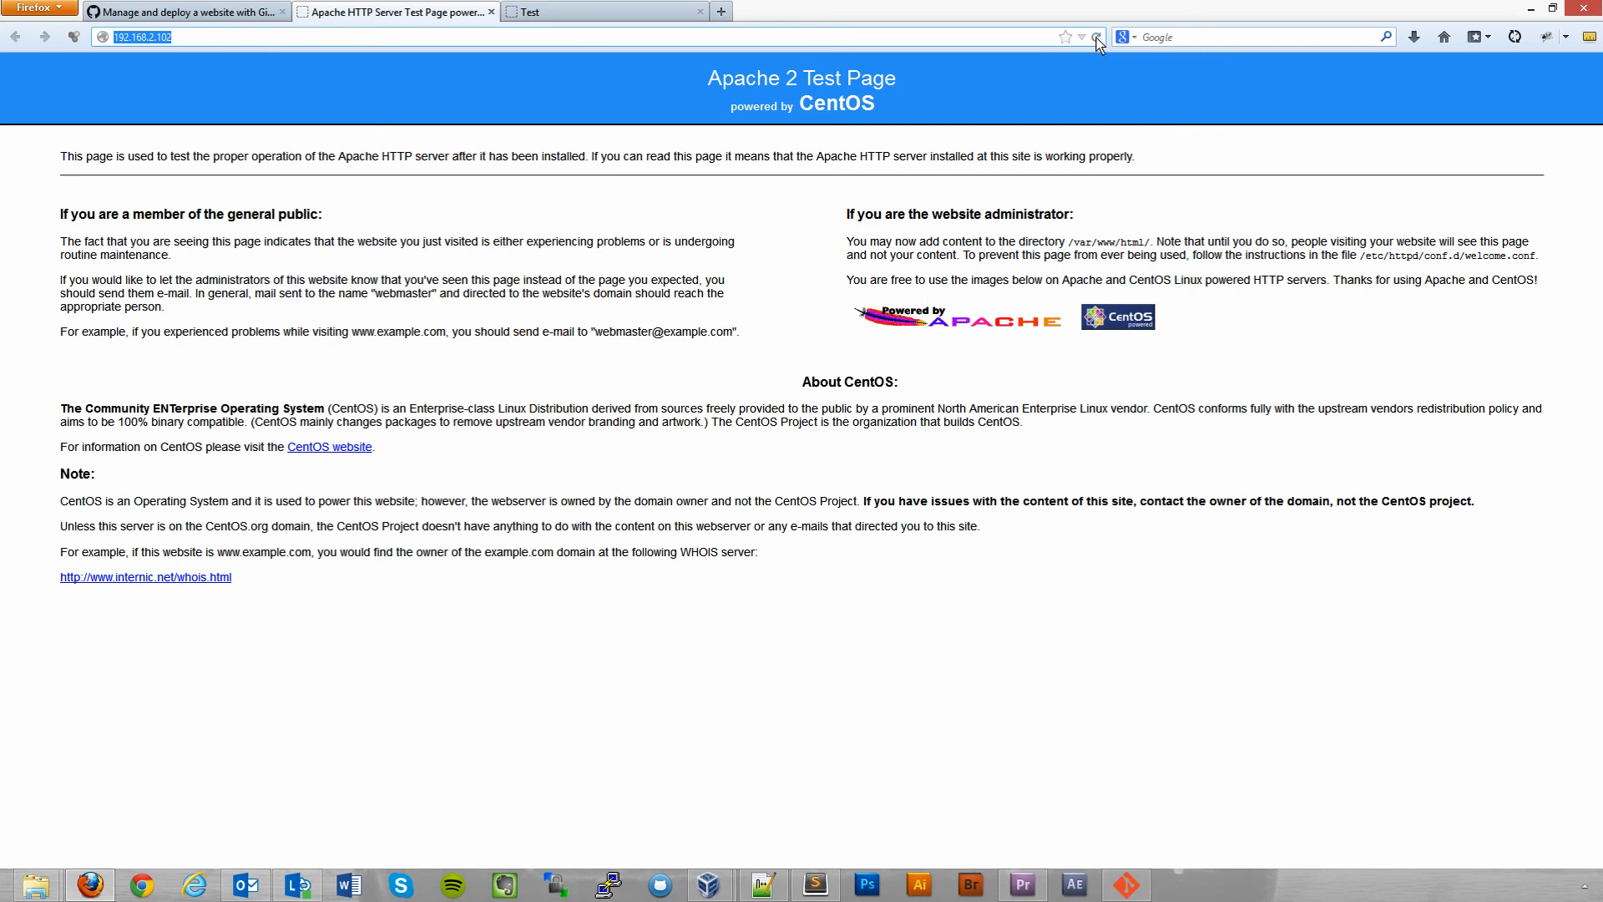
pyautogui.moveTo(1030, 64)
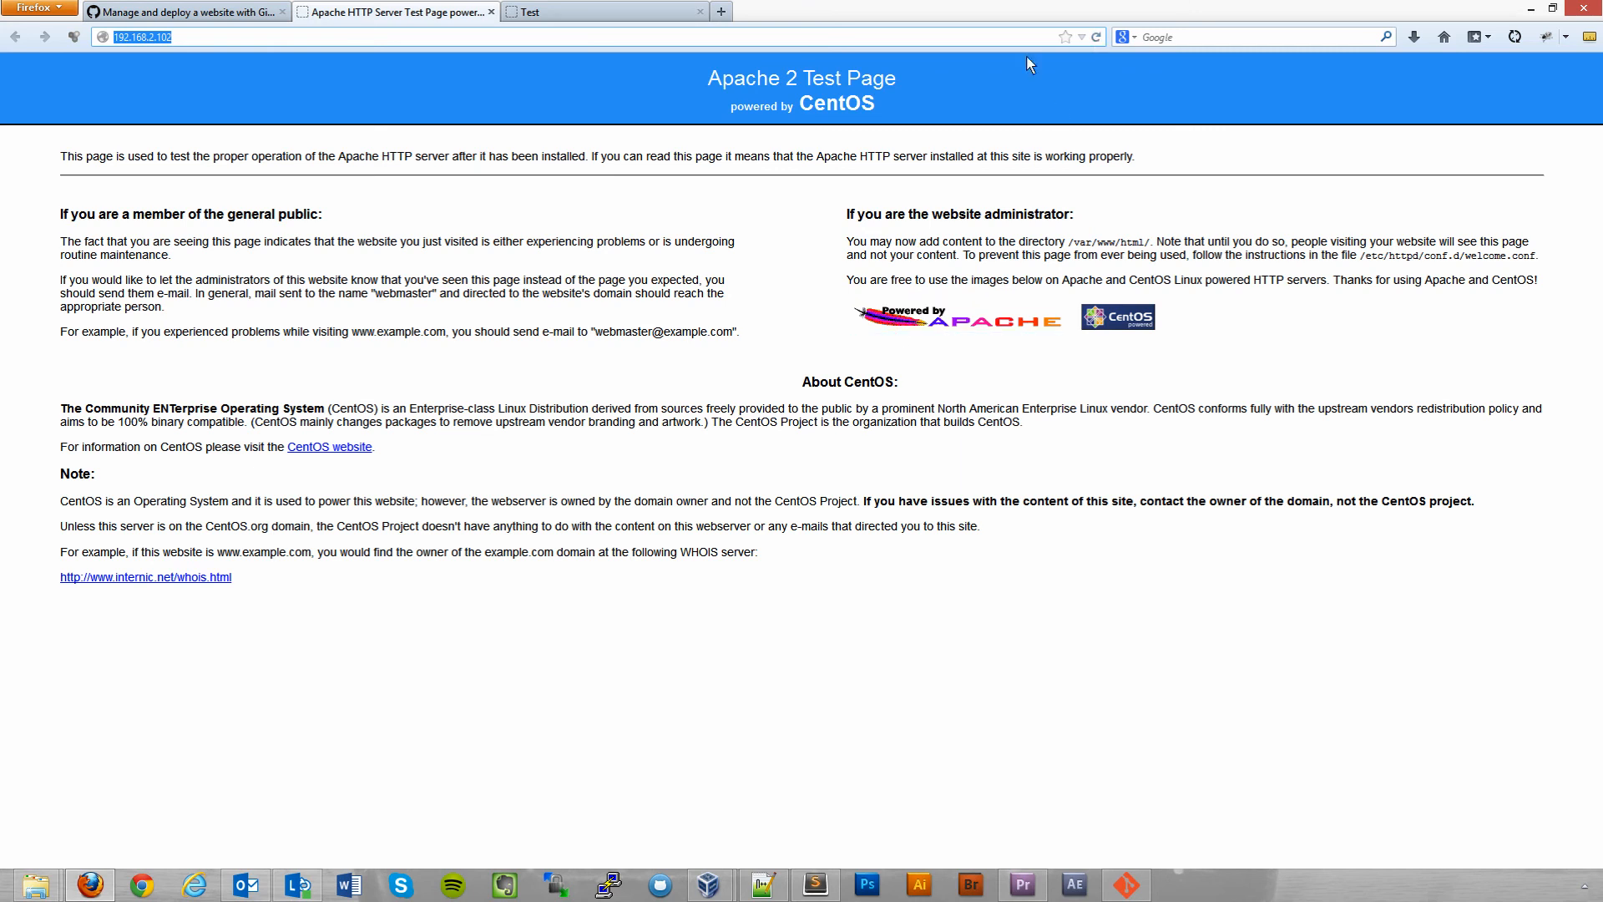
pyautogui.moveTo(1082, 20)
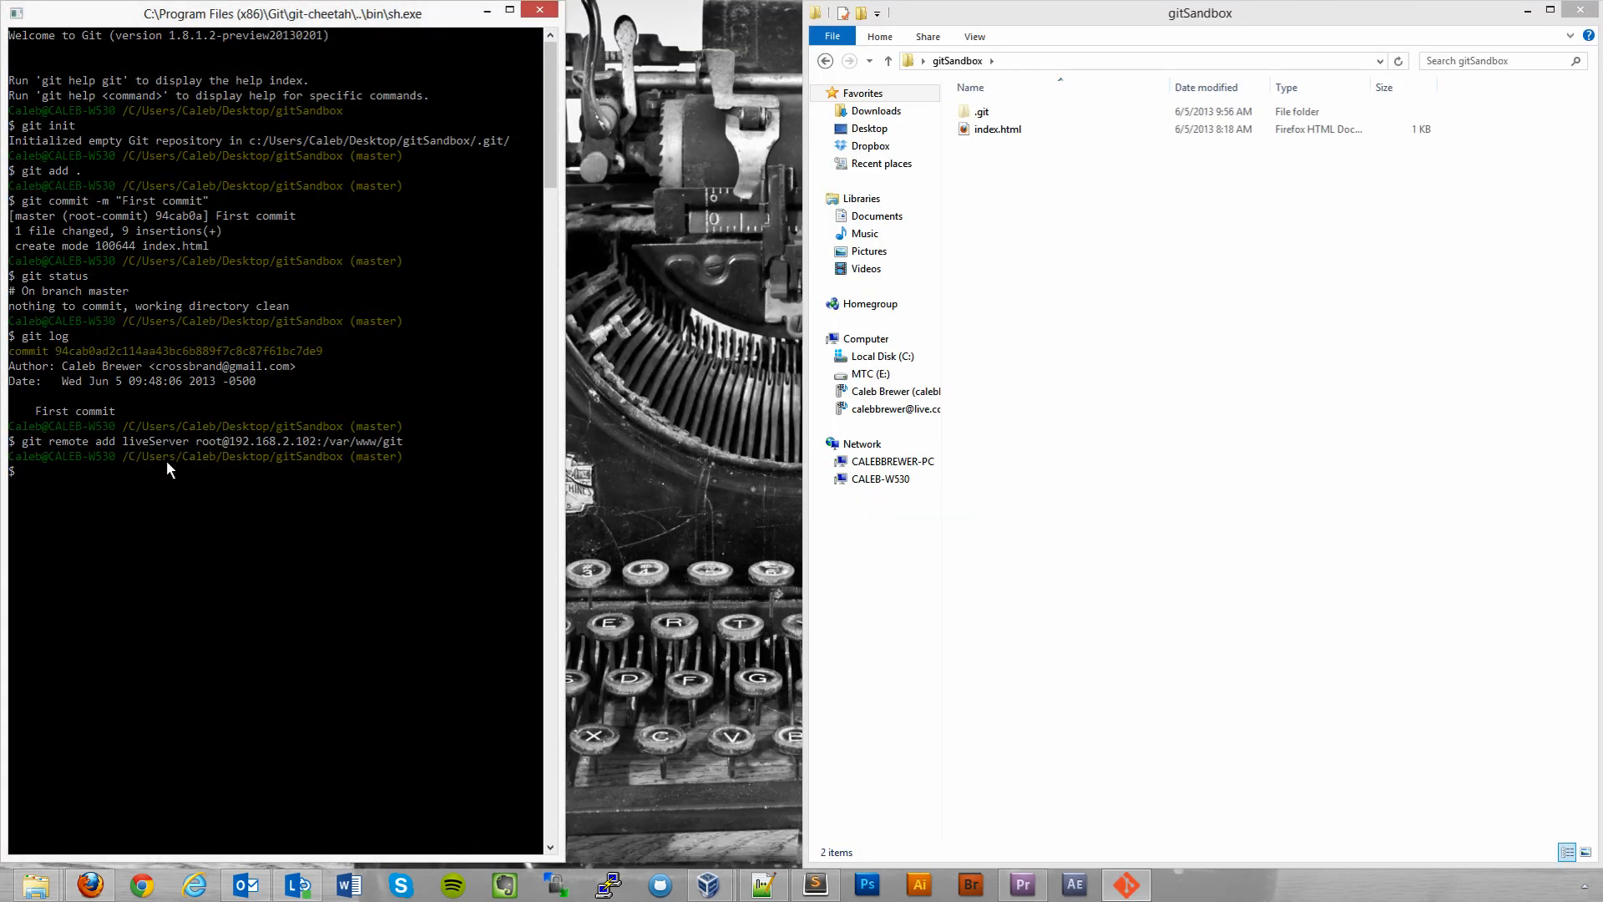
# Enter 'git push liveServer' to send master to the server.
pyautogui.write('git pus')
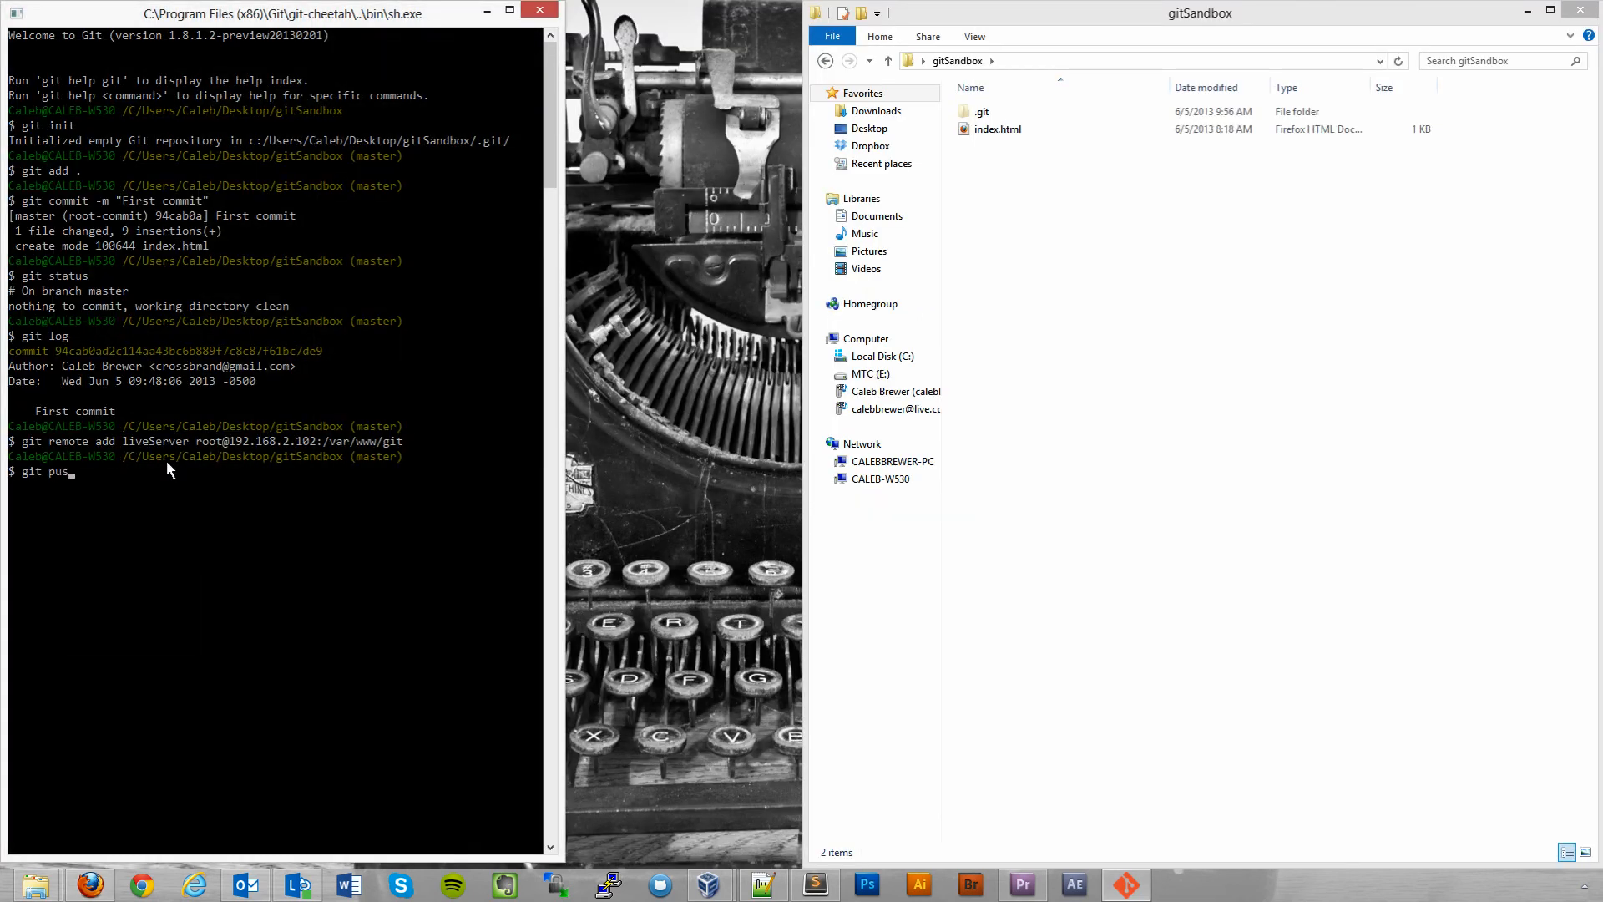
pyautogui.write('h')
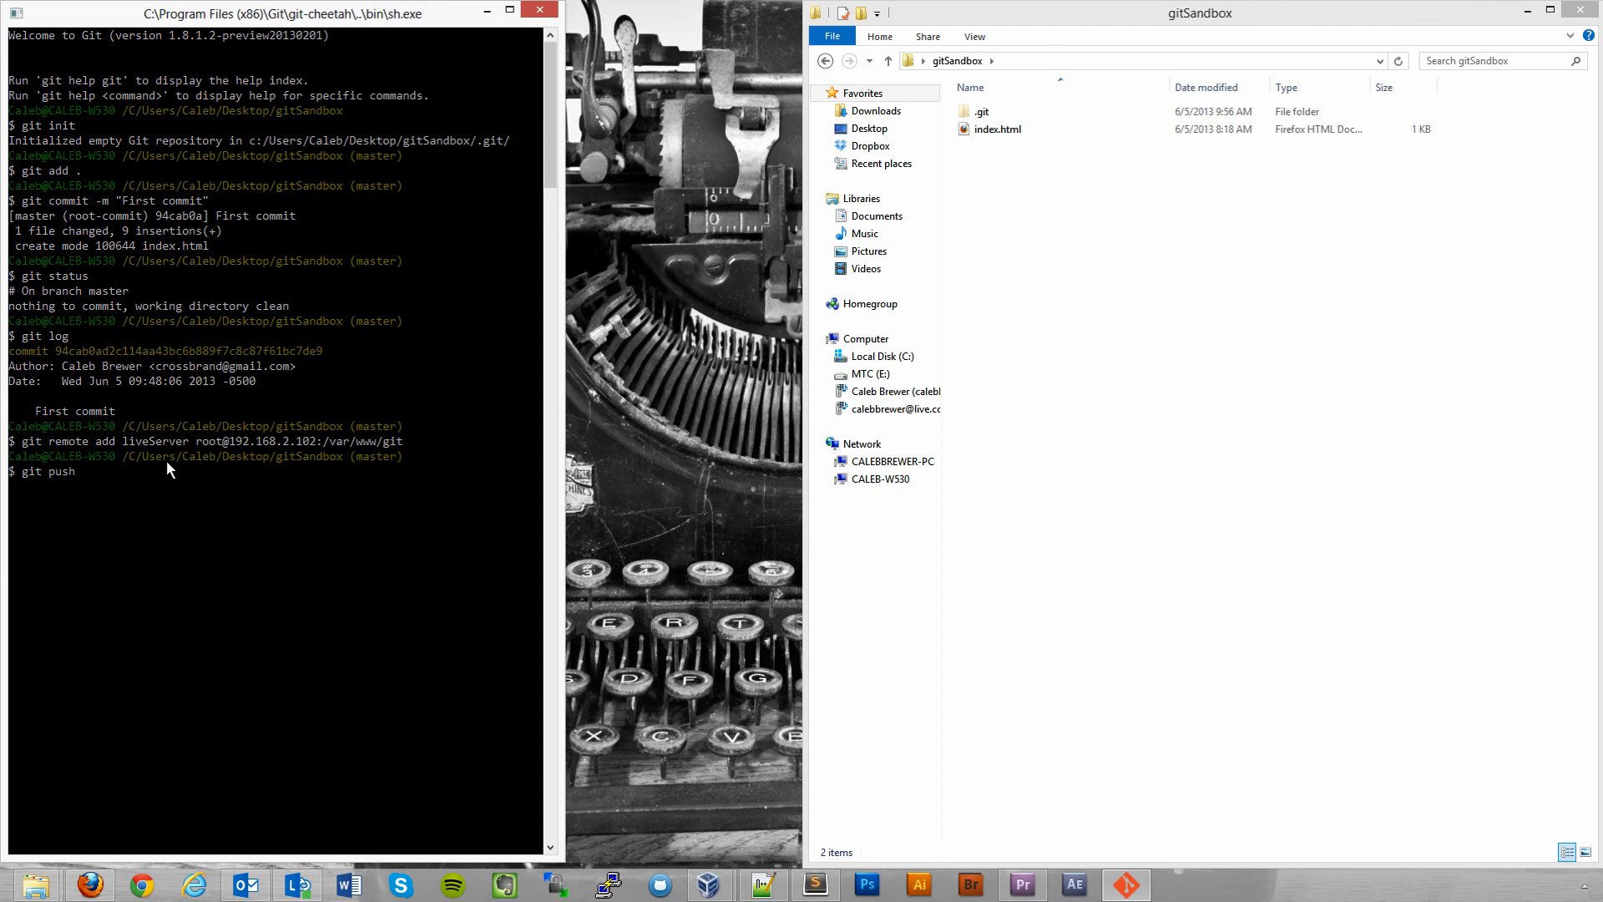
pyautogui.write('liv')
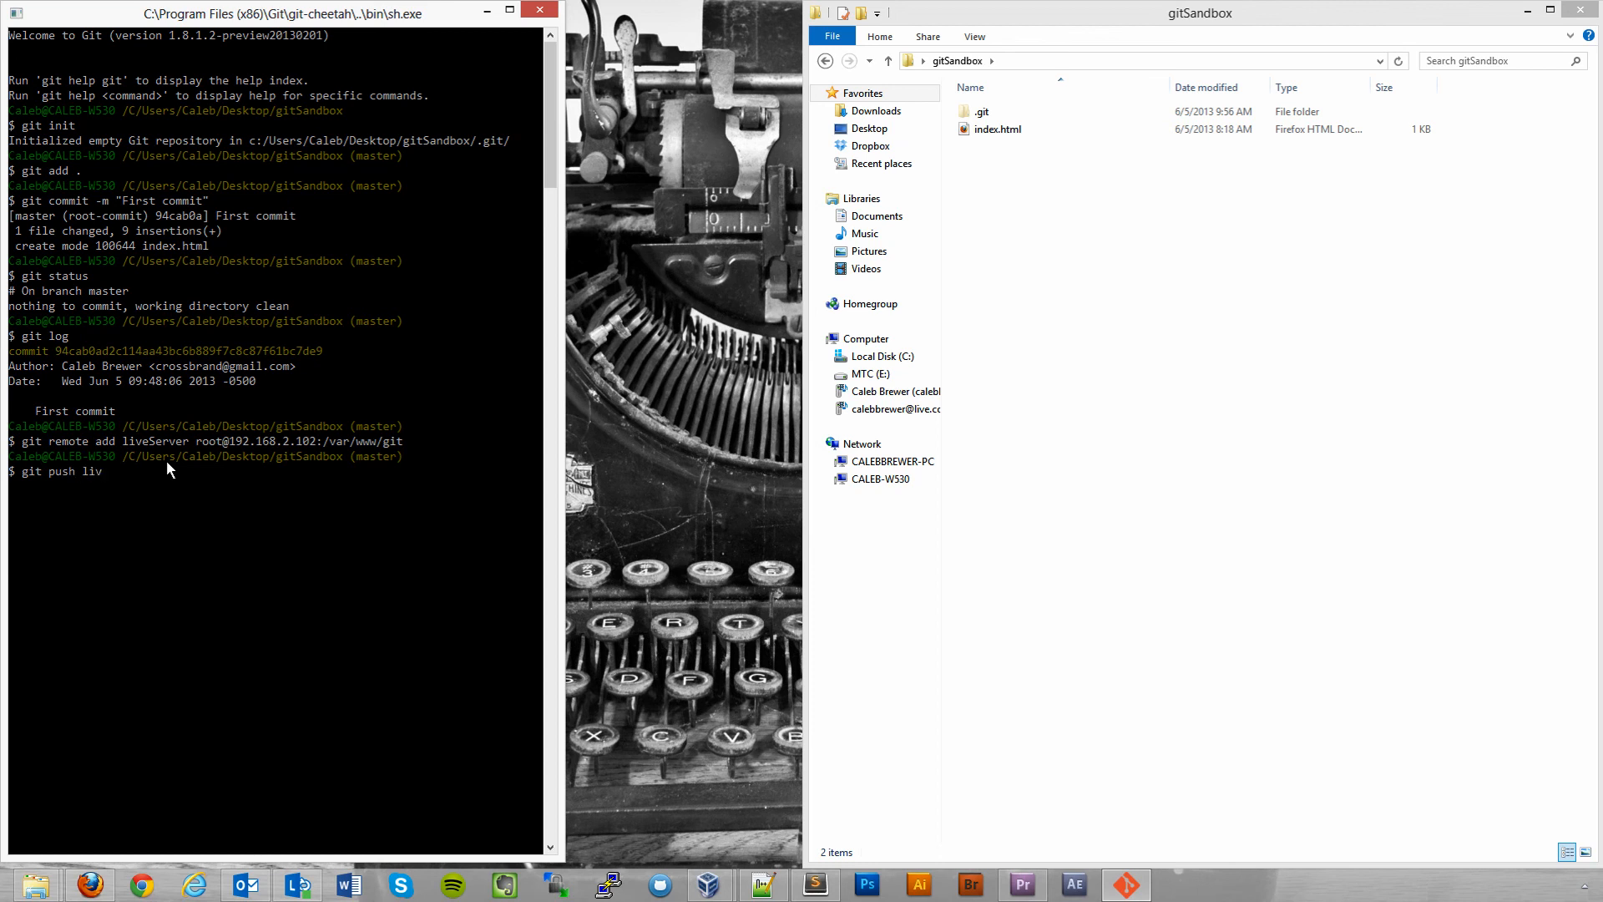
pyautogui.write('eServer master')
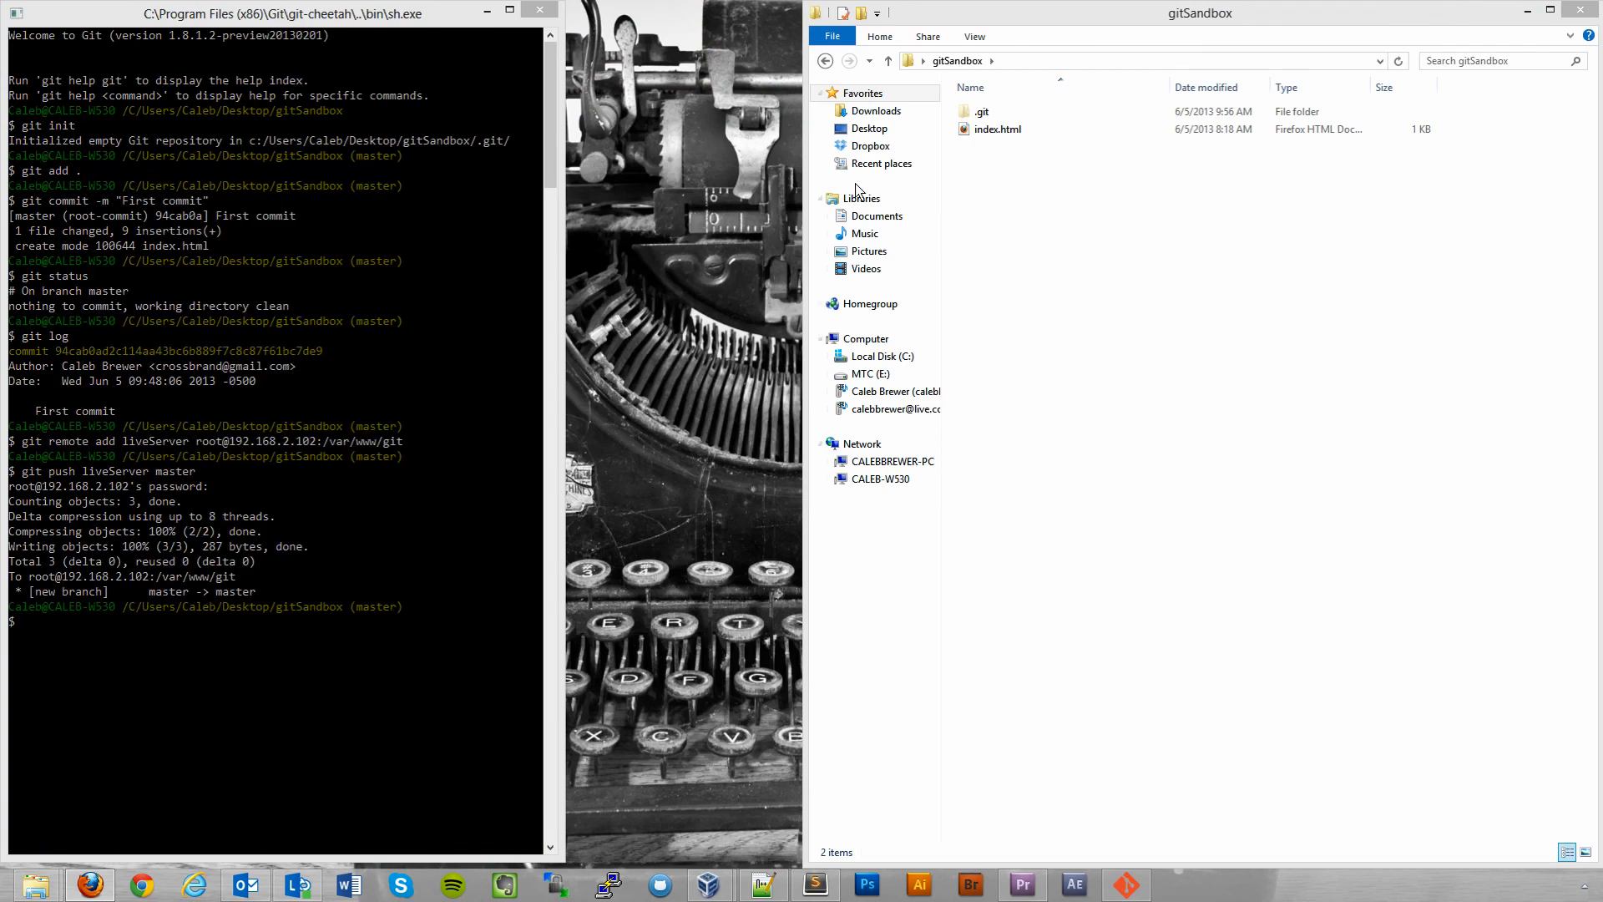
# Edit index.html's paragraph to 'Testing again!', decline reload, save, and minimize Notepad++.
pyautogui.rightClick(997, 129)
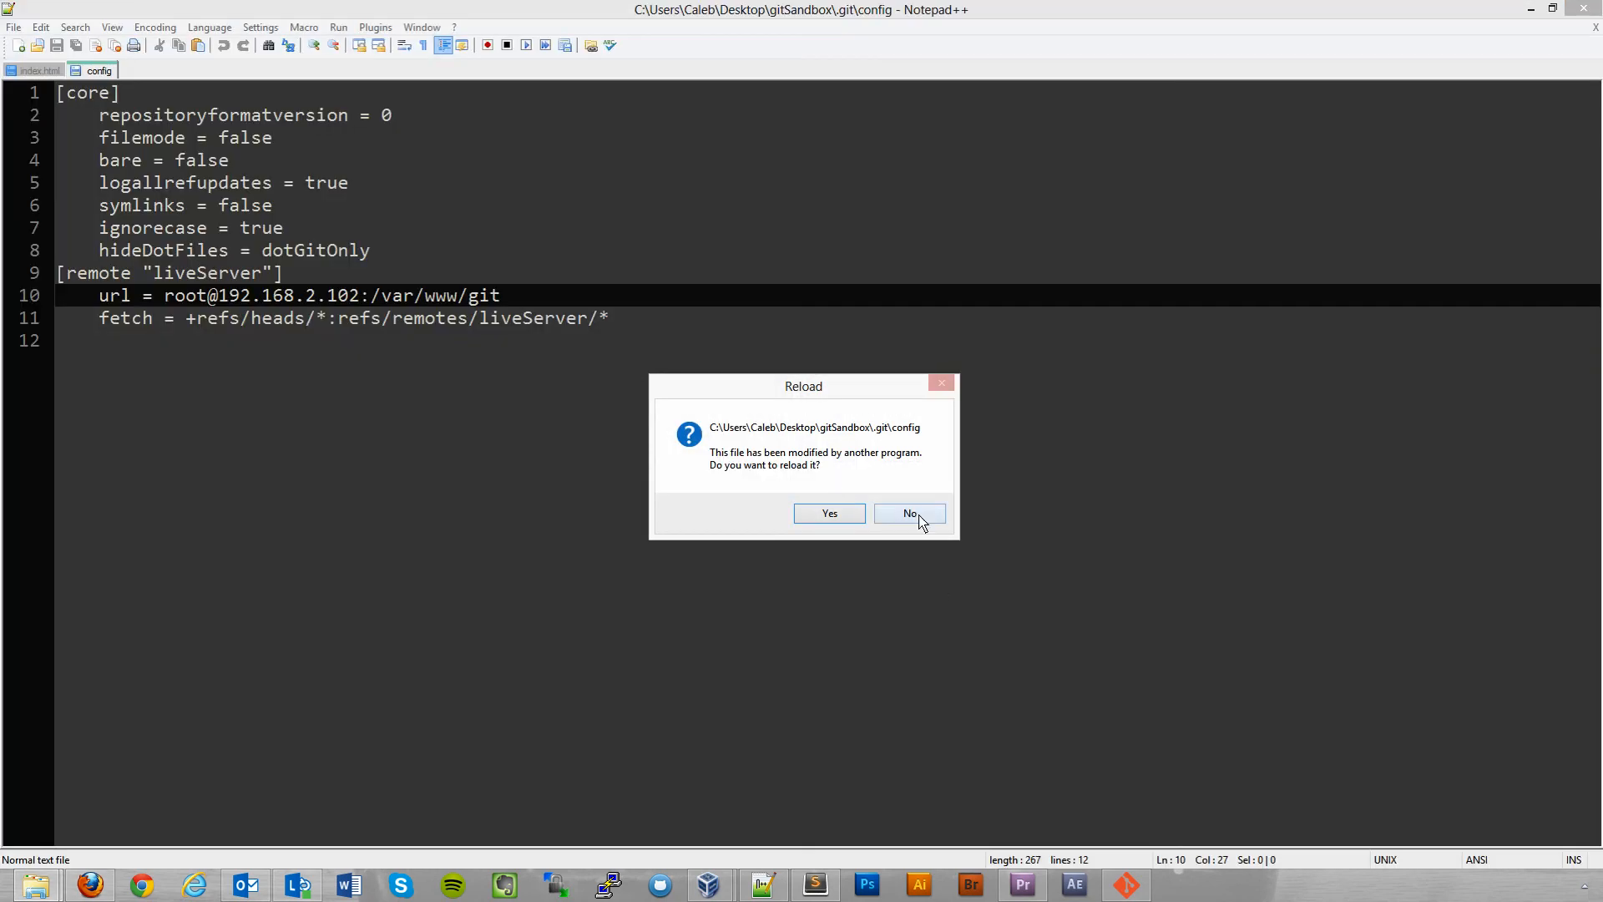
pyautogui.click(910, 512)
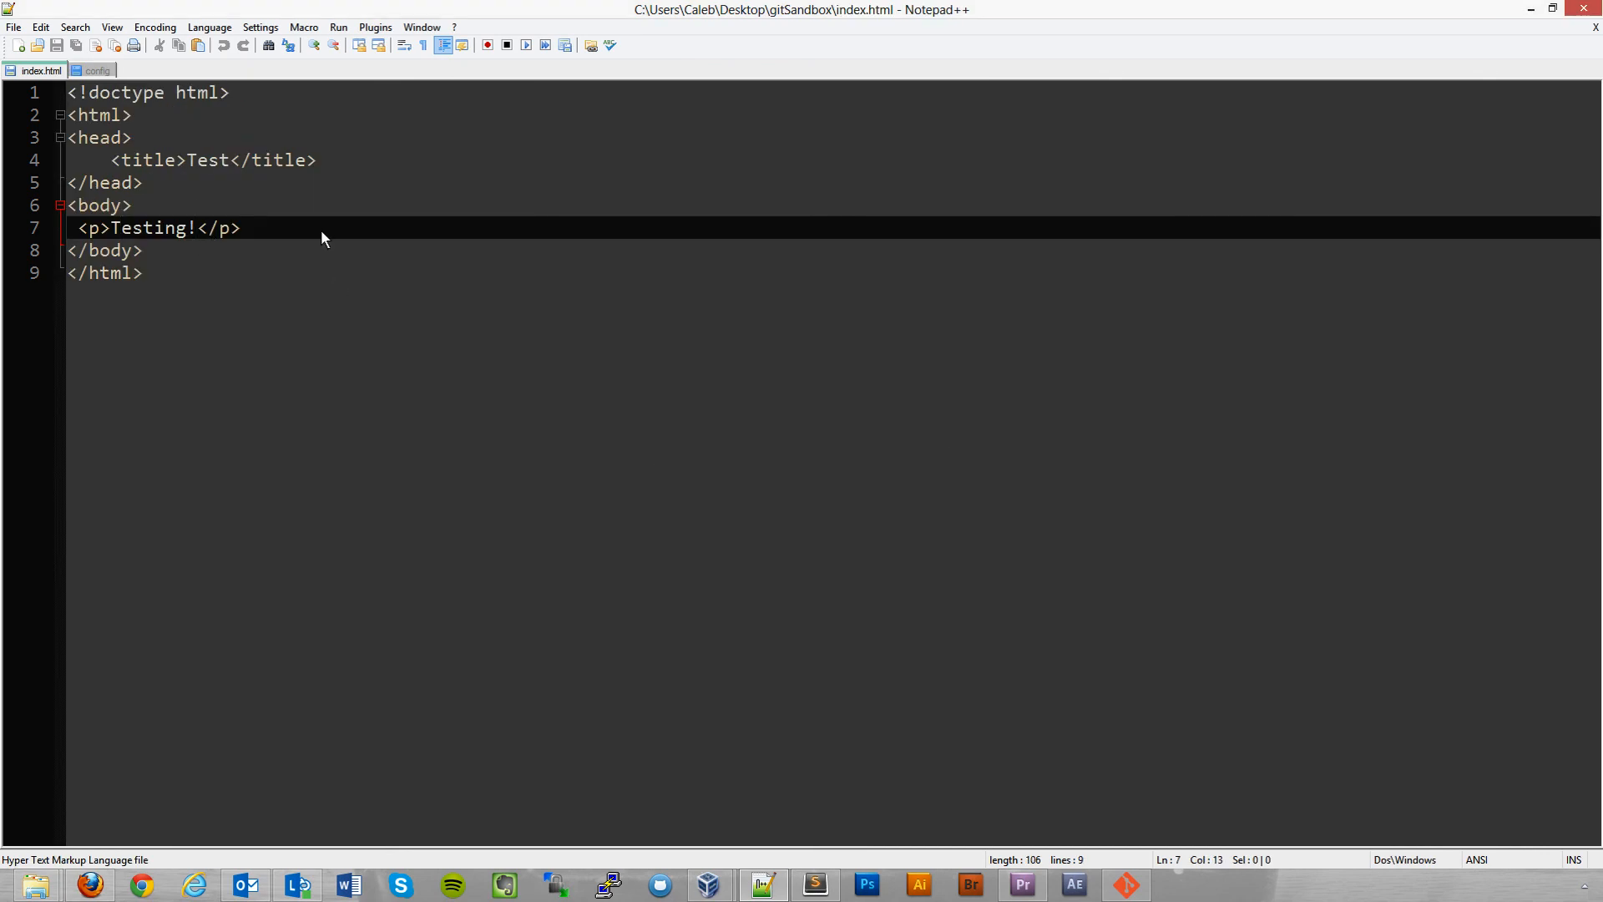
pyautogui.write('a')
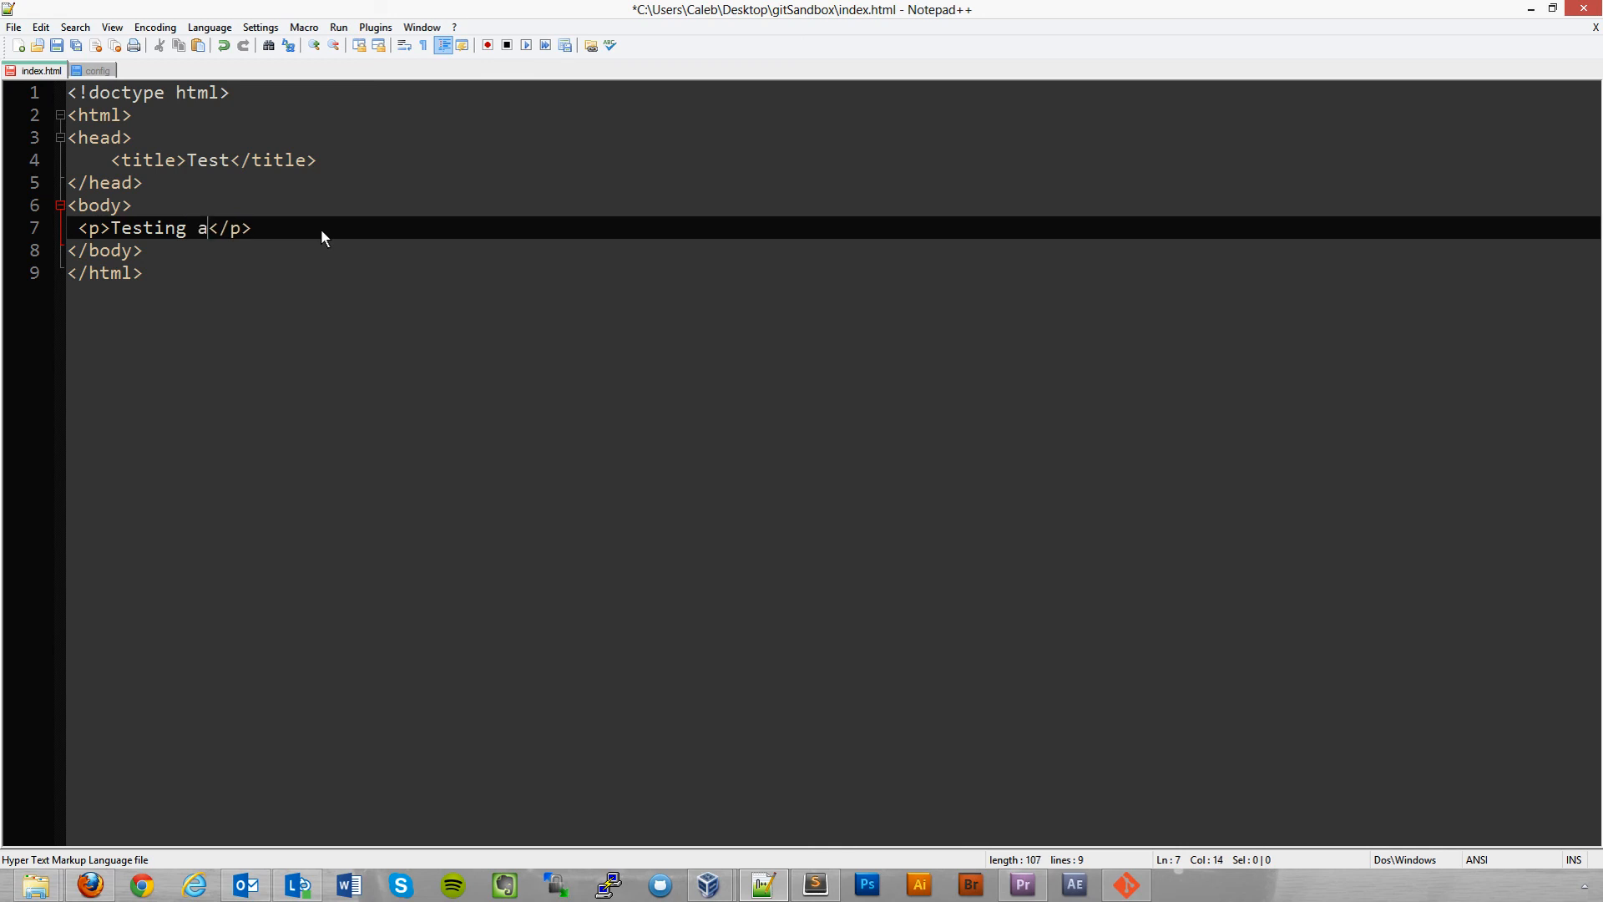
pyautogui.write('gain')
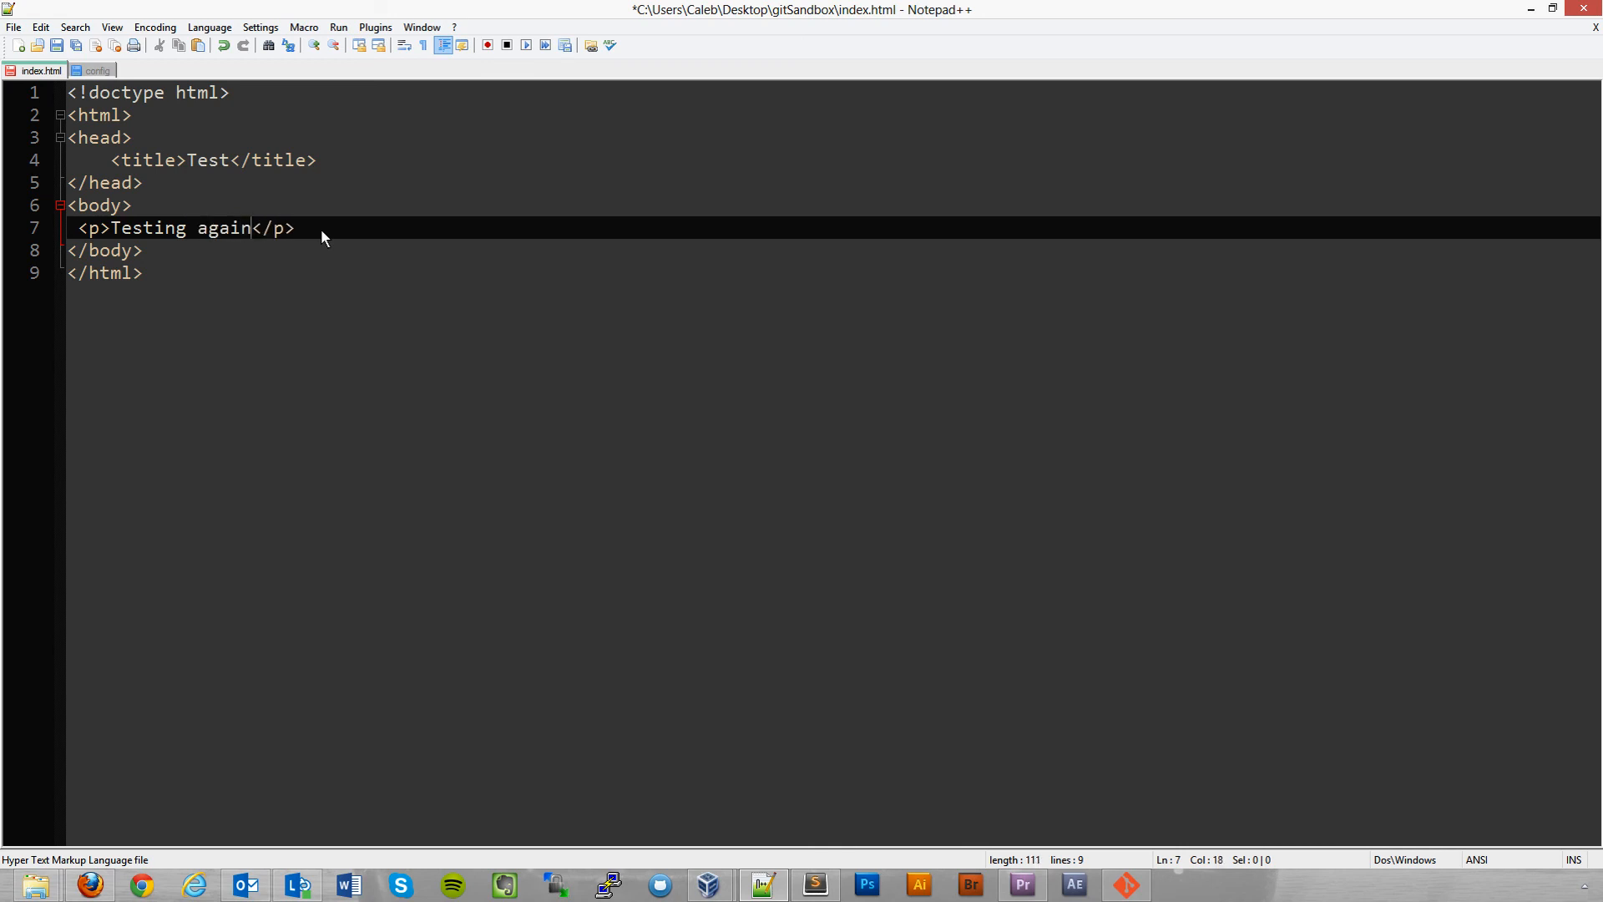
pyautogui.write('!')
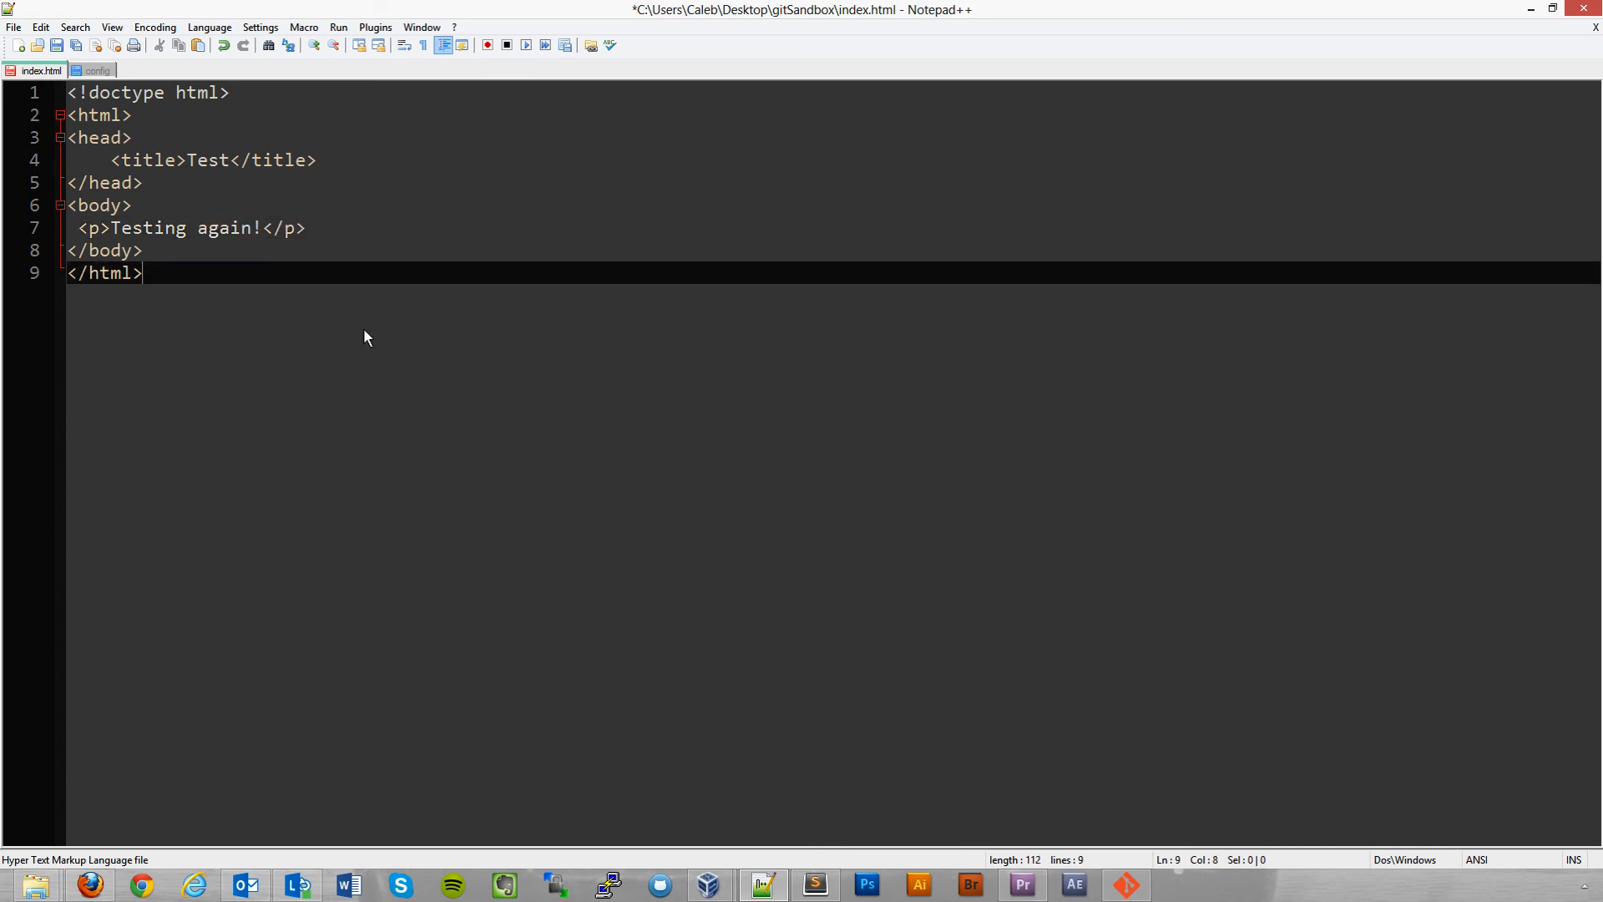
pyautogui.press('ctrl+s')
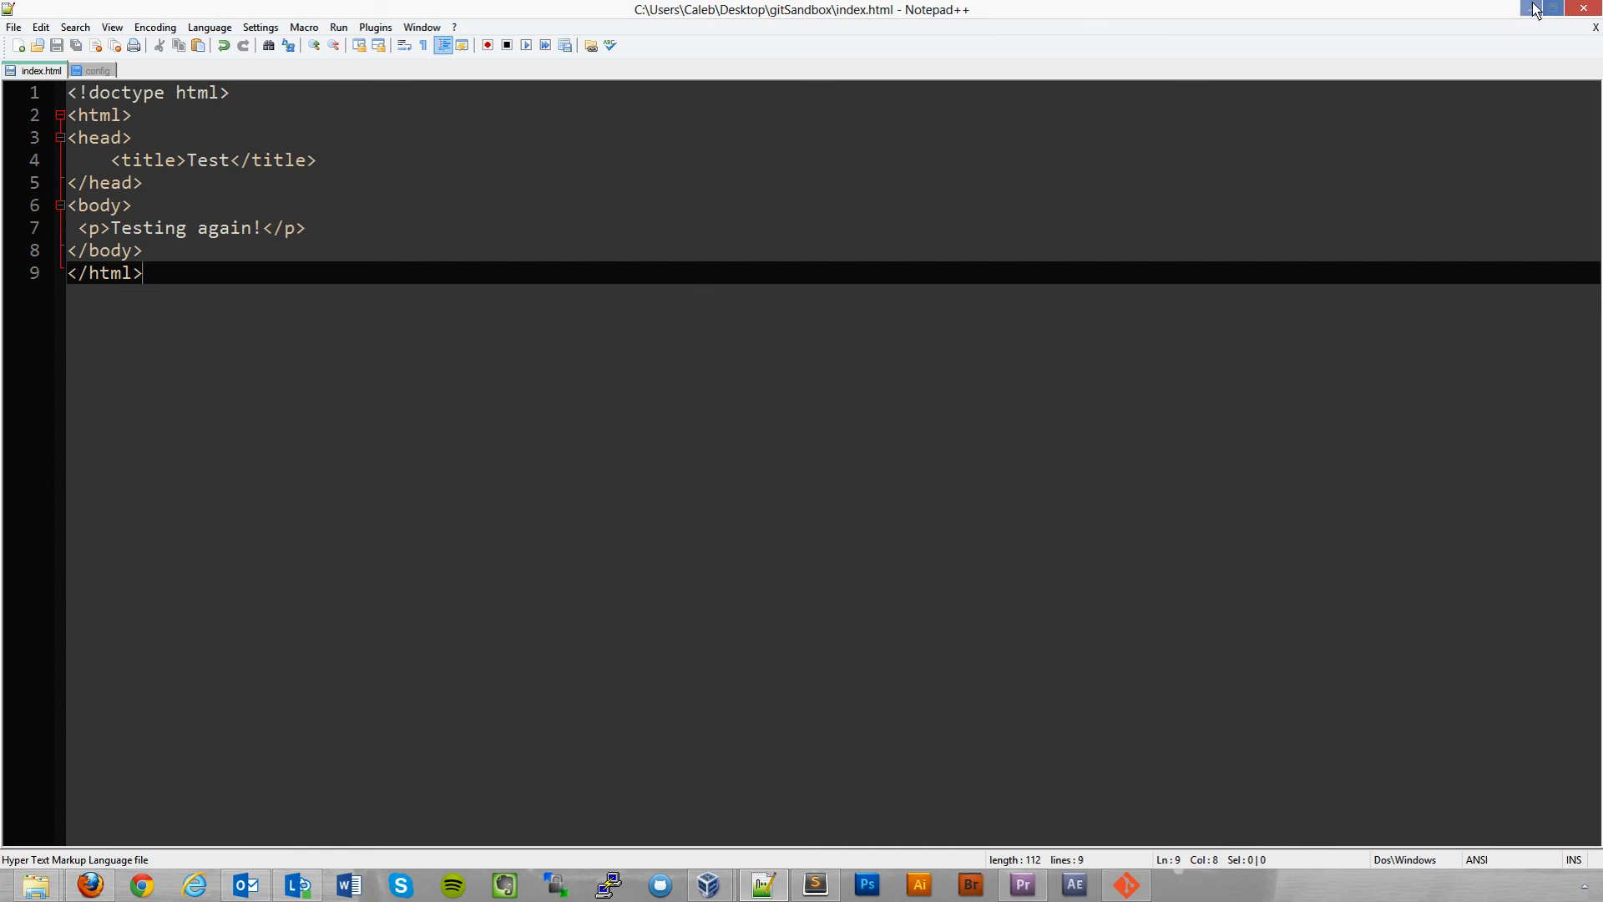
pyautogui.click(1547, 10)
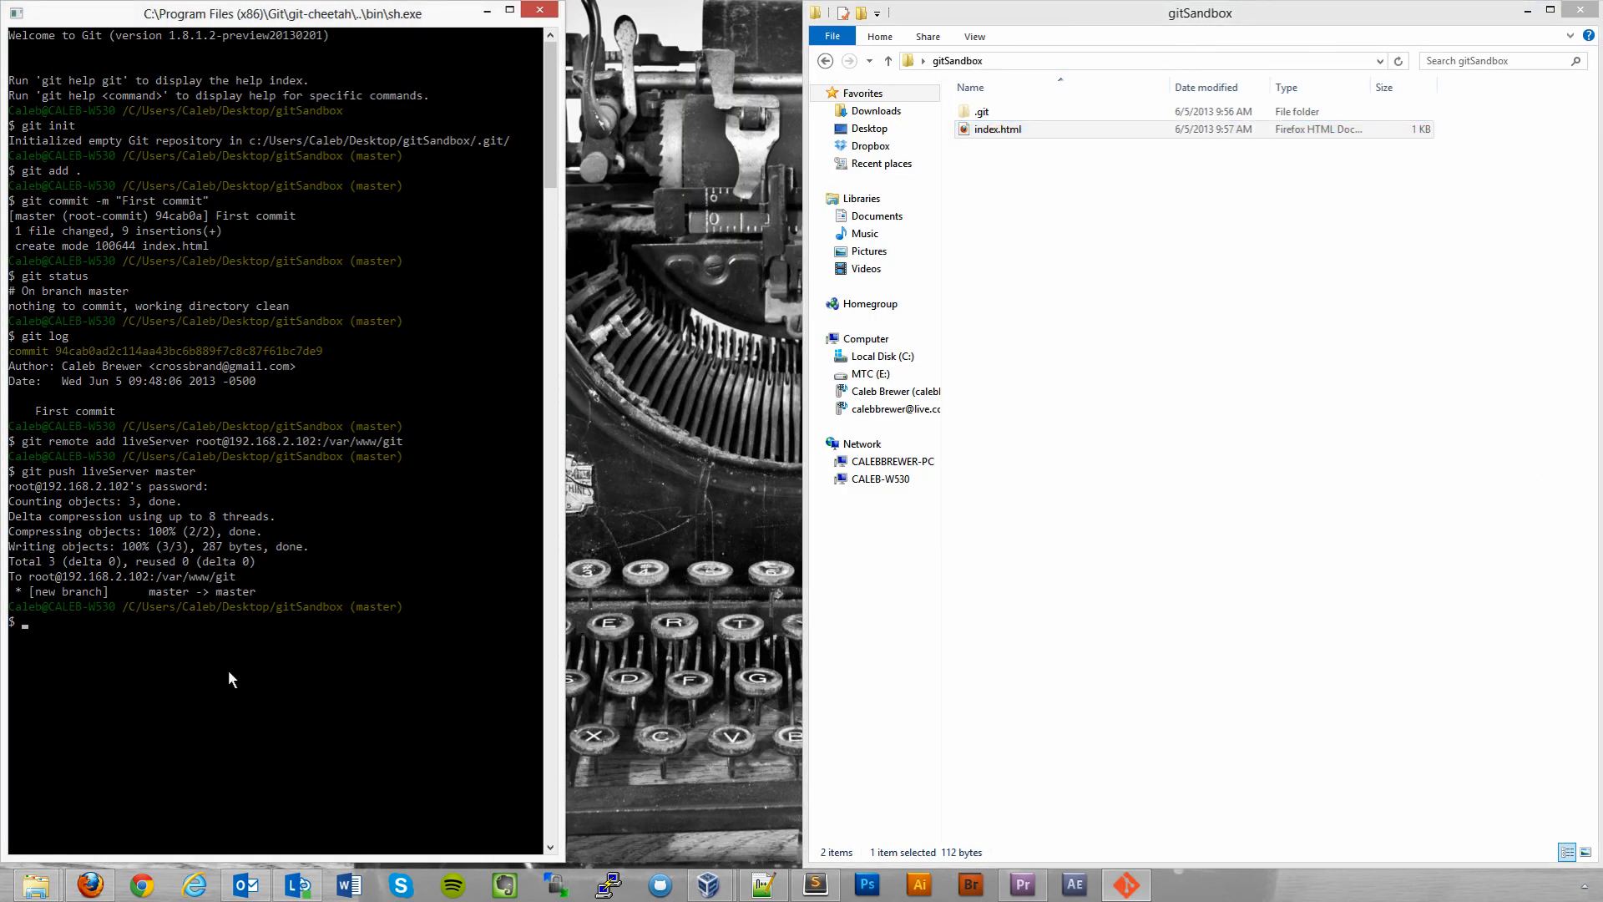
# Commit all changes as 'Test again' and push master to liveServer.
pyautogui.write('git commit')
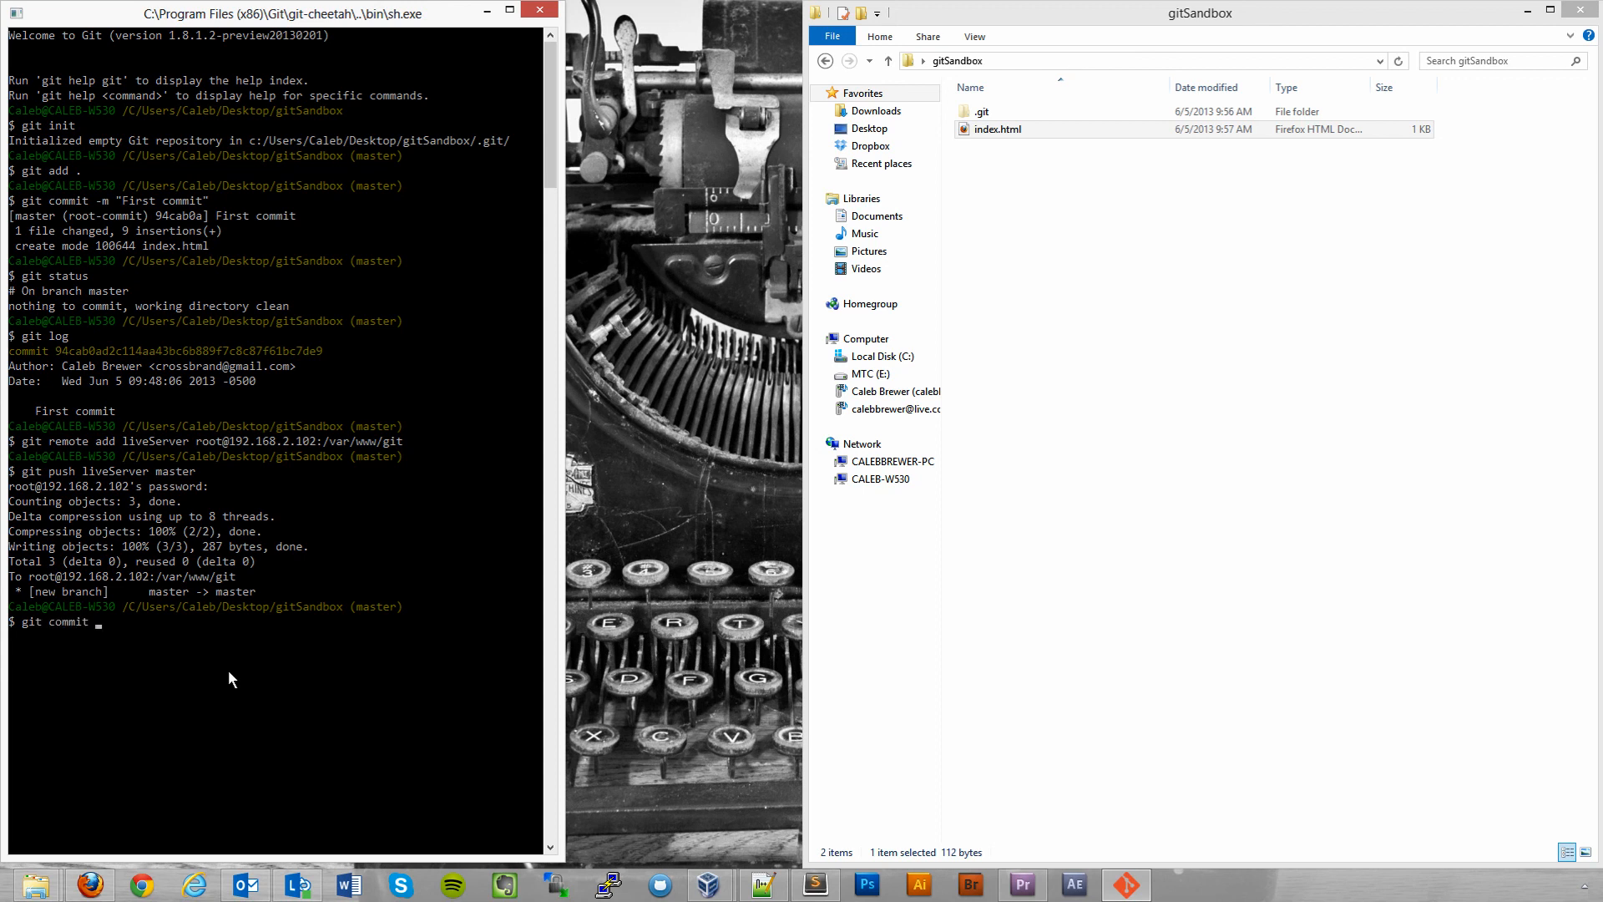
pyautogui.write('-am')
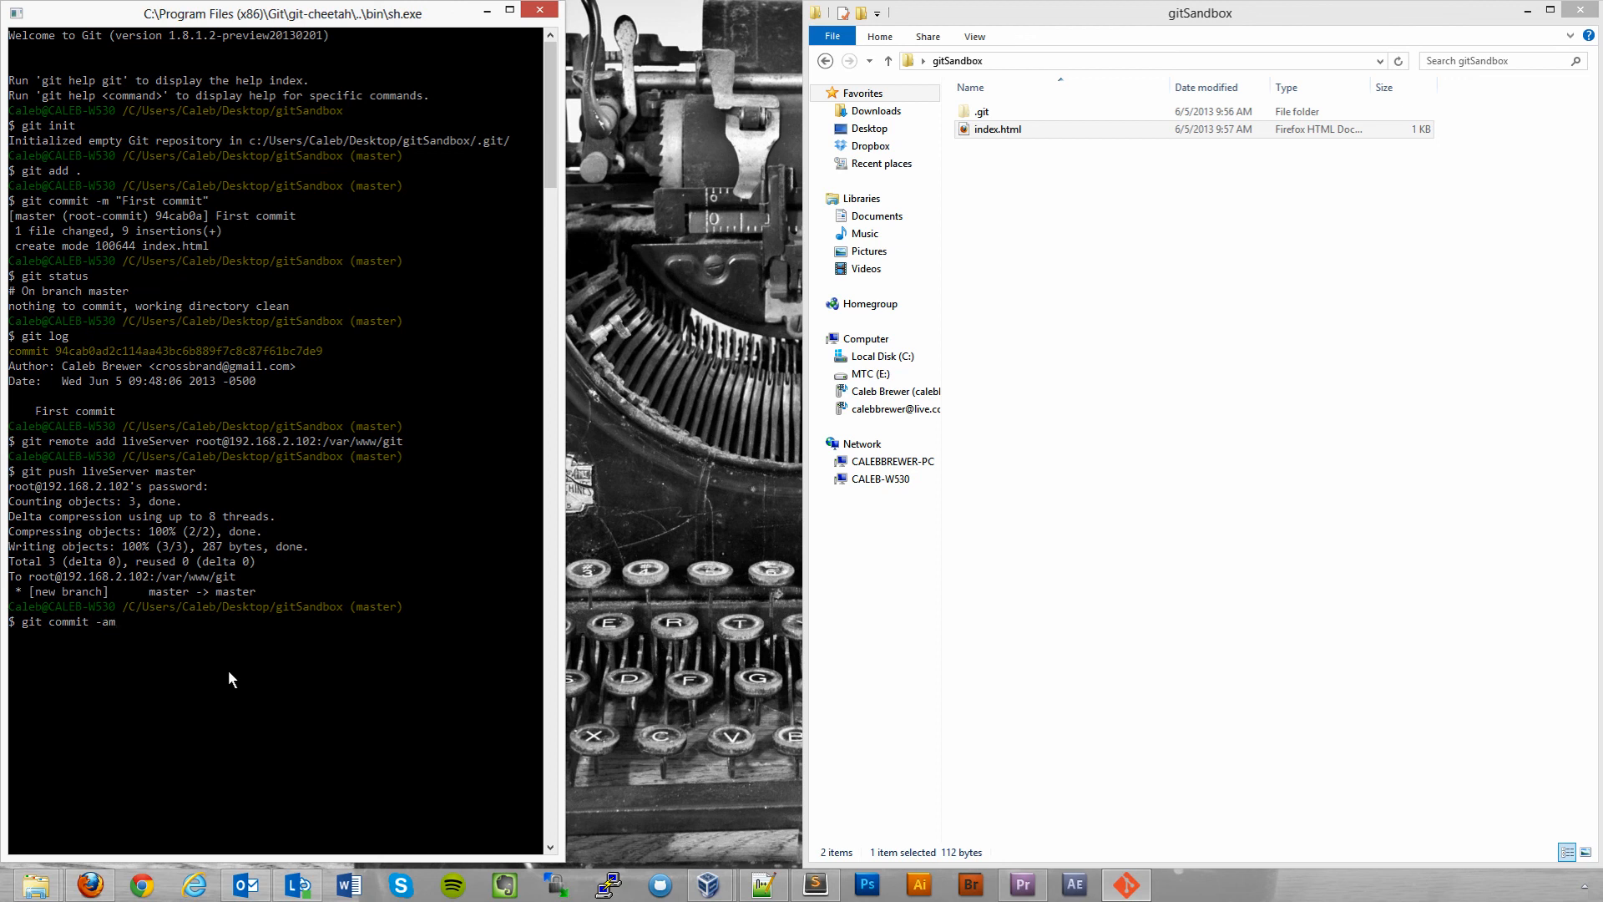
pyautogui.write('""')
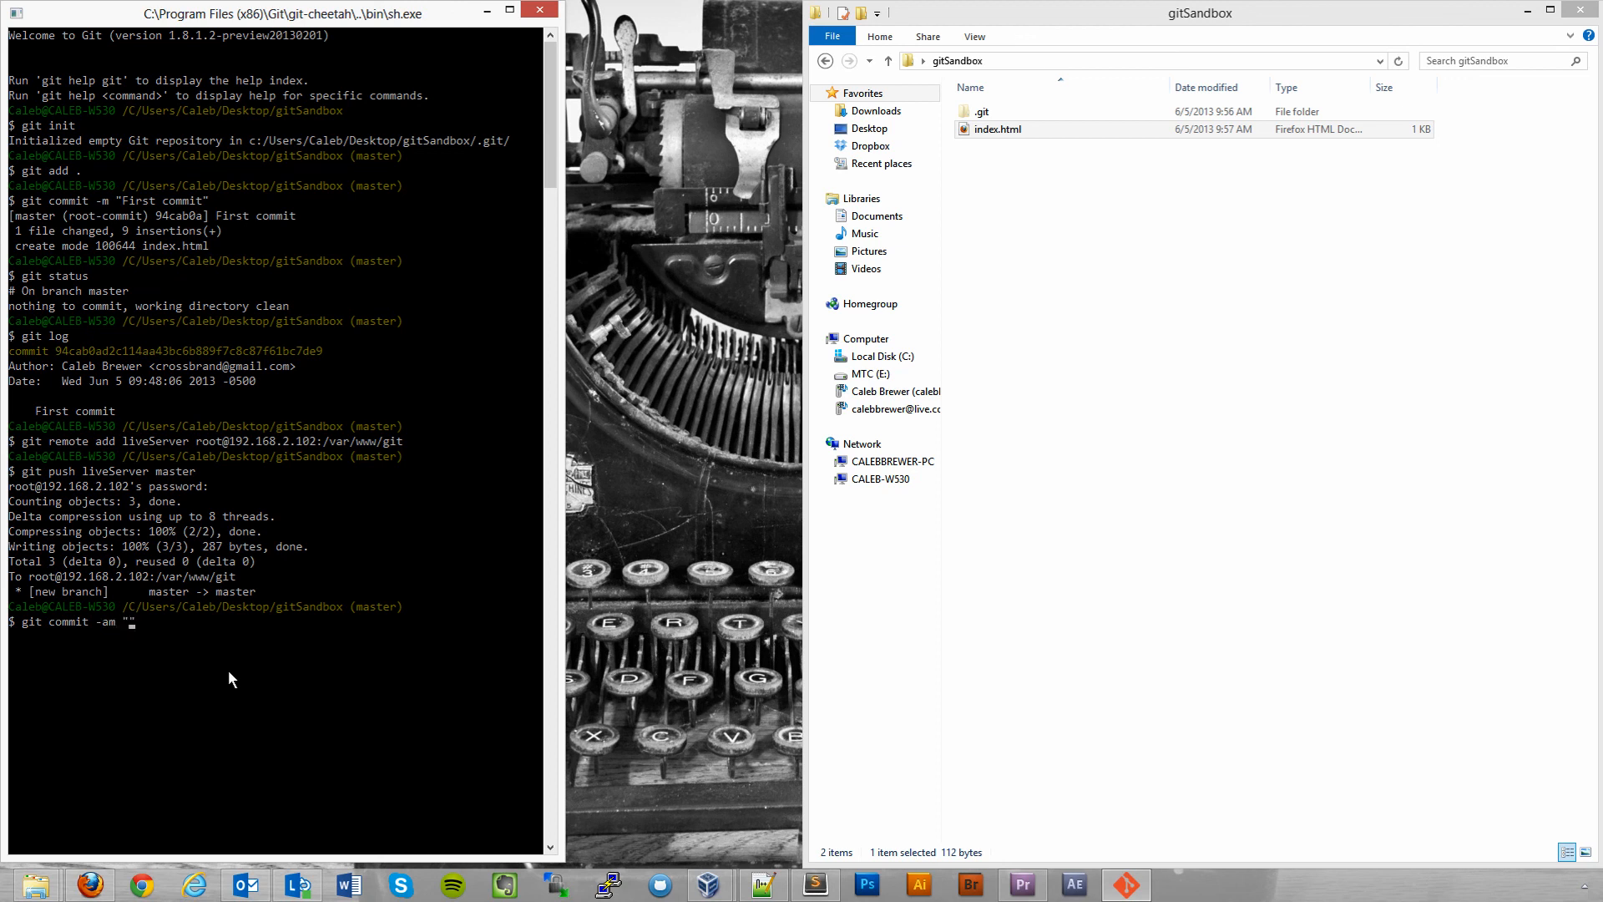
pyautogui.write('Test')
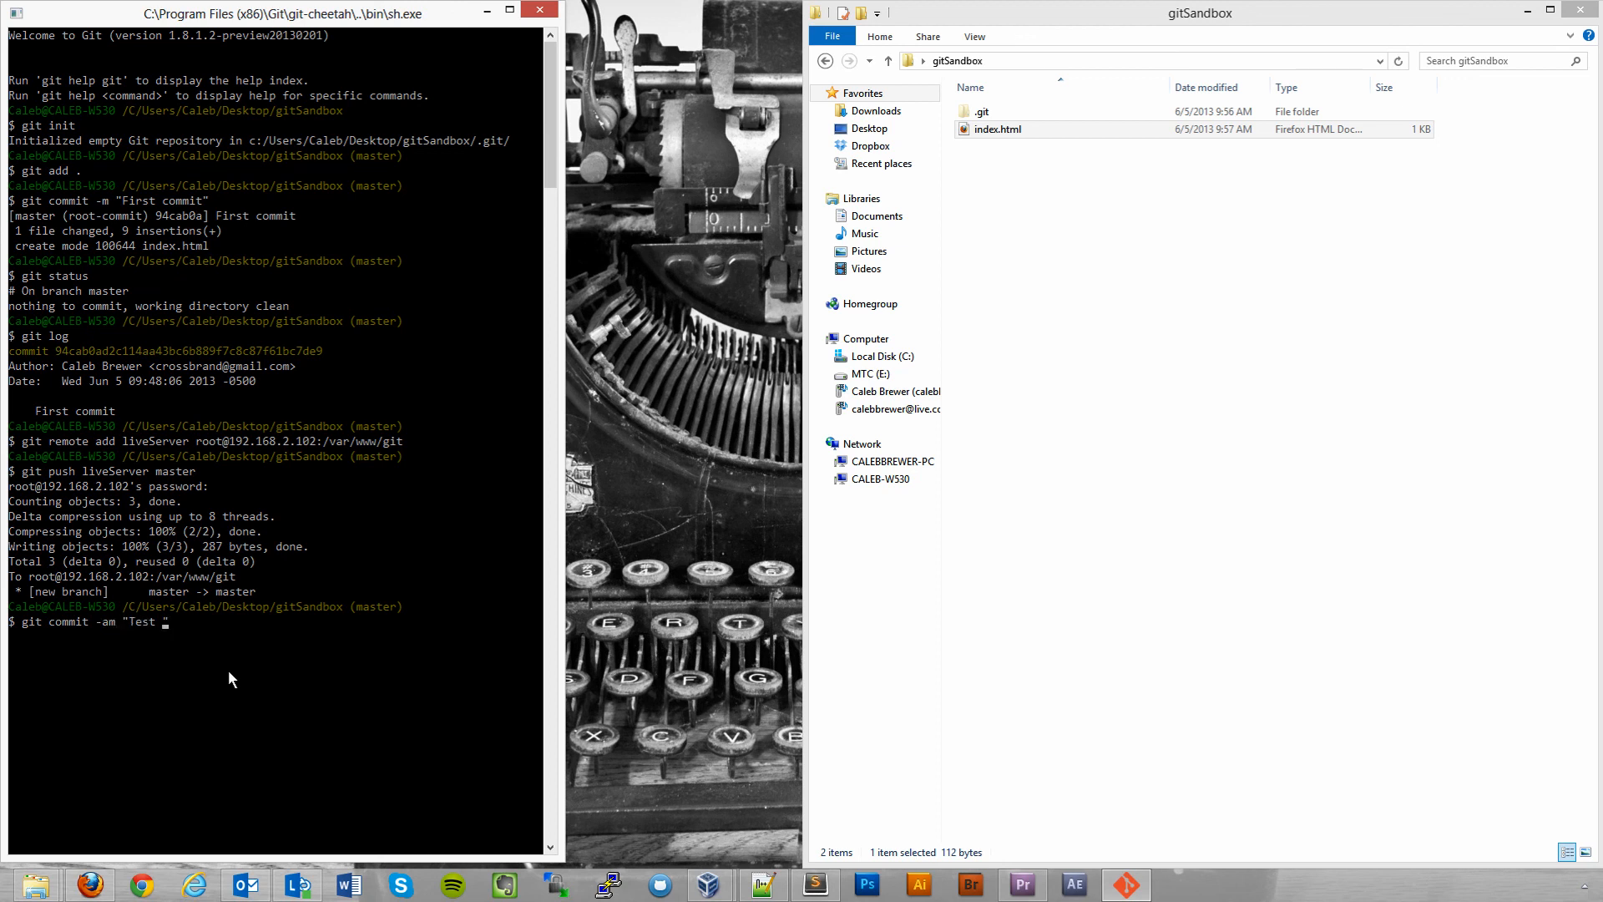
pyautogui.write('again')
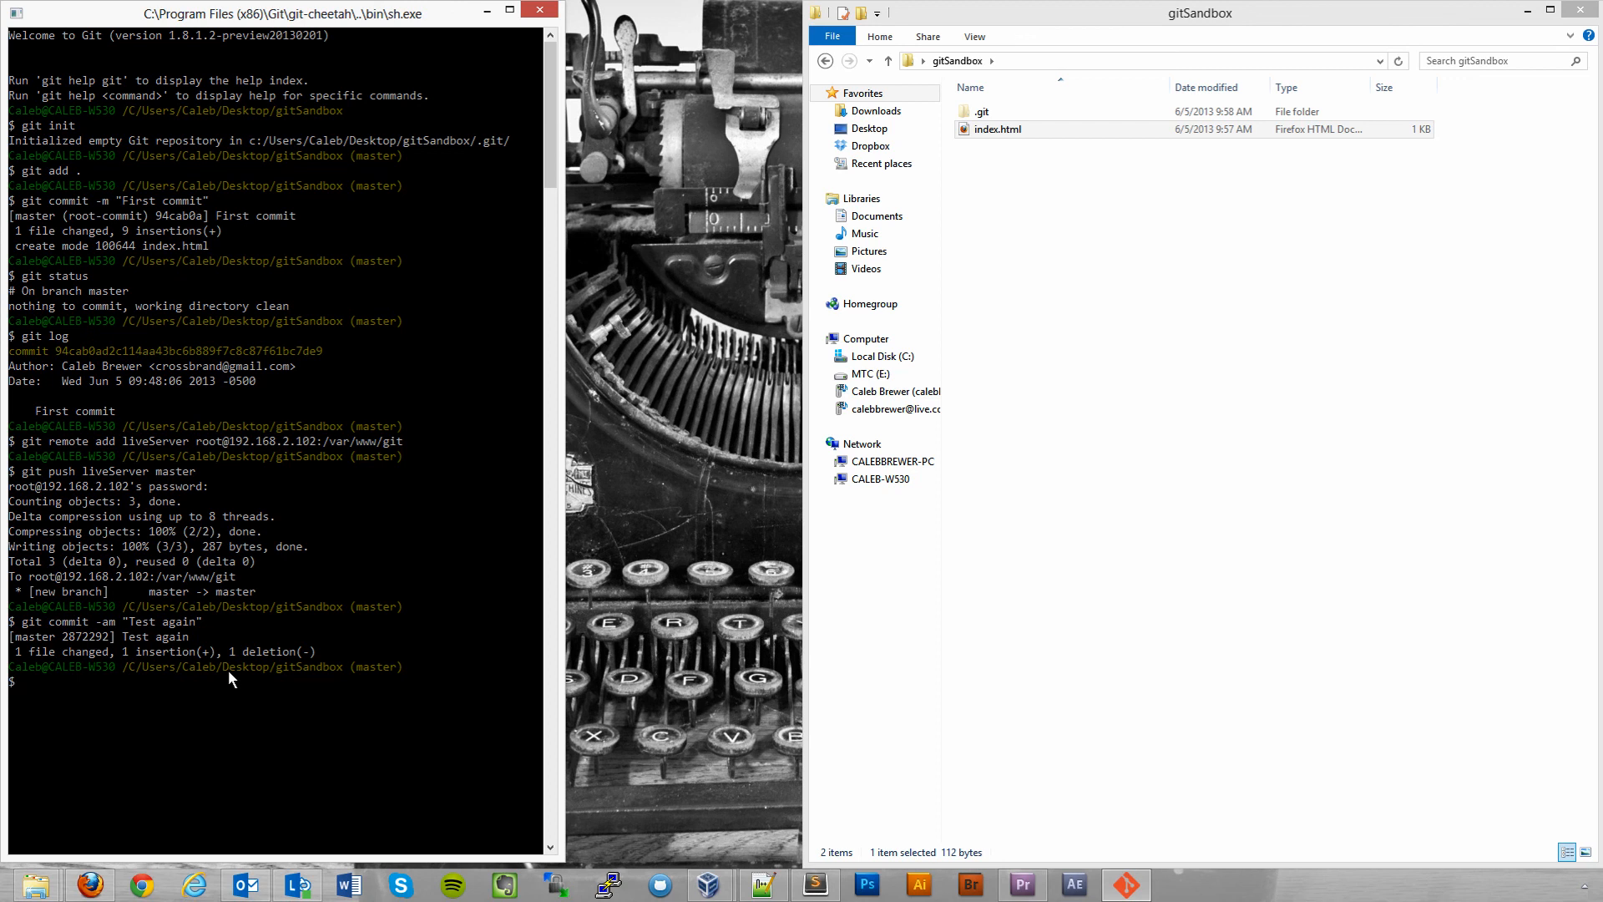
pyautogui.write('git push liveServer master')
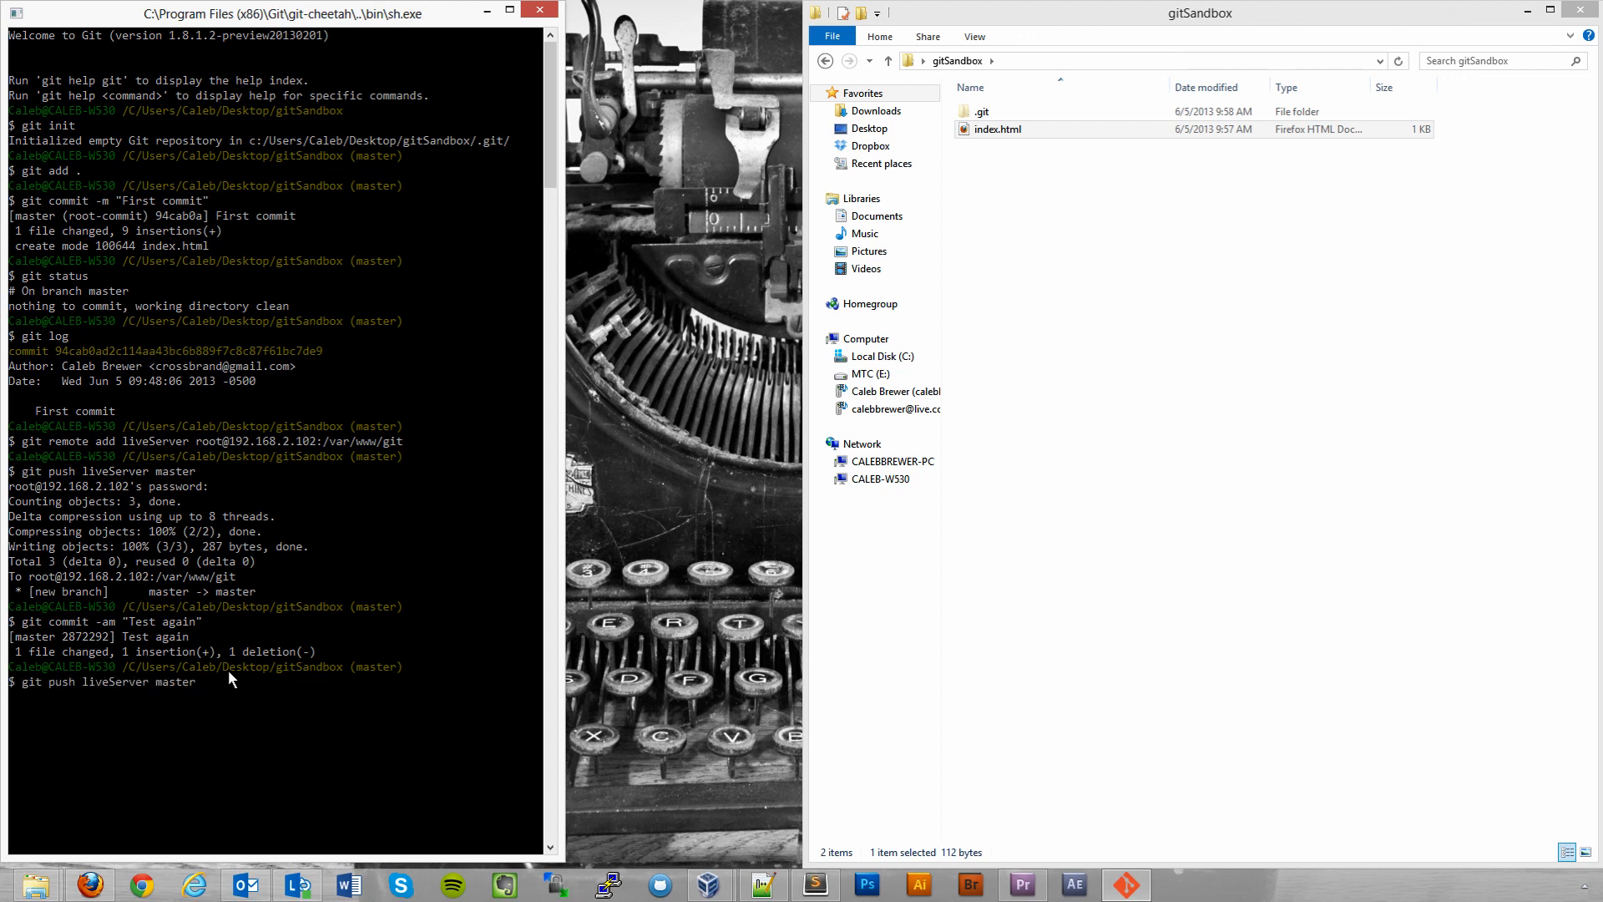
pyautogui.press('Backspace')
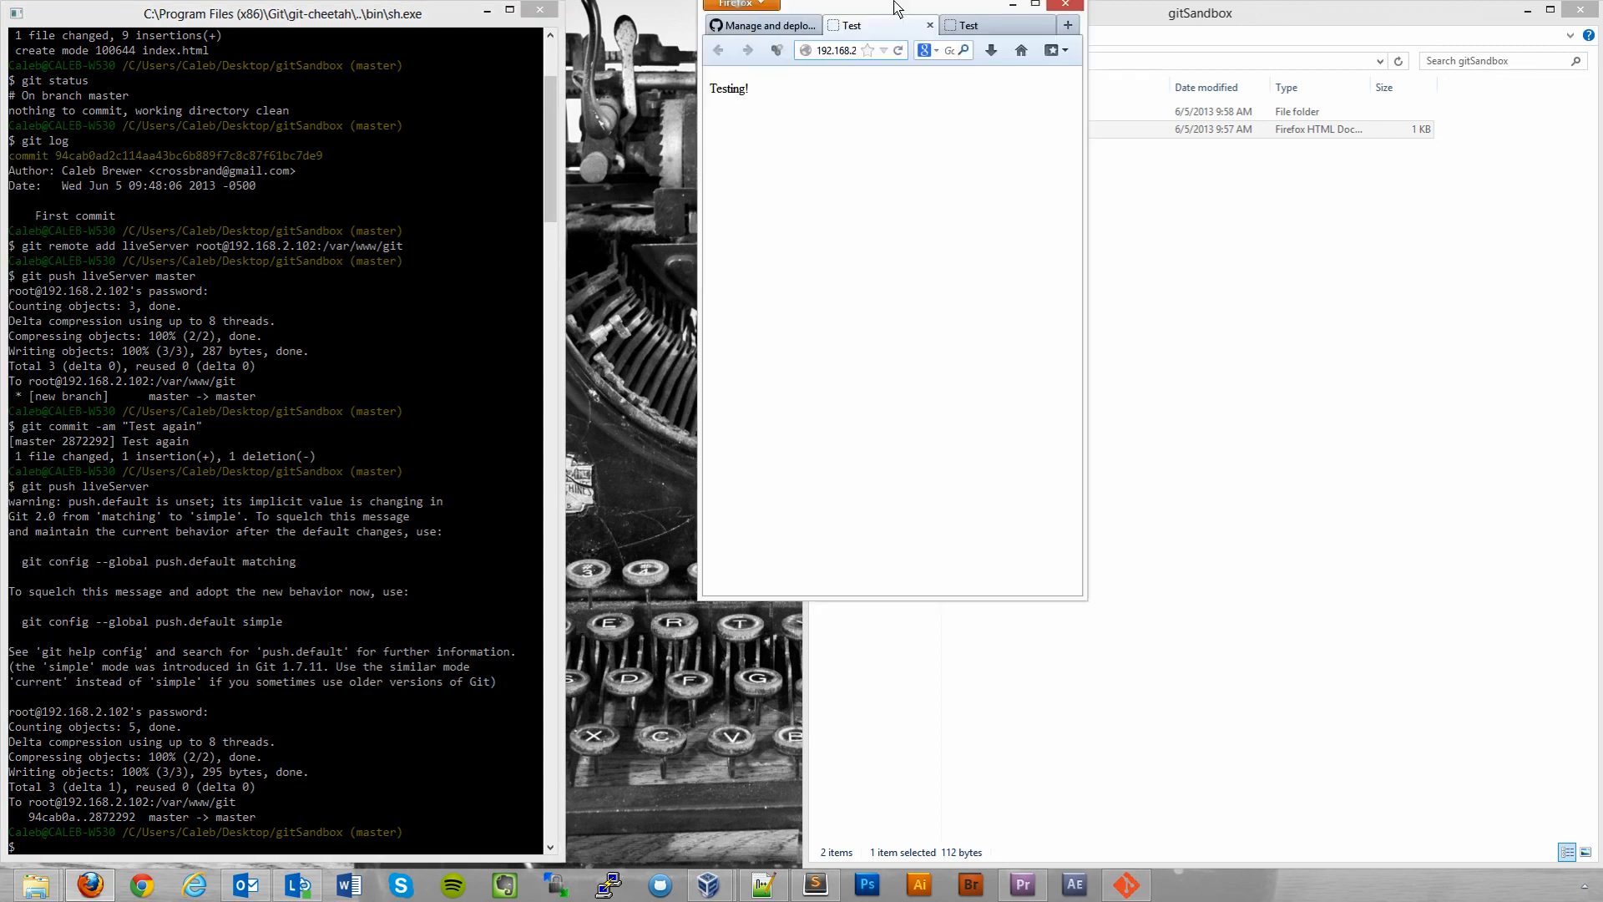
# Refresh the 192.168.2.102 tab in Firefox to show 'Testing again!'.
pyautogui.click(1034, 5)
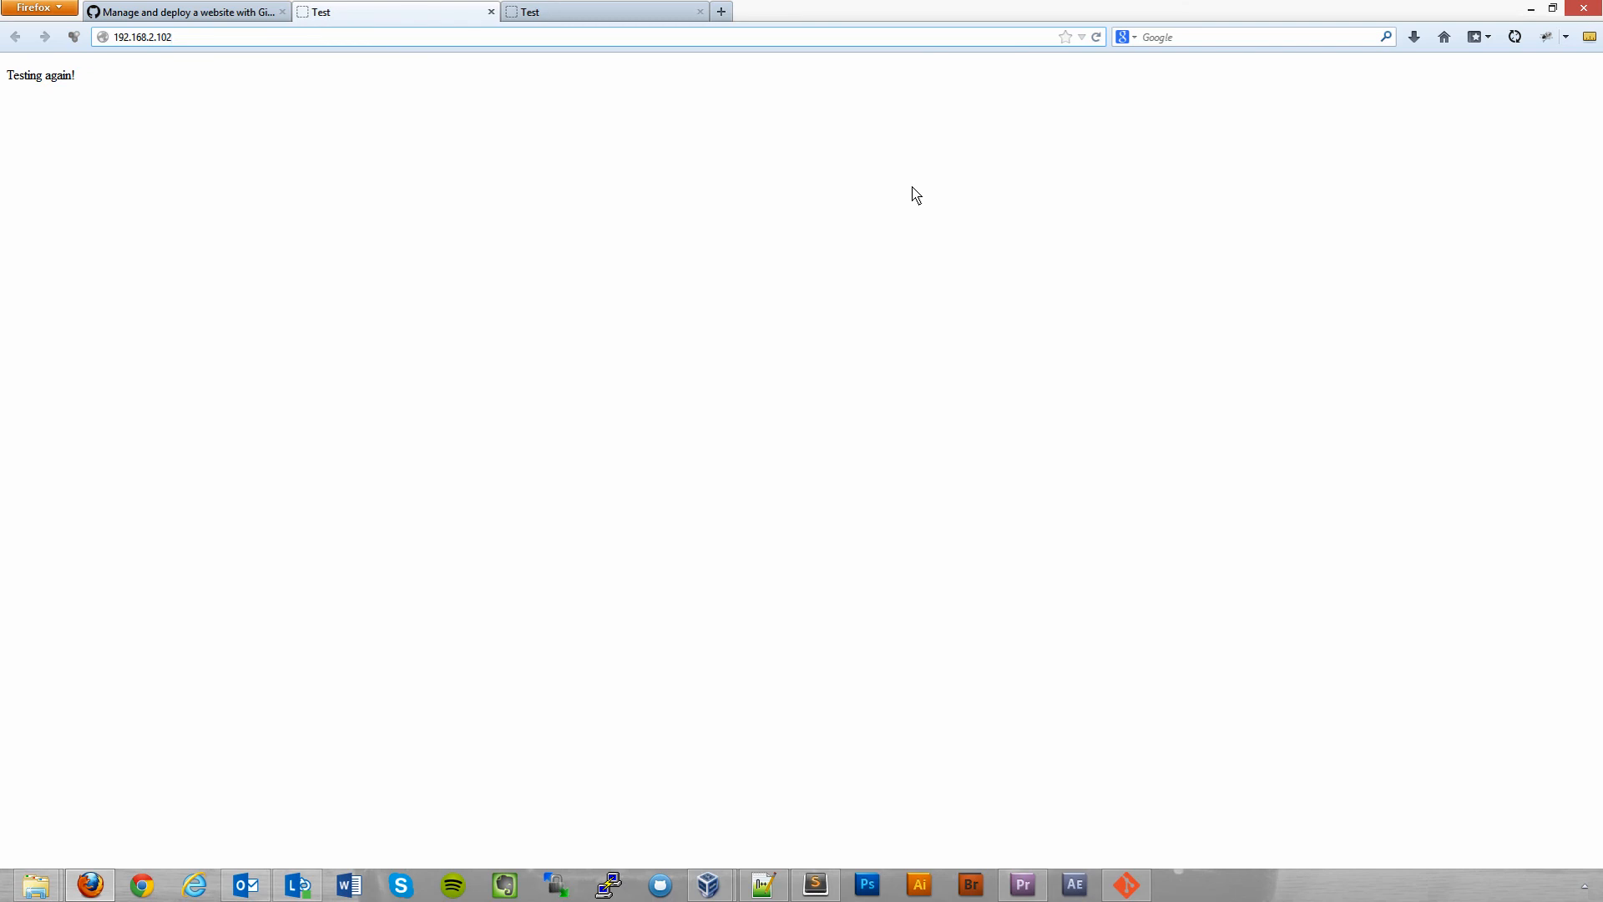